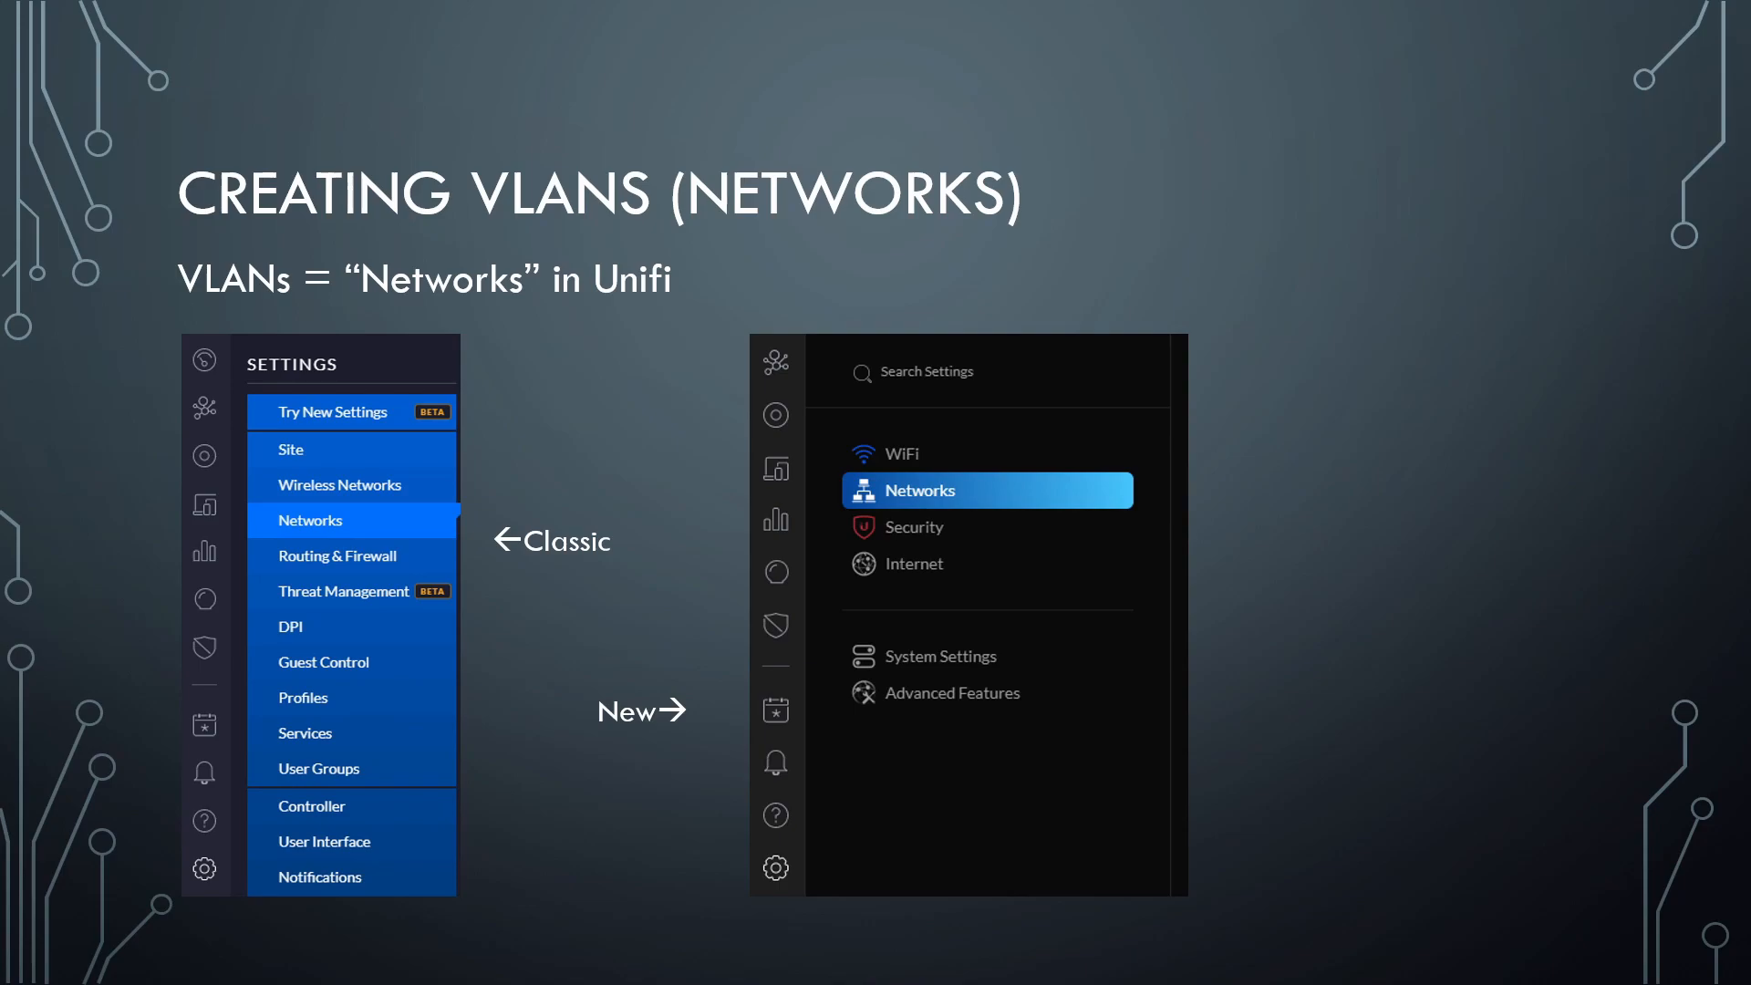
pyautogui.moveTo(444, 807)
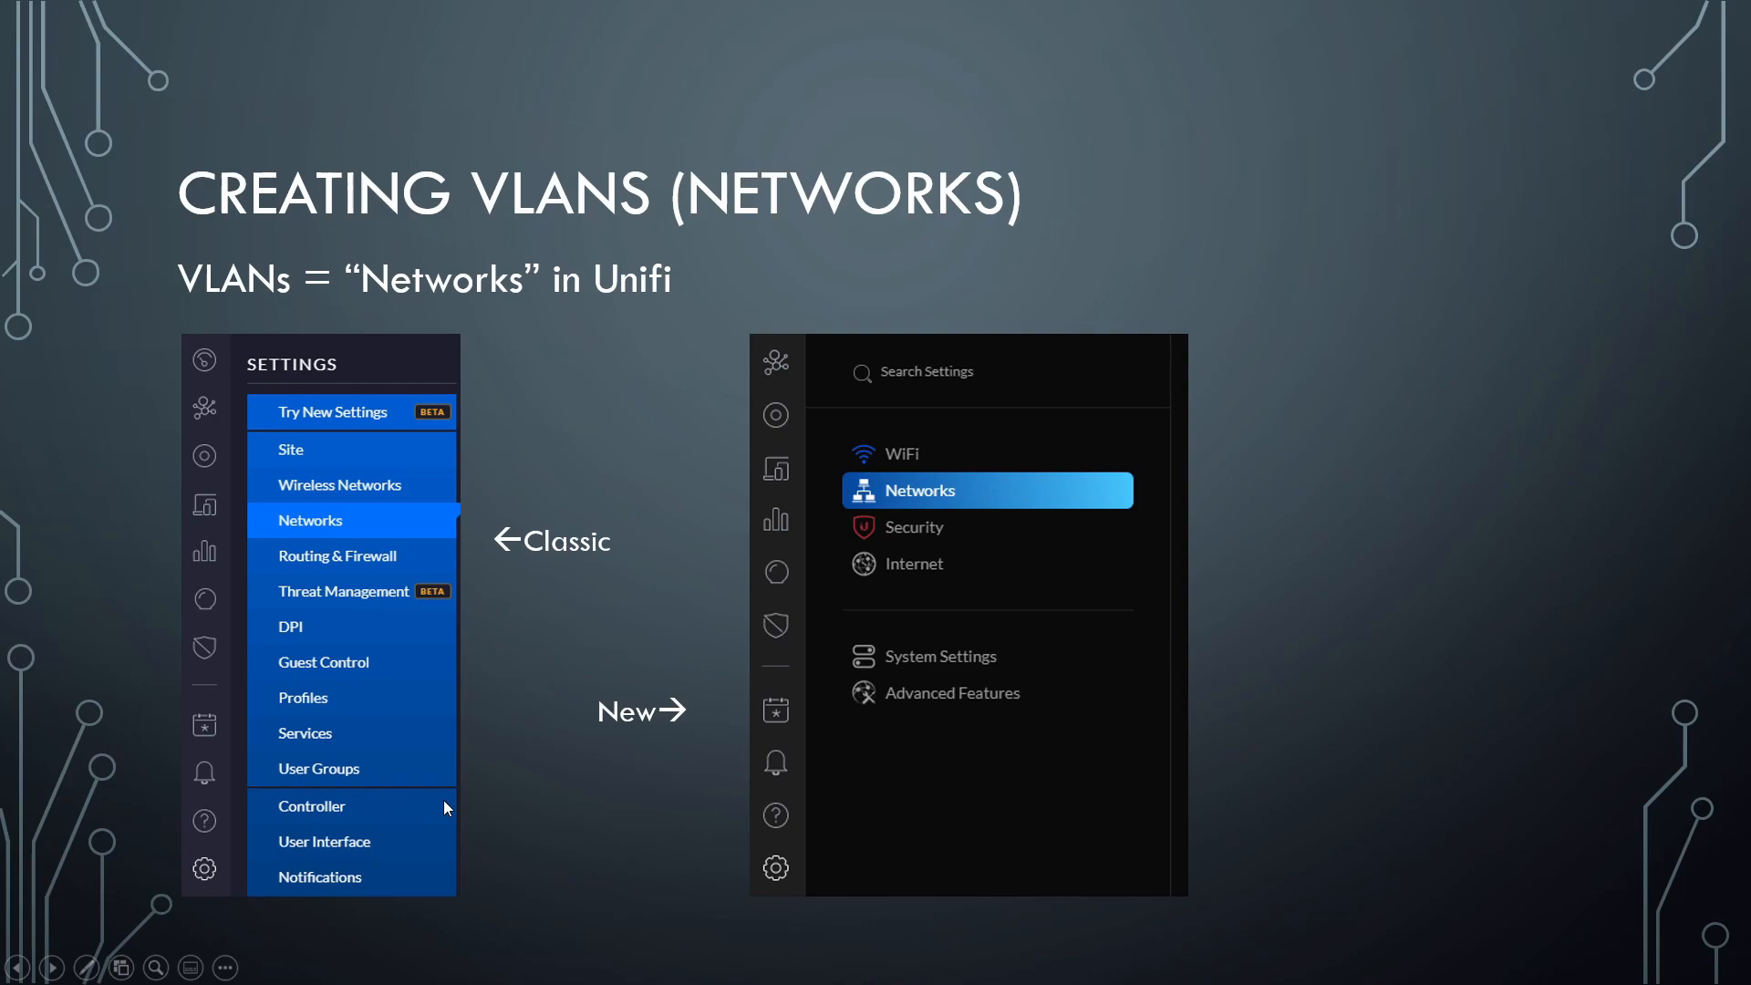
pyautogui.moveTo(477, 564)
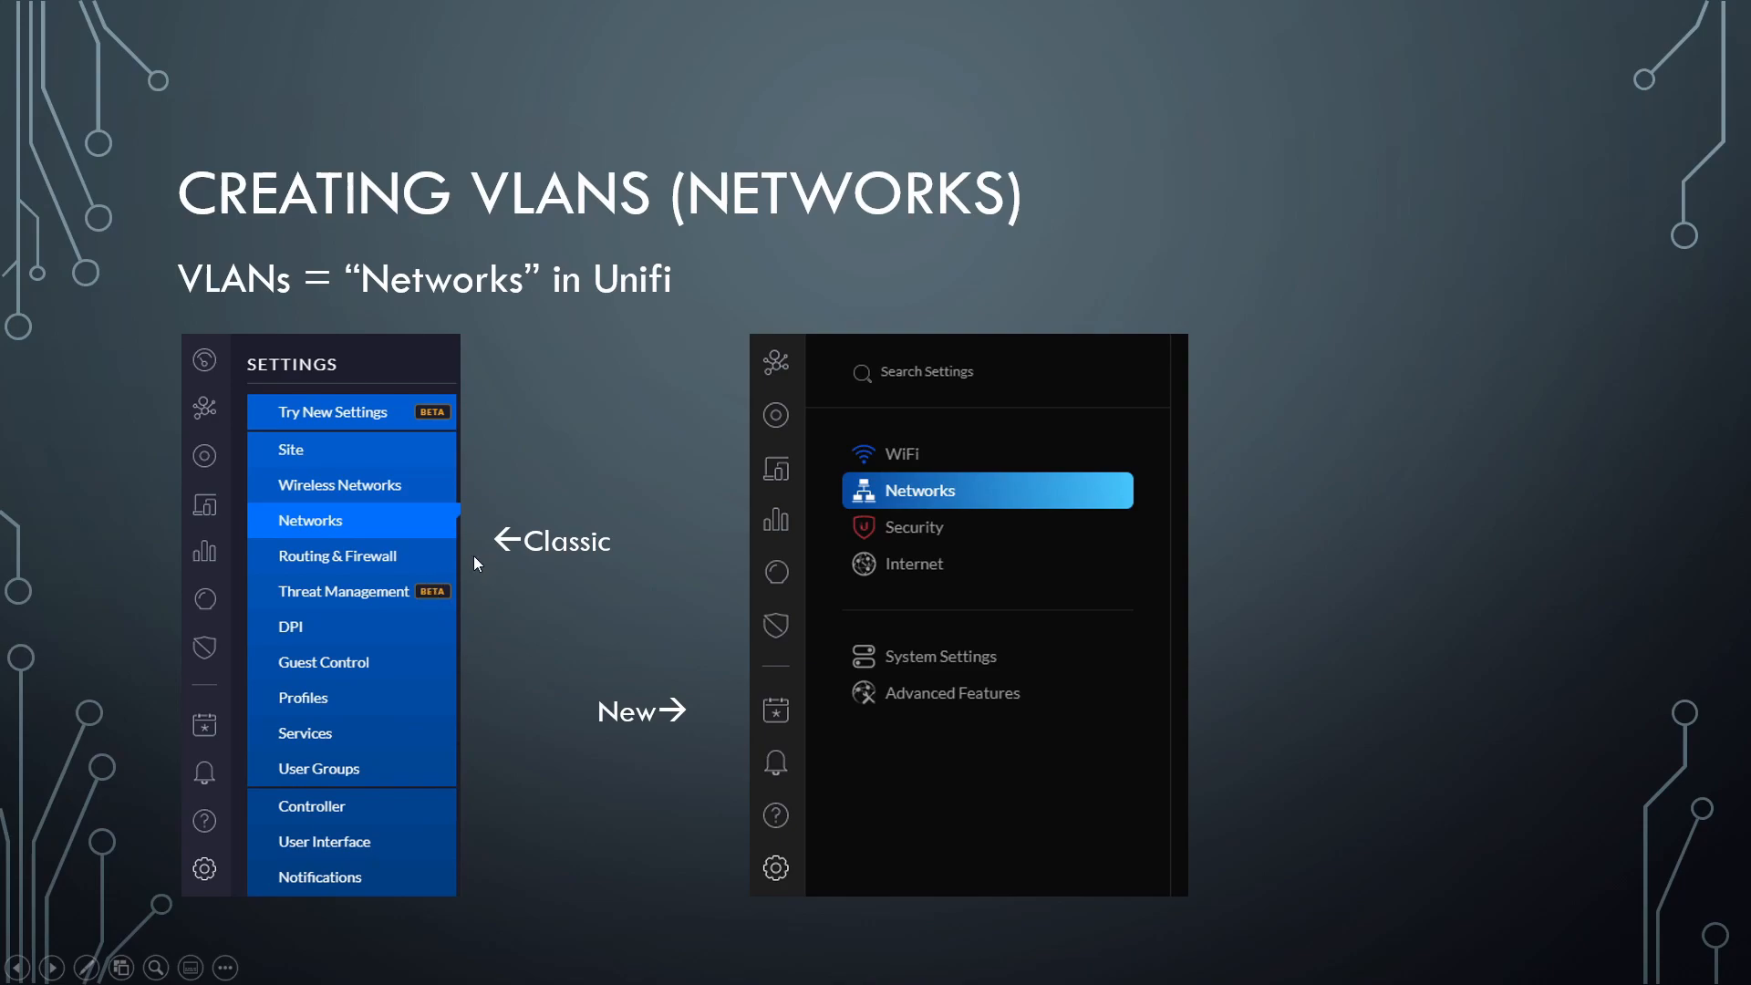
pyautogui.moveTo(642, 548)
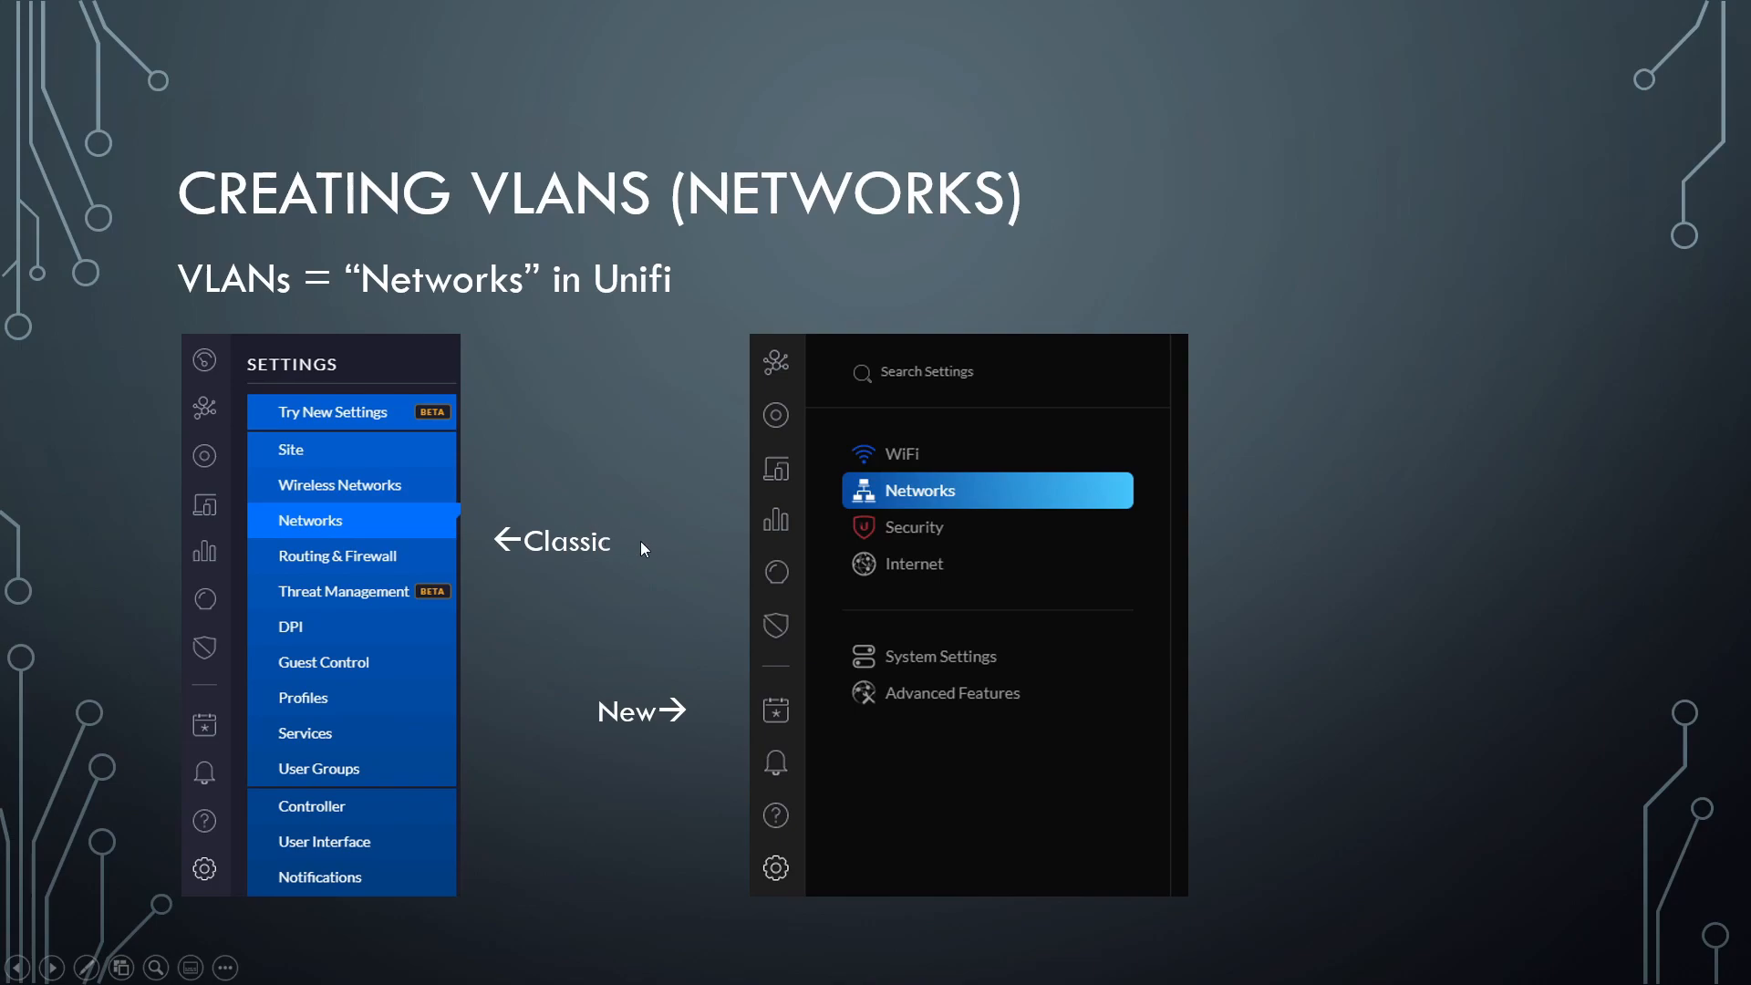
pyautogui.moveTo(821, 544)
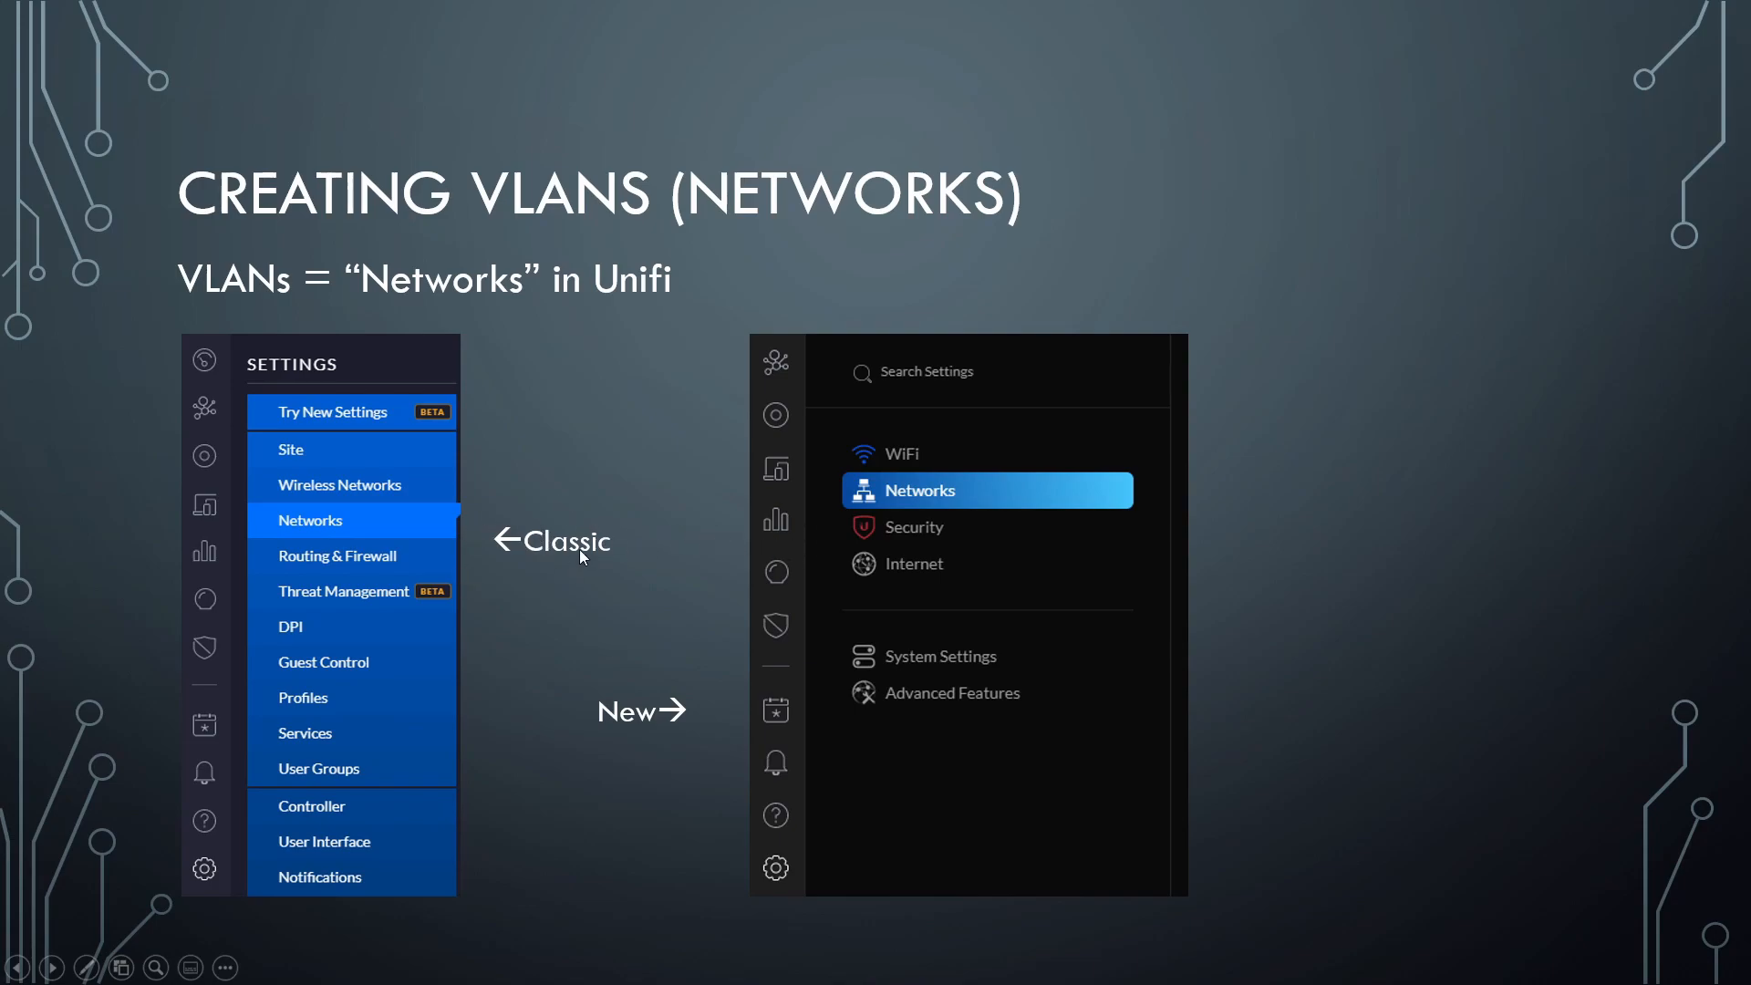
pyautogui.moveTo(571, 558)
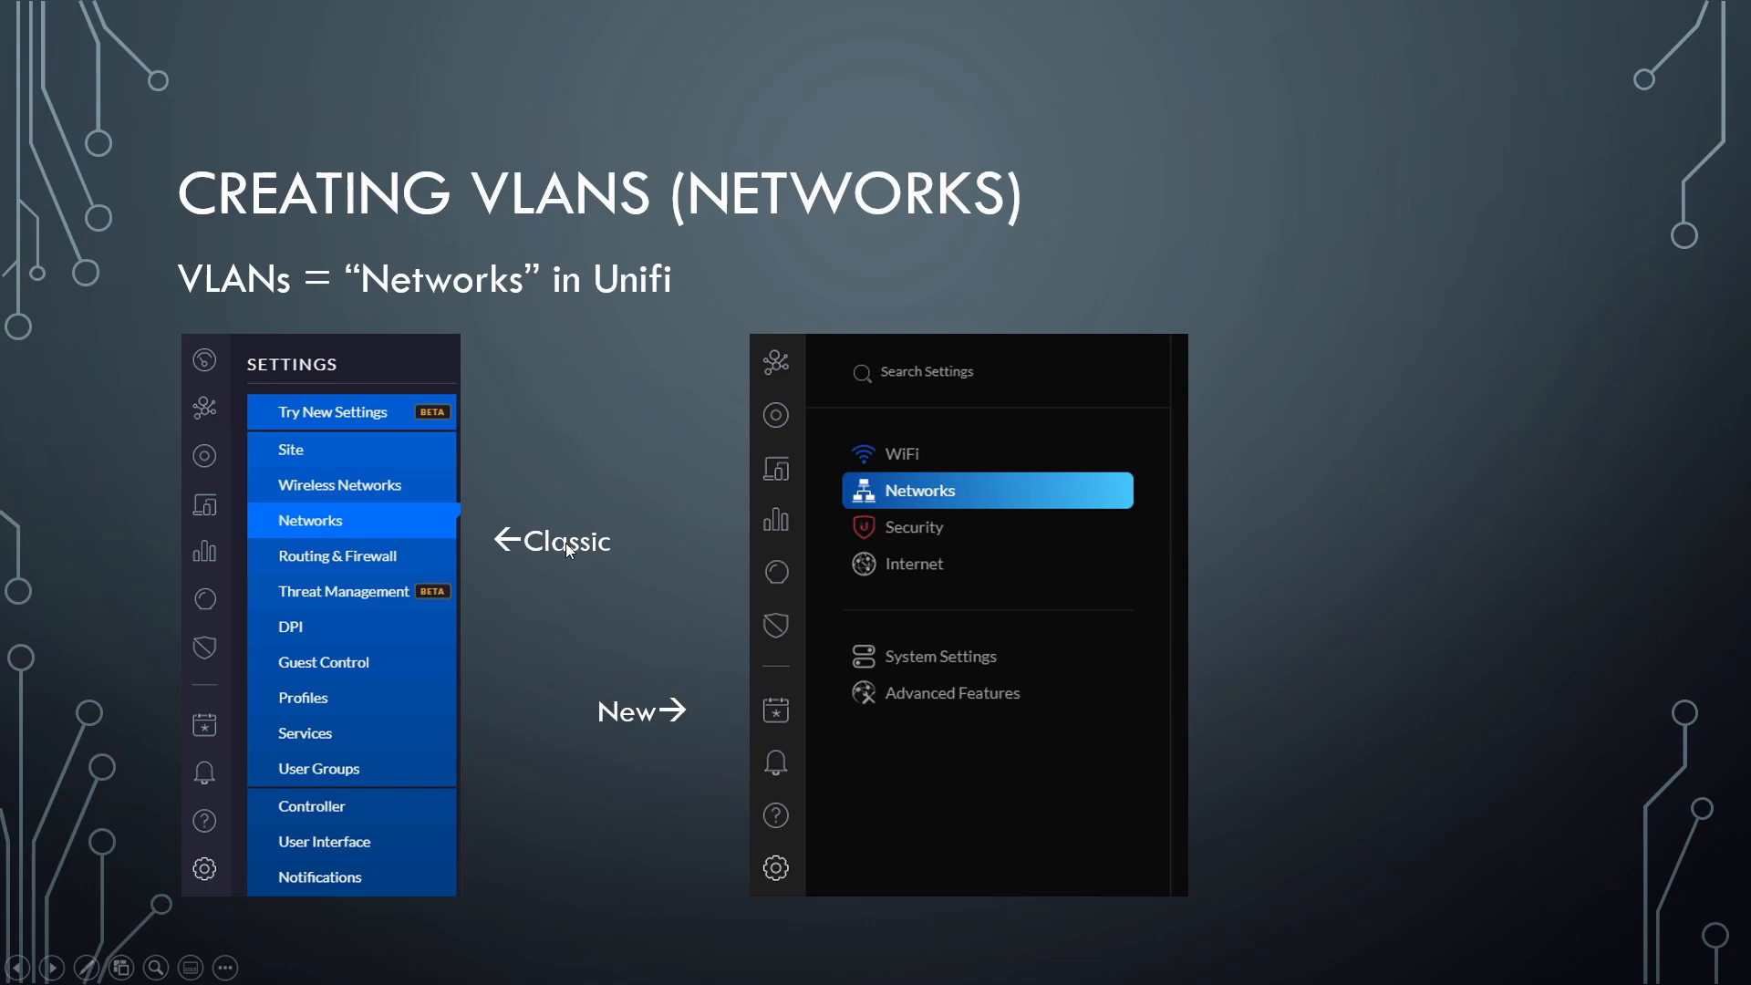
pyautogui.moveTo(522, 621)
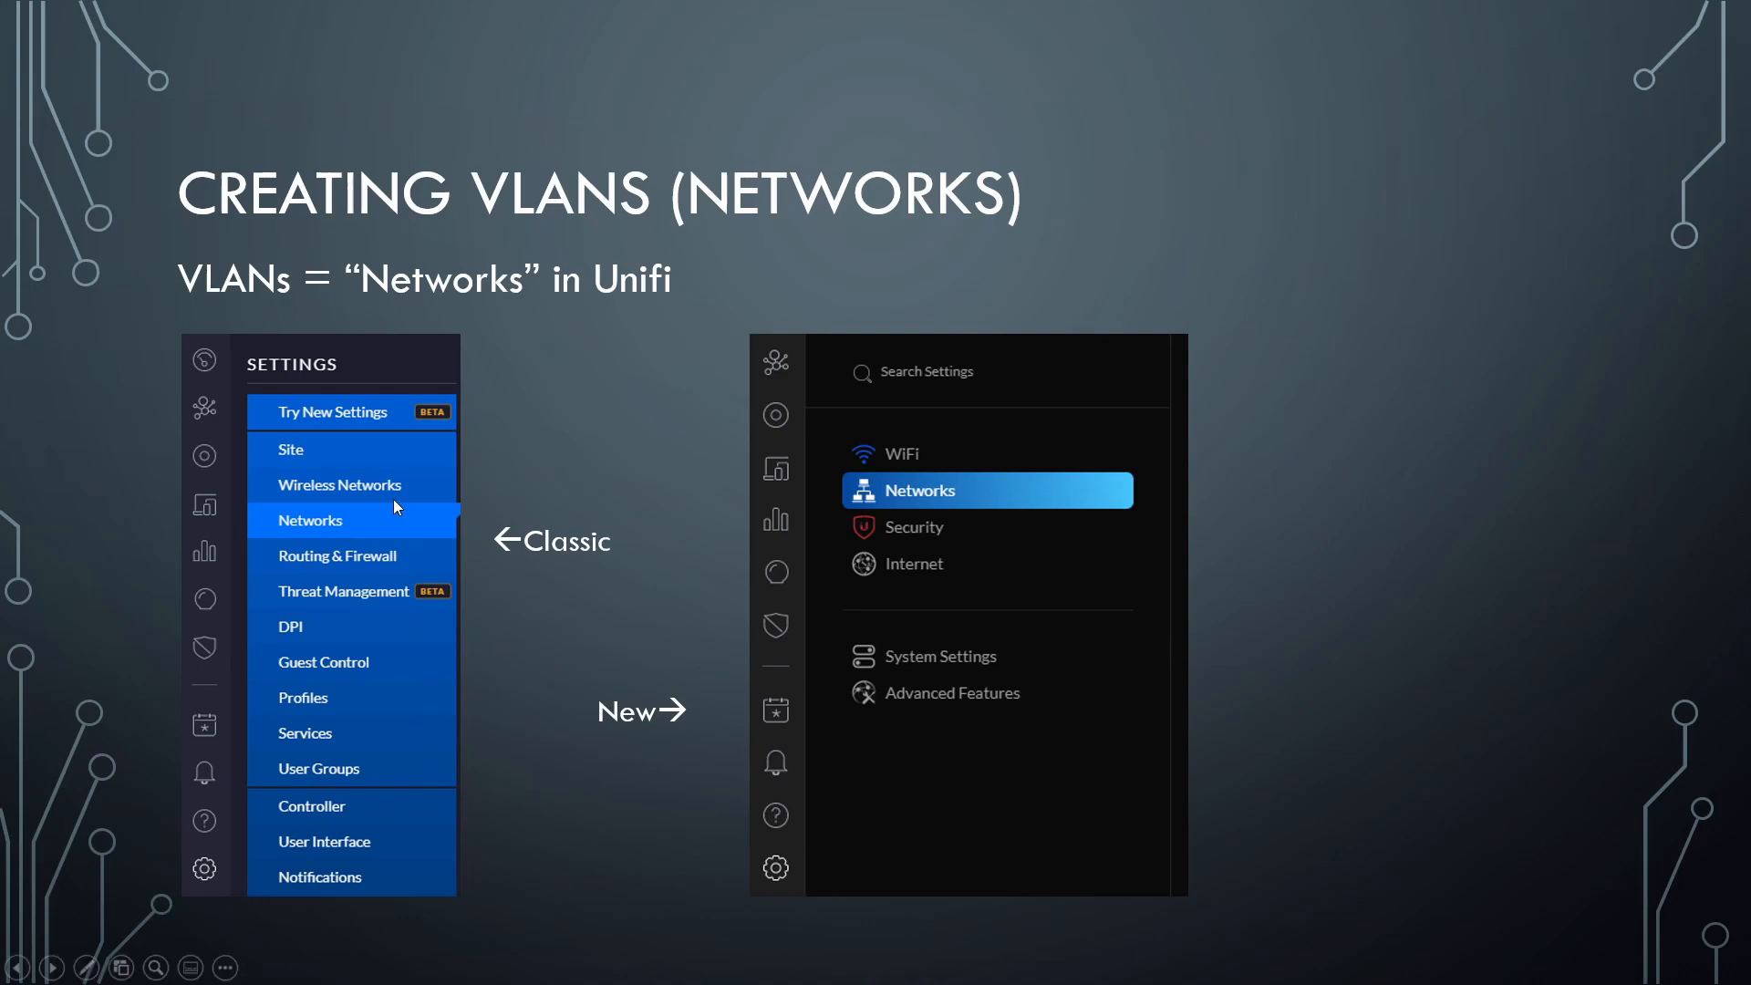
pyautogui.moveTo(199, 900)
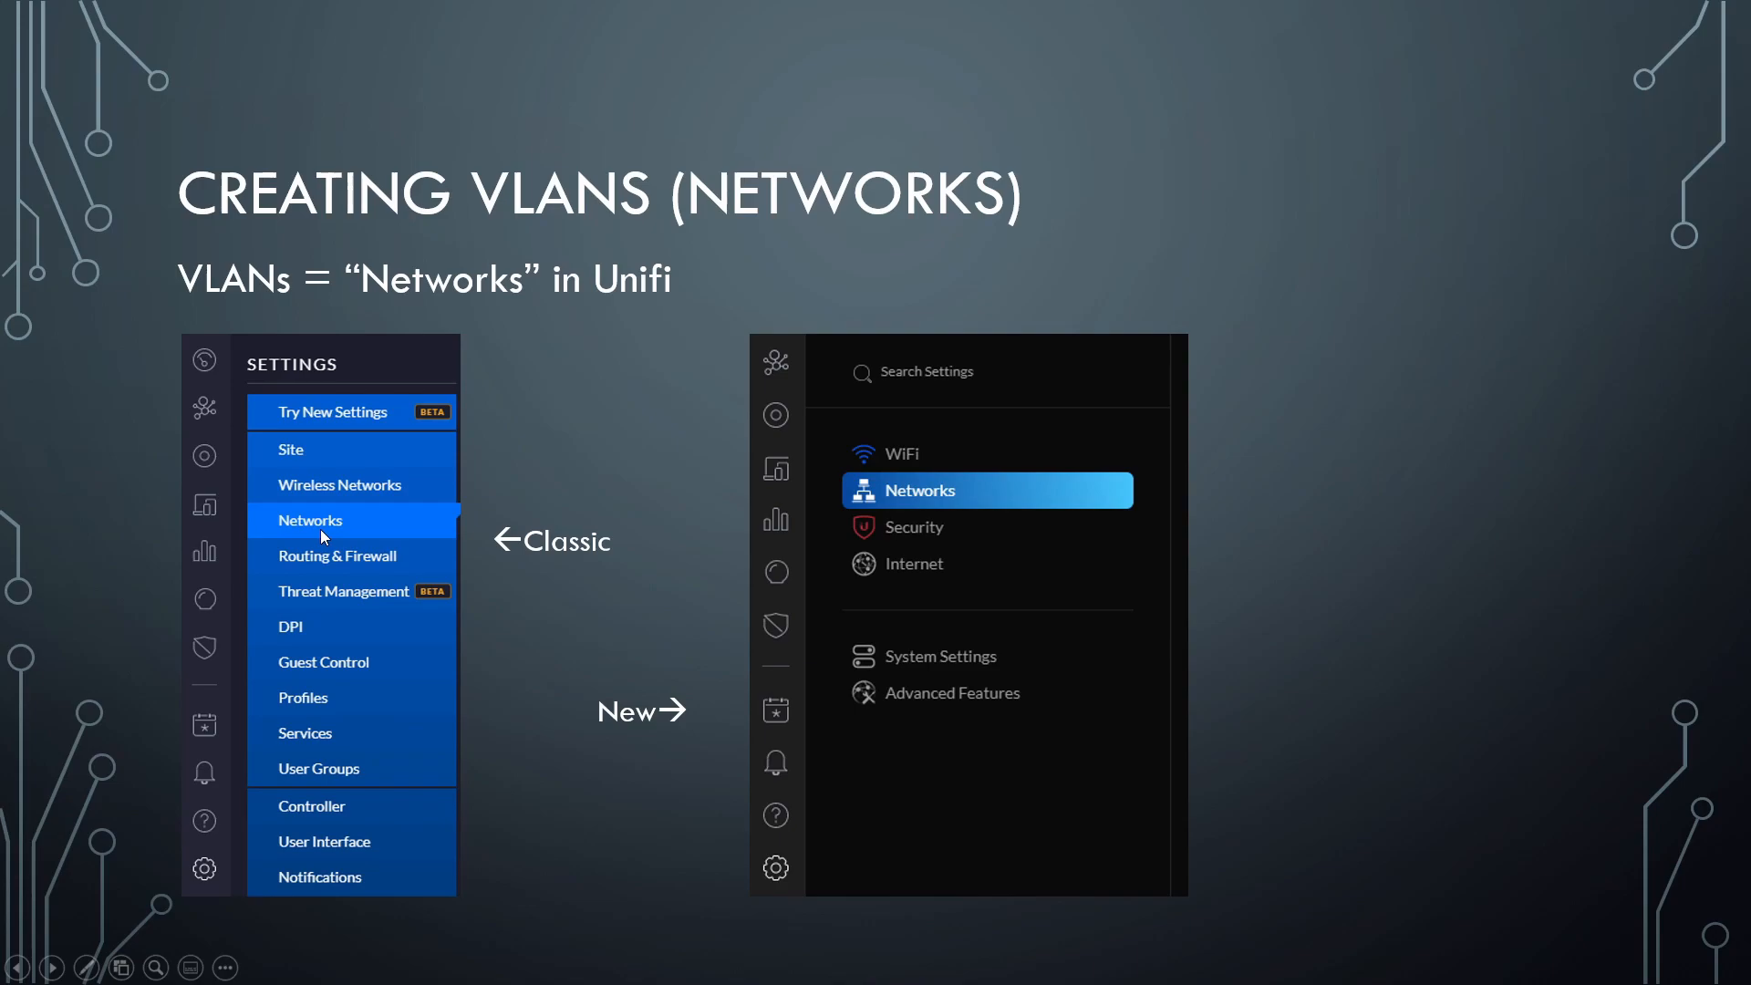
pyautogui.moveTo(793, 832)
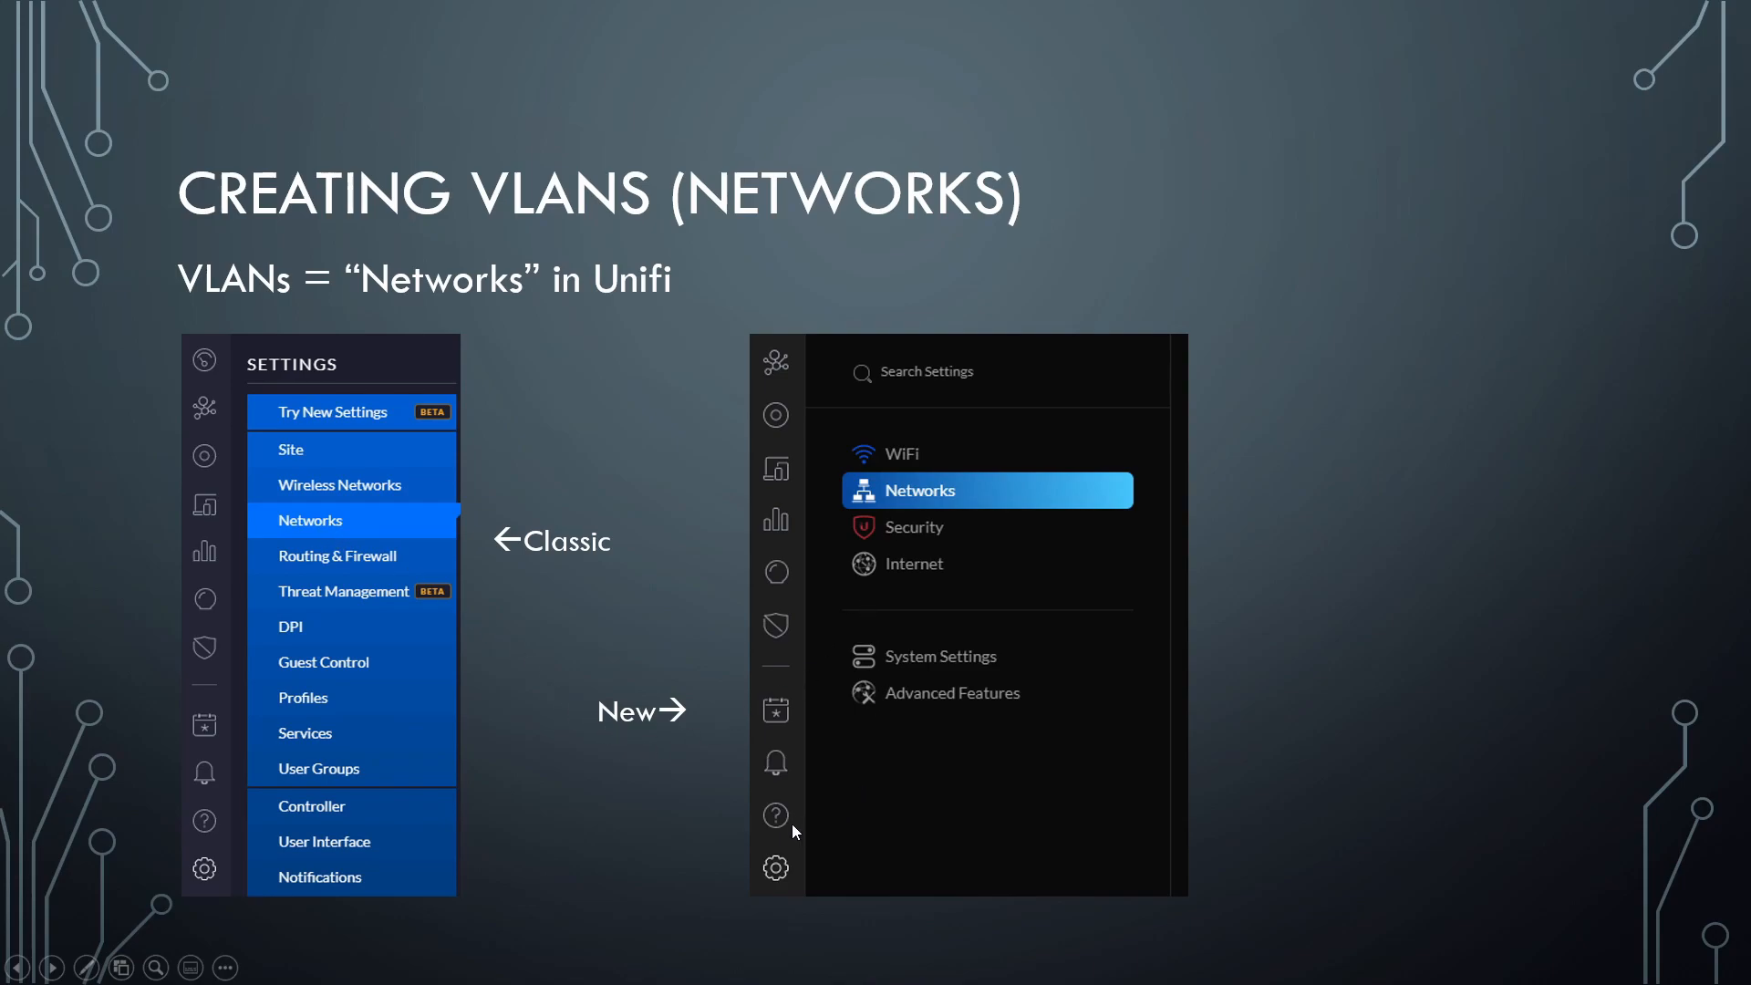
pyautogui.moveTo(760, 855)
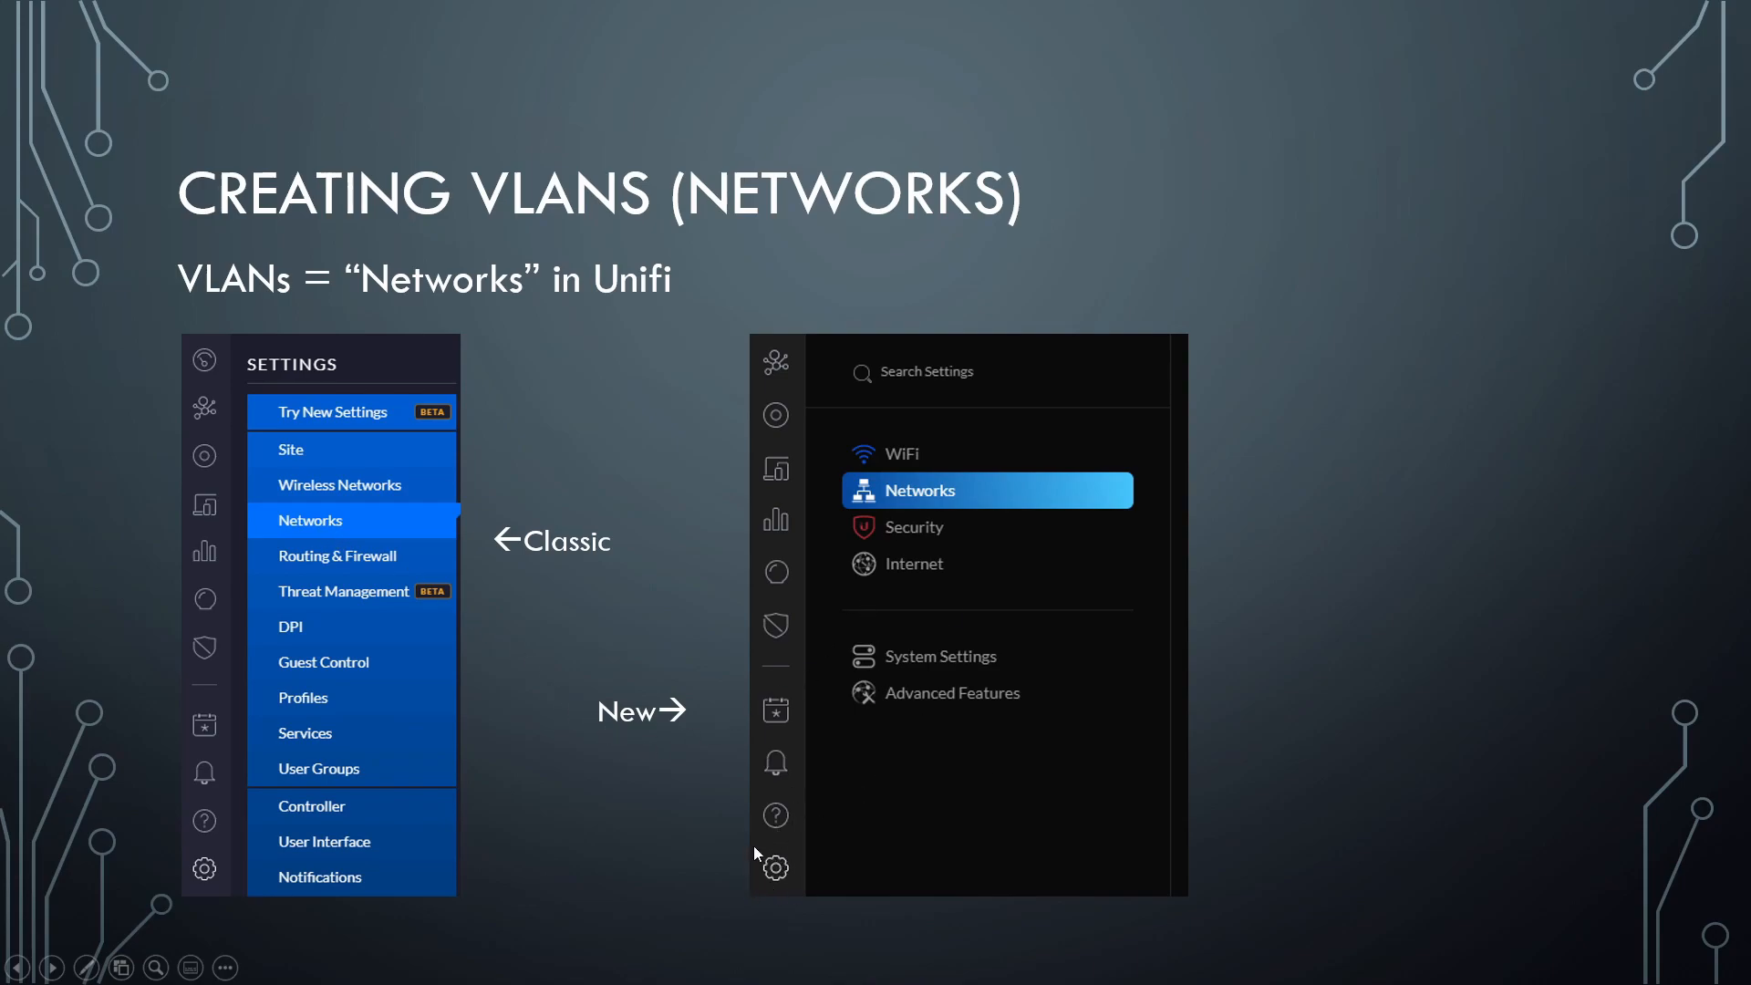
pyautogui.moveTo(936, 621)
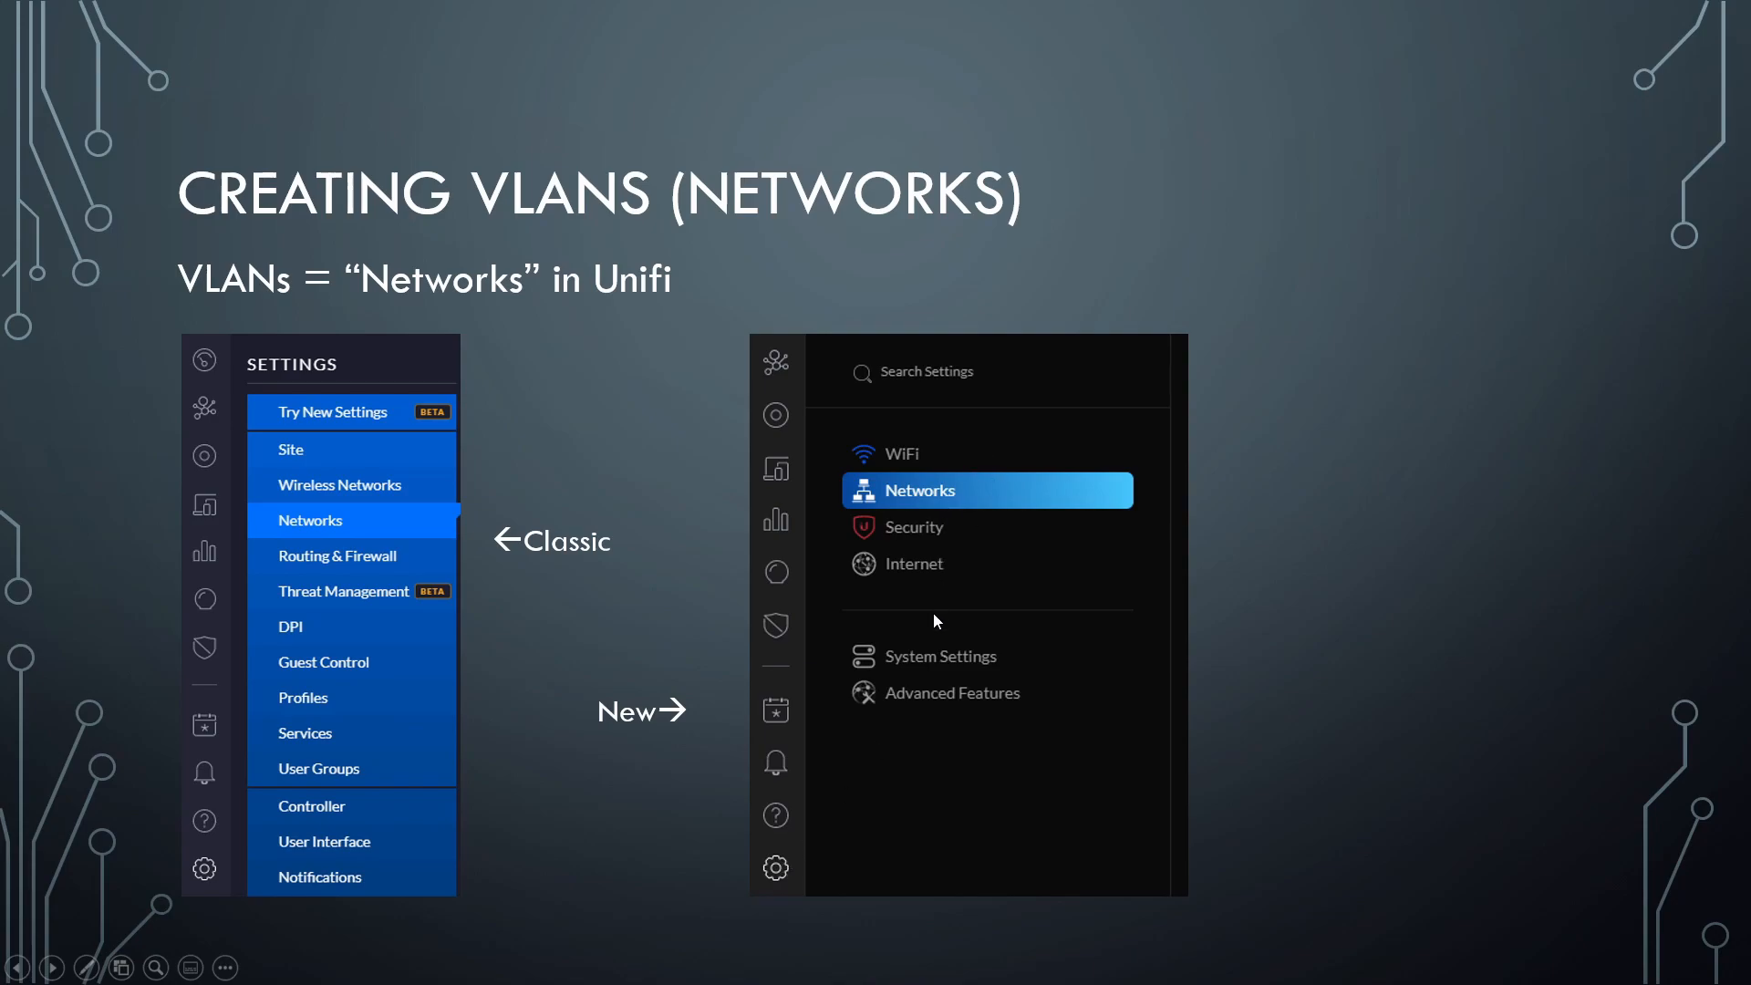
pyautogui.moveTo(556, 567)
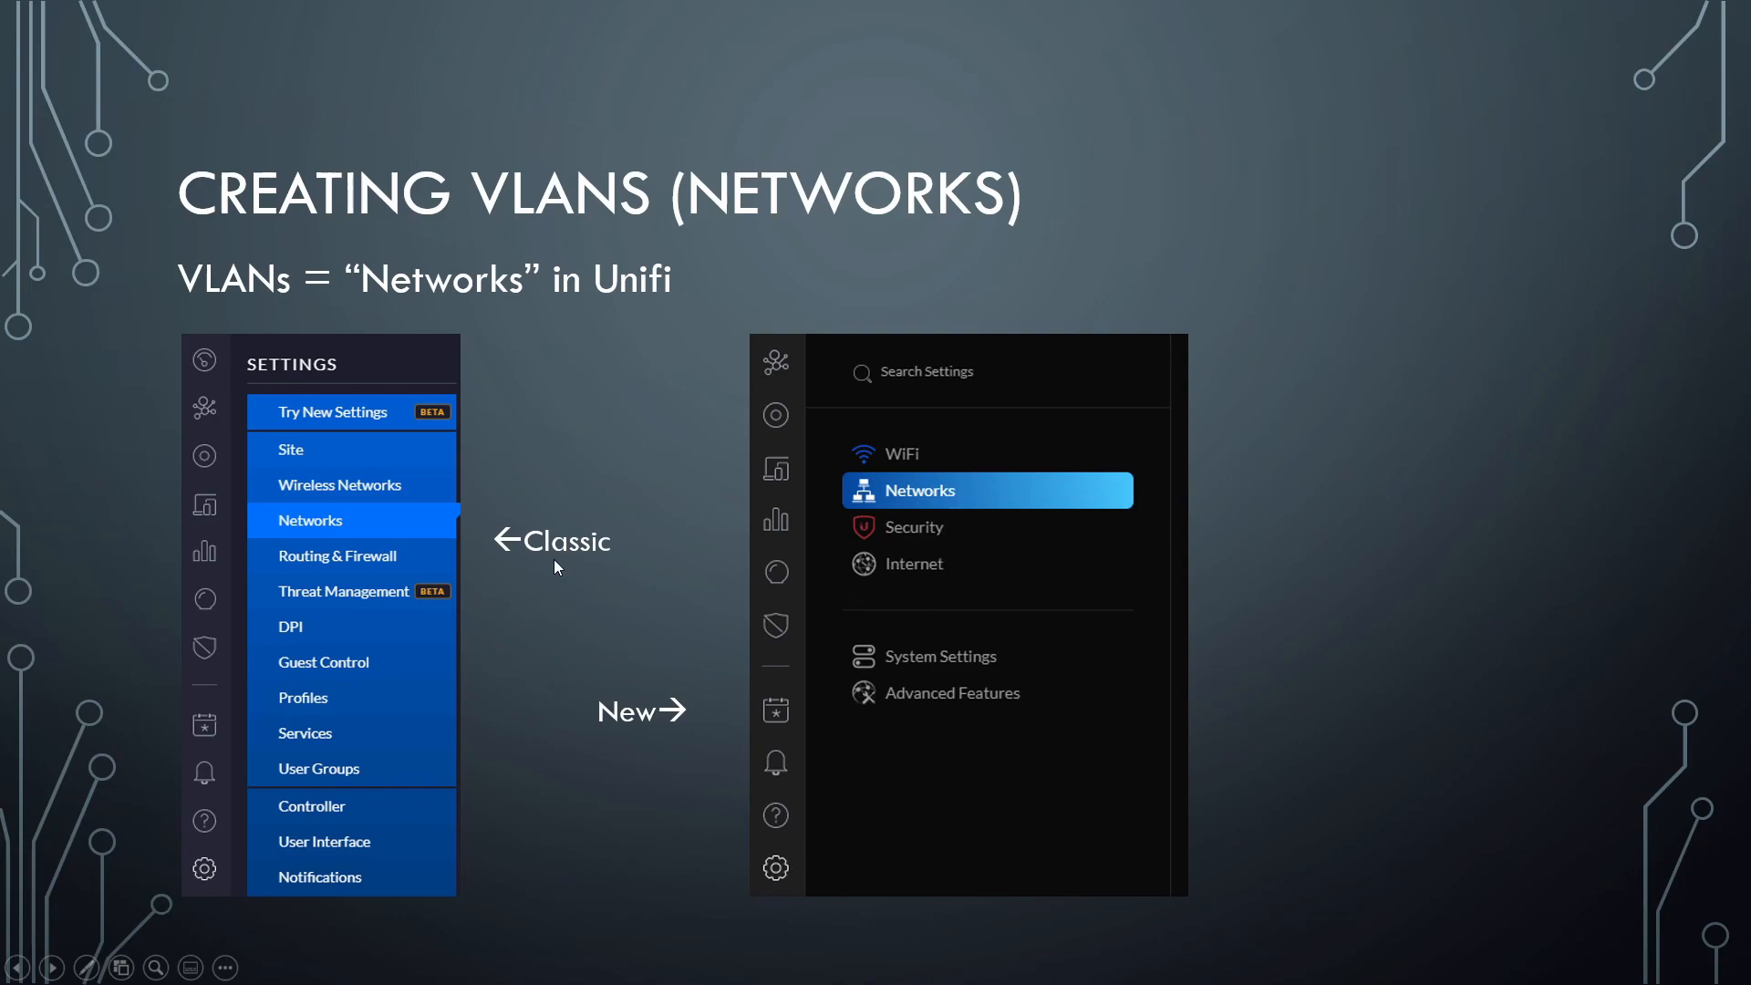
pyautogui.moveTo(1019, 606)
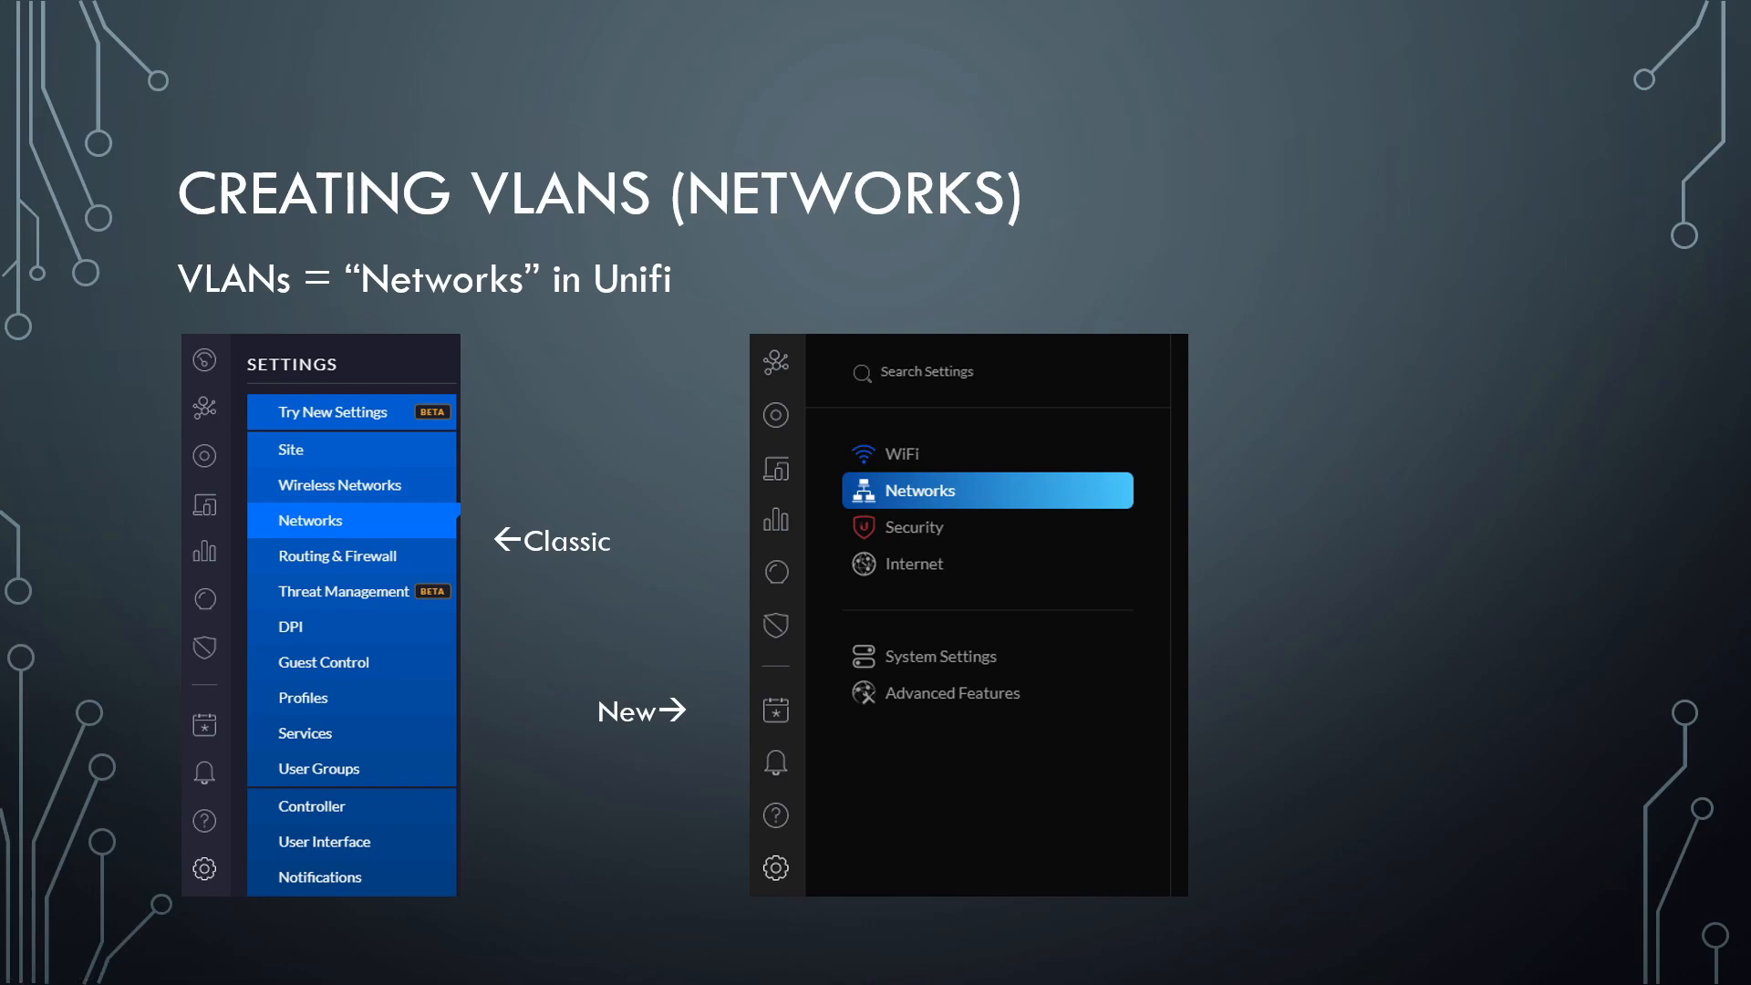
pyautogui.moveTo(754, 600)
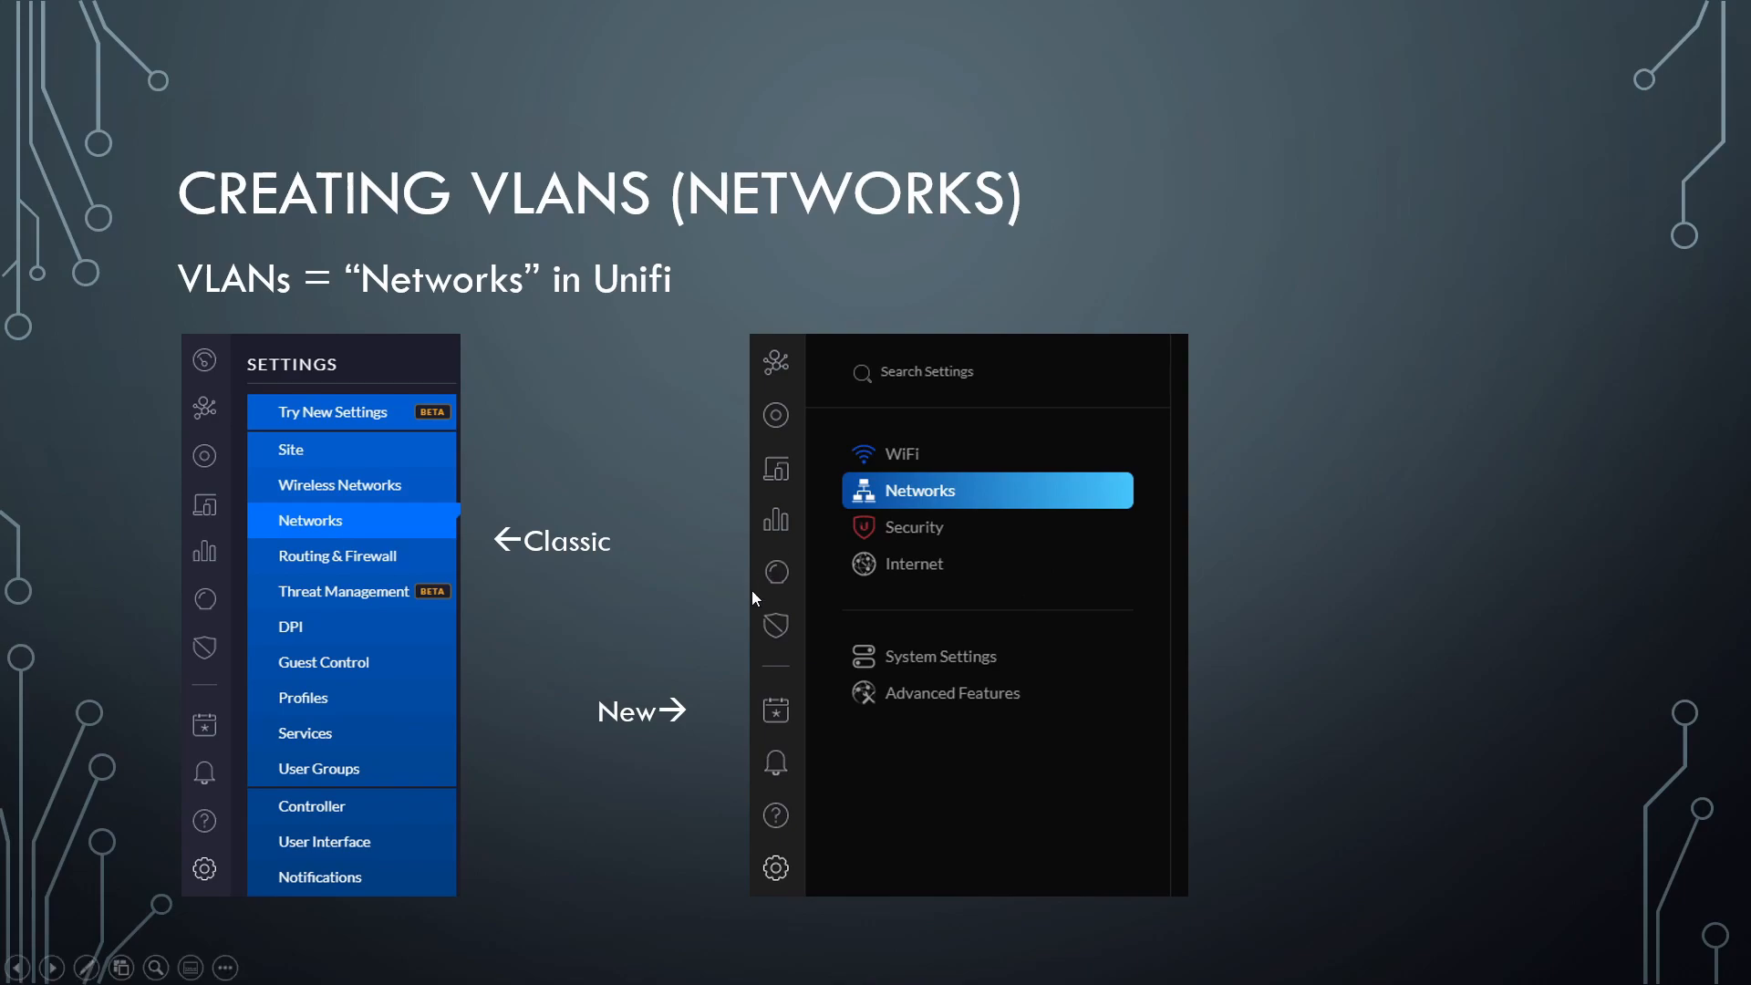
pyautogui.moveTo(51, 967)
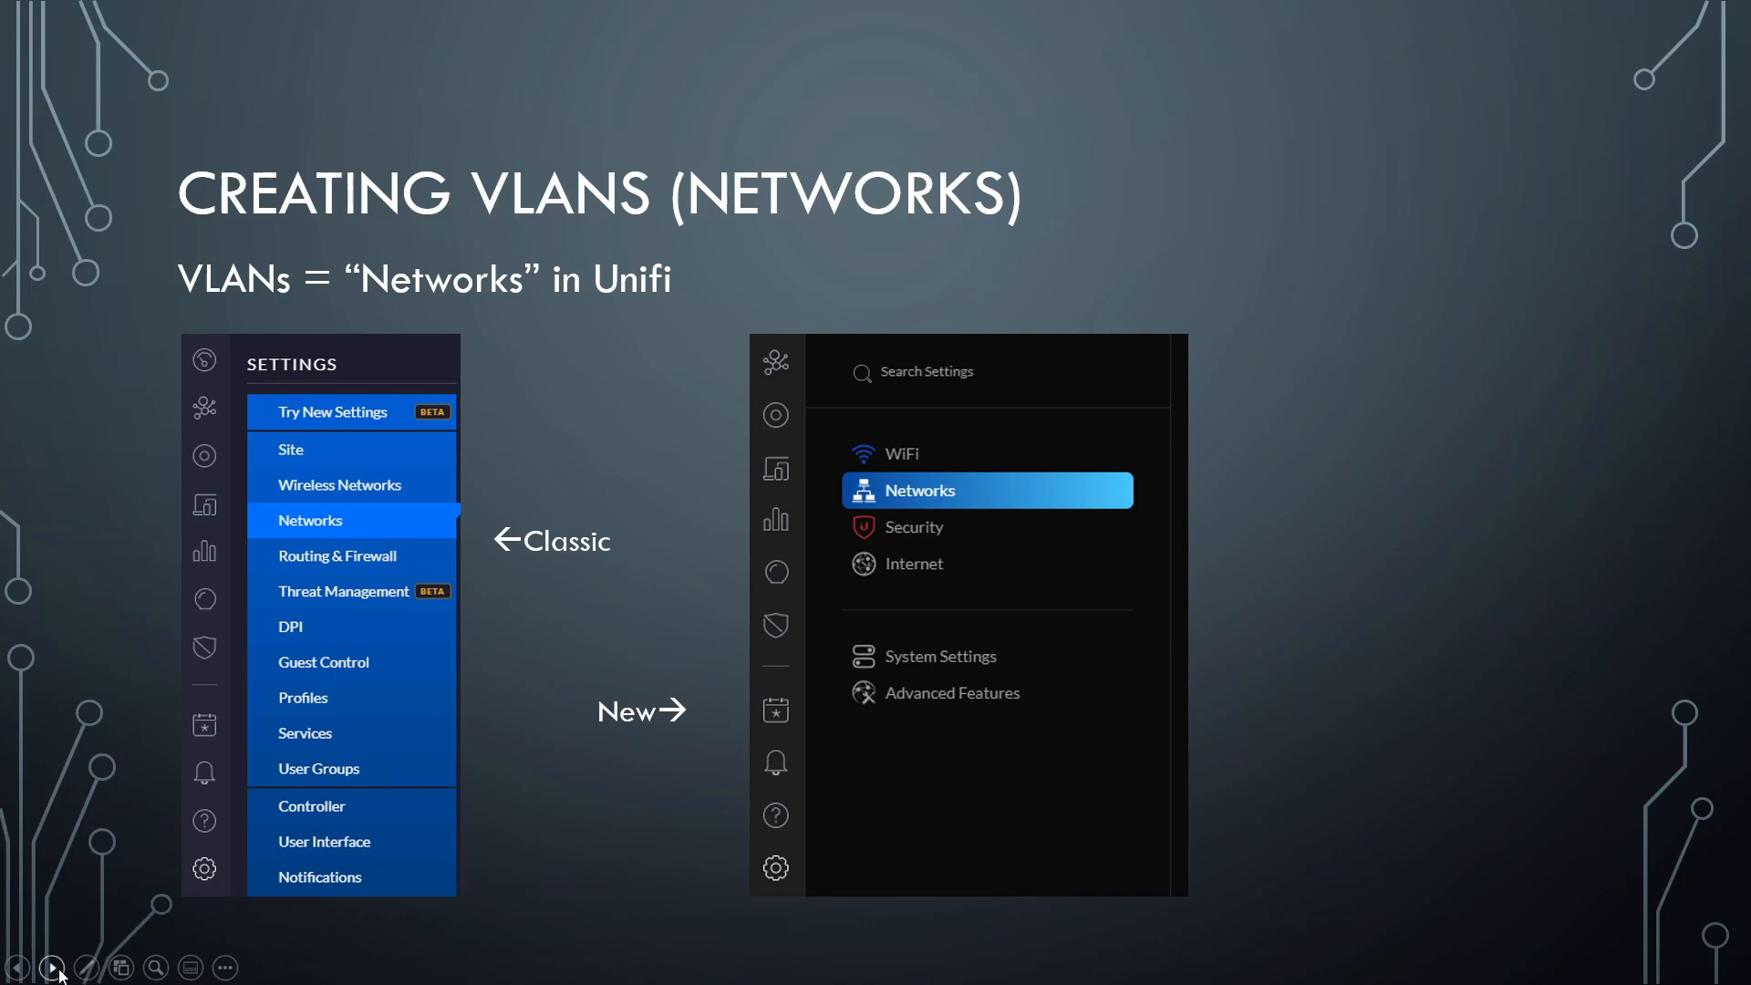
# Advance to the 'Creating VLANs (Networks)' slide showing the Settings → Networks table.
pyautogui.click(52, 966)
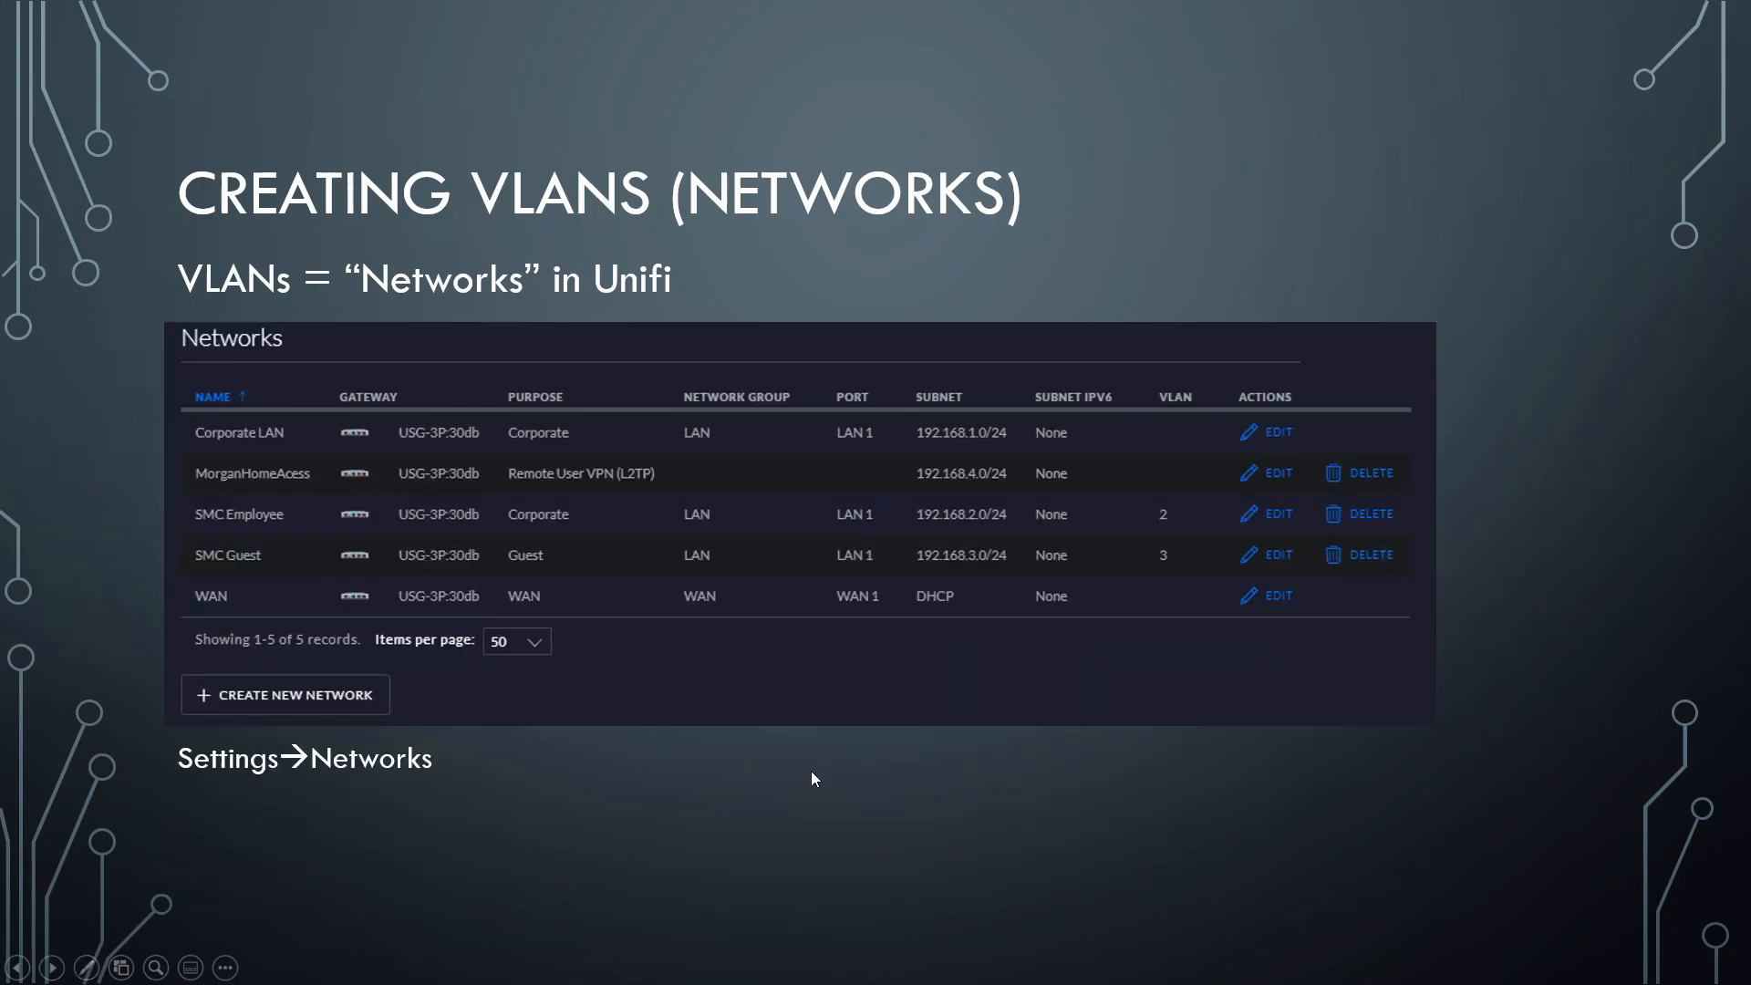
pyautogui.moveTo(737, 437)
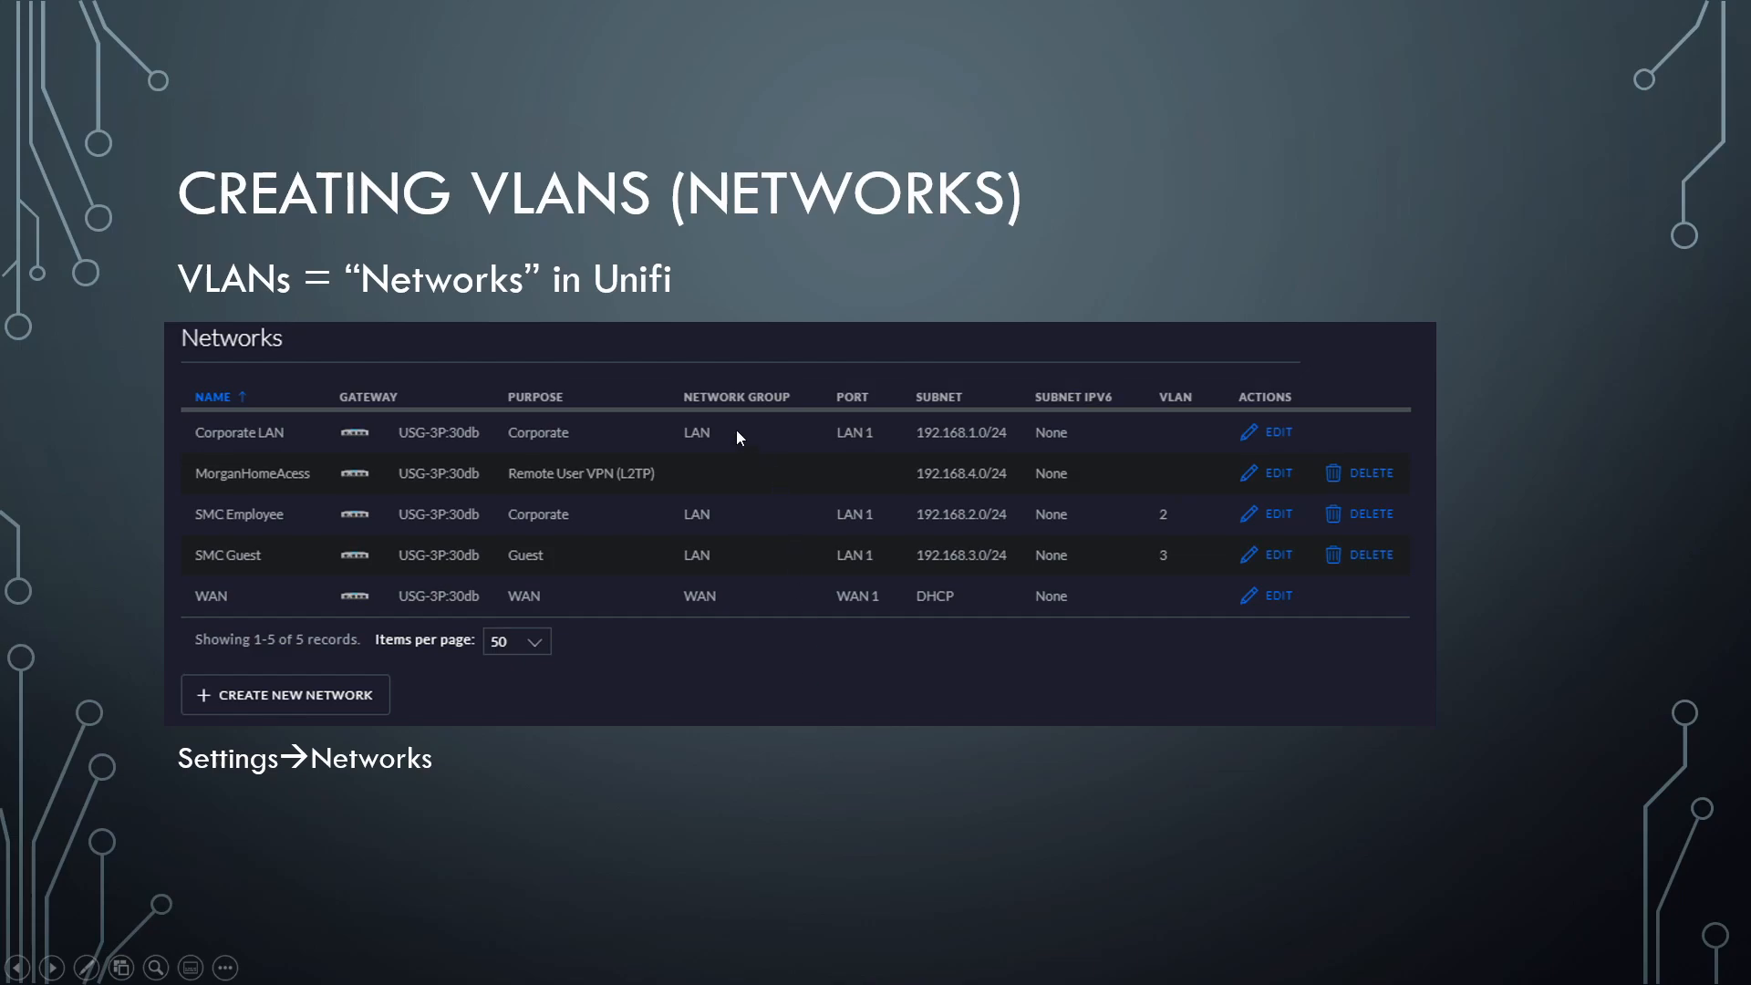
pyautogui.moveTo(1447, 310)
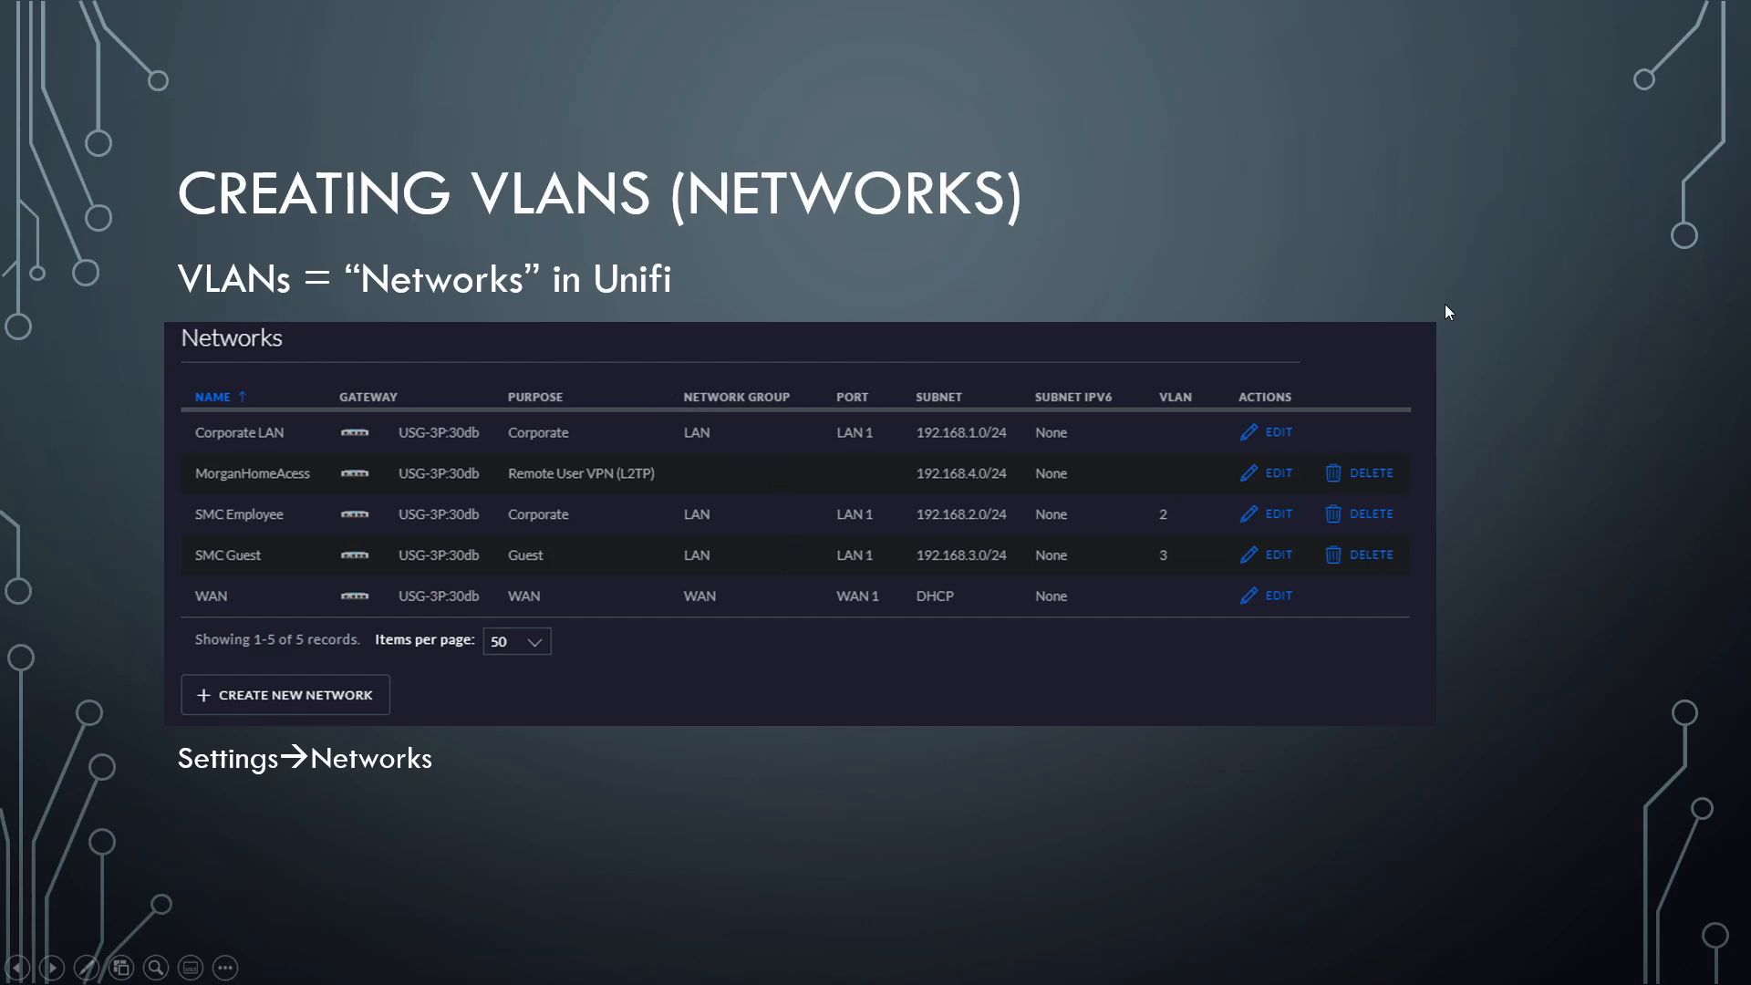
pyautogui.moveTo(313, 601)
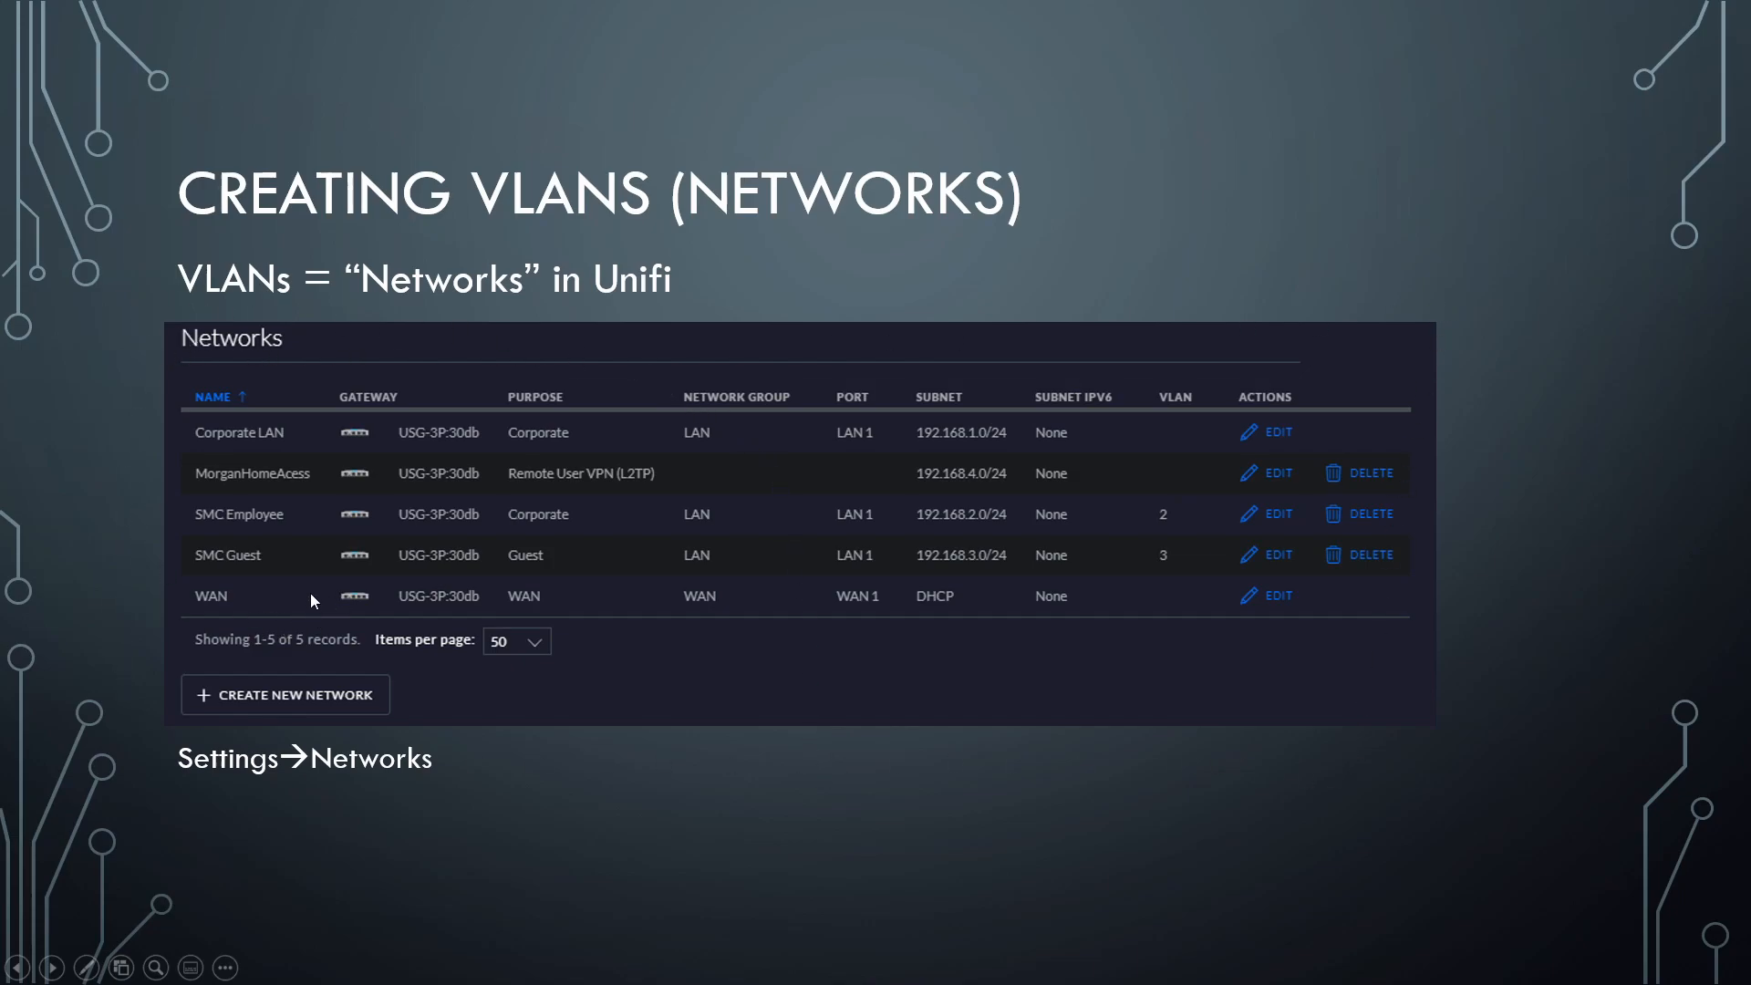
pyautogui.moveTo(278, 449)
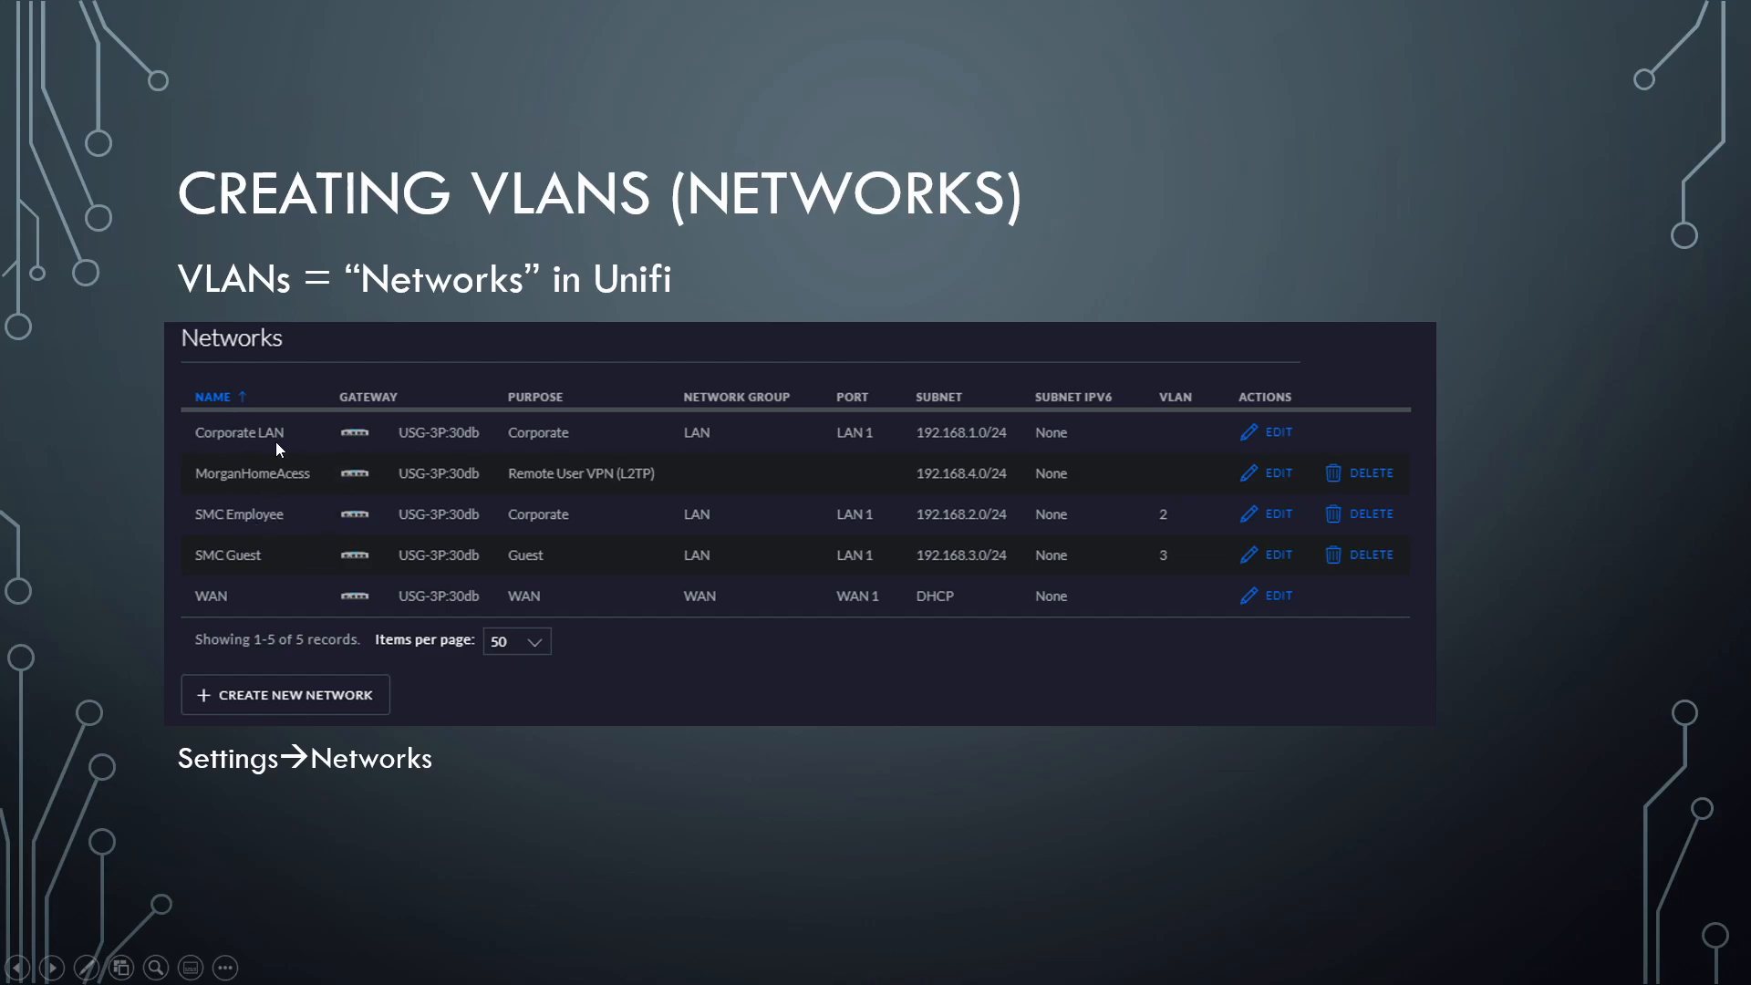
pyautogui.moveTo(297, 523)
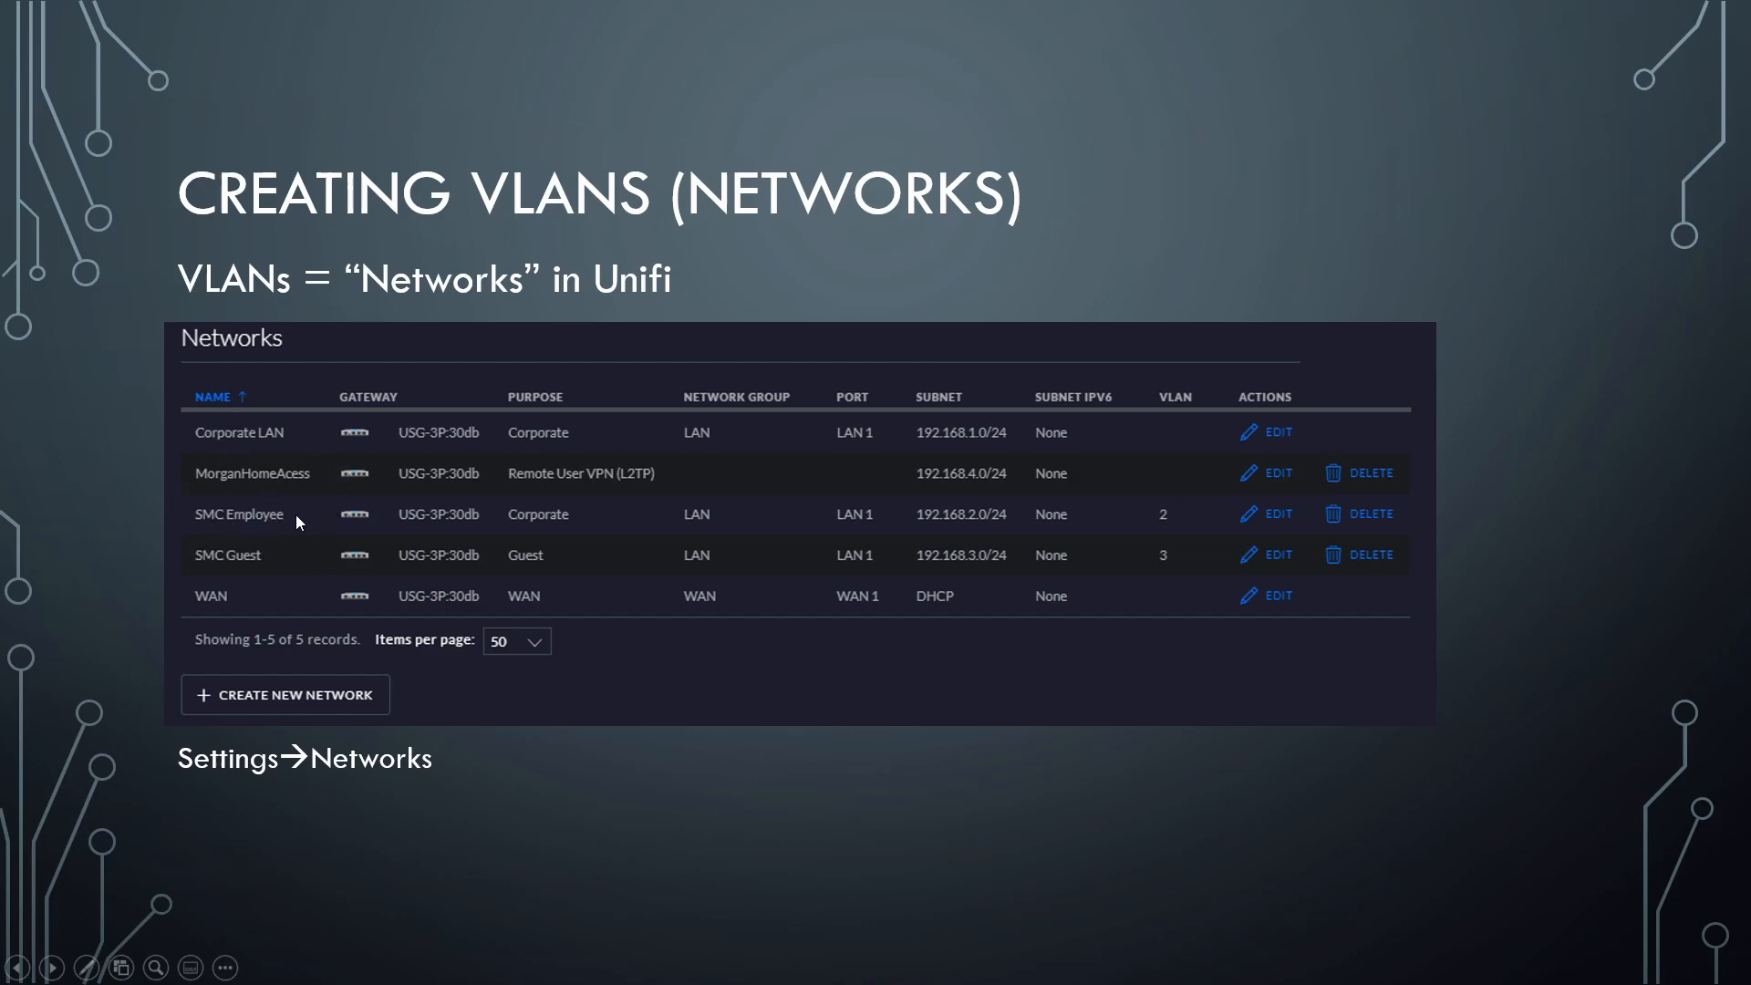
pyautogui.moveTo(241, 437)
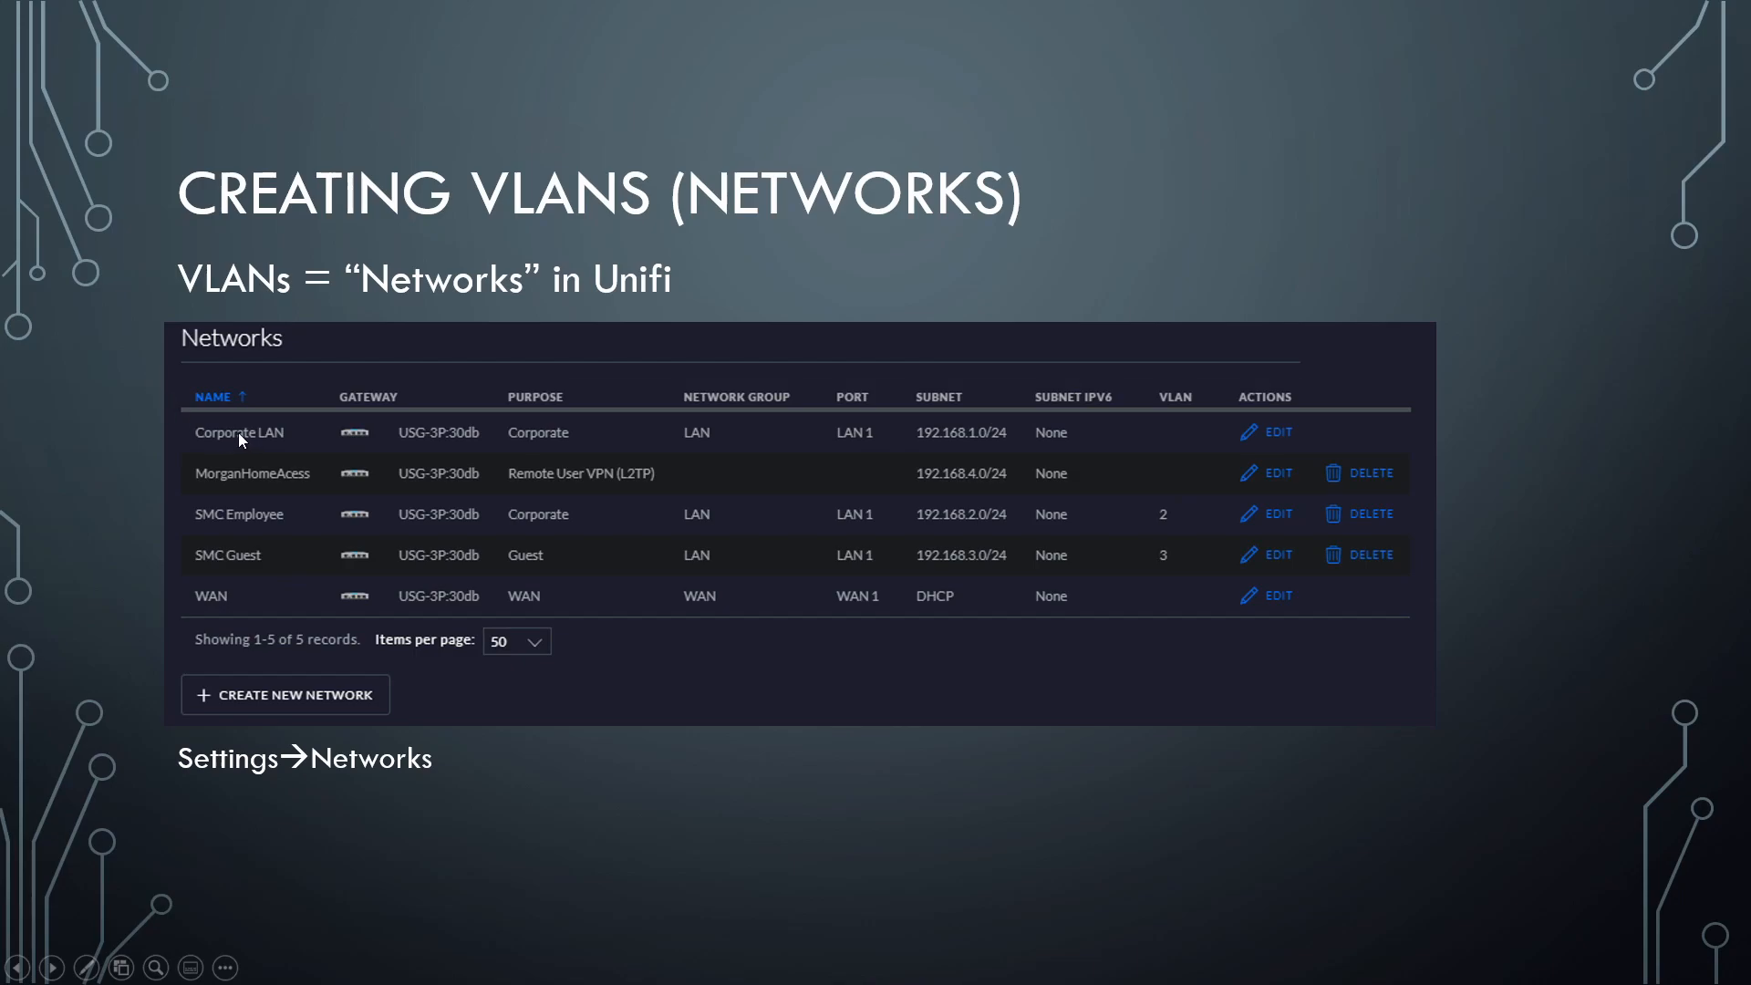
pyautogui.moveTo(1173, 449)
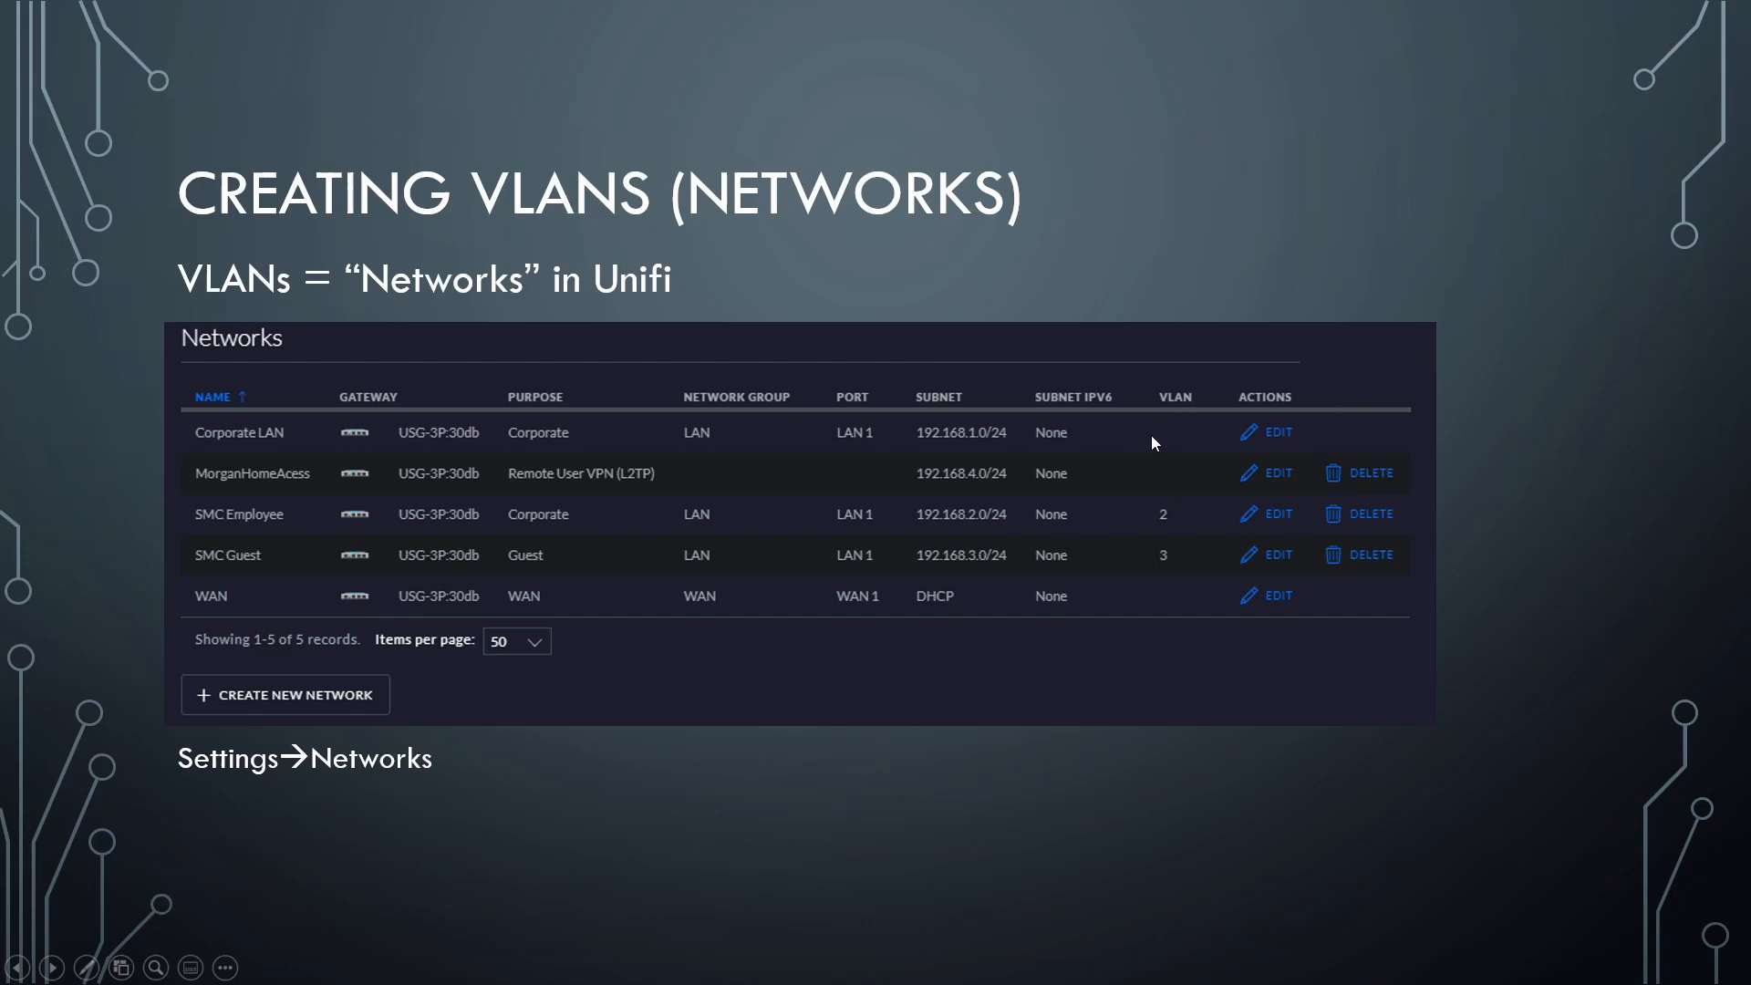
pyautogui.moveTo(1198, 432)
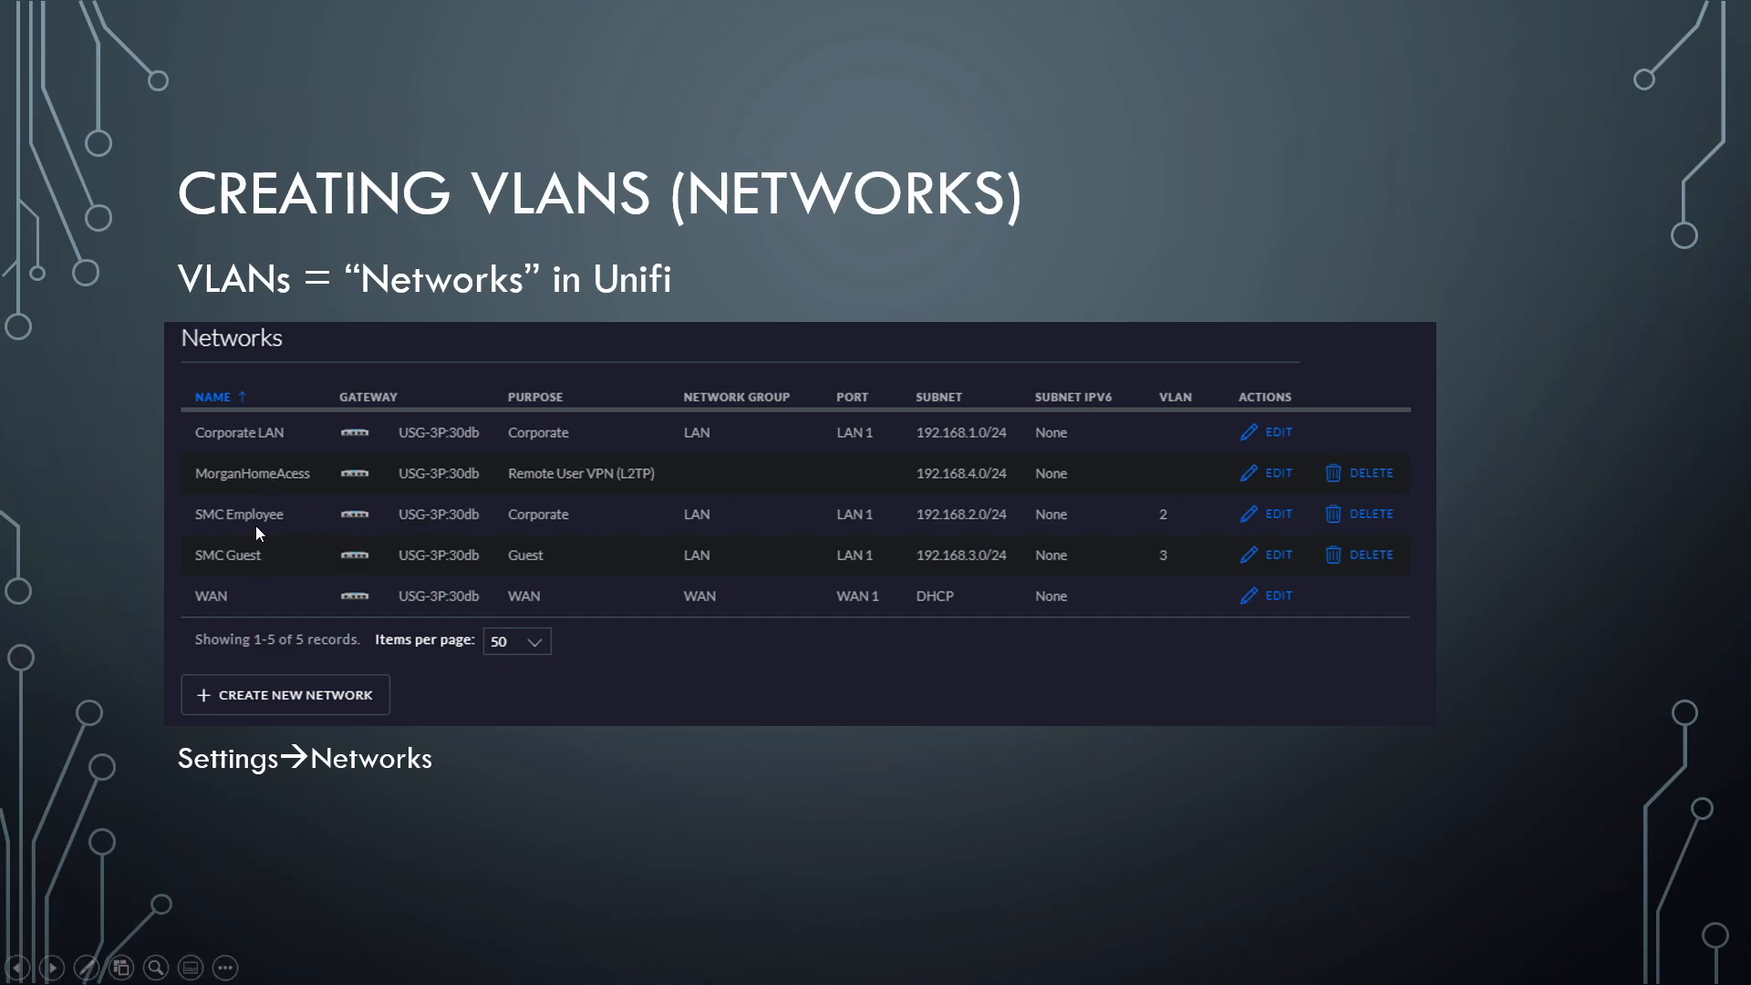
pyautogui.moveTo(338, 468)
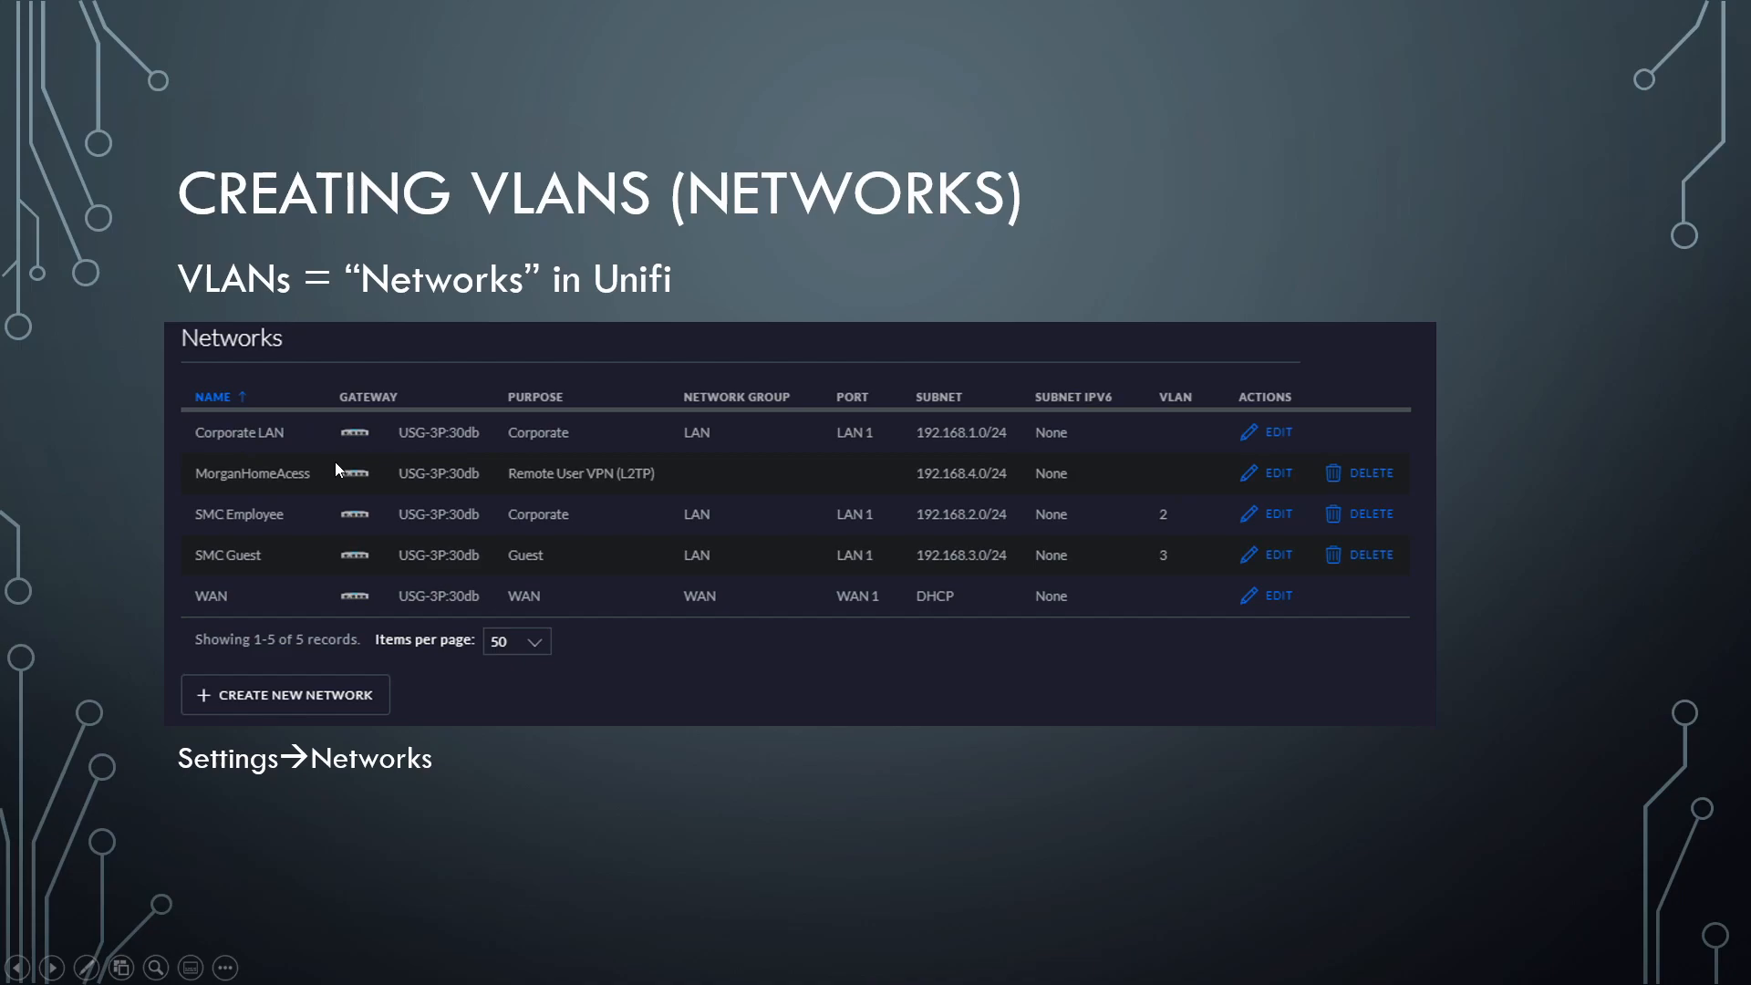
pyautogui.moveTo(327, 466)
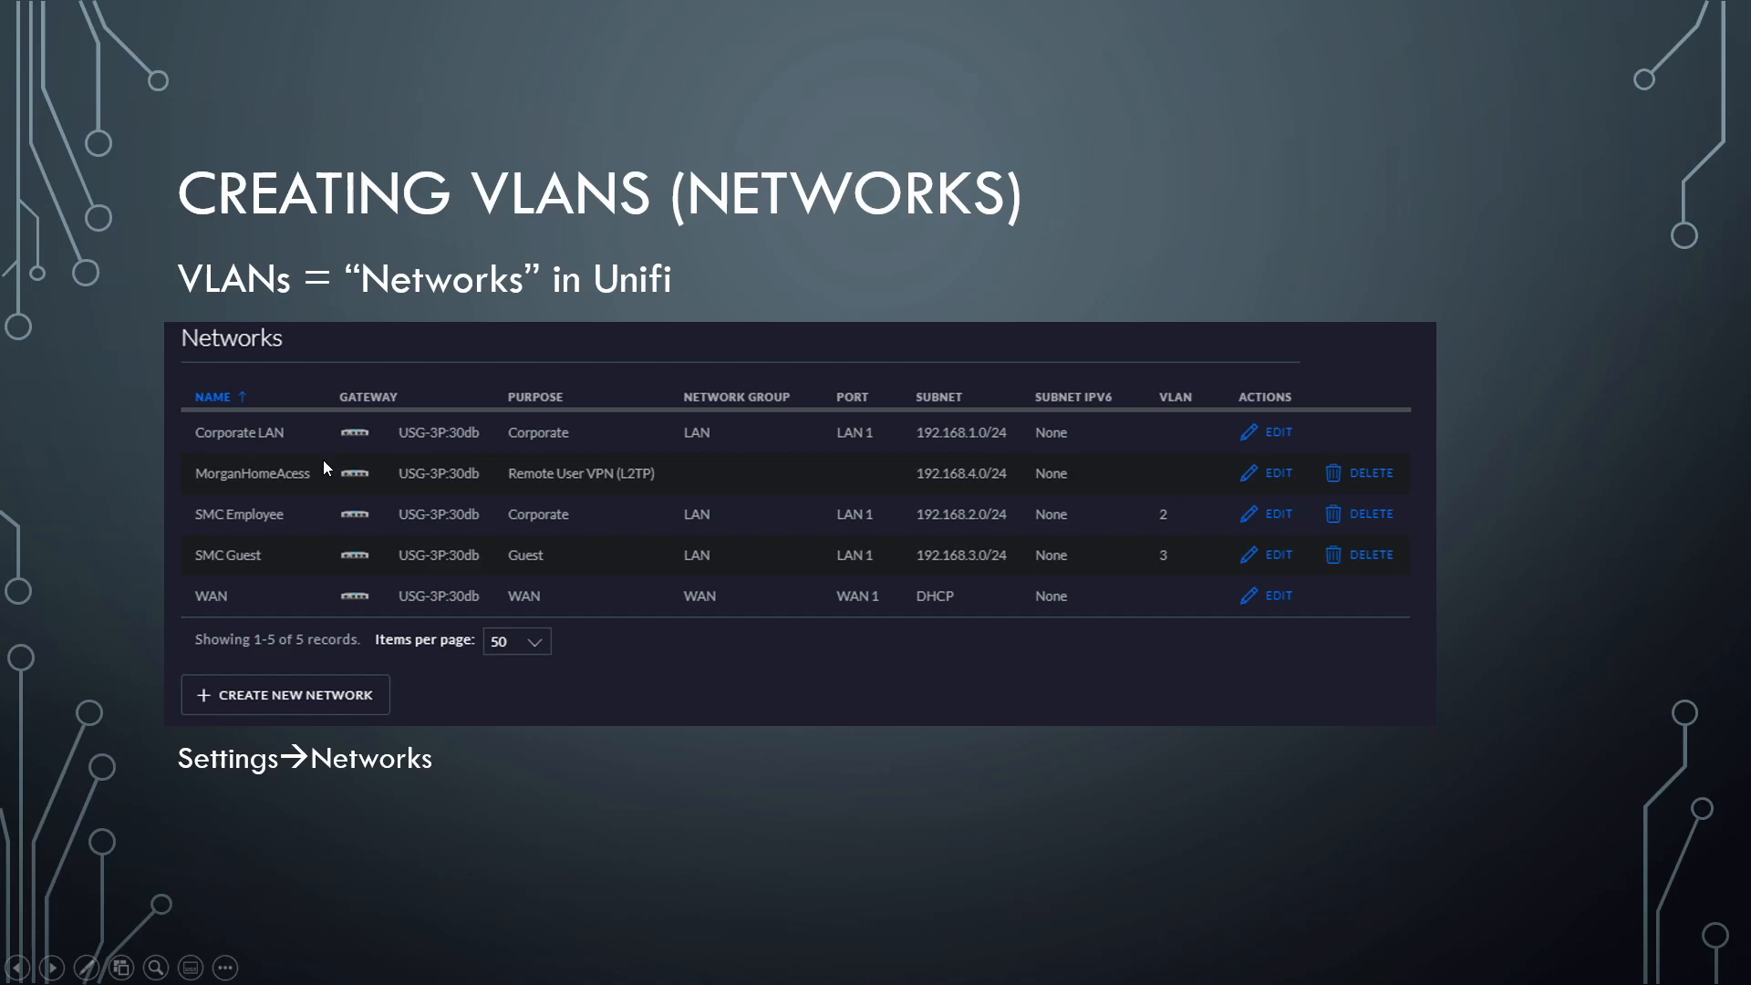
pyautogui.moveTo(227, 526)
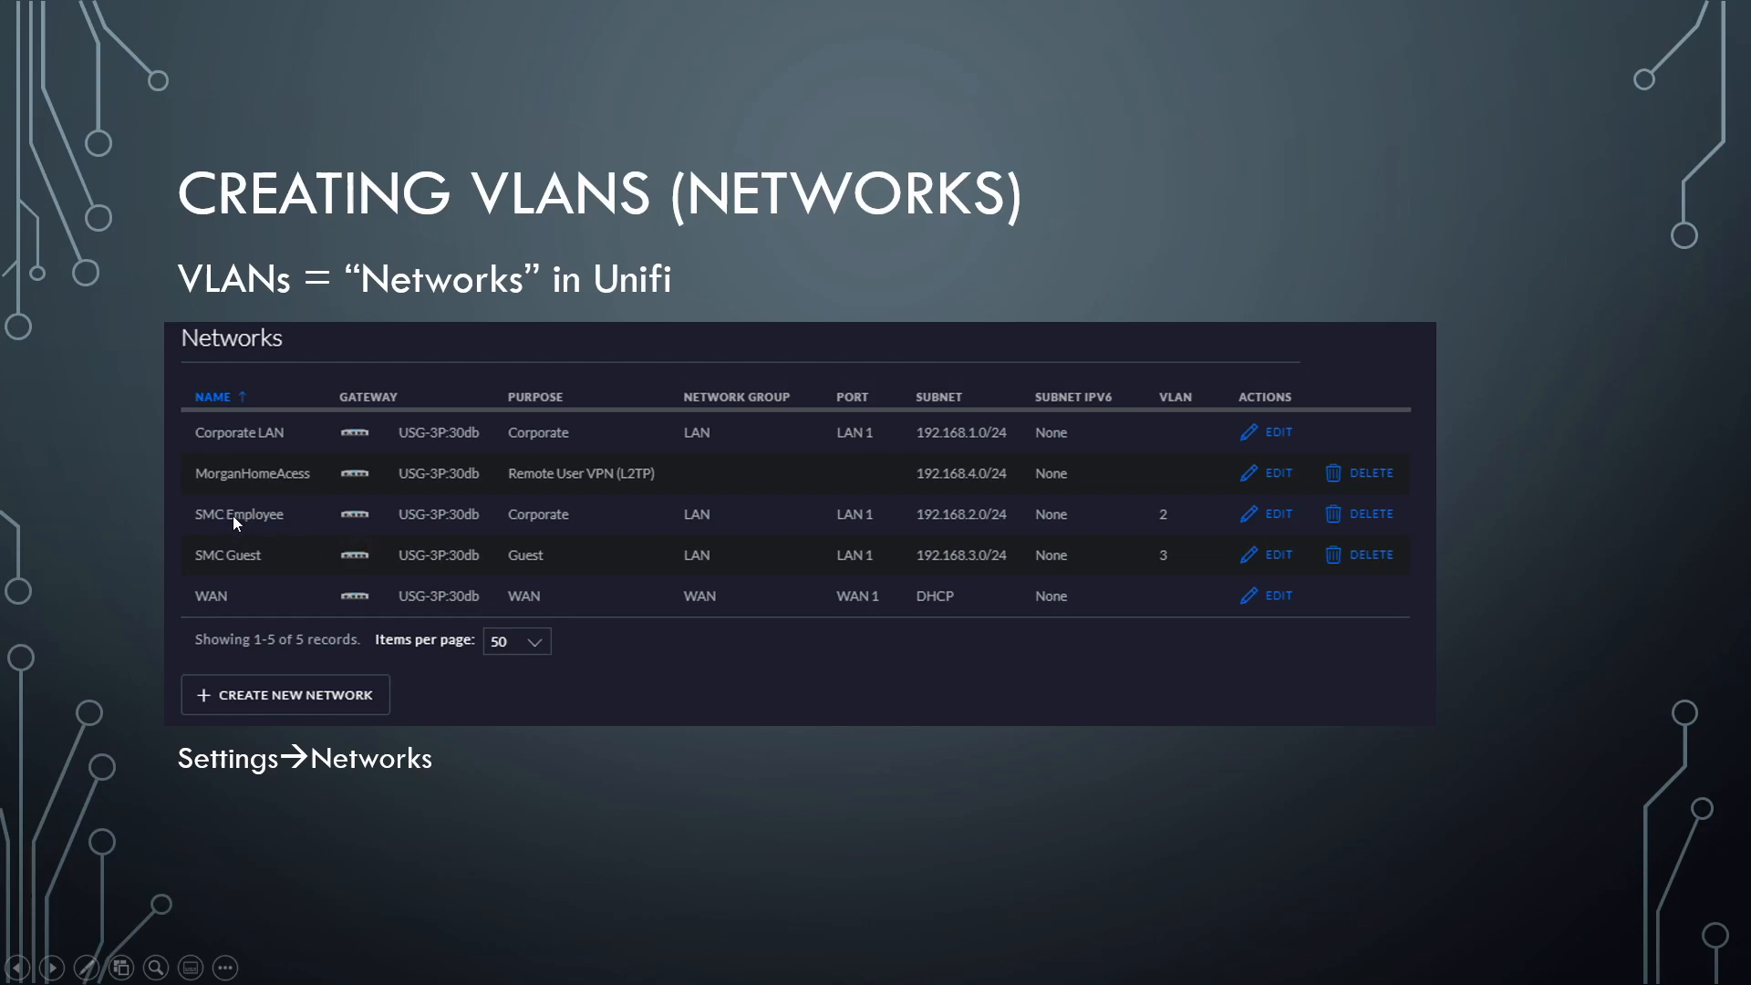
pyautogui.moveTo(980, 549)
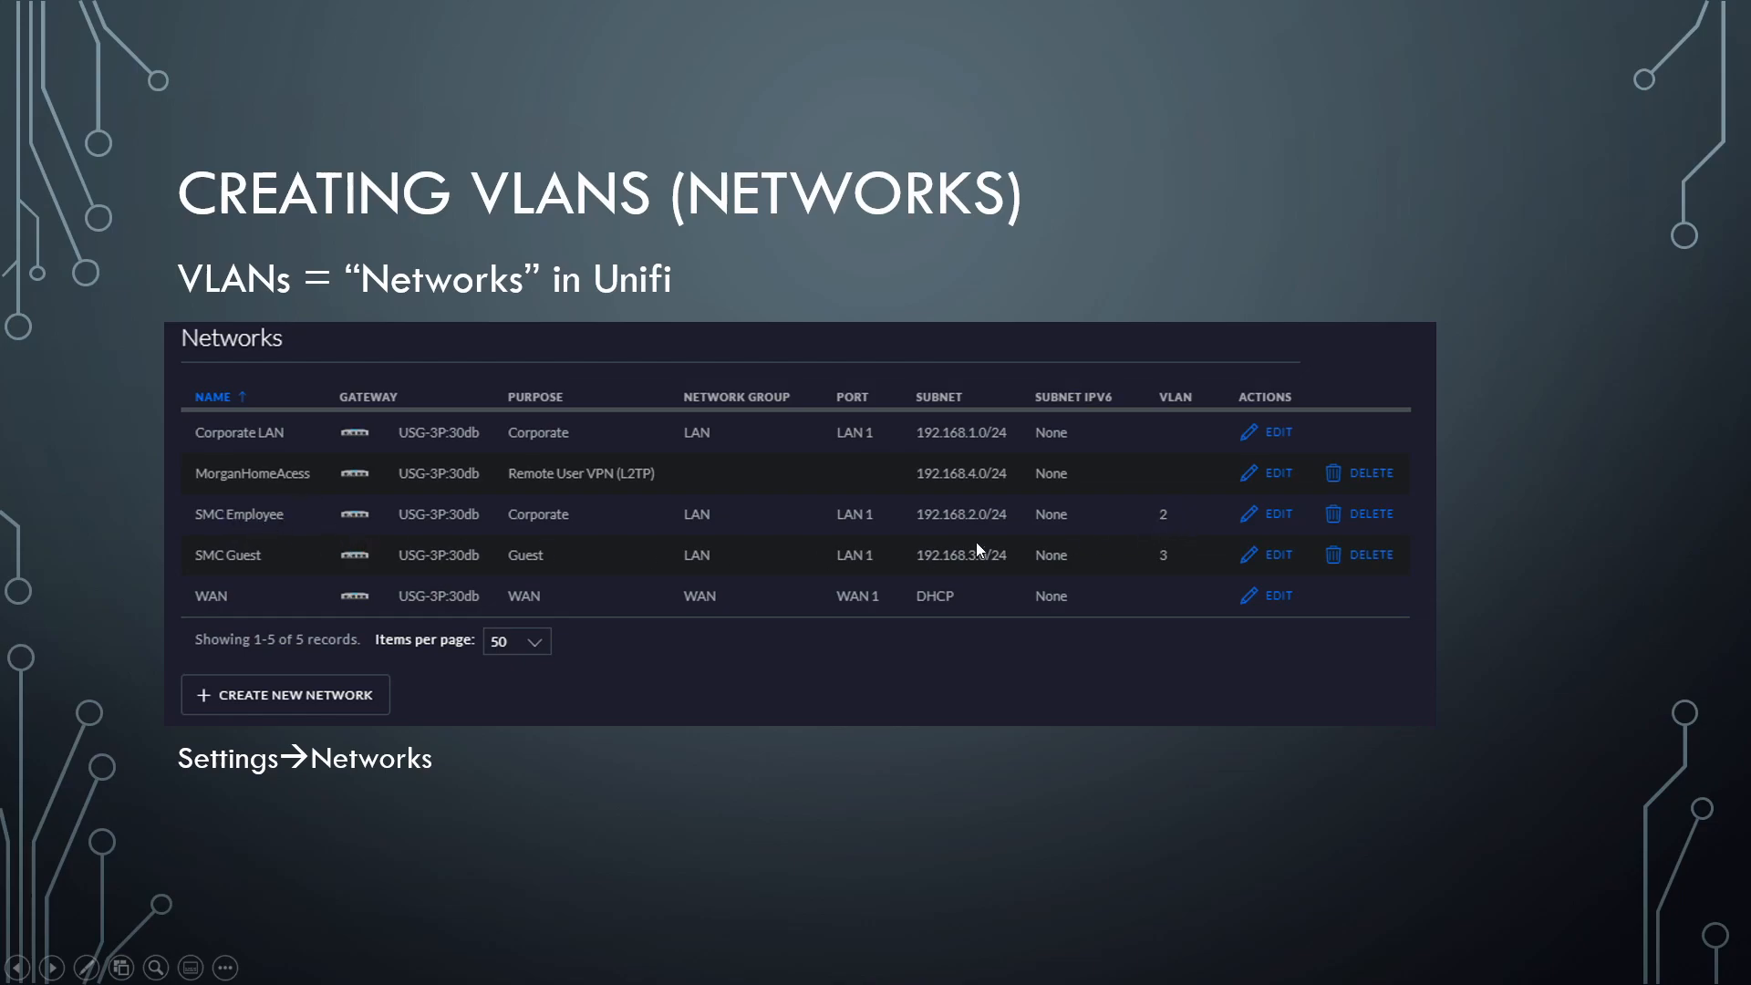
pyautogui.moveTo(269, 573)
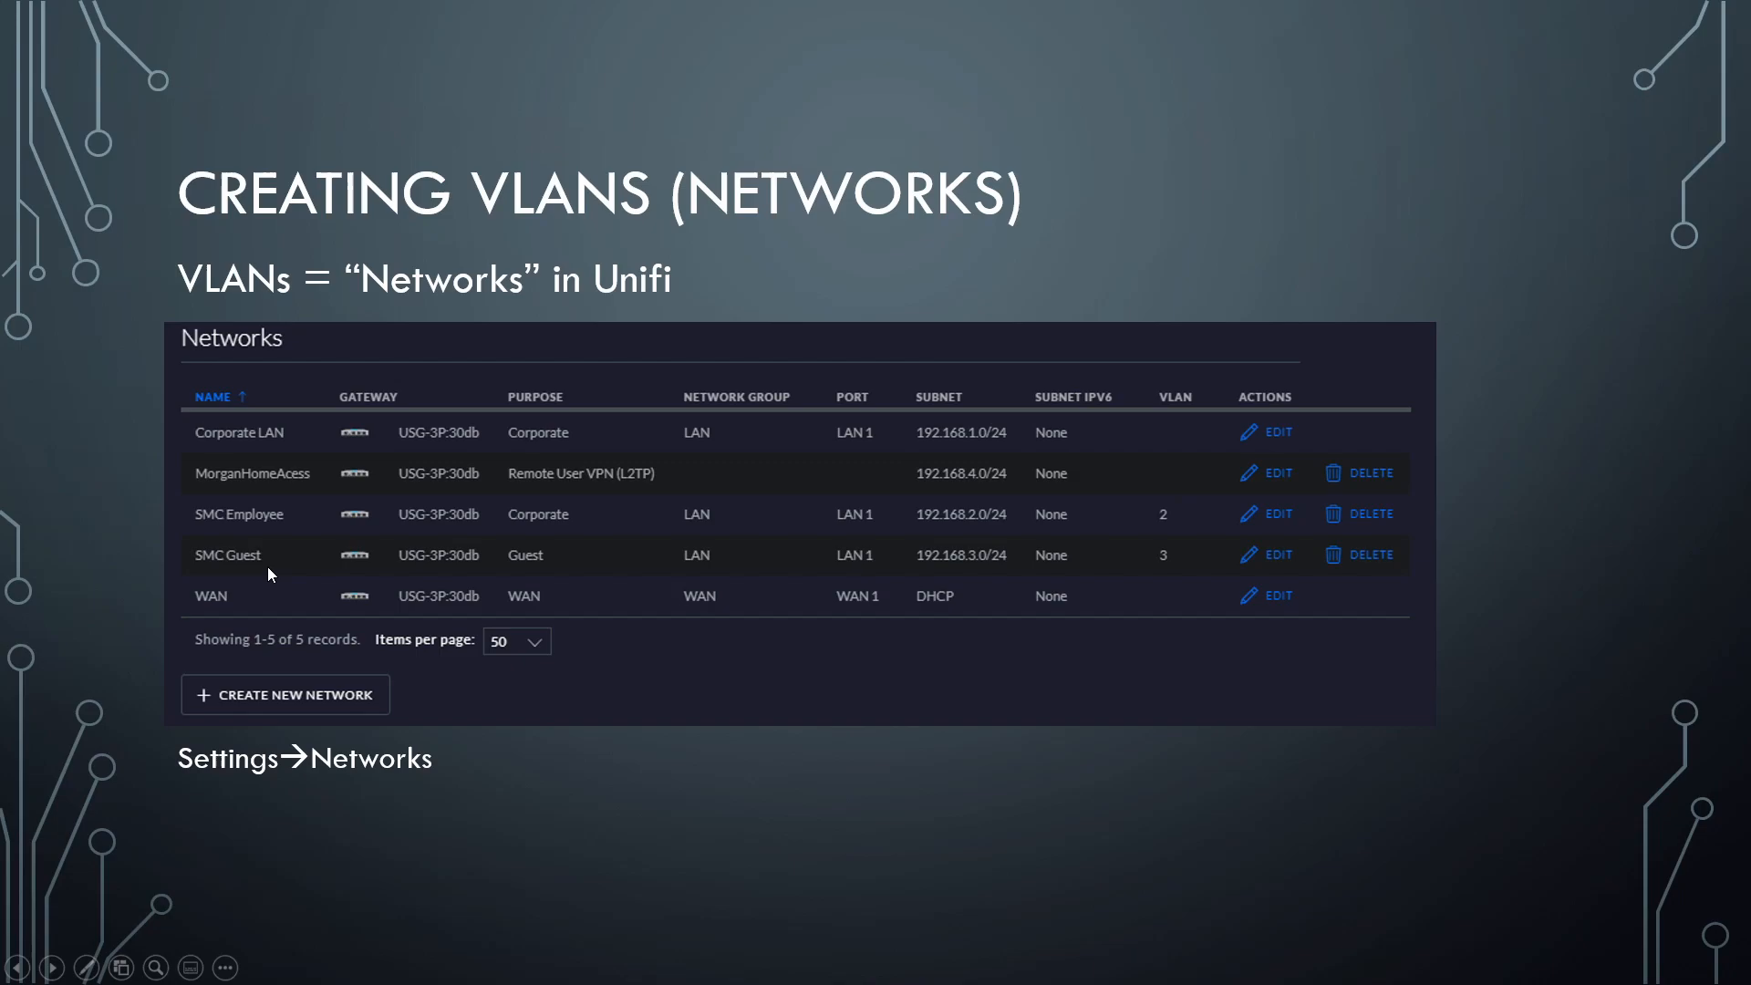
pyautogui.moveTo(1161, 568)
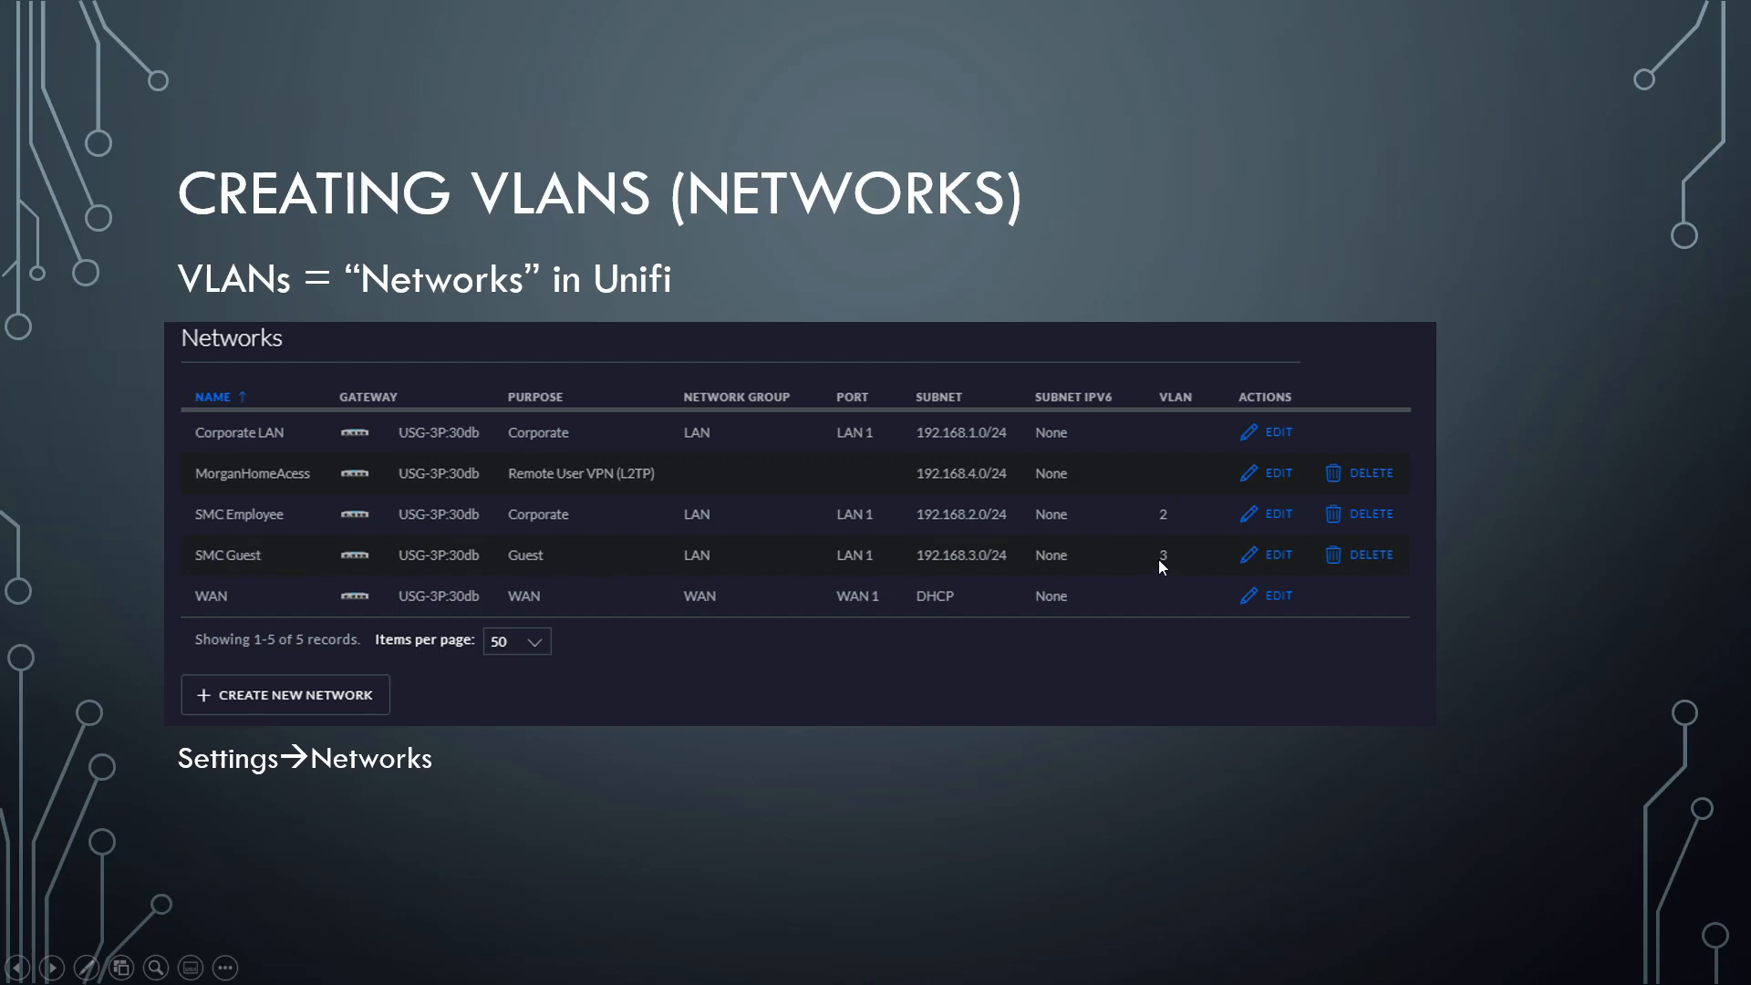
pyautogui.moveTo(1001, 556)
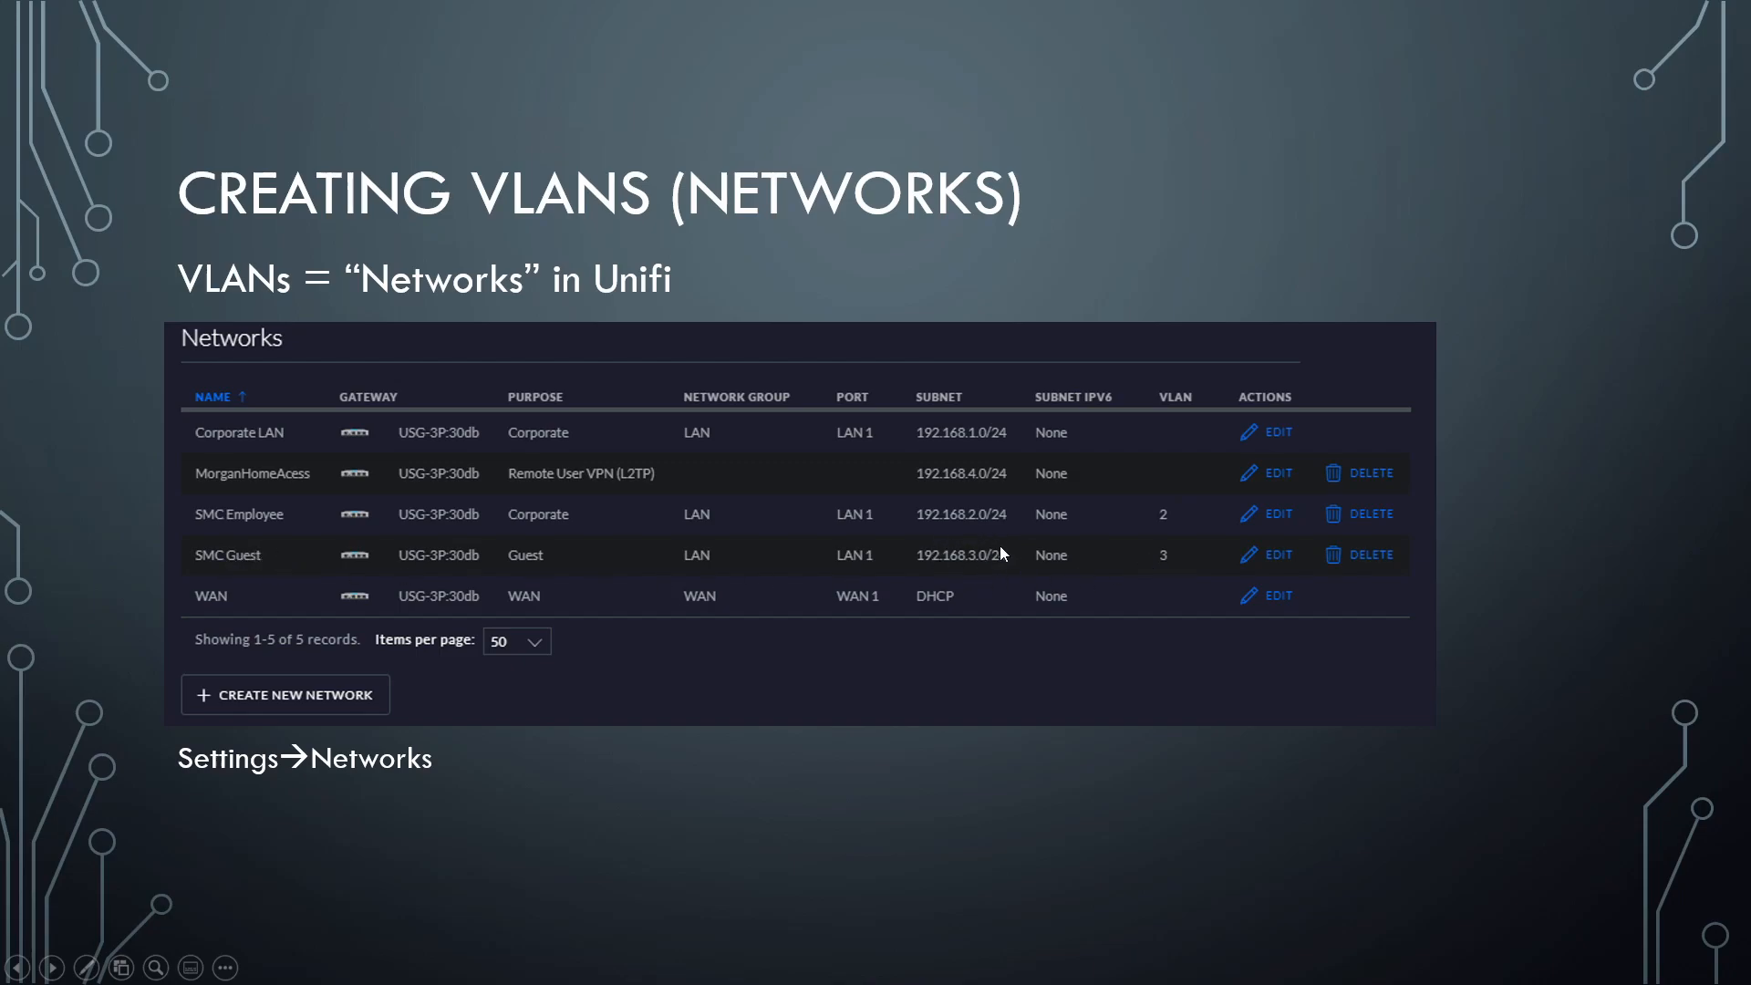
pyautogui.moveTo(500, 473)
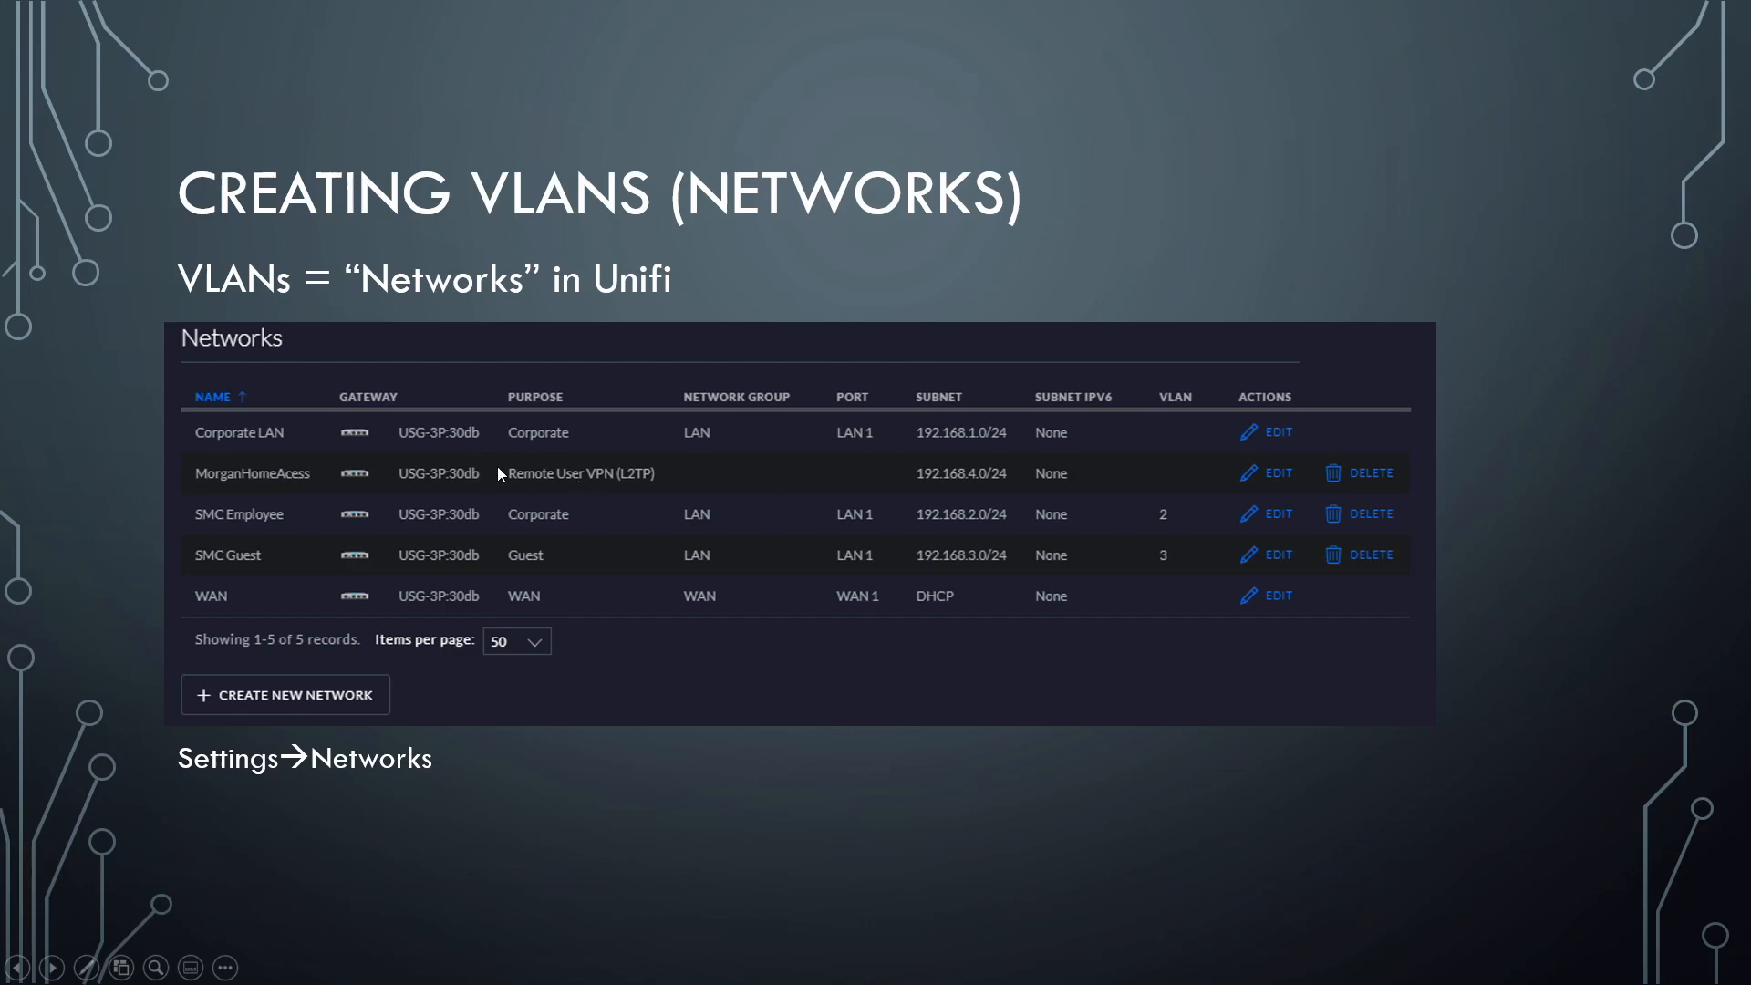
pyautogui.moveTo(993, 613)
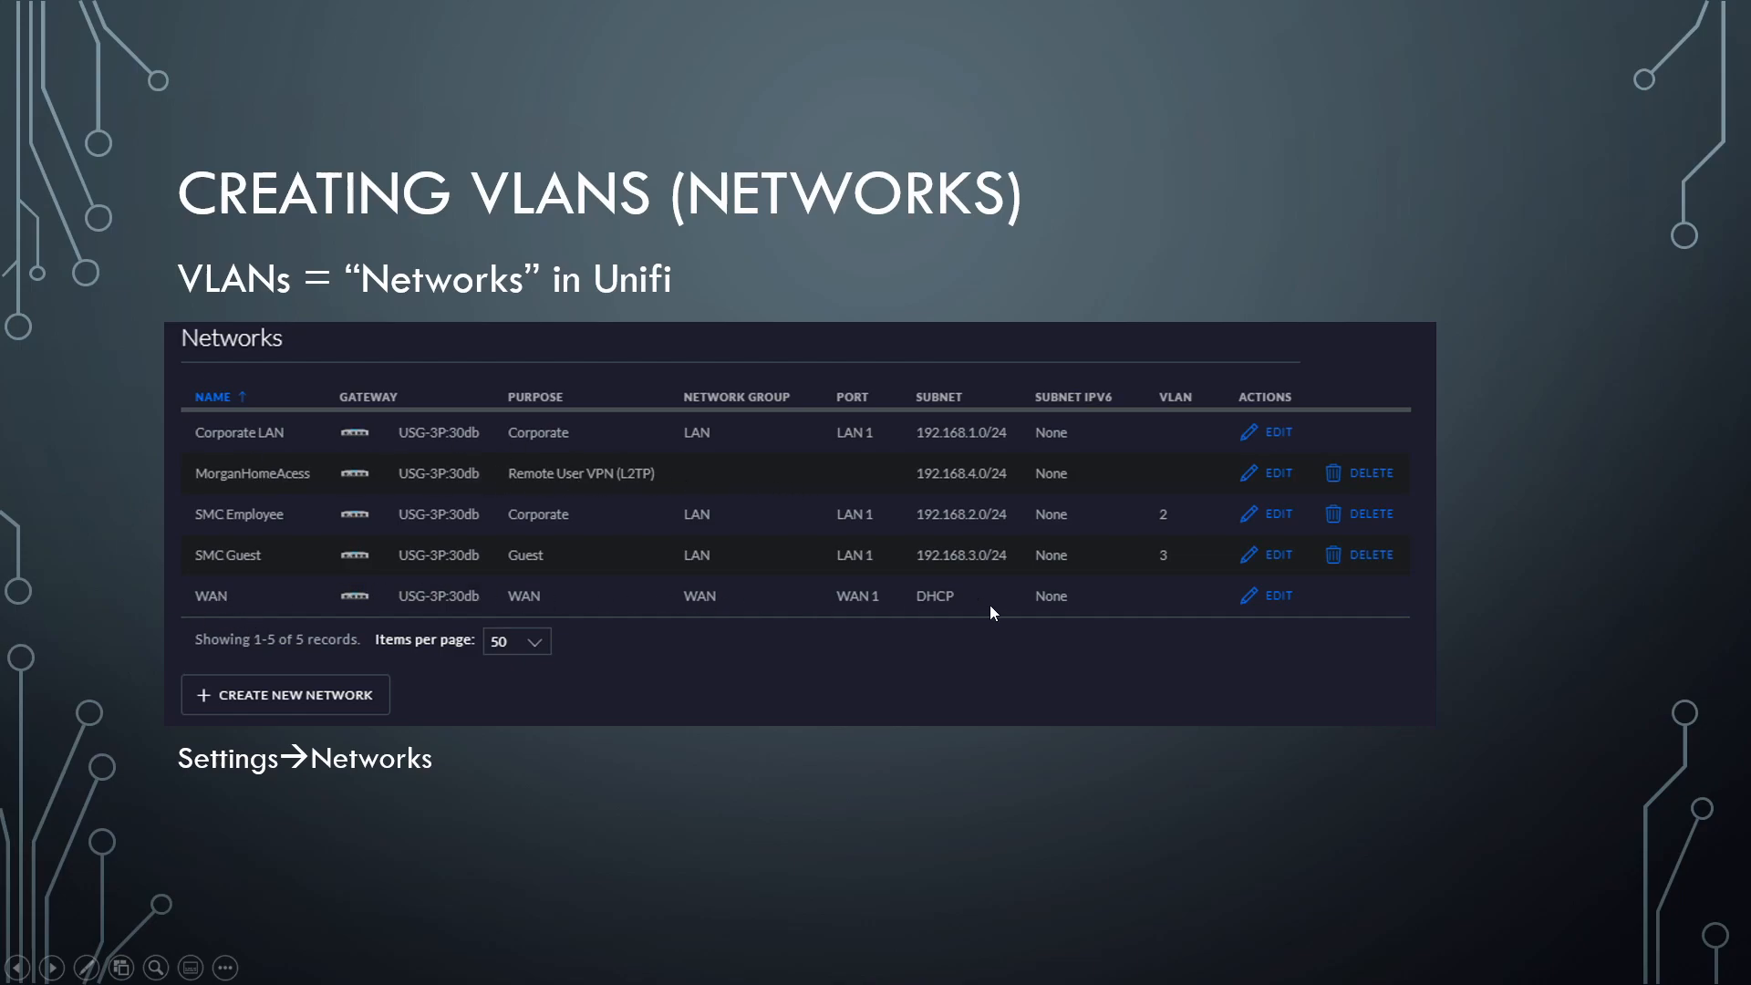
pyautogui.moveTo(696, 622)
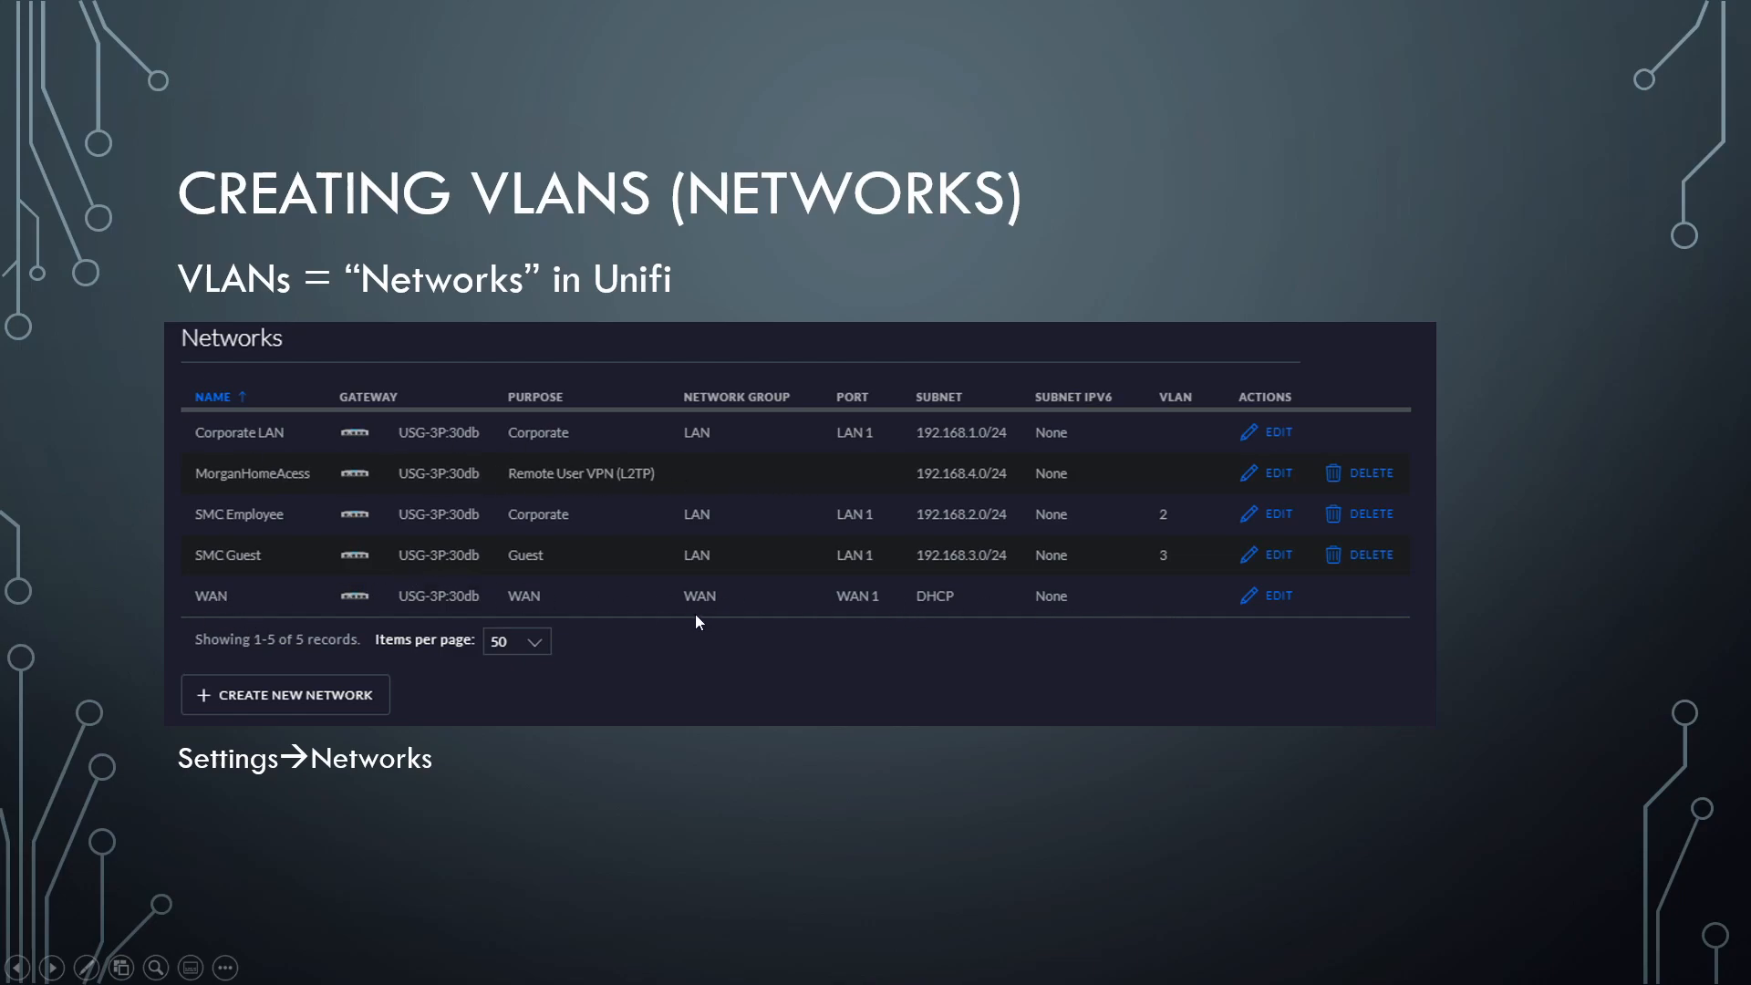
pyautogui.moveTo(257, 703)
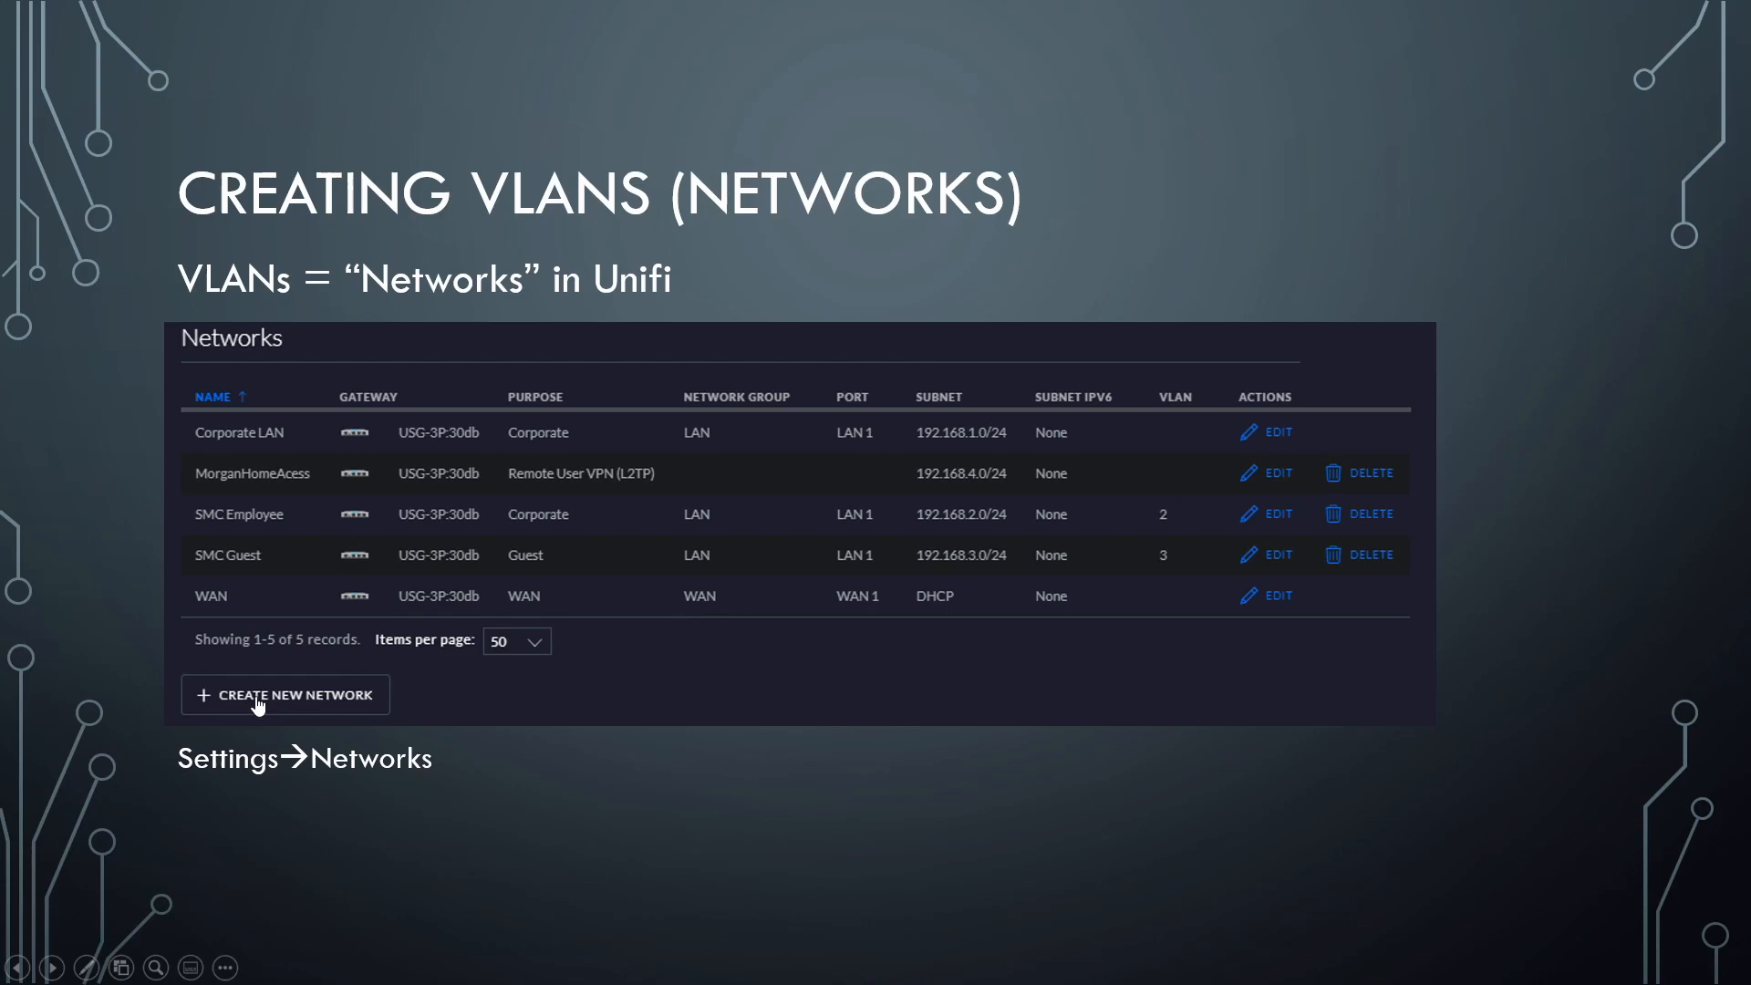
# On the demo slide, play the video until the new network is named 'Test Network'.
pyautogui.click(285, 693)
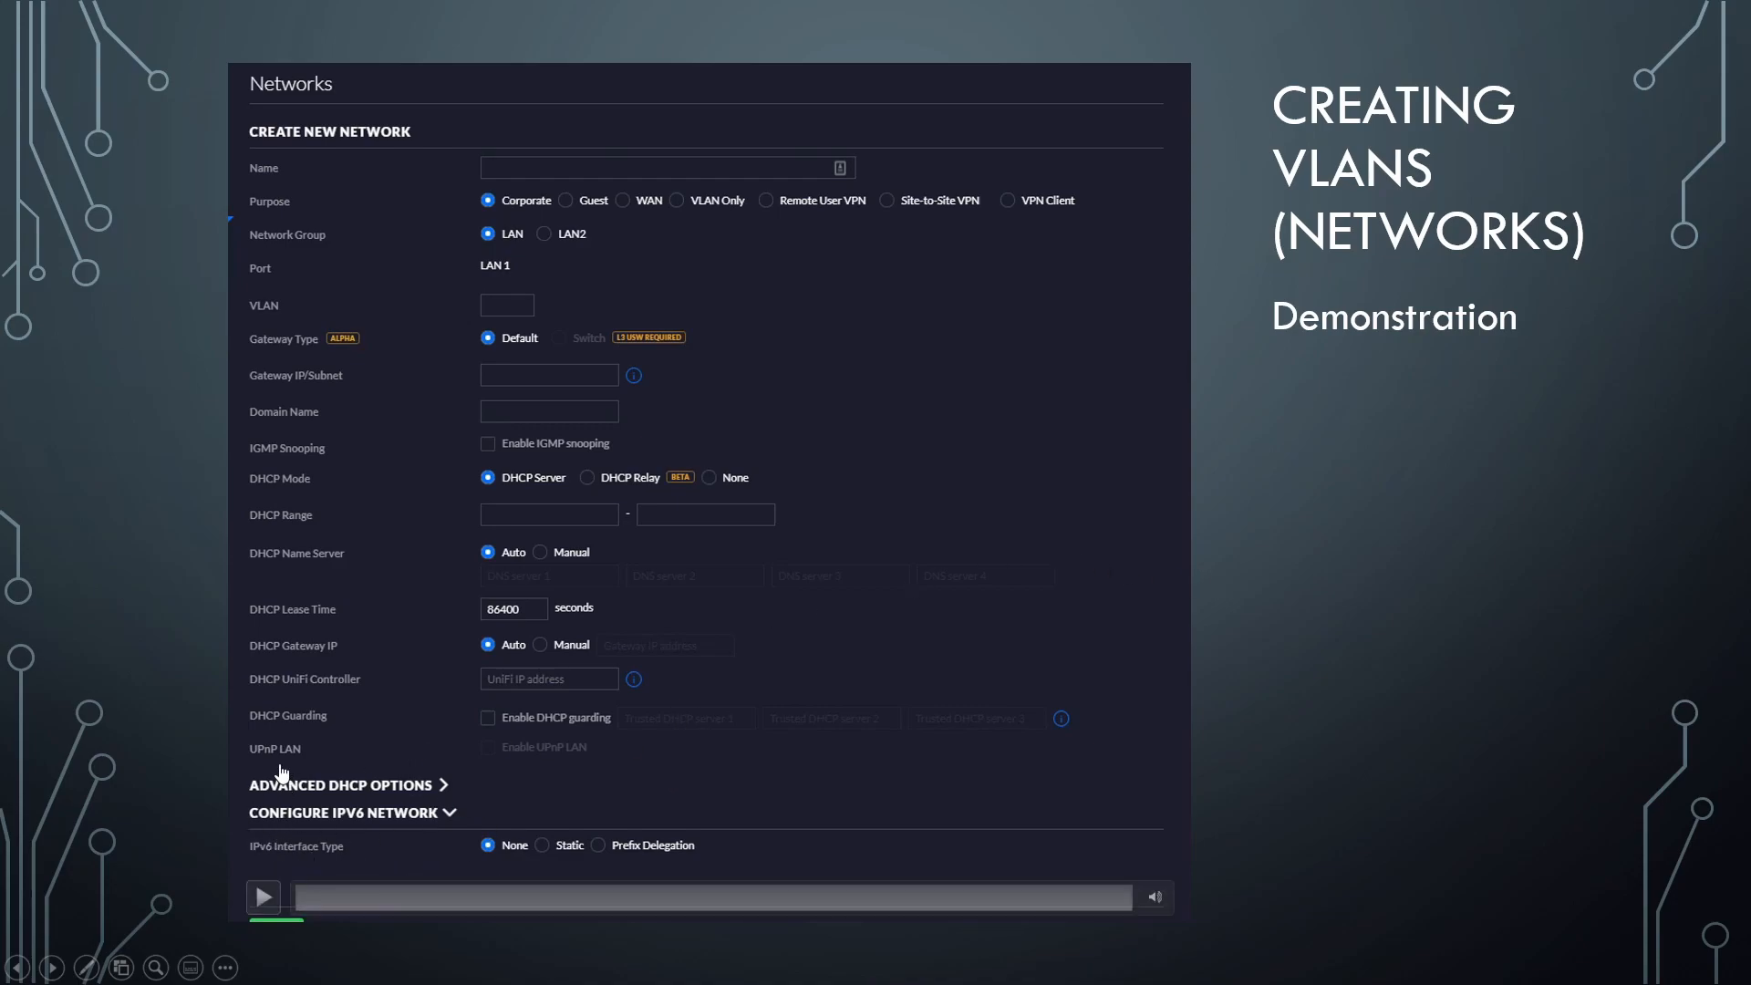
pyautogui.click(264, 896)
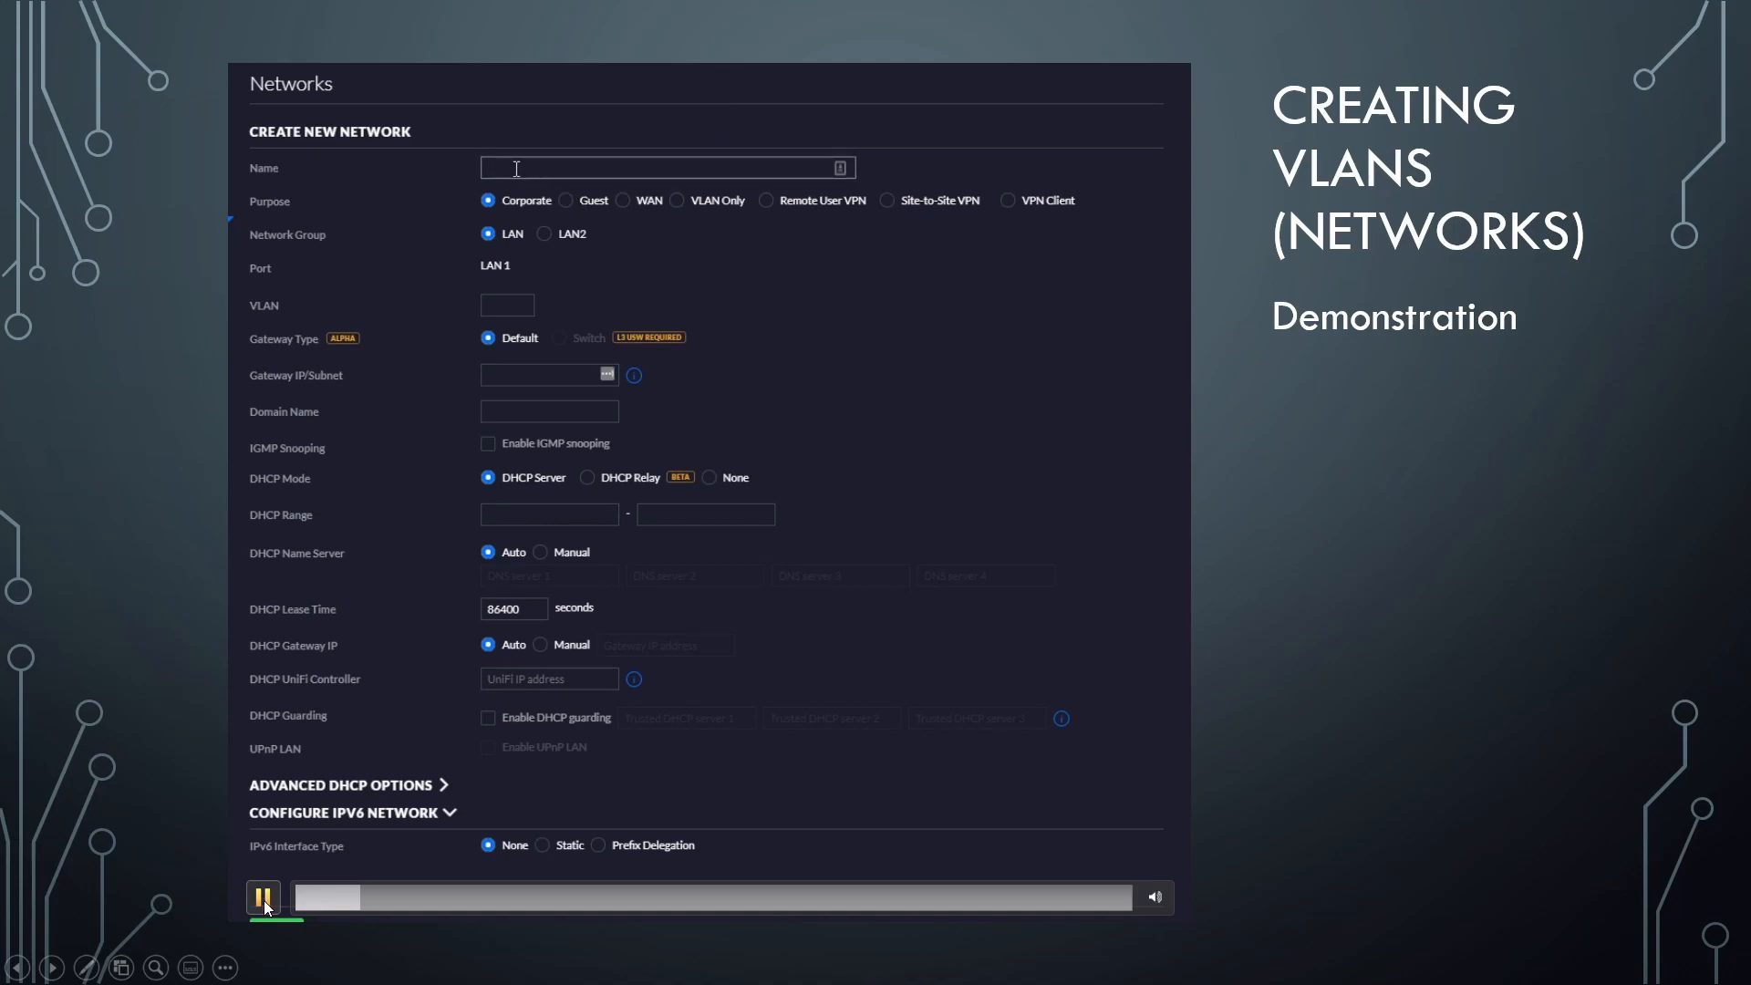
pyautogui.write('Test Ne')
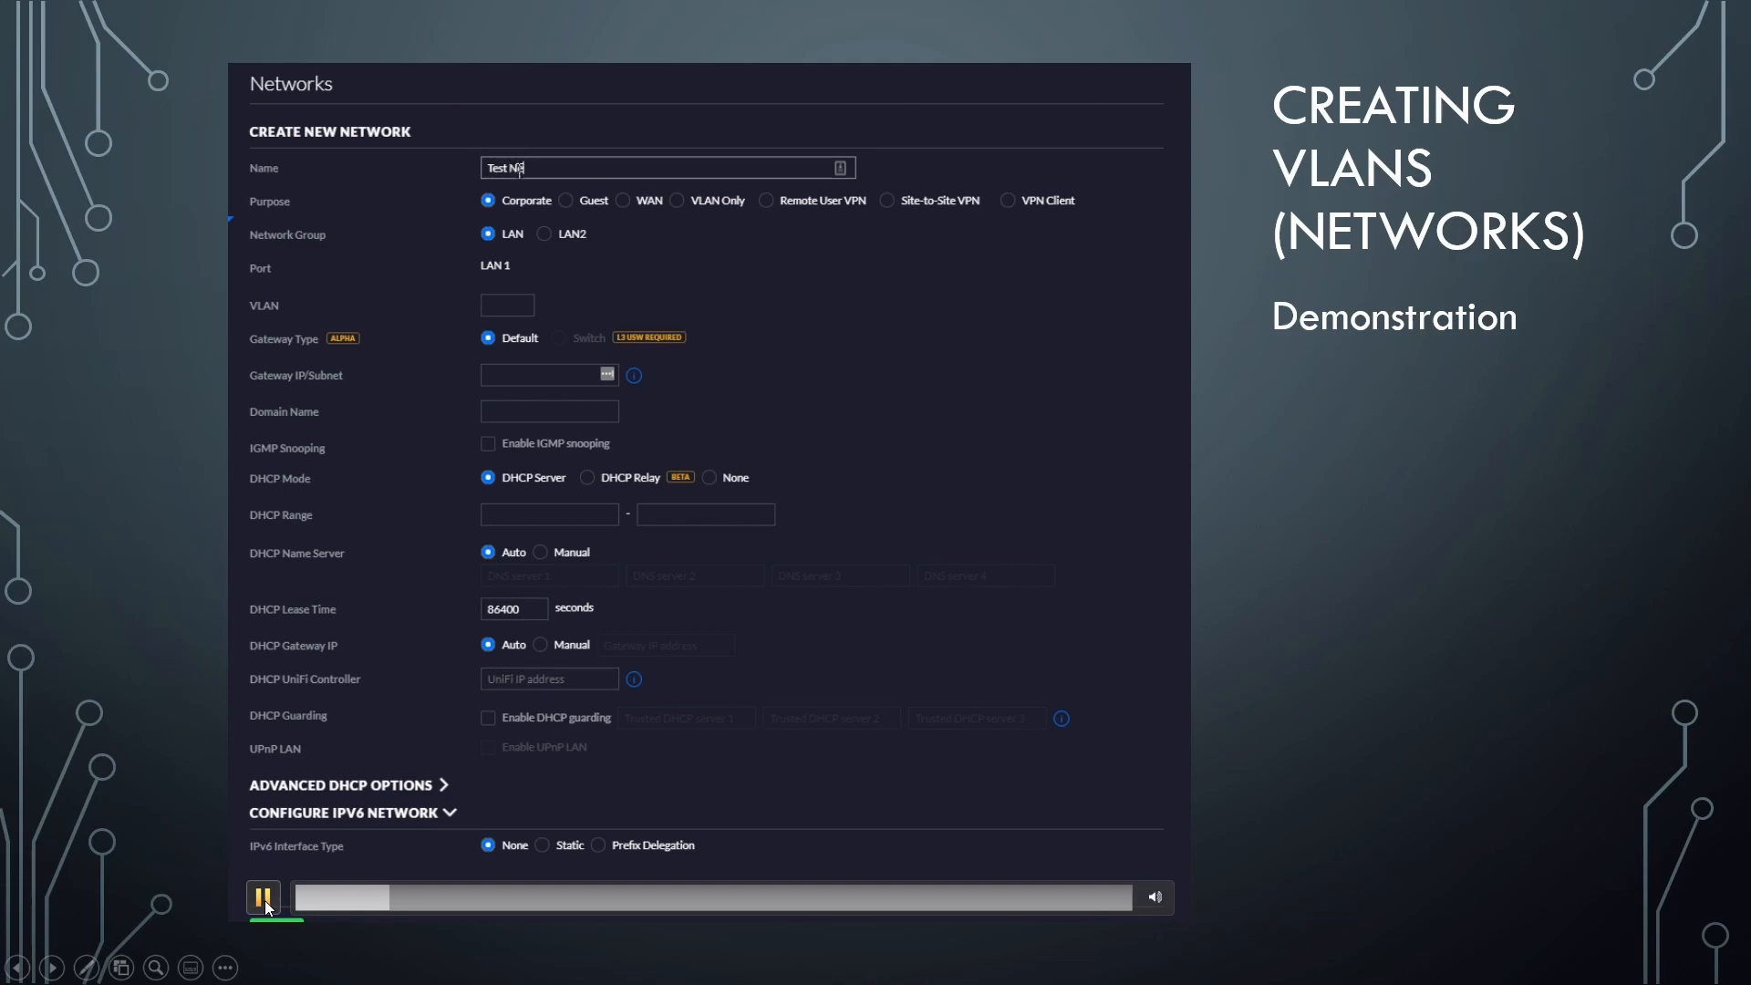
pyautogui.write('work')
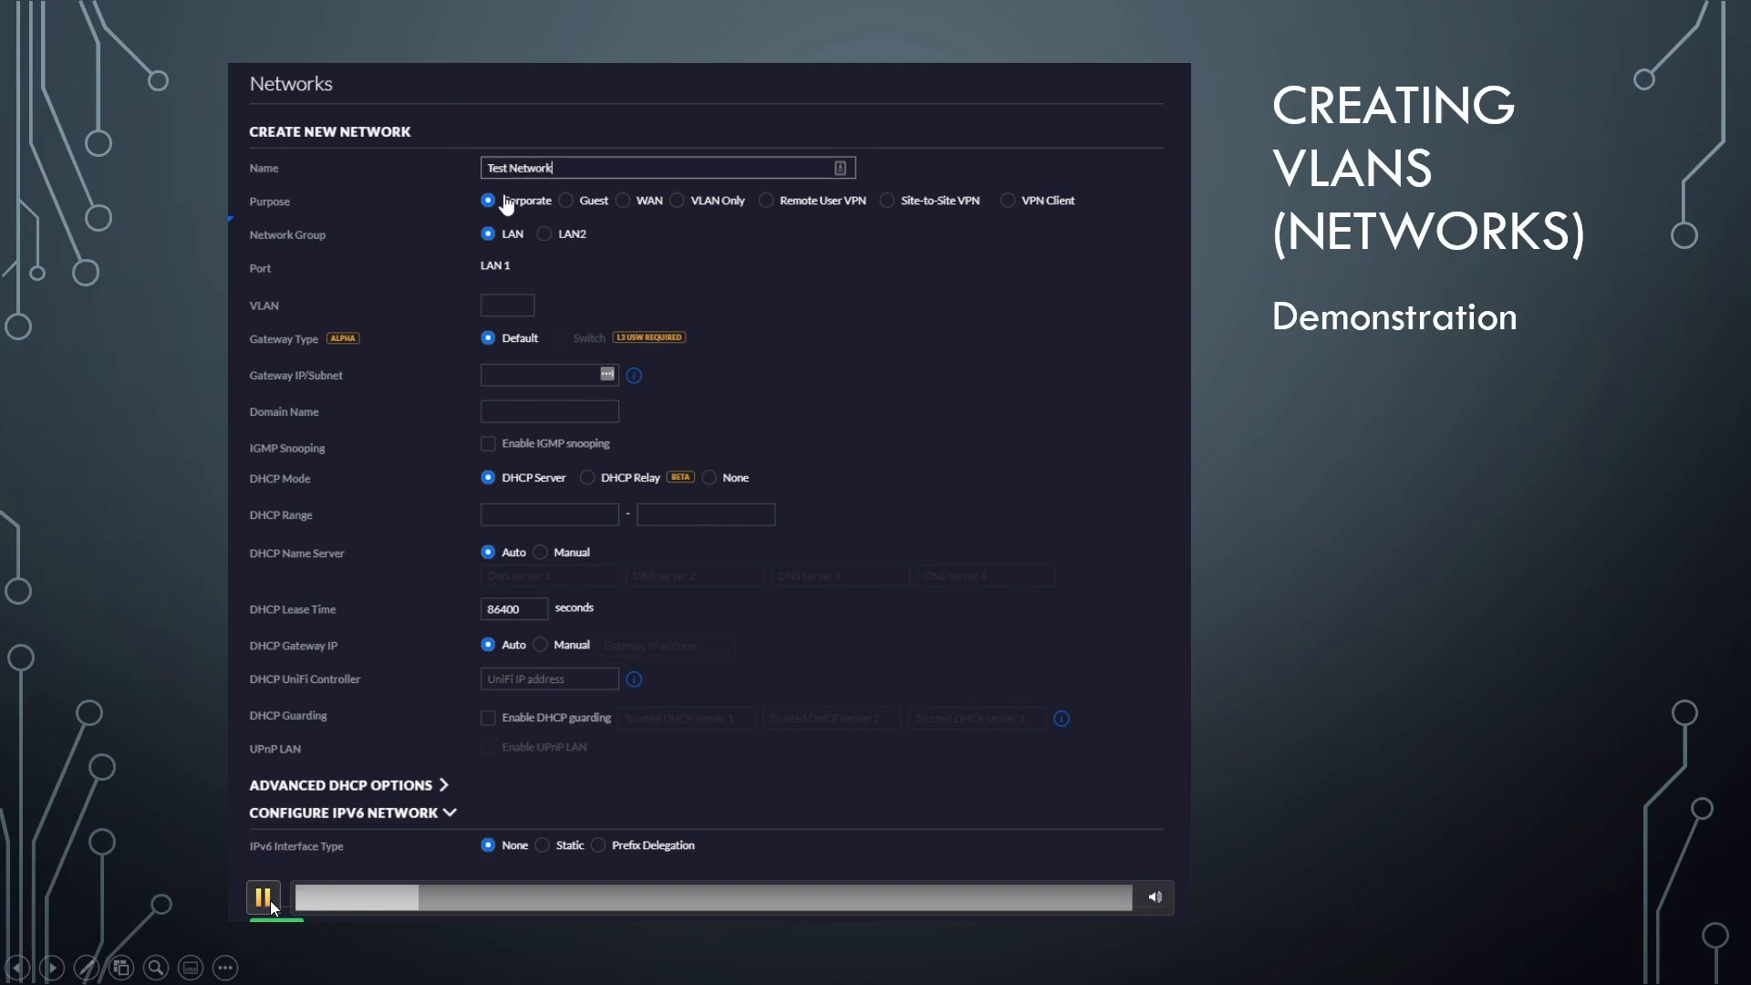
pyautogui.click(263, 897)
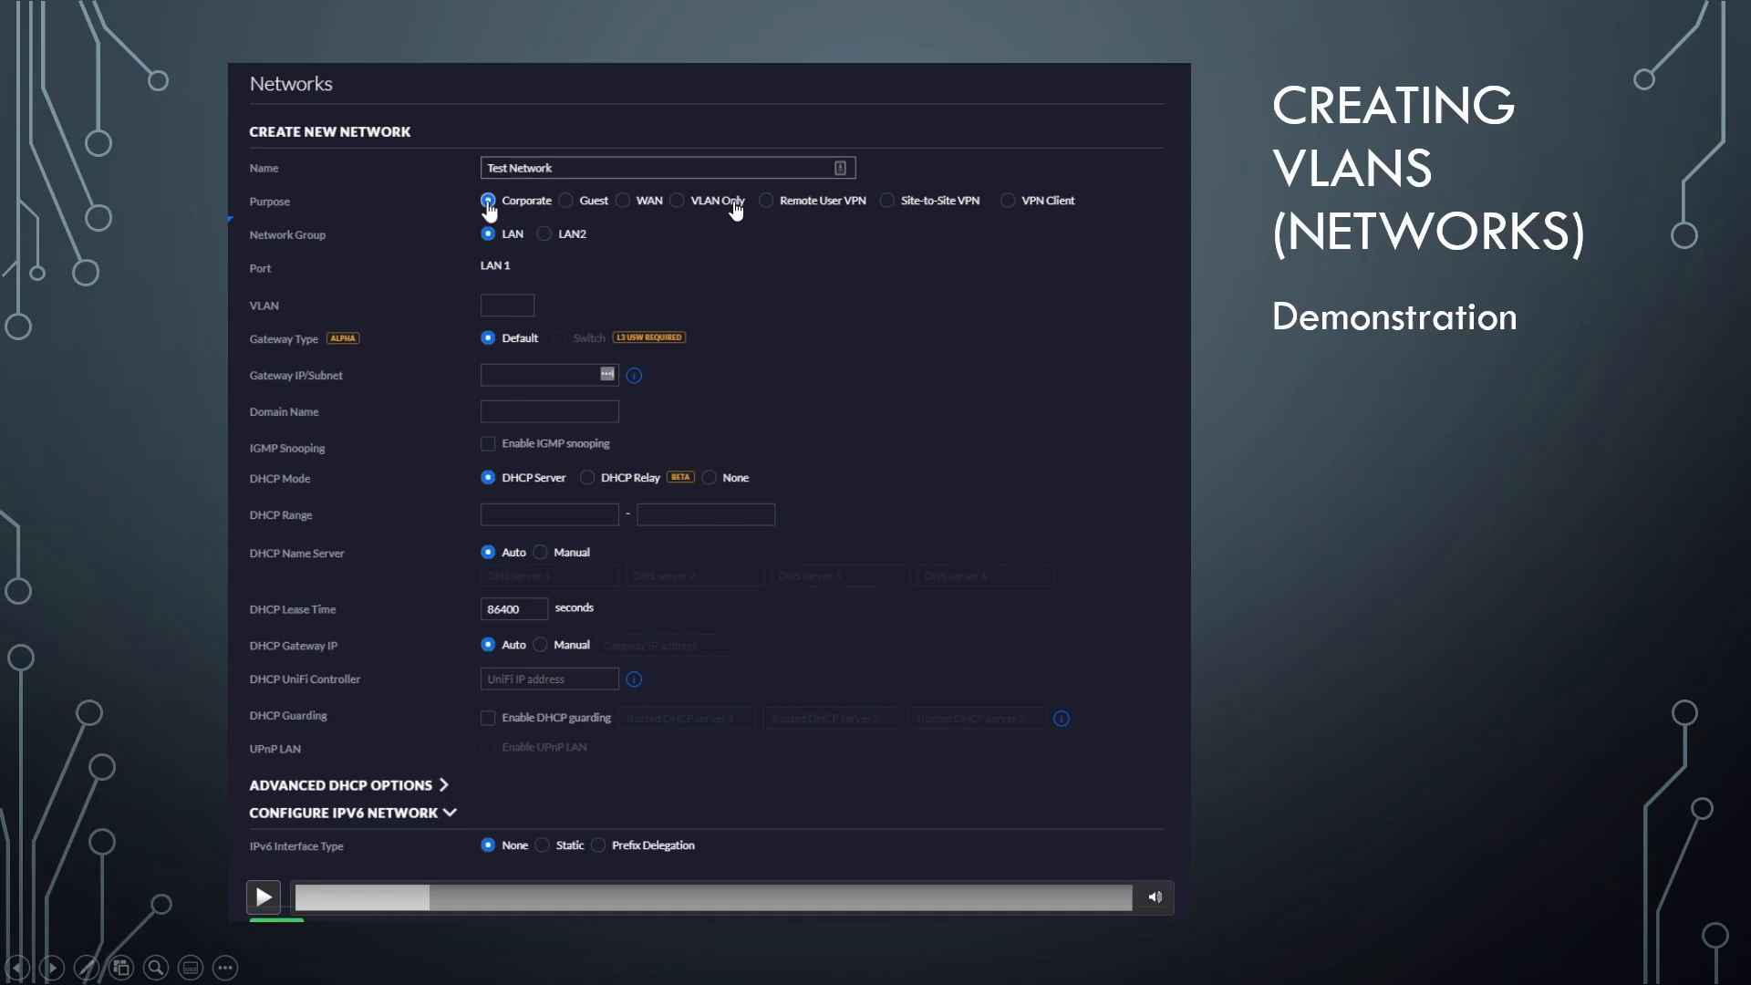
pyautogui.moveTo(683, 190)
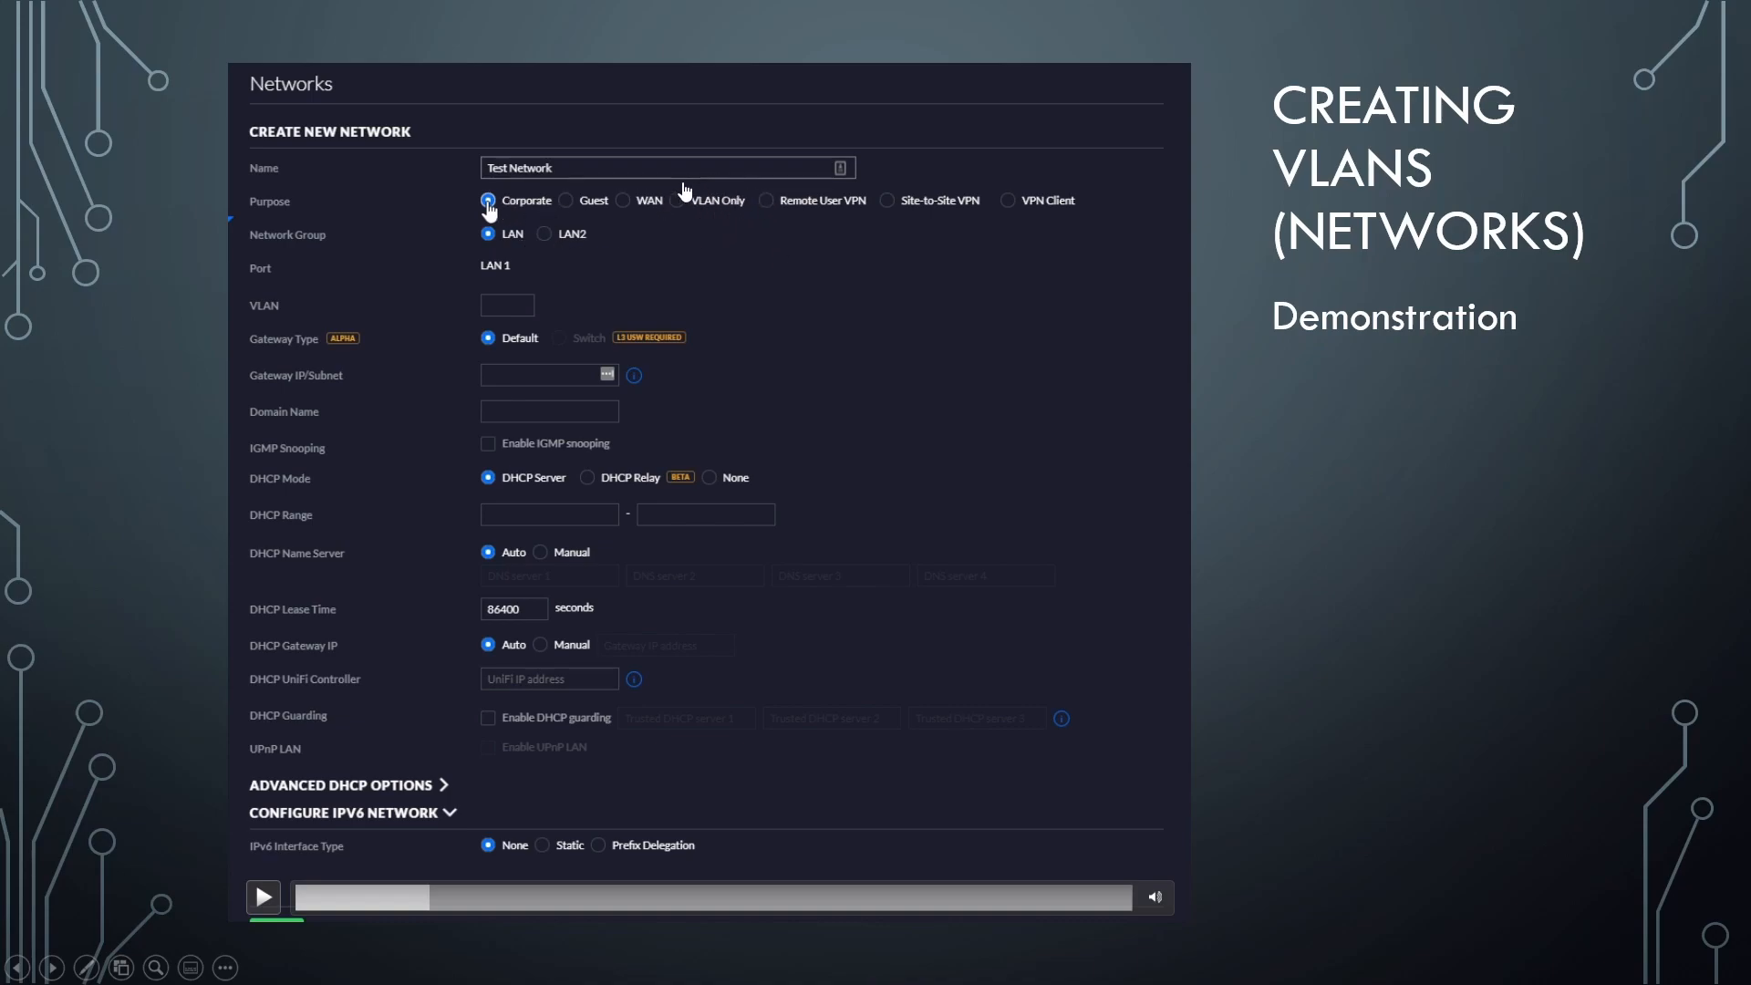
pyautogui.moveTo(759, 234)
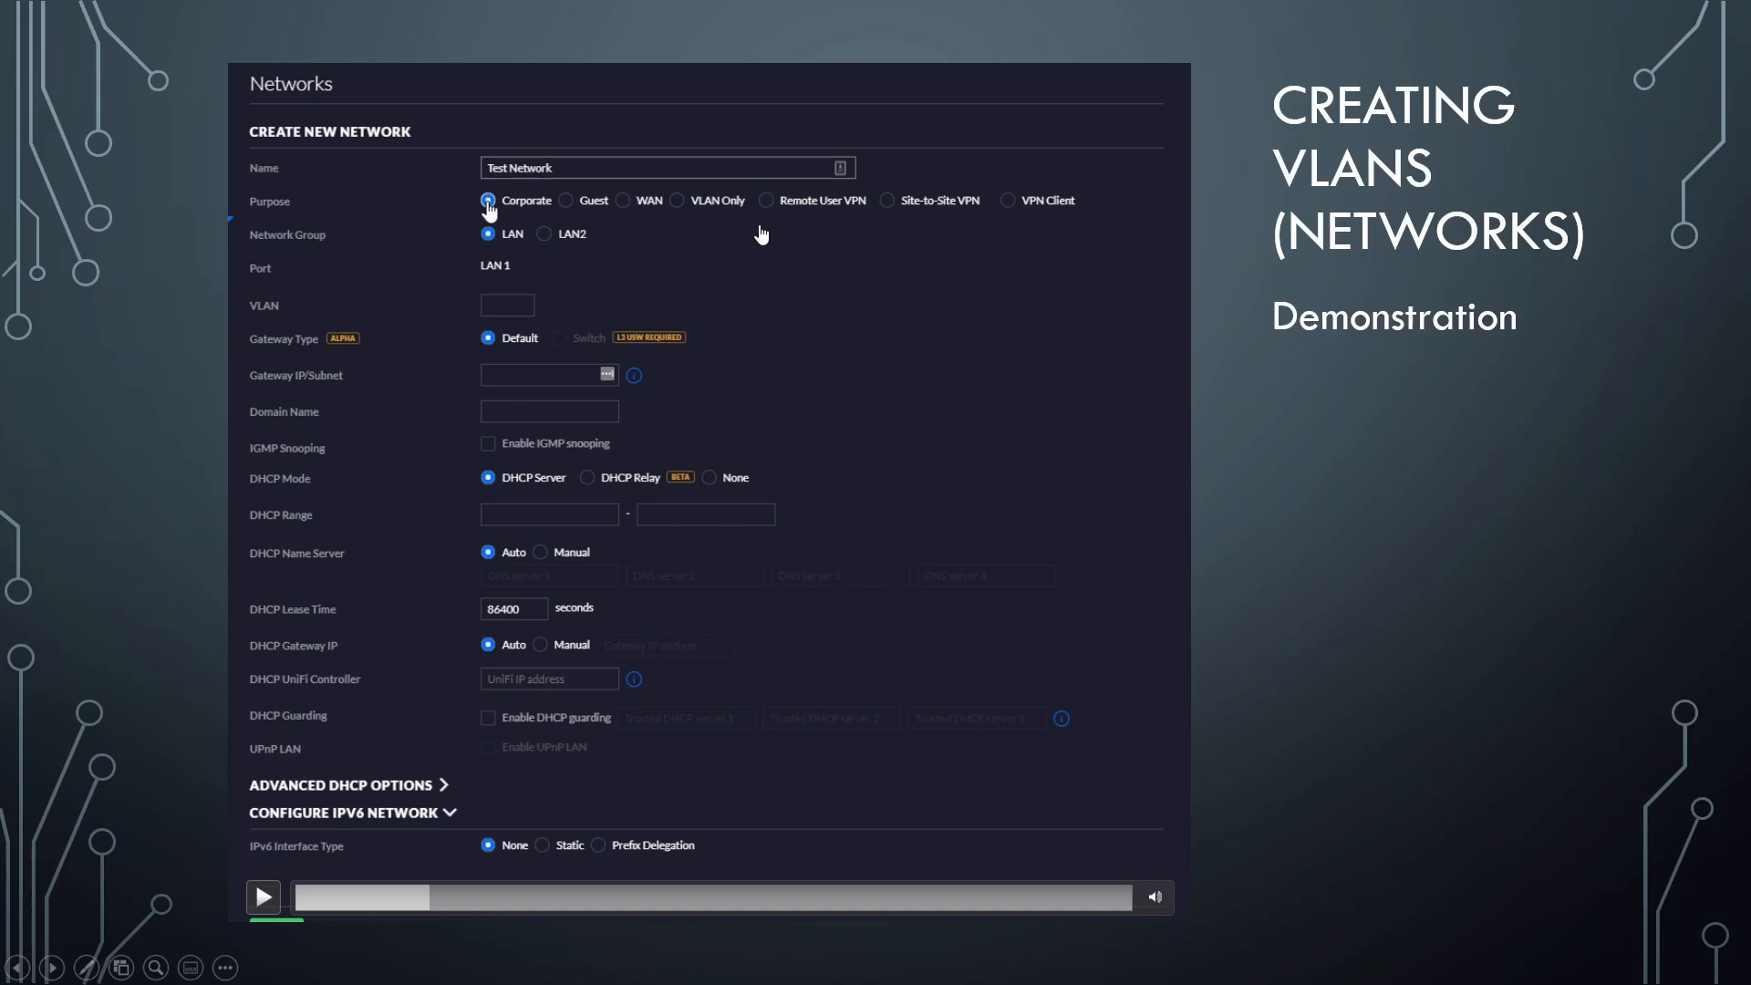
pyautogui.moveTo(722, 246)
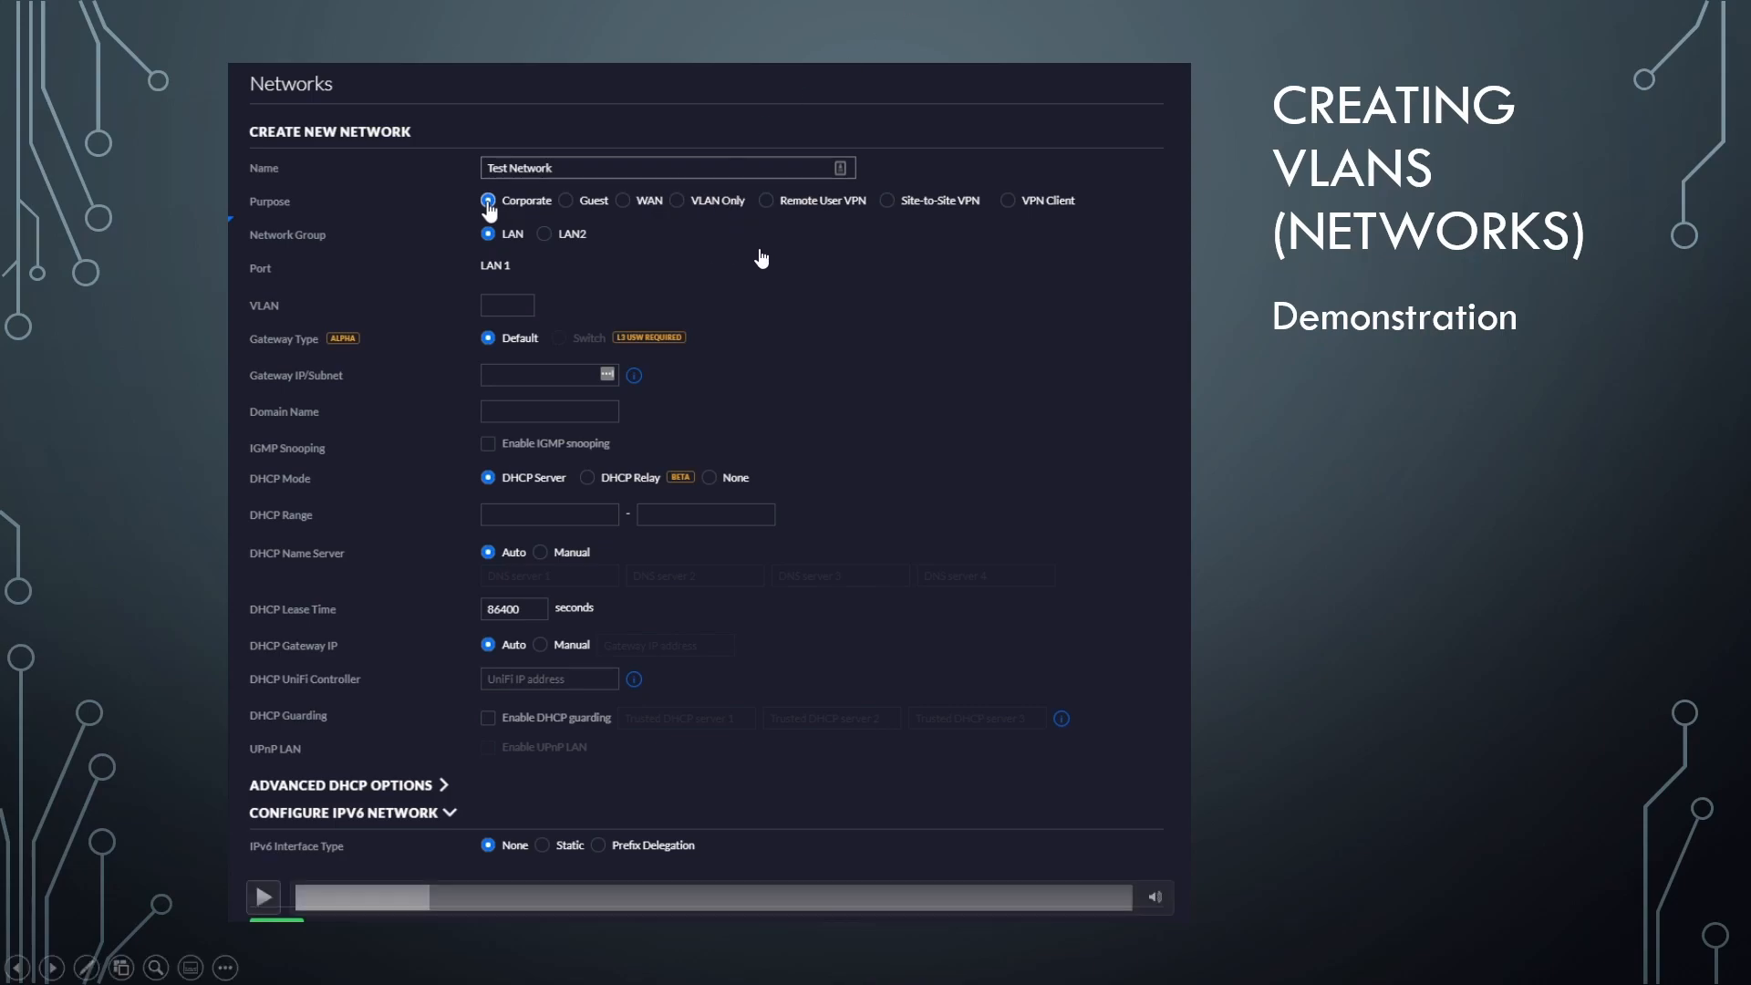
pyautogui.moveTo(776, 337)
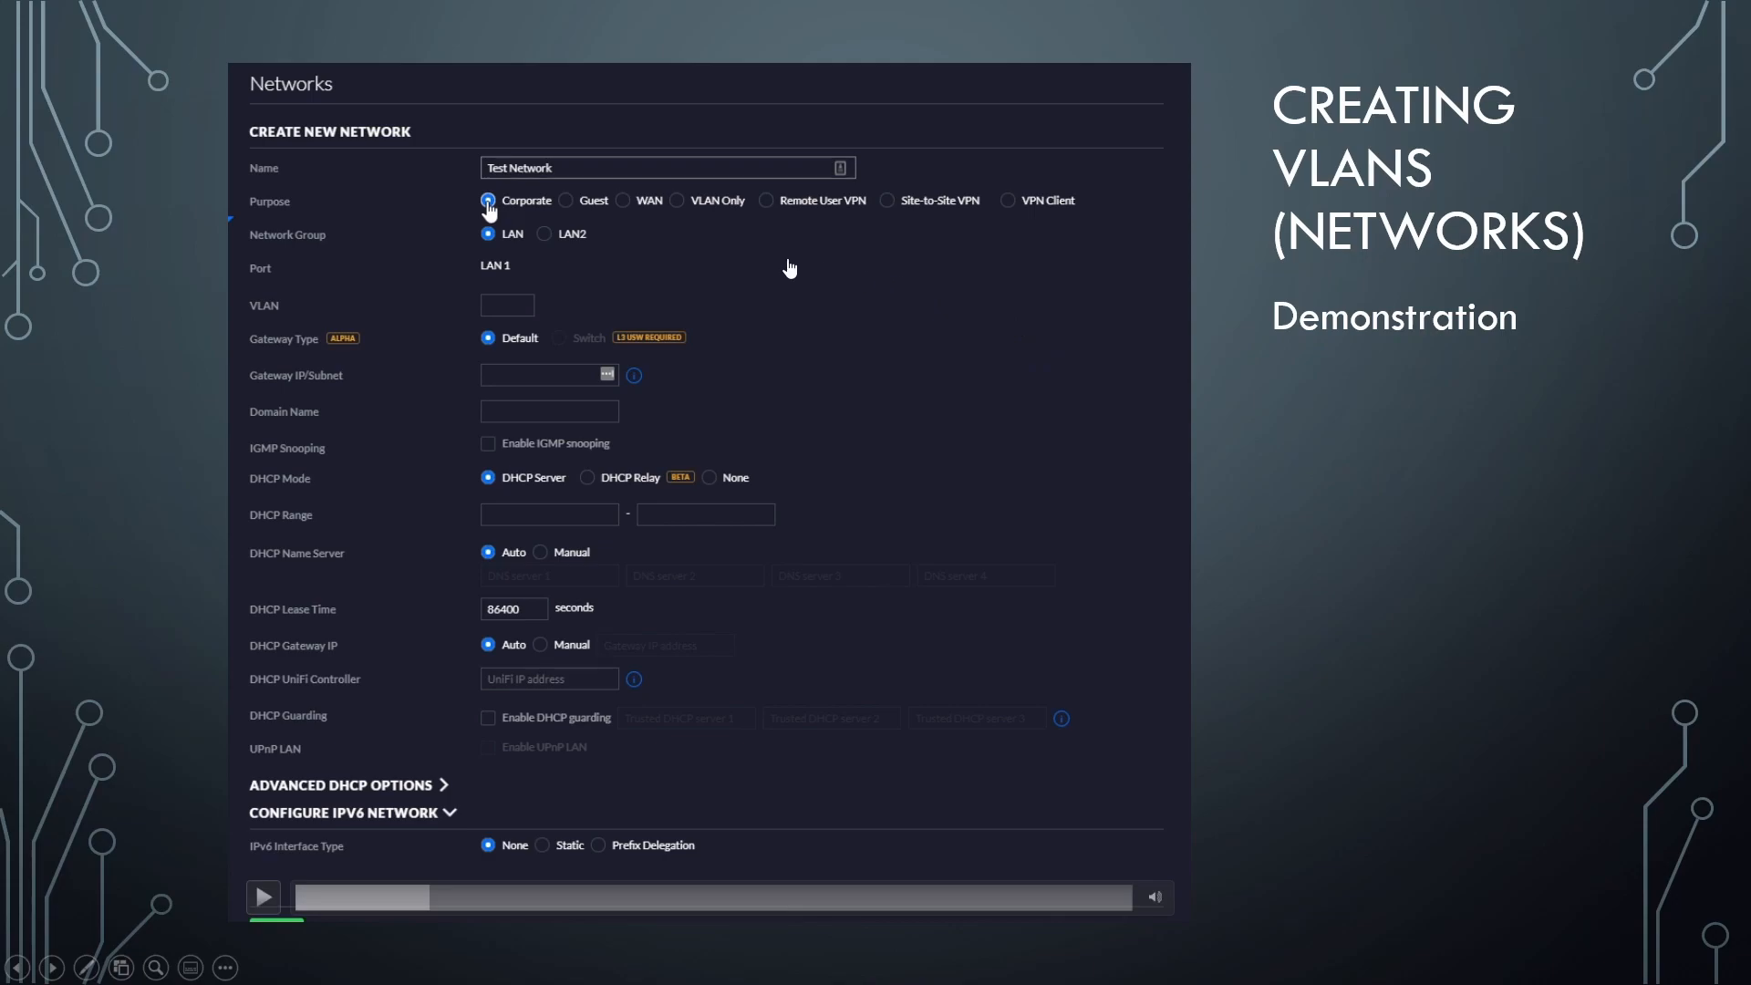
pyautogui.moveTo(768, 209)
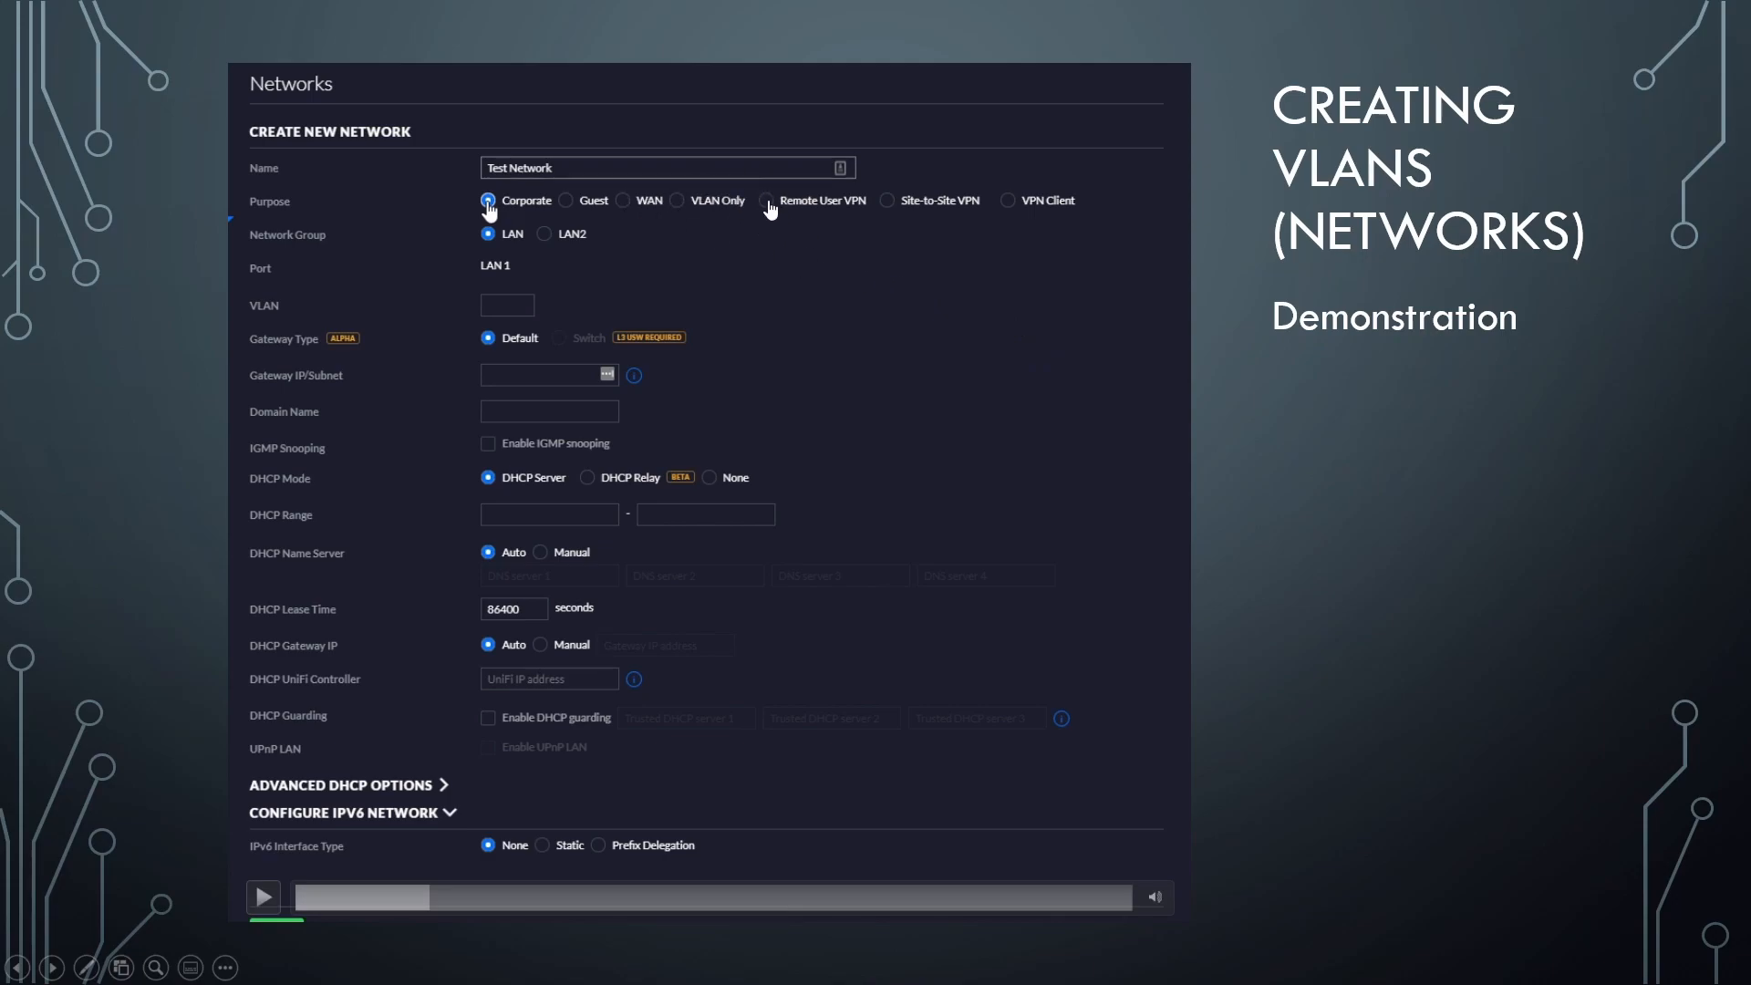
pyautogui.moveTo(737, 215)
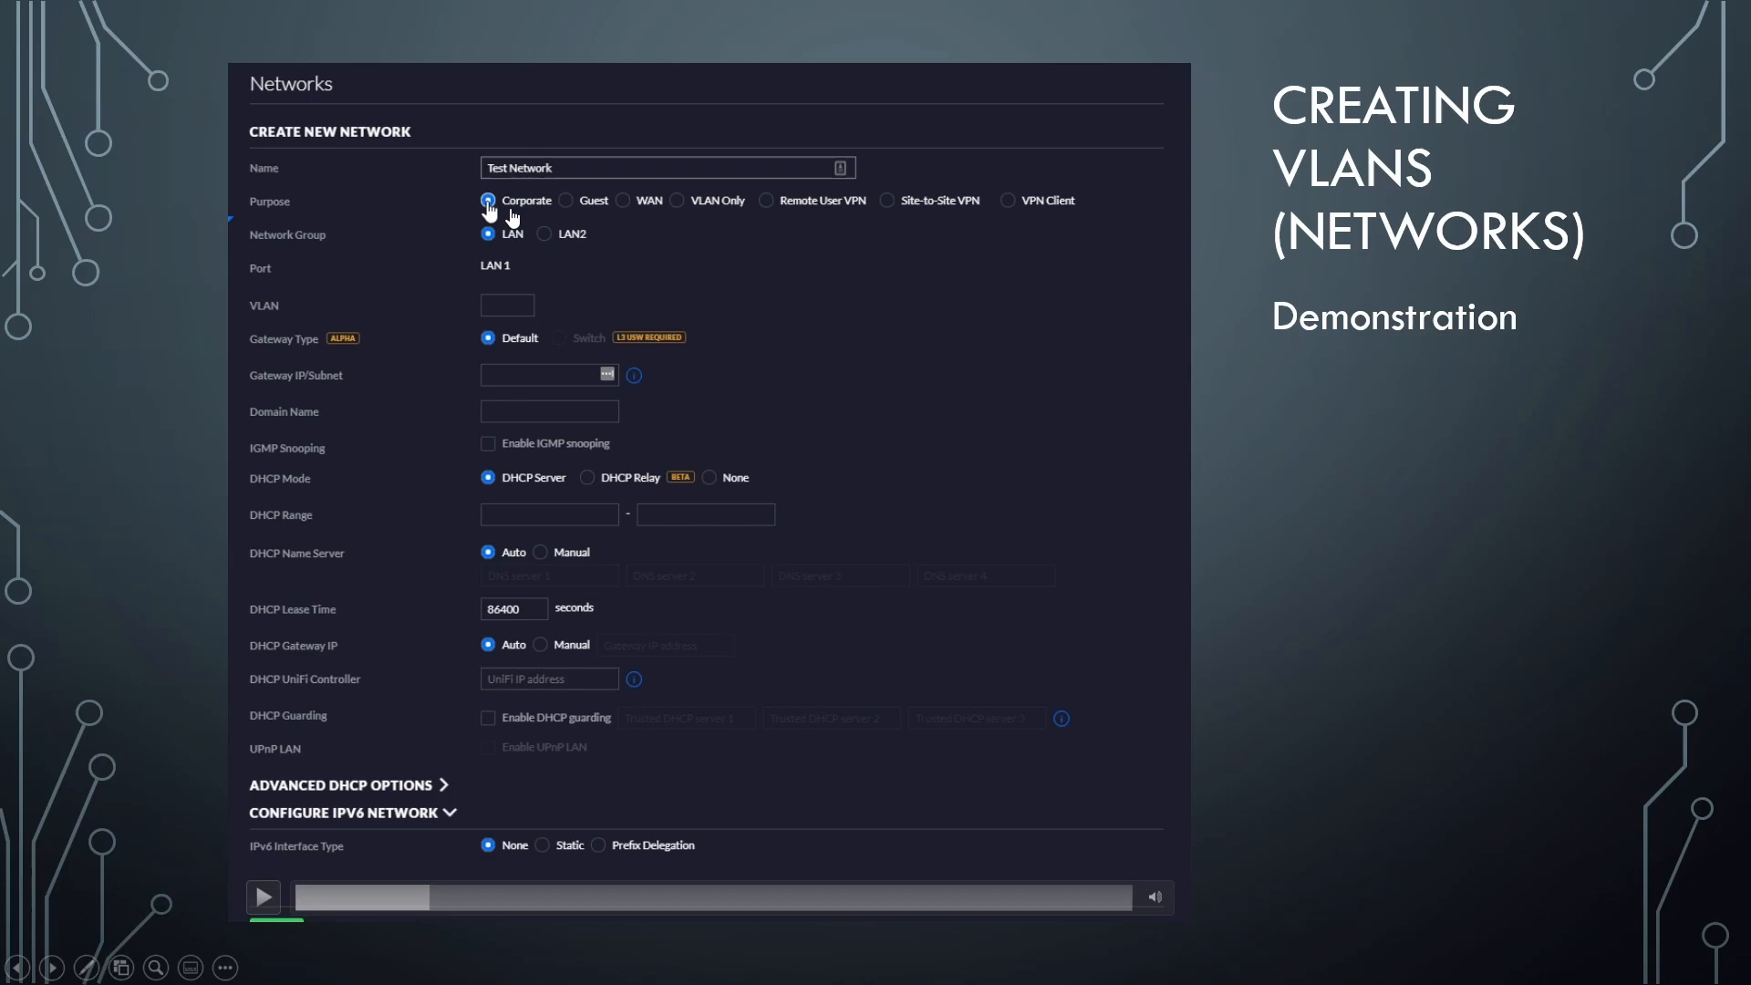
pyautogui.click(264, 897)
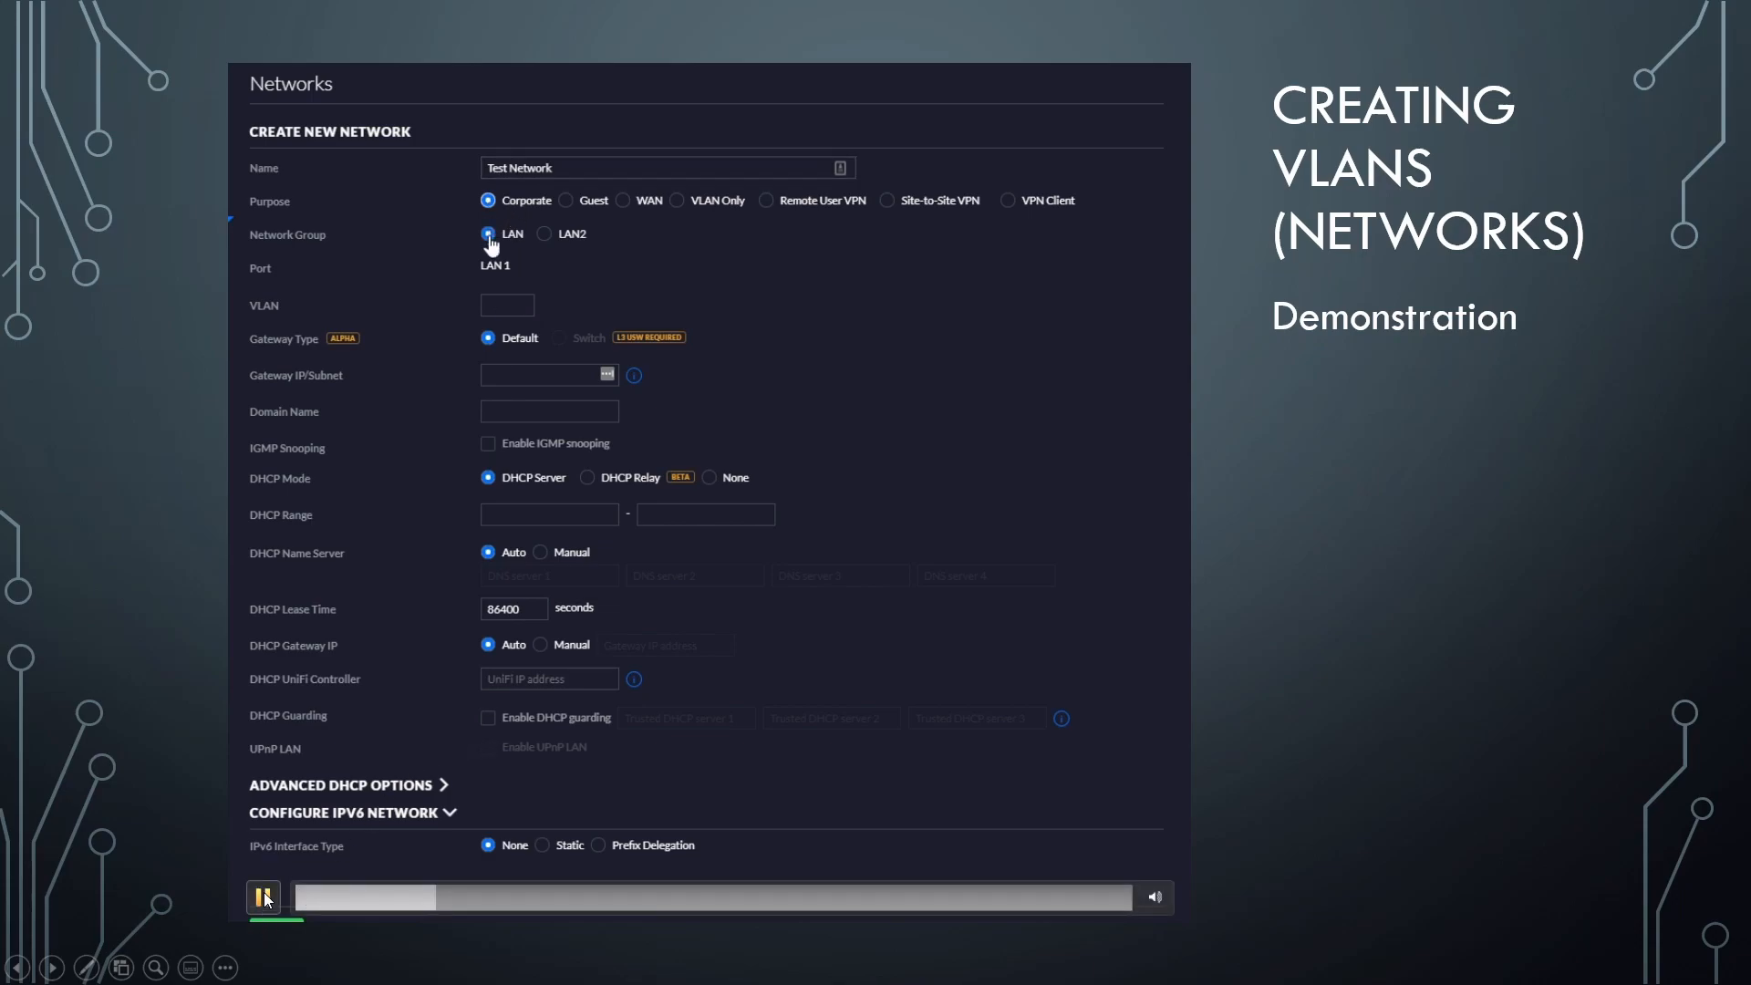
# Play the demo through VLAN 10 and gateway 192.168.10.1/24 being entered.
pyautogui.click(507, 305)
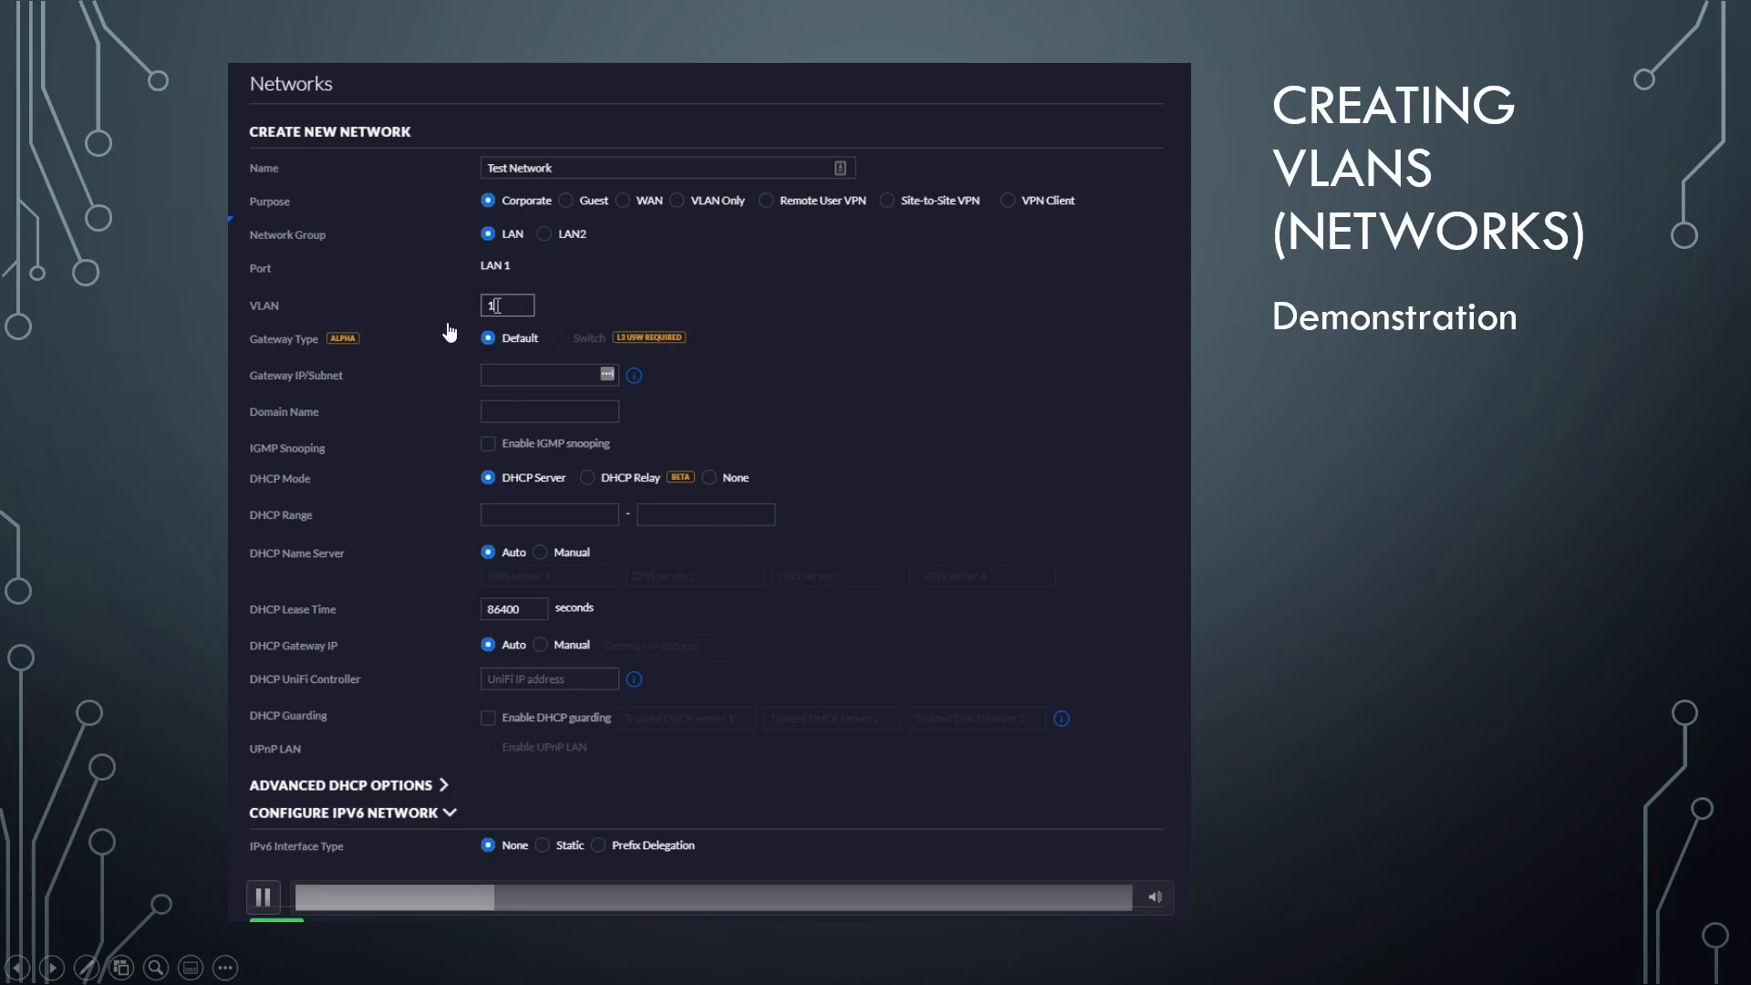
pyautogui.click(547, 374)
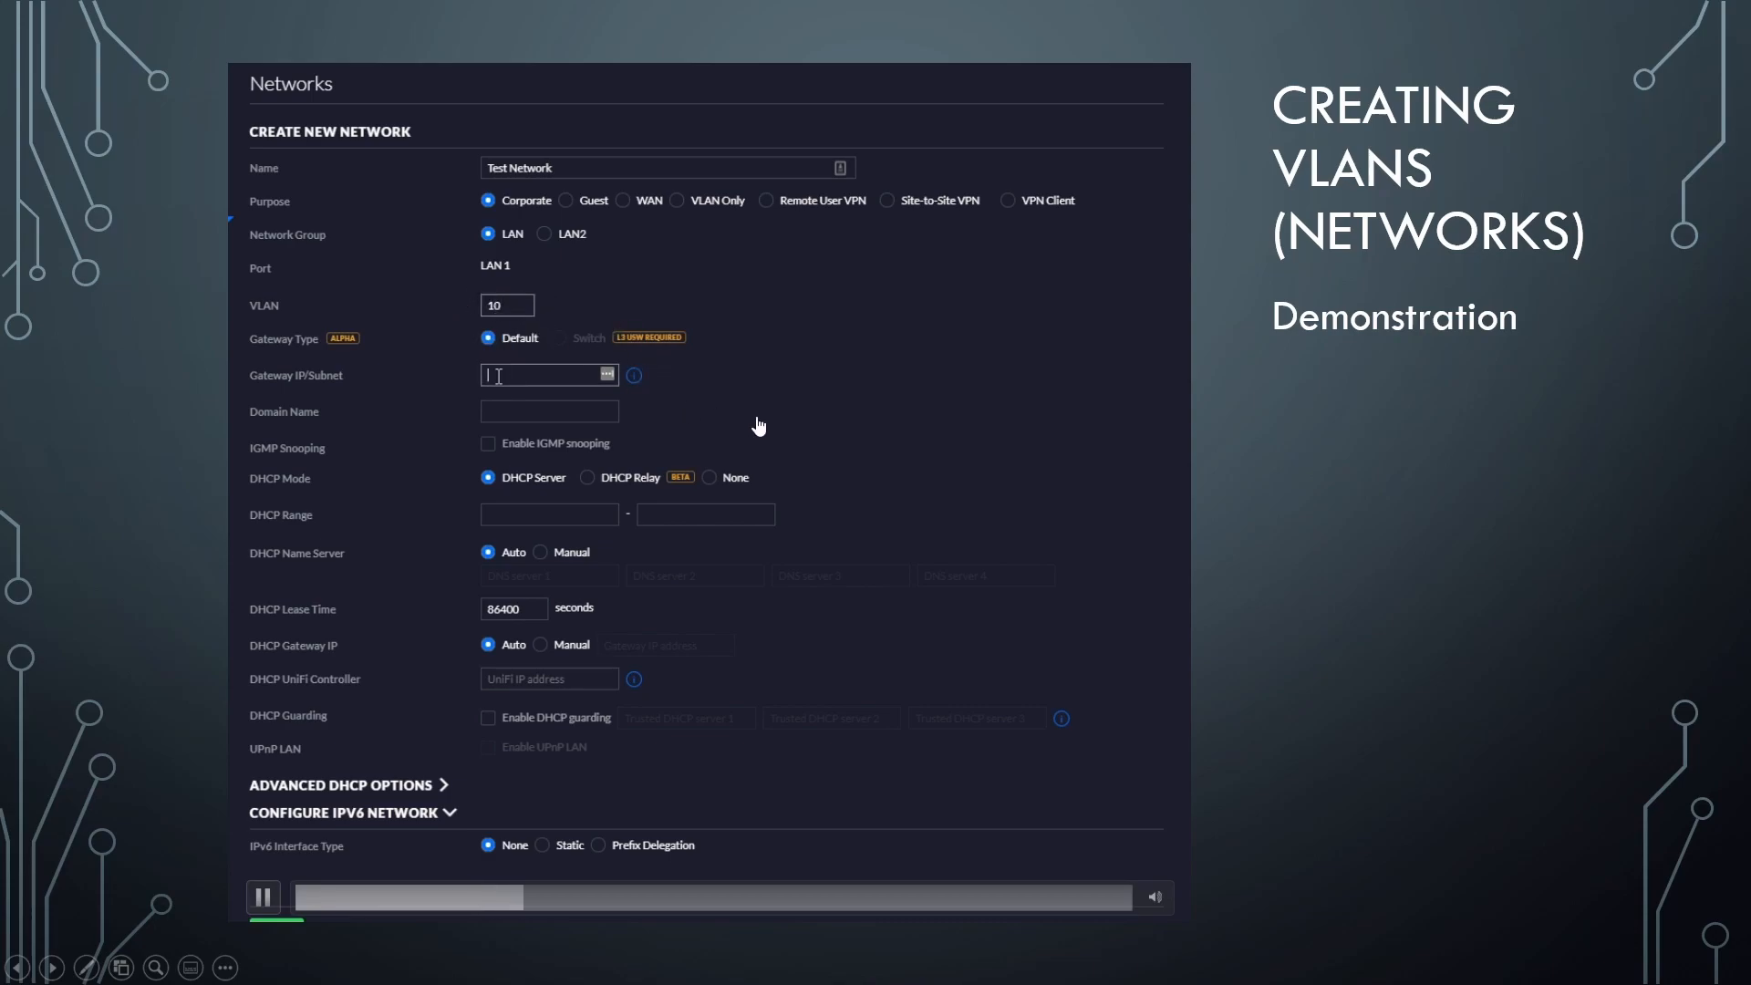
pyautogui.click(263, 896)
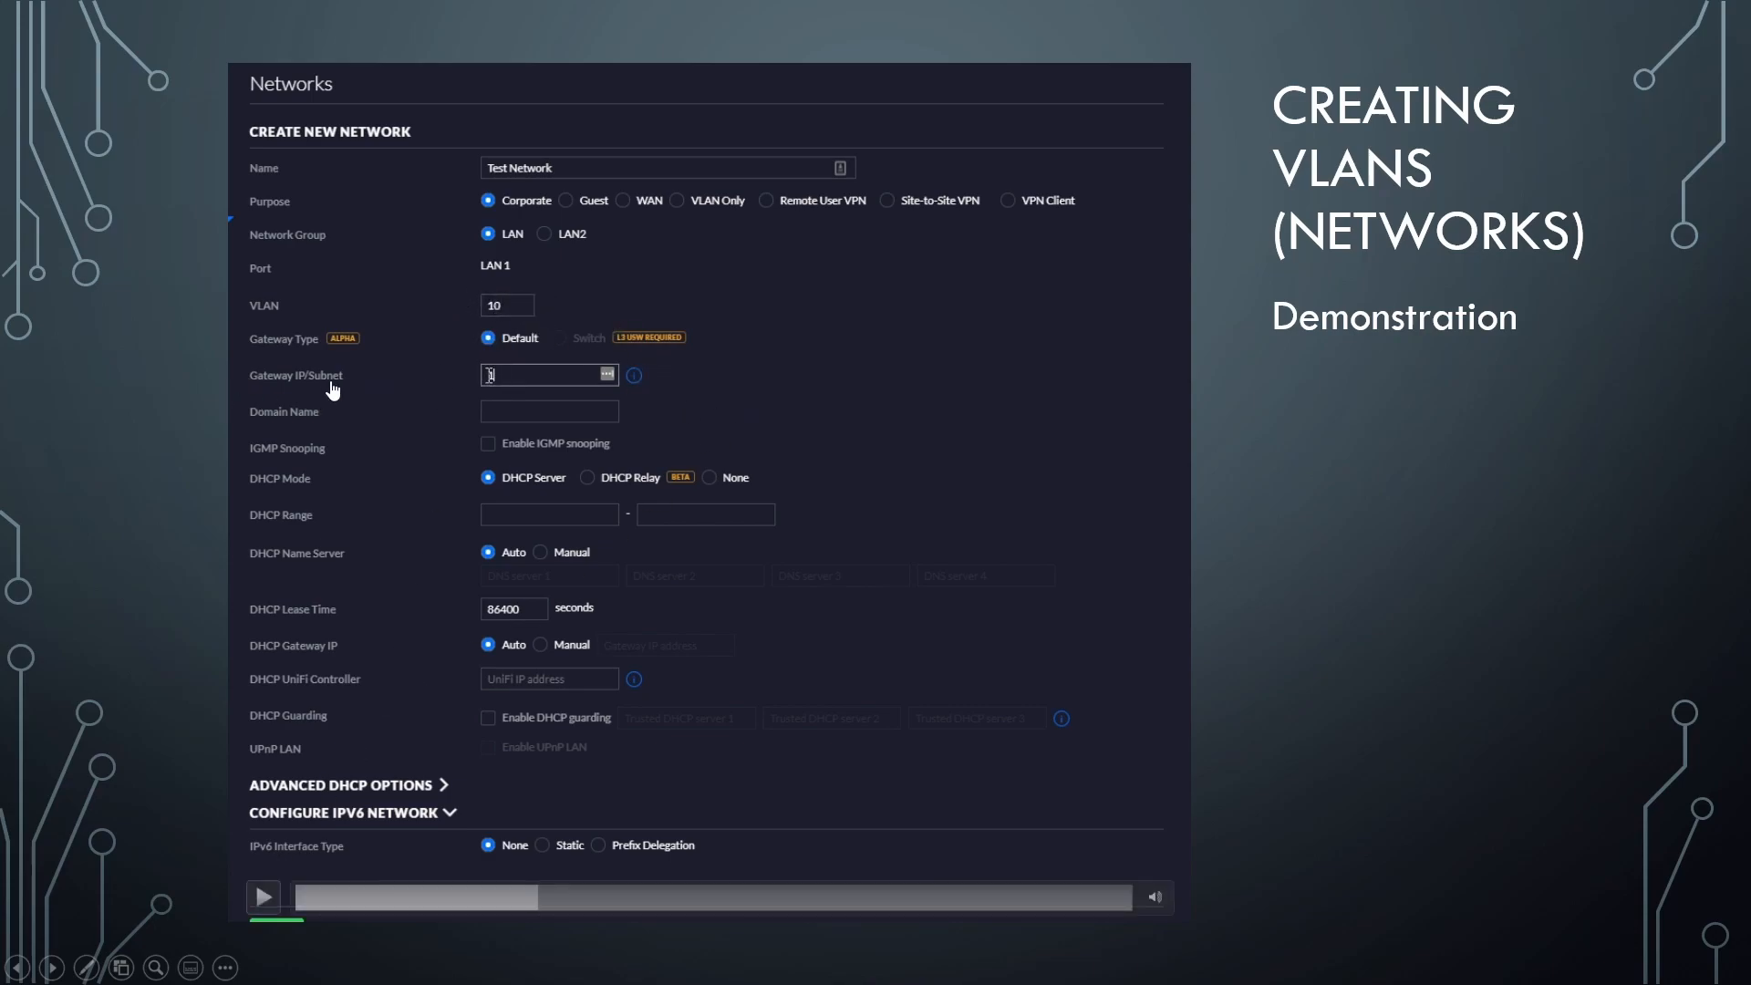
pyautogui.moveTo(344, 435)
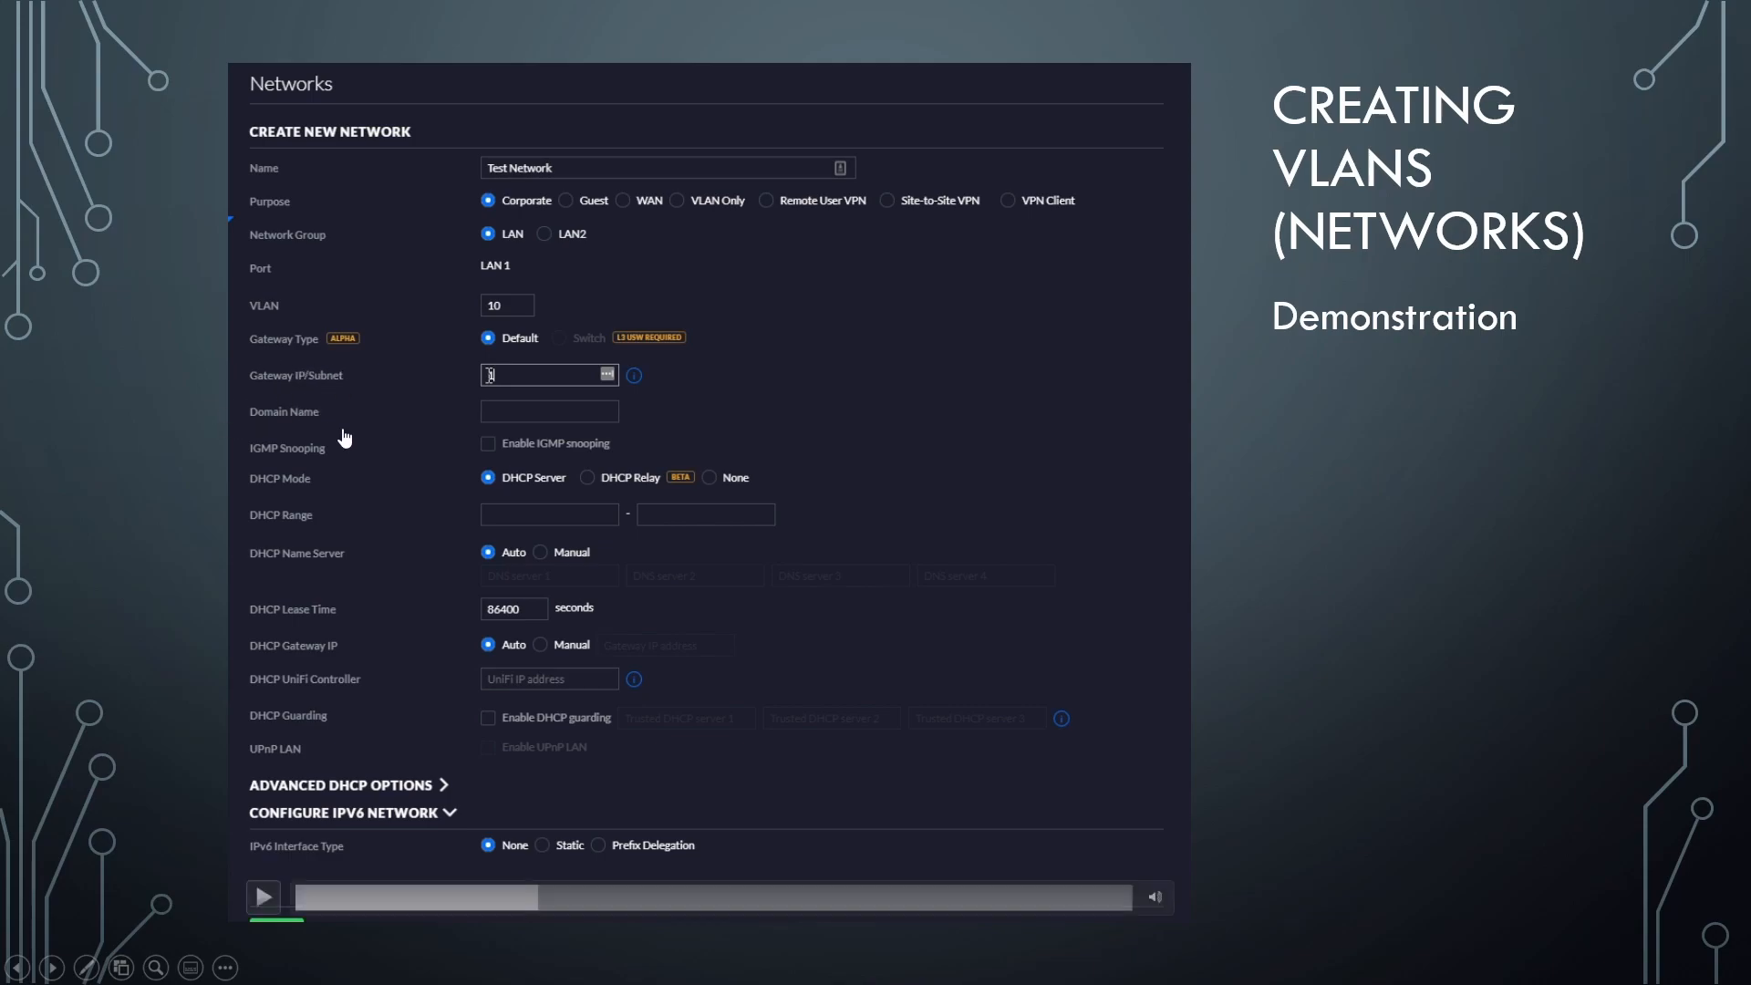
pyautogui.click(262, 896)
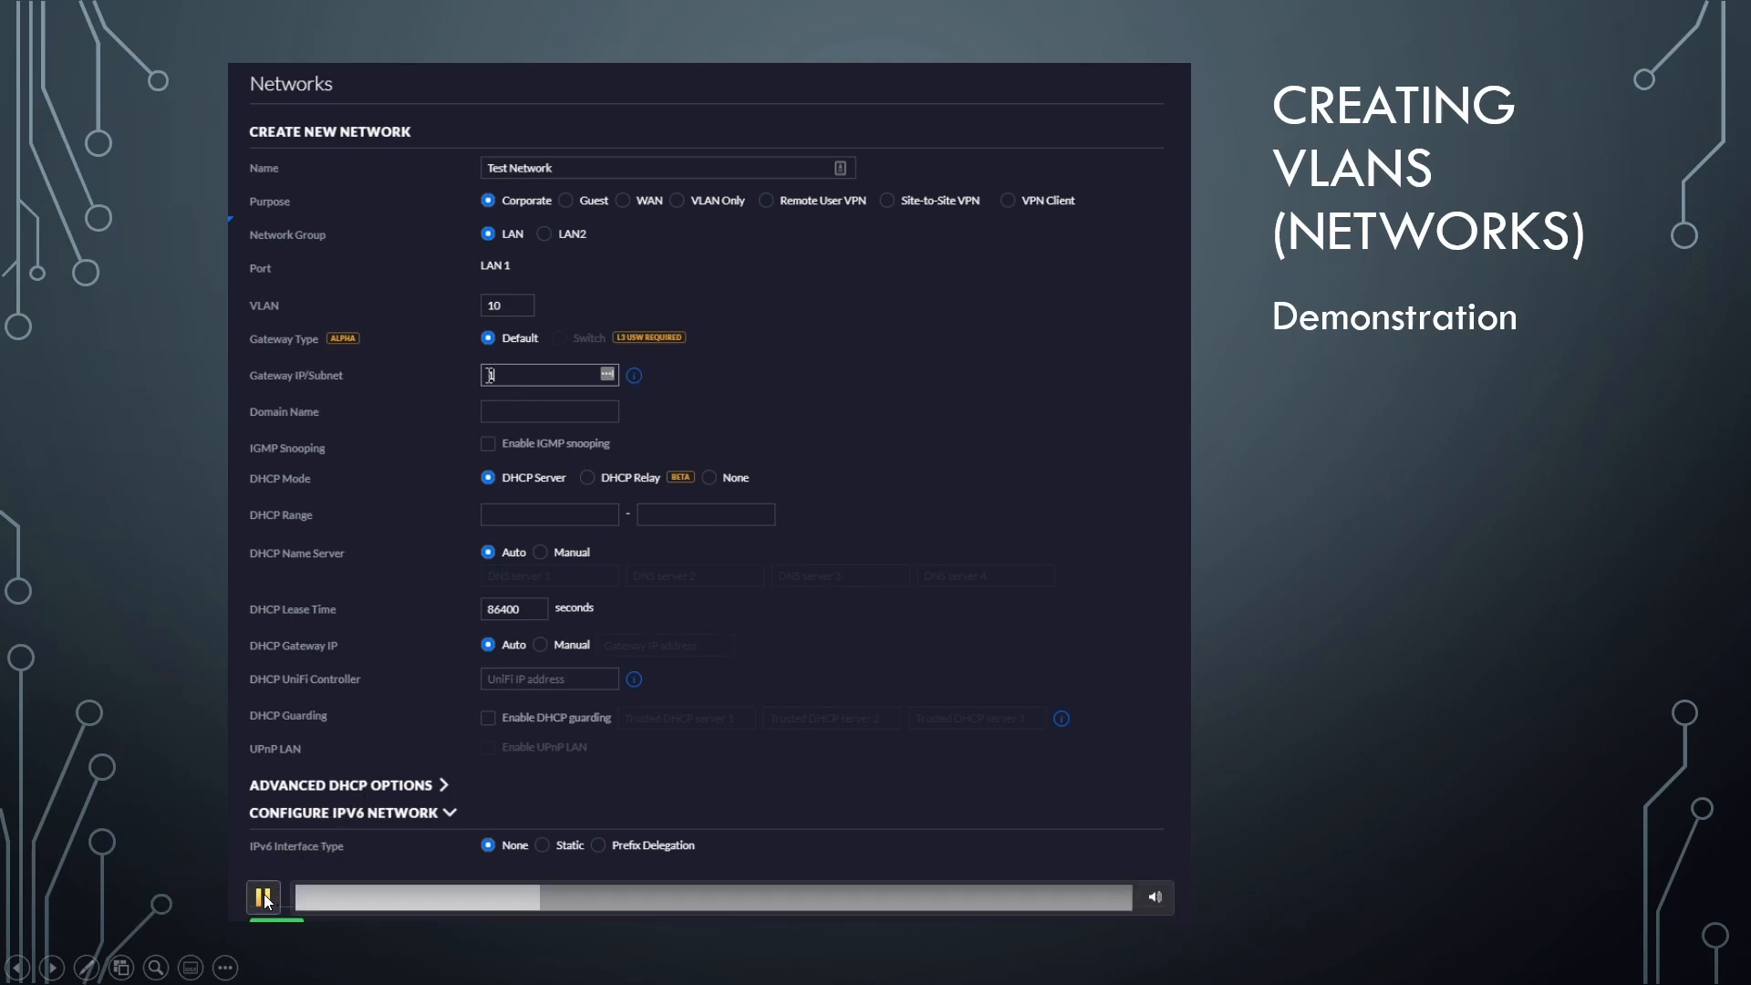
pyautogui.write('192.168')
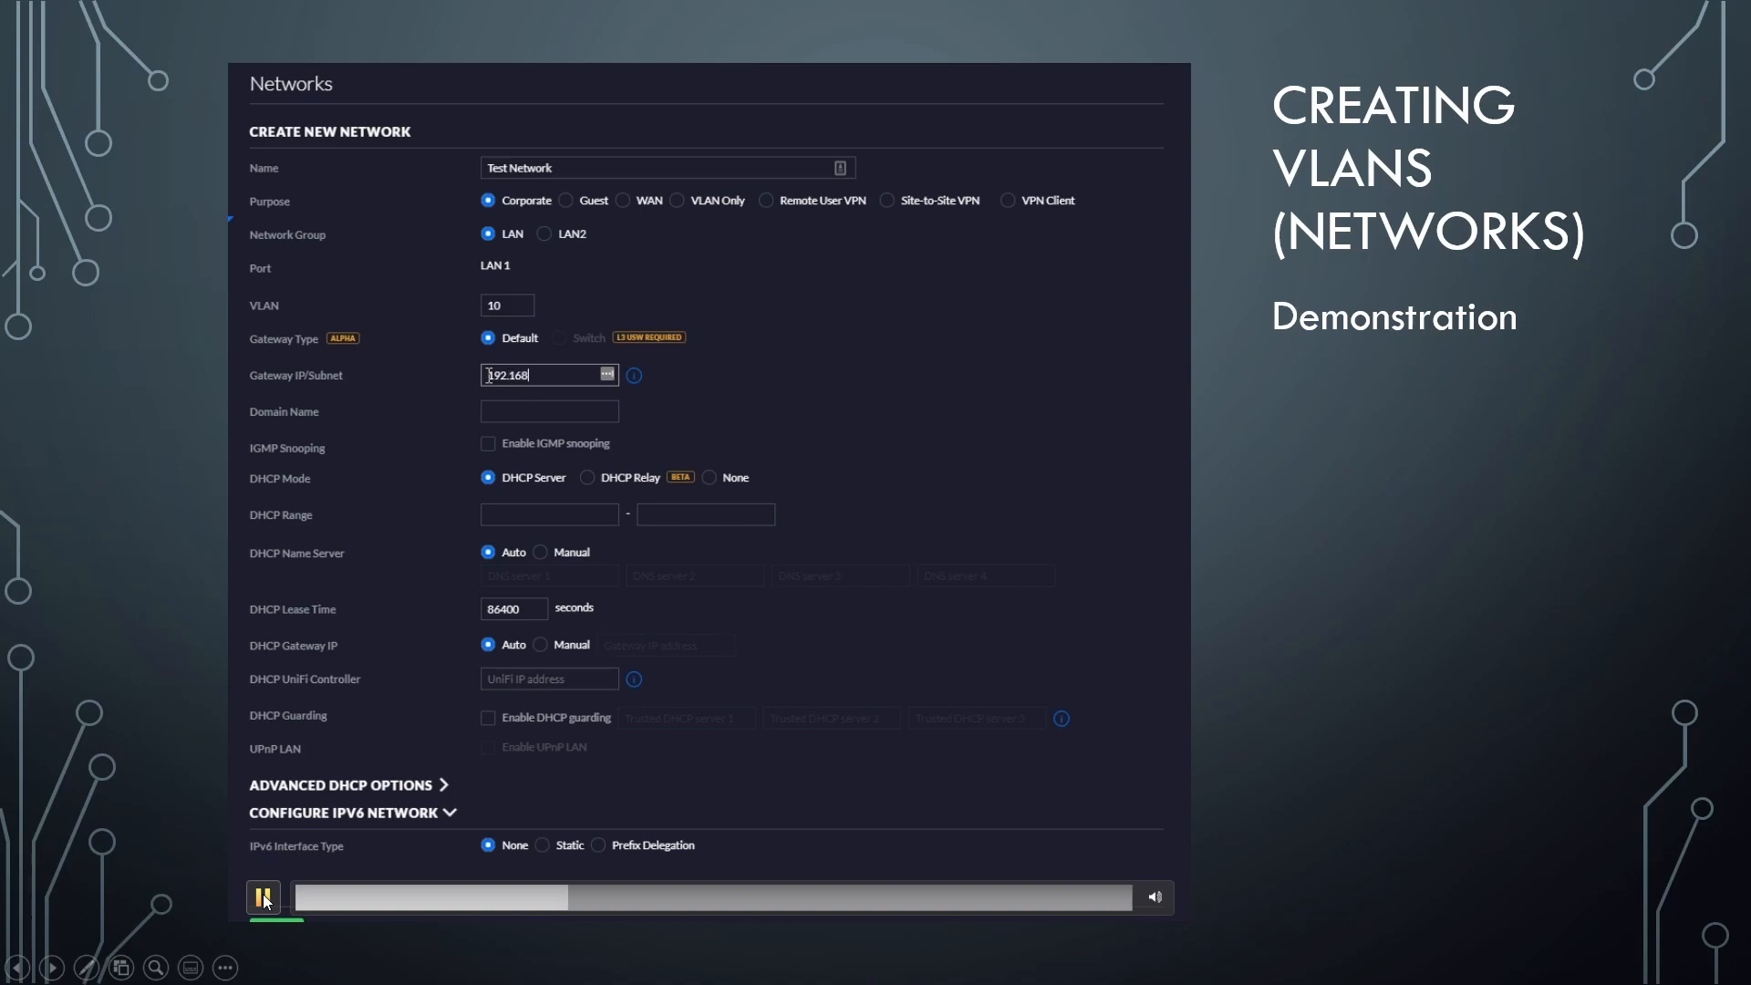
pyautogui.write('.10')
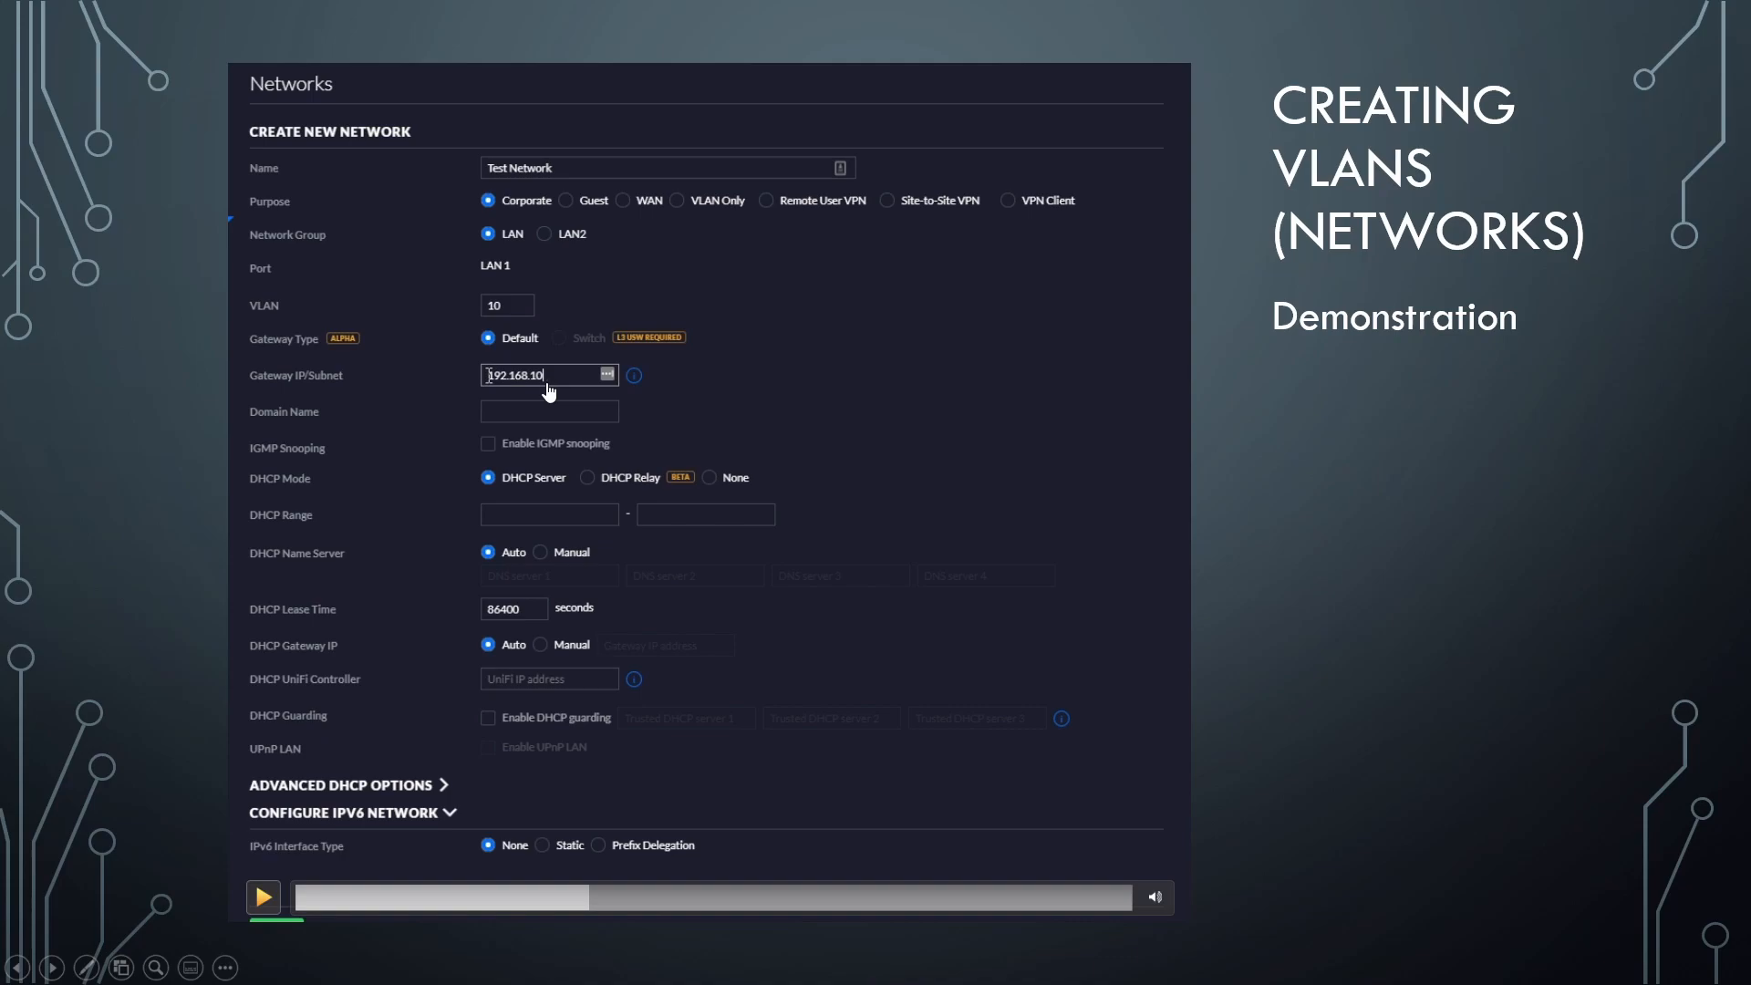
pyautogui.moveTo(560, 396)
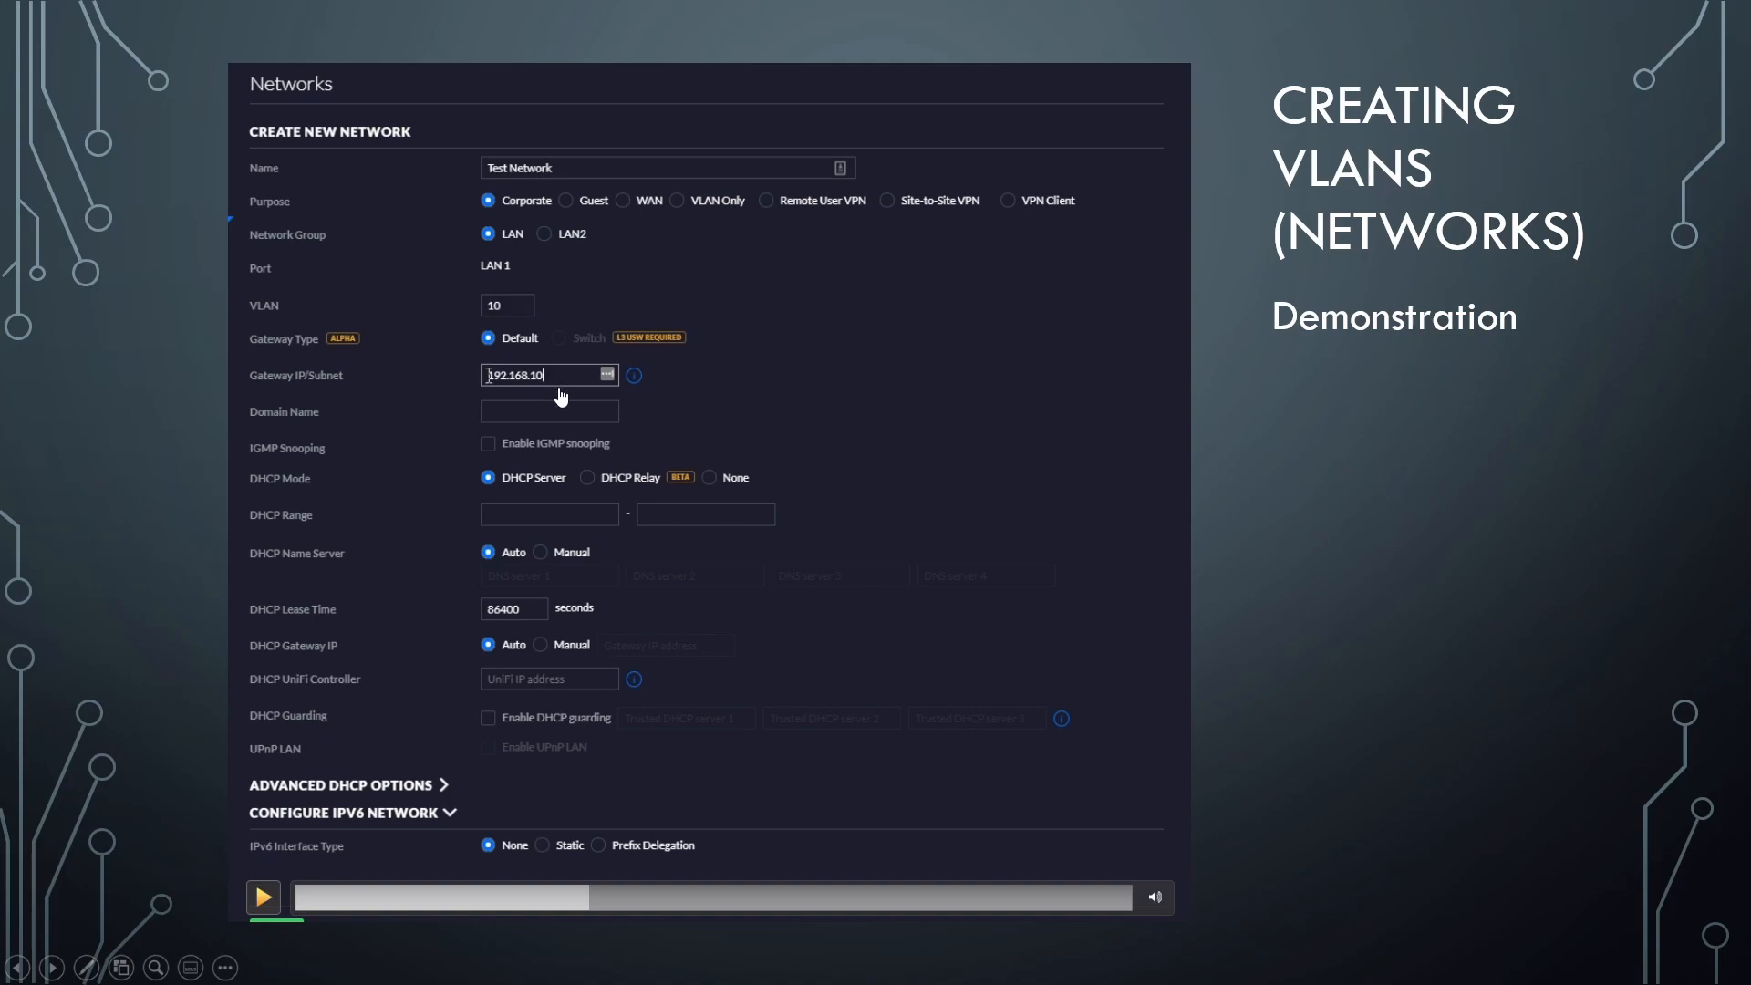
pyautogui.moveTo(257, 392)
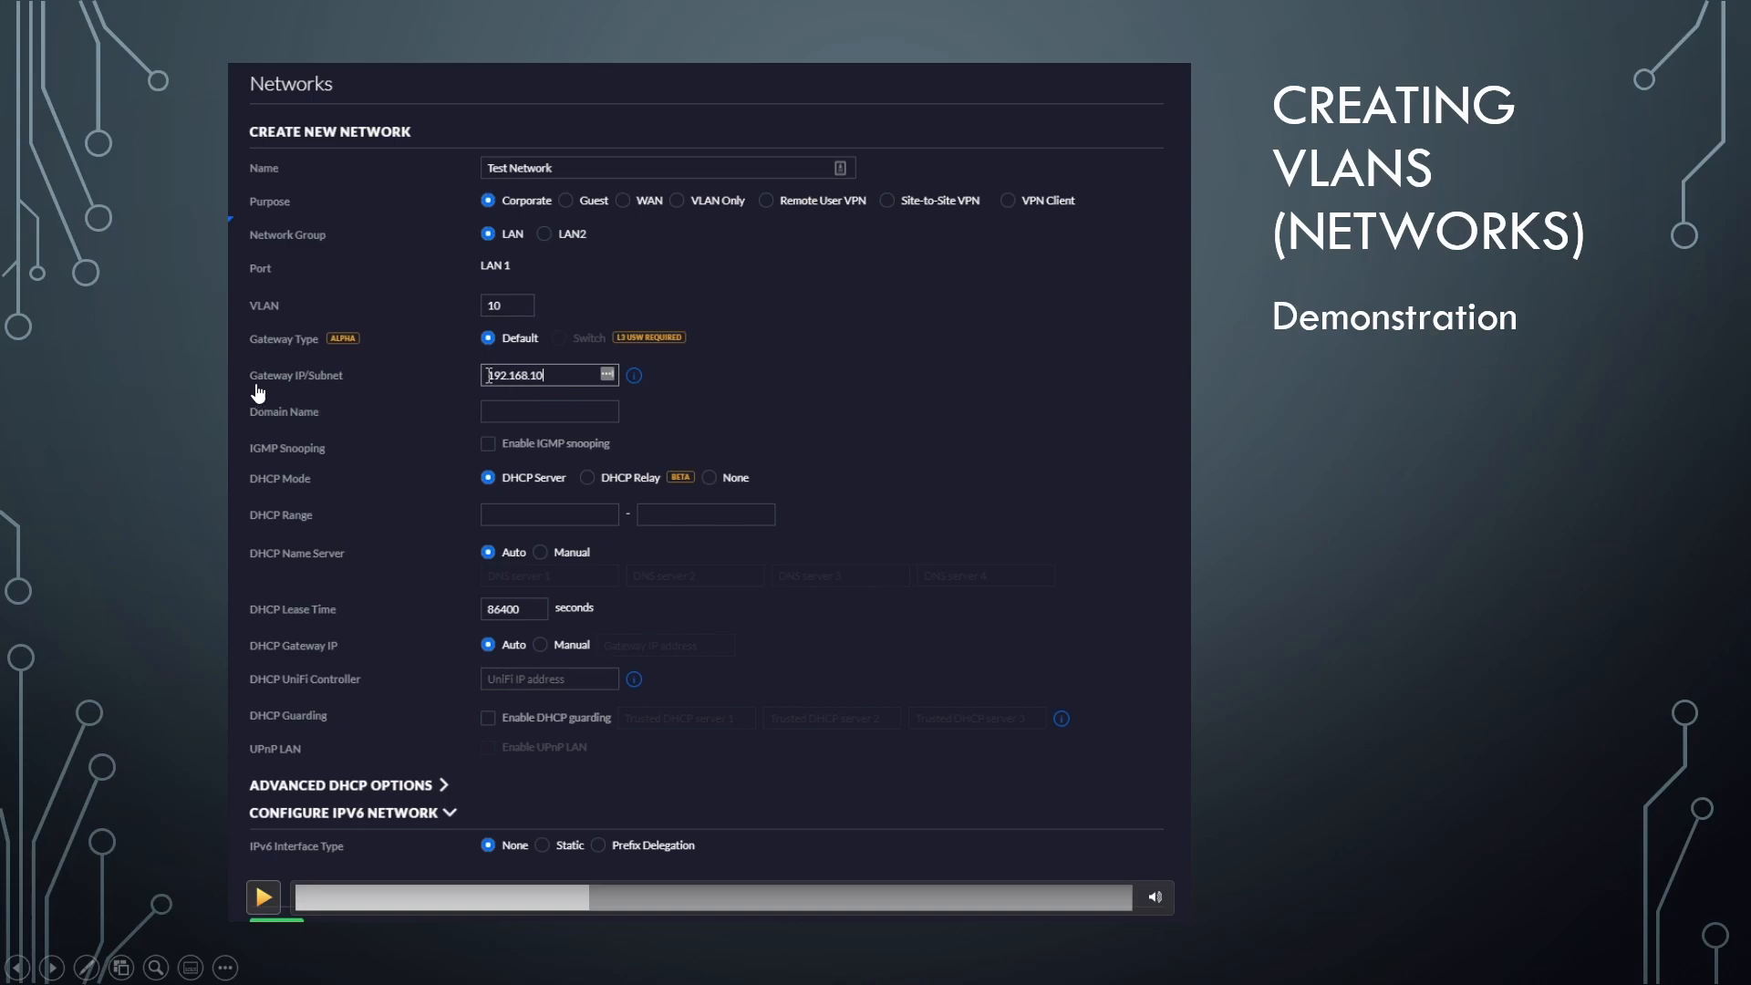
pyautogui.moveTo(558, 393)
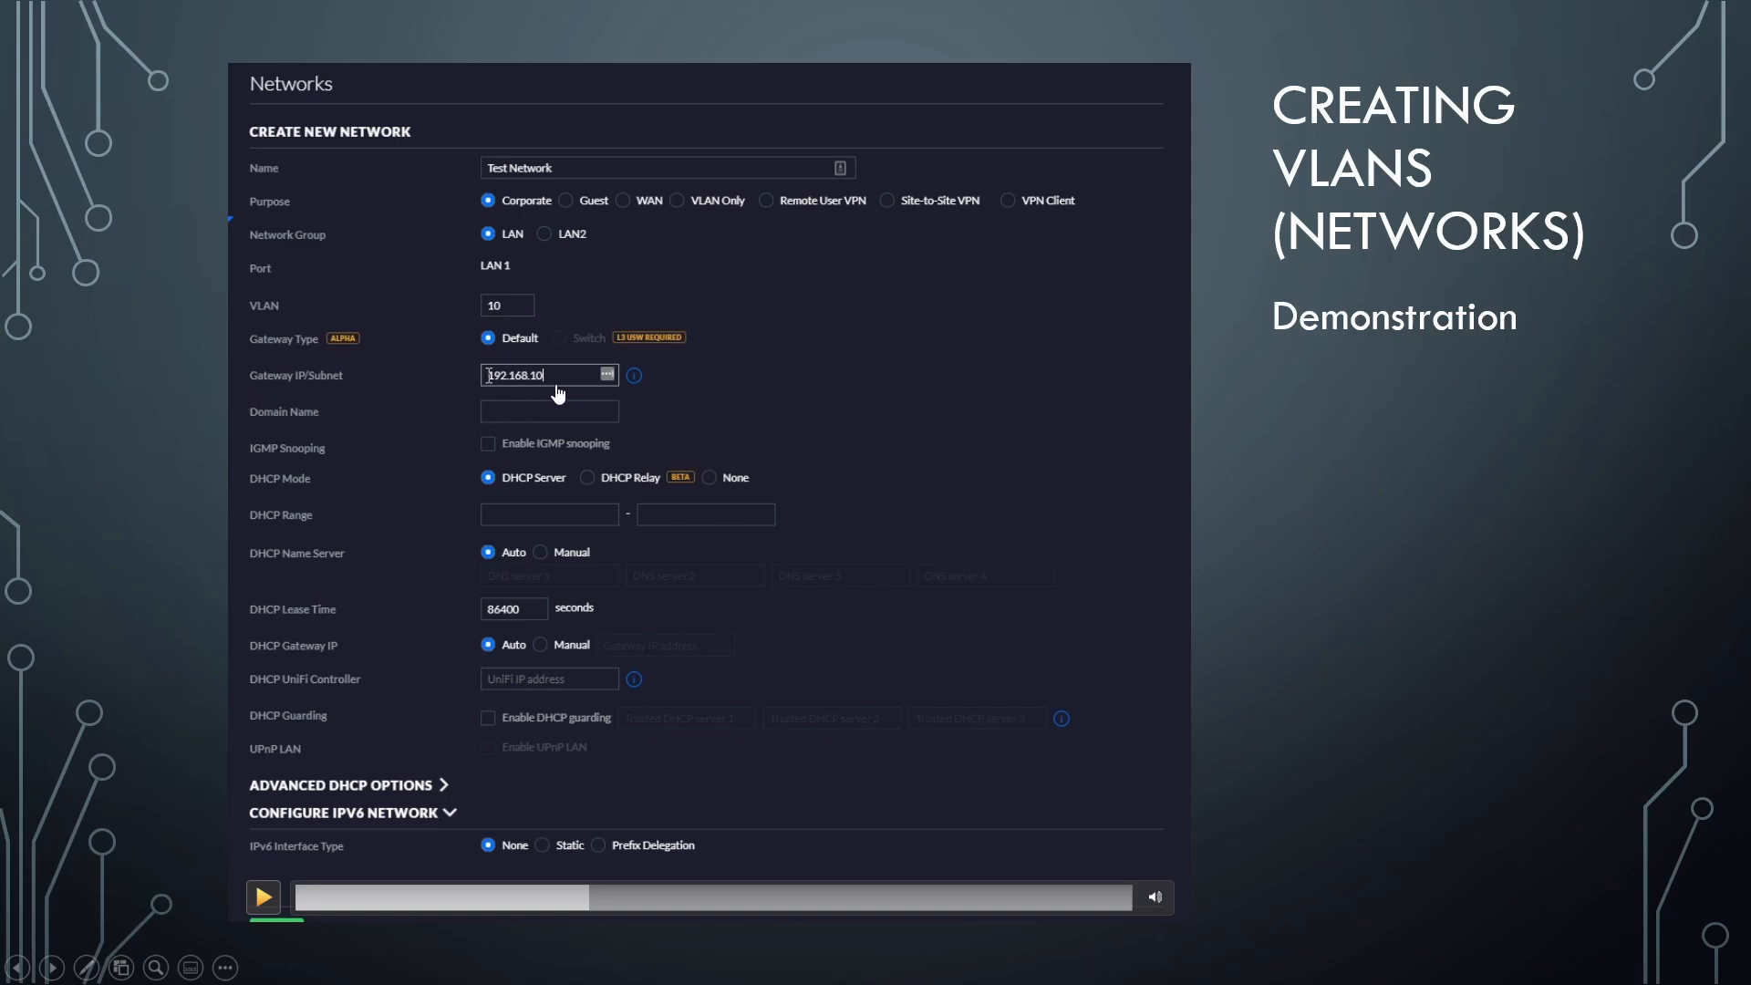
pyautogui.click(263, 897)
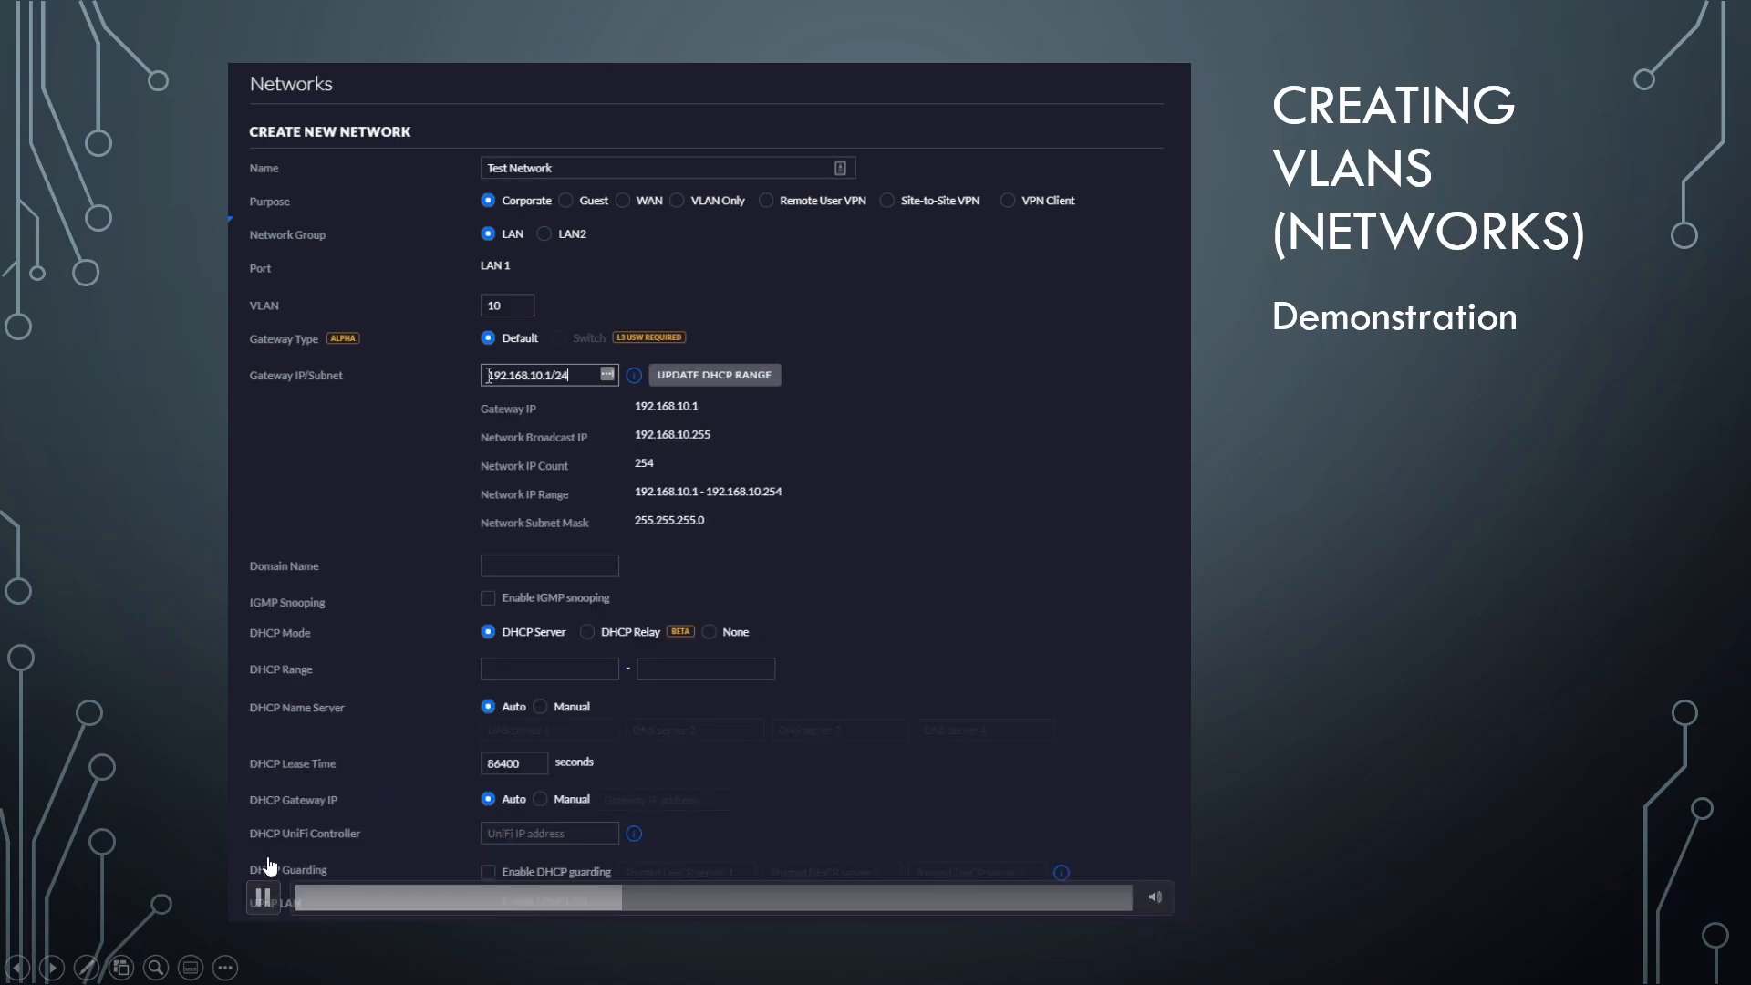
# Pause and resume the demo as the DHCP range start 192.168.10.6 is entered.
pyautogui.click(712, 374)
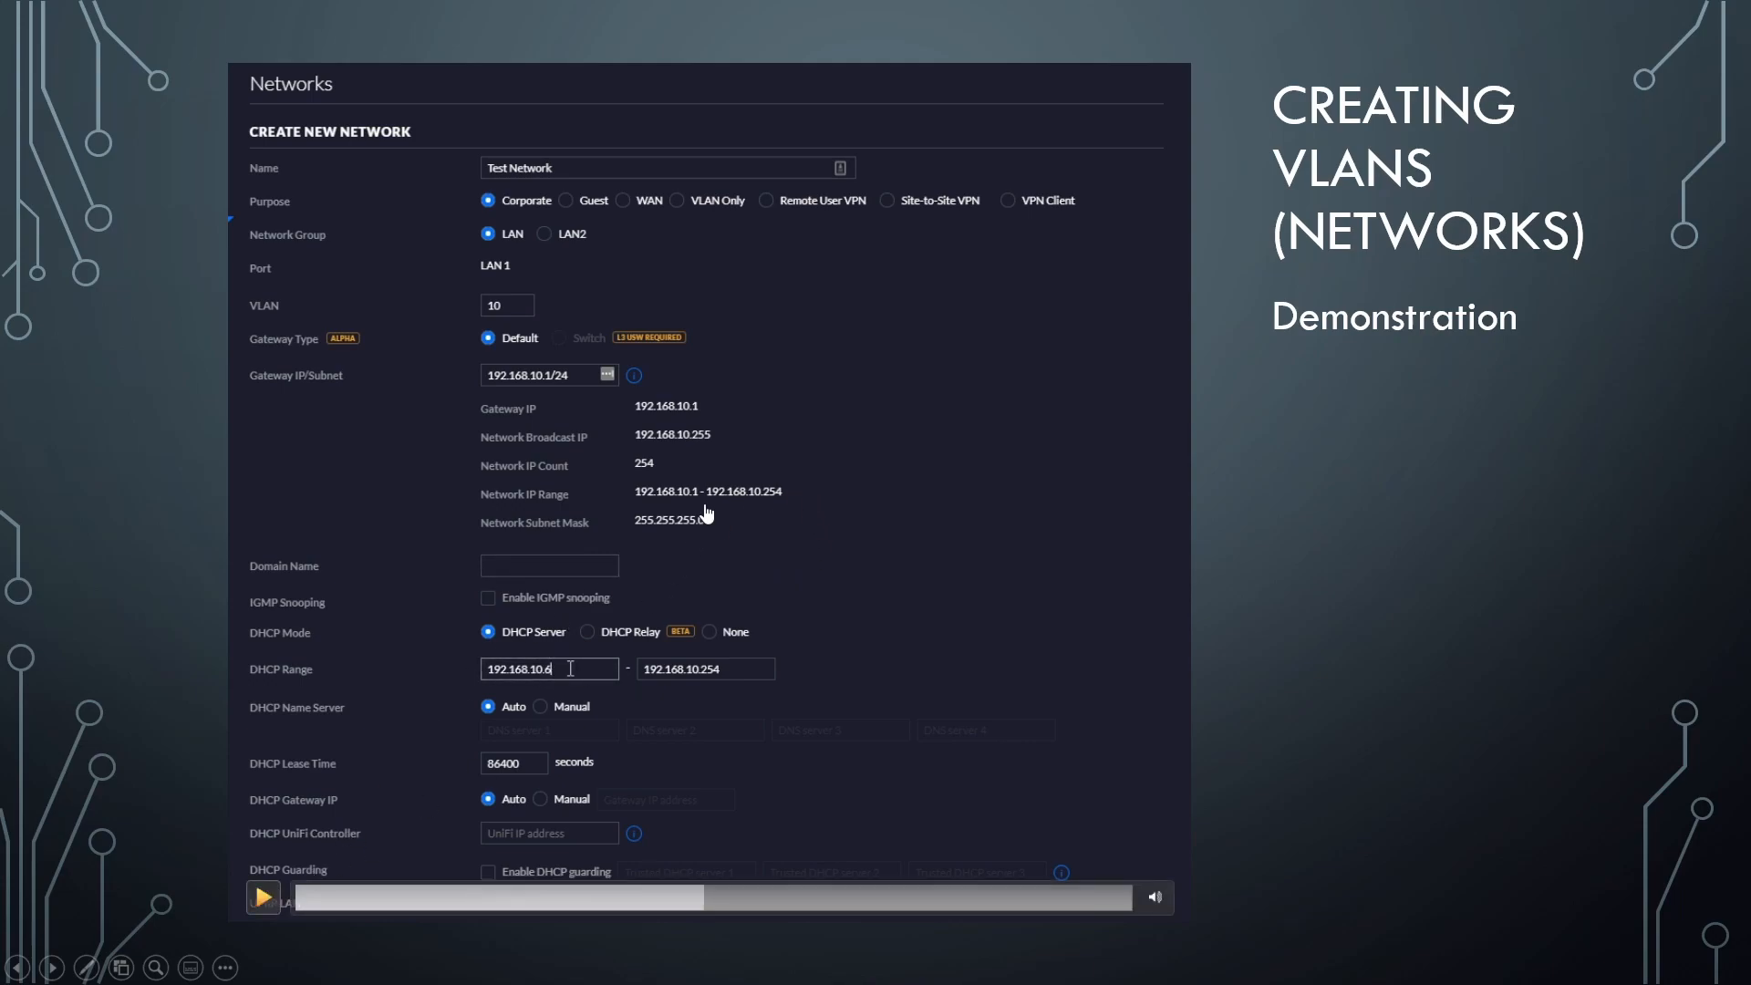
pyautogui.moveTo(706, 530)
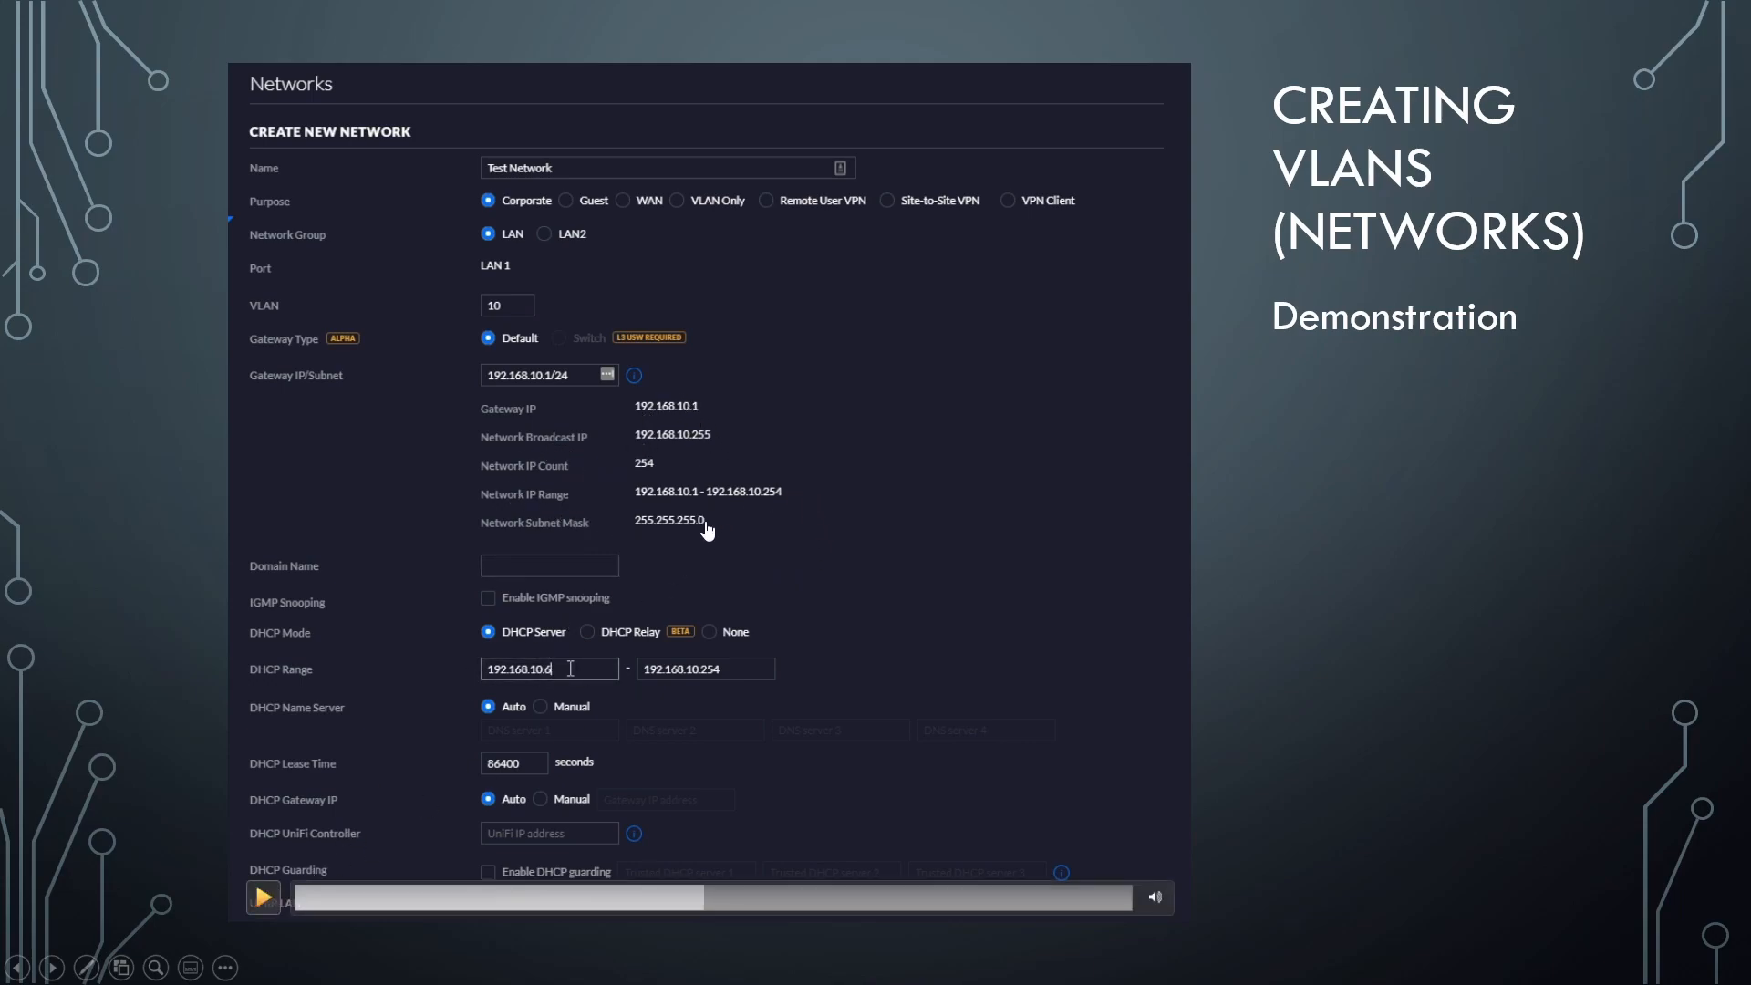
pyautogui.moveTo(557, 802)
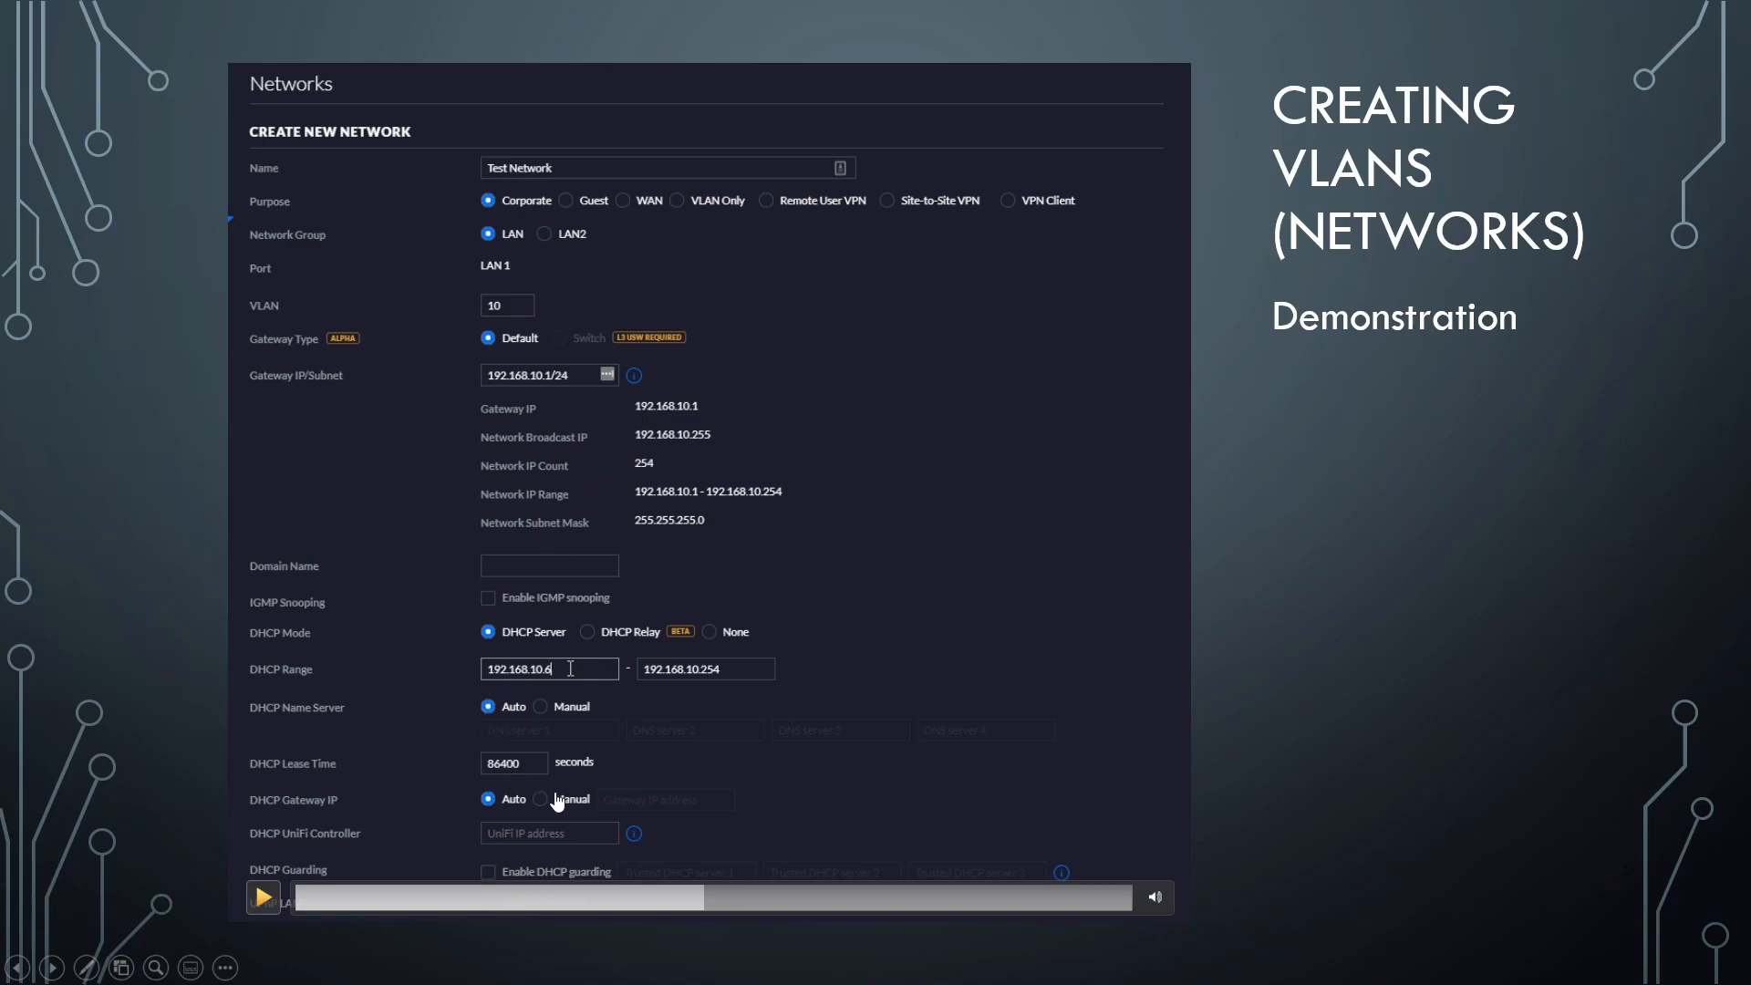
pyautogui.moveTo(308, 900)
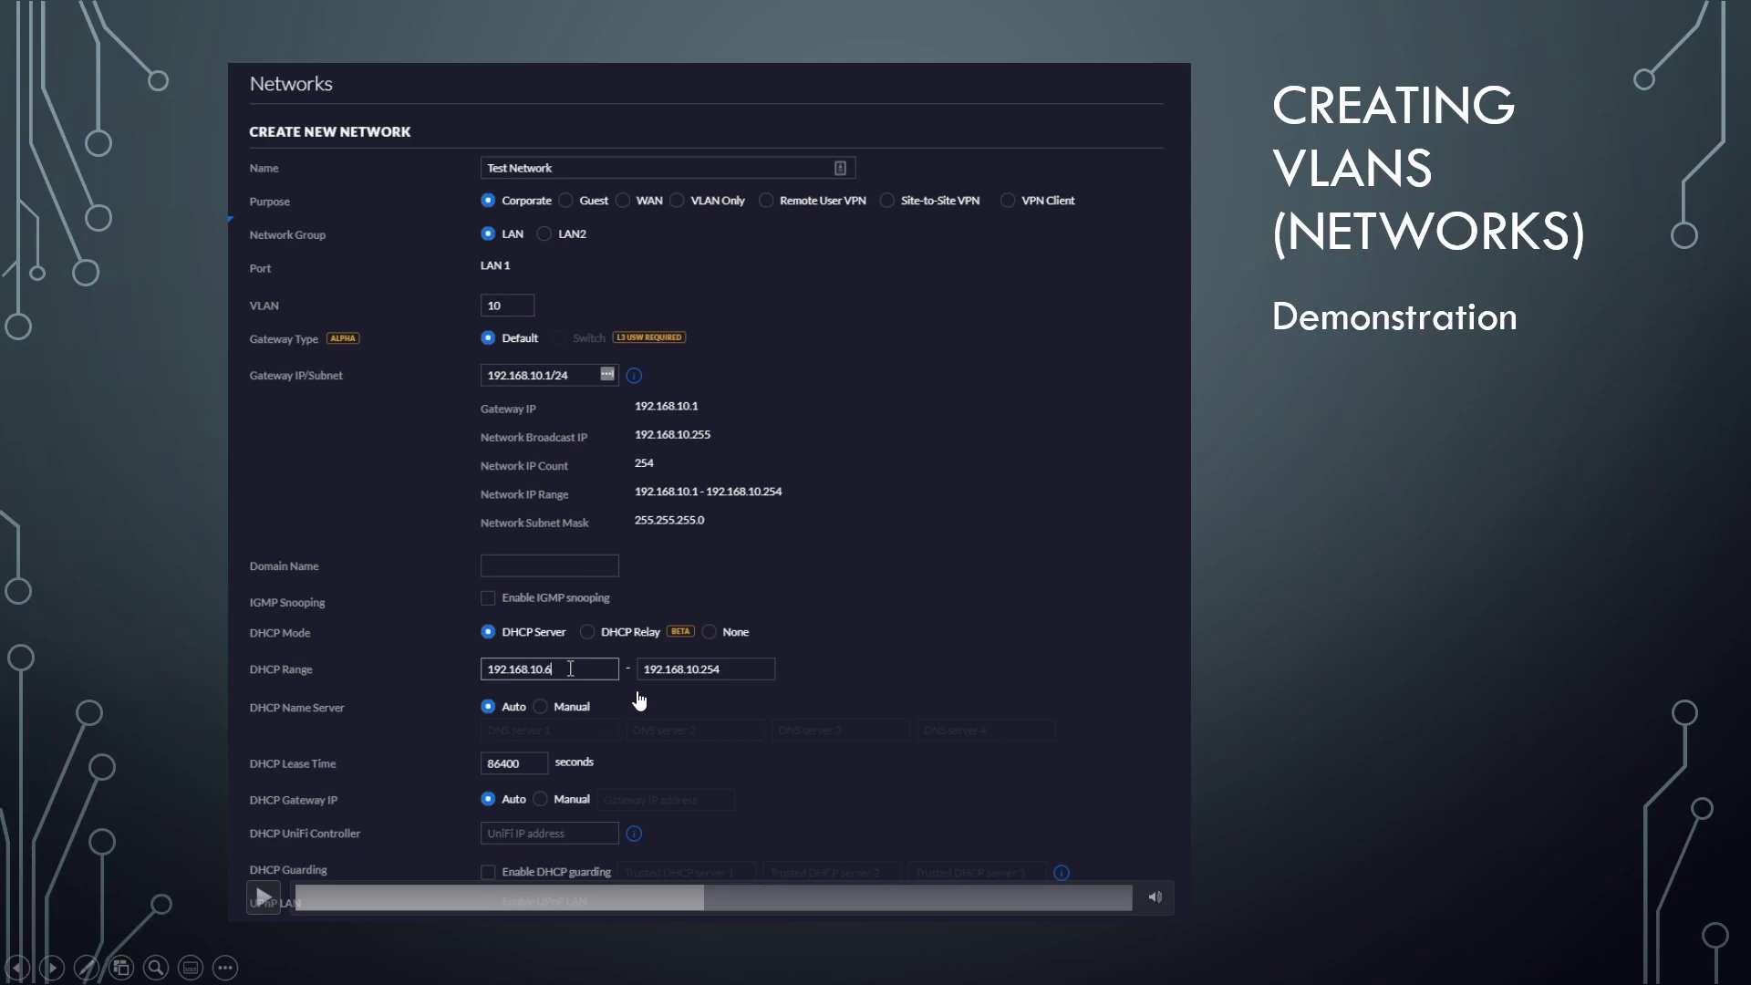
pyautogui.moveTo(591, 693)
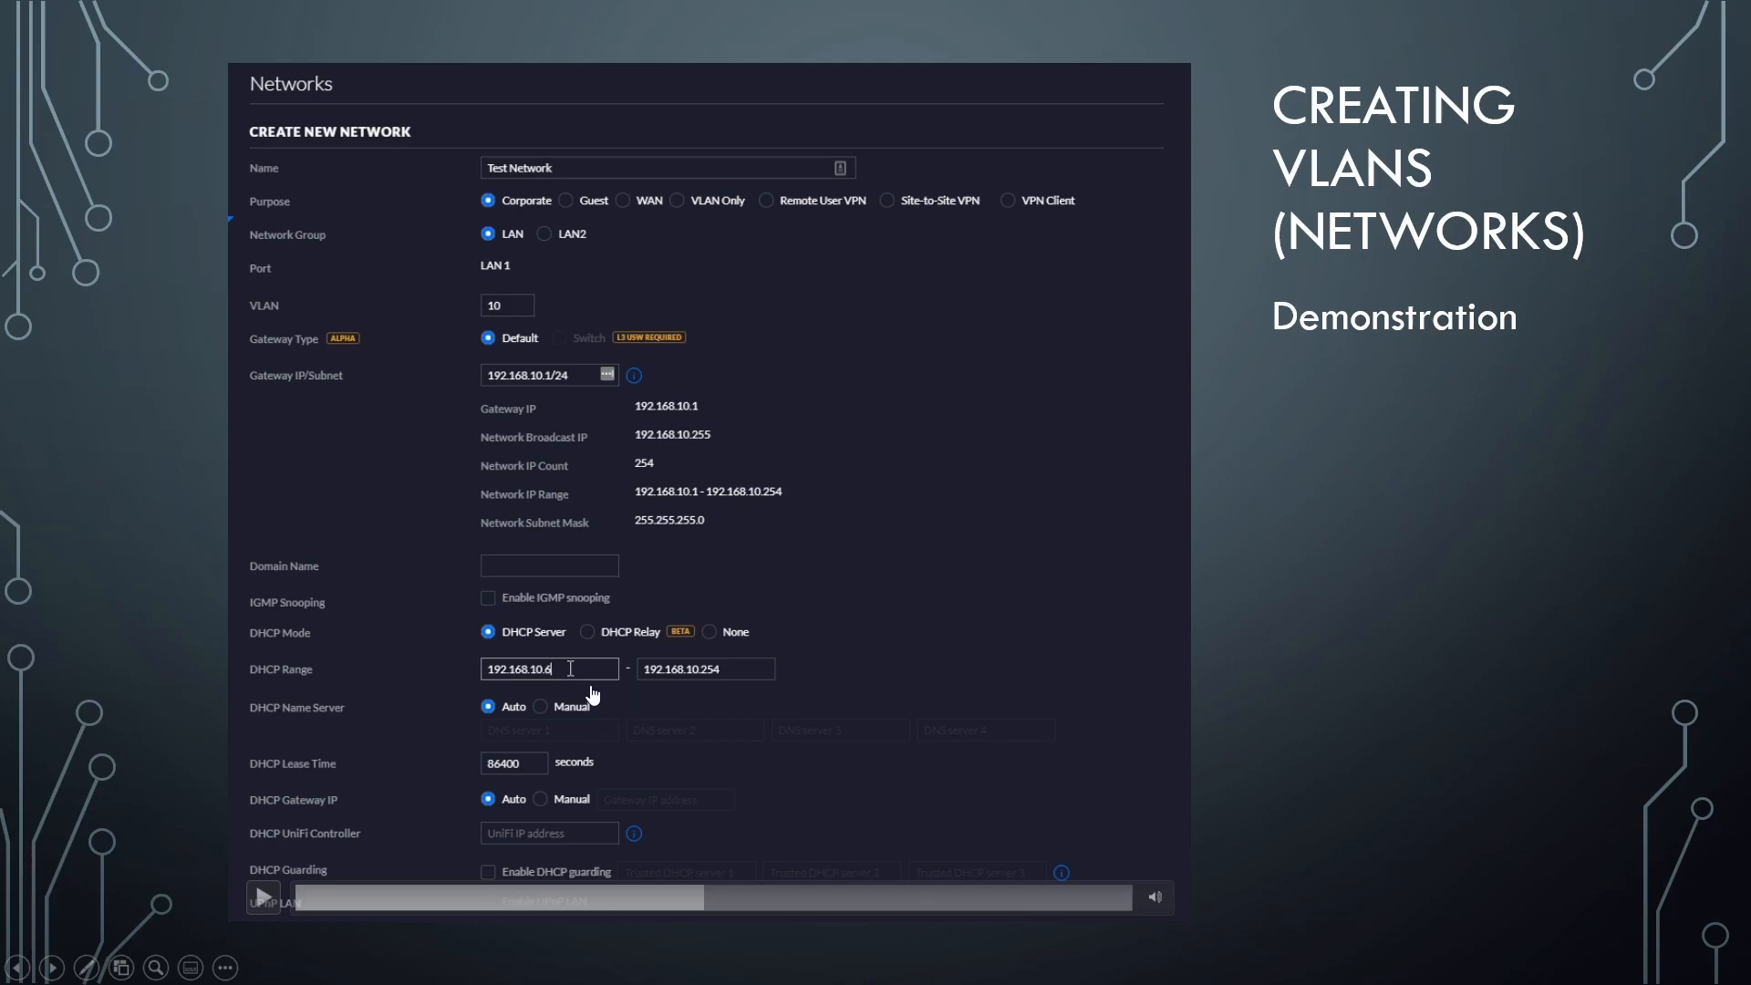
pyautogui.moveTo(562, 748)
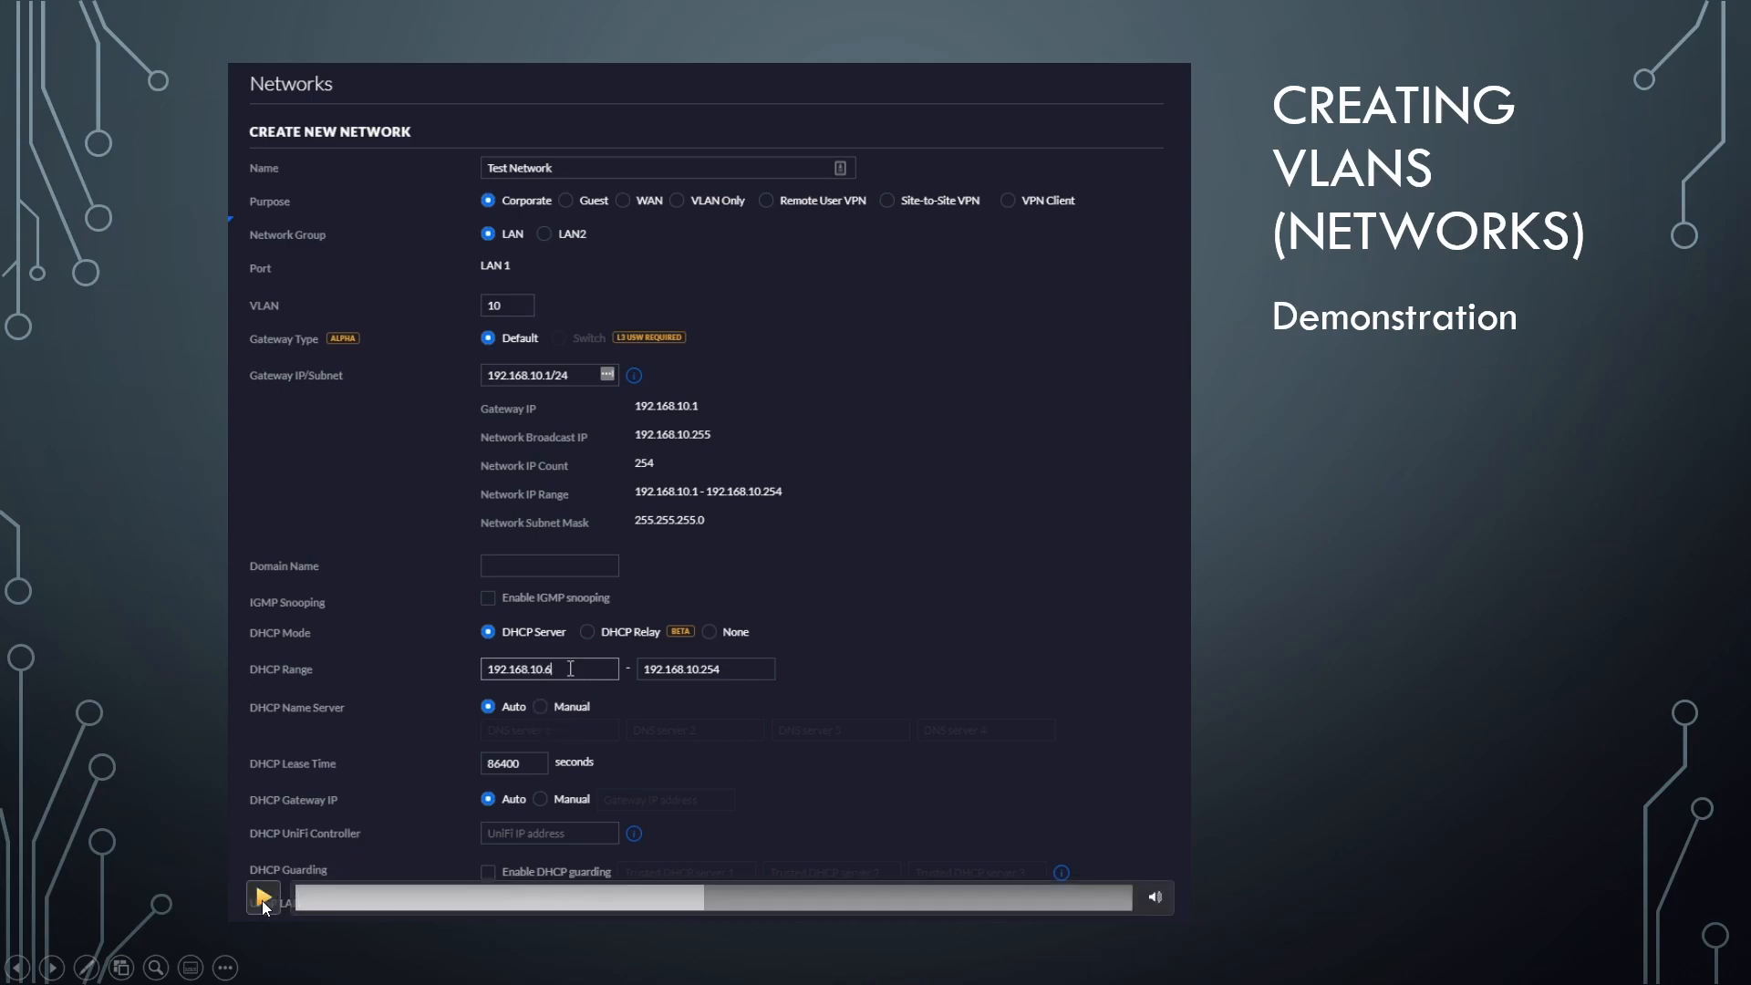
pyautogui.click(262, 897)
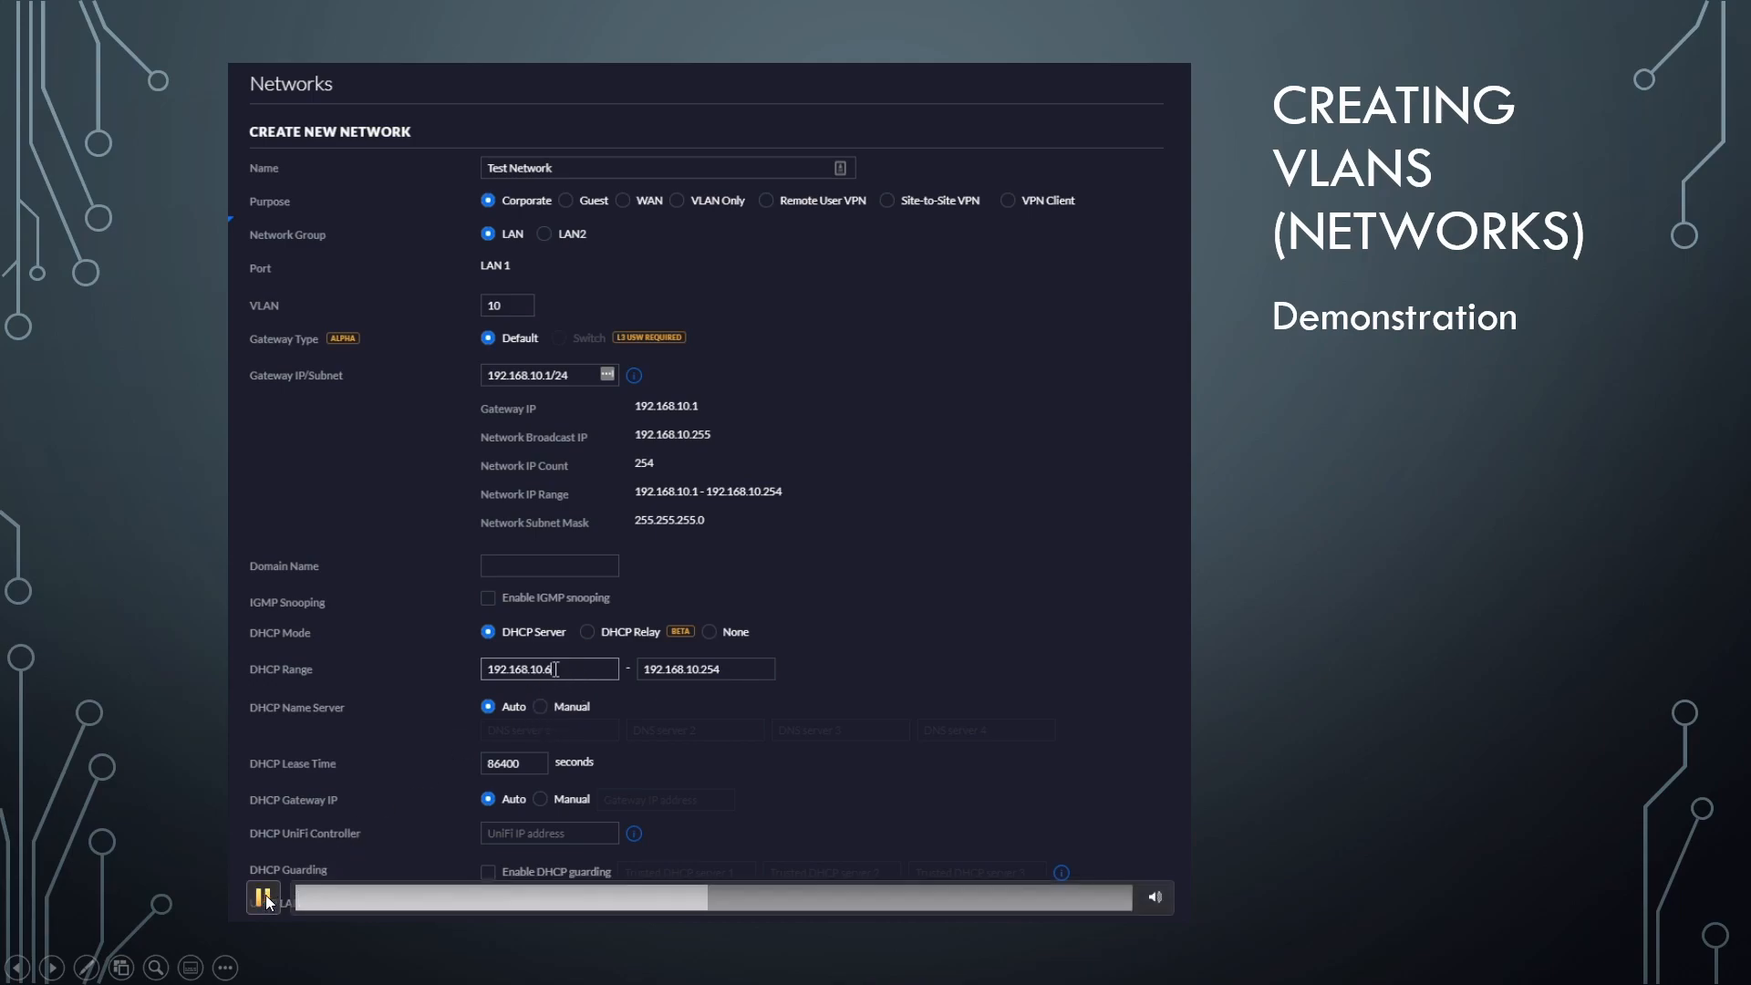
# Pause once Test Network is saved with subnet 192.168.10.0/24 and VLAN 10.
pyautogui.write('0')
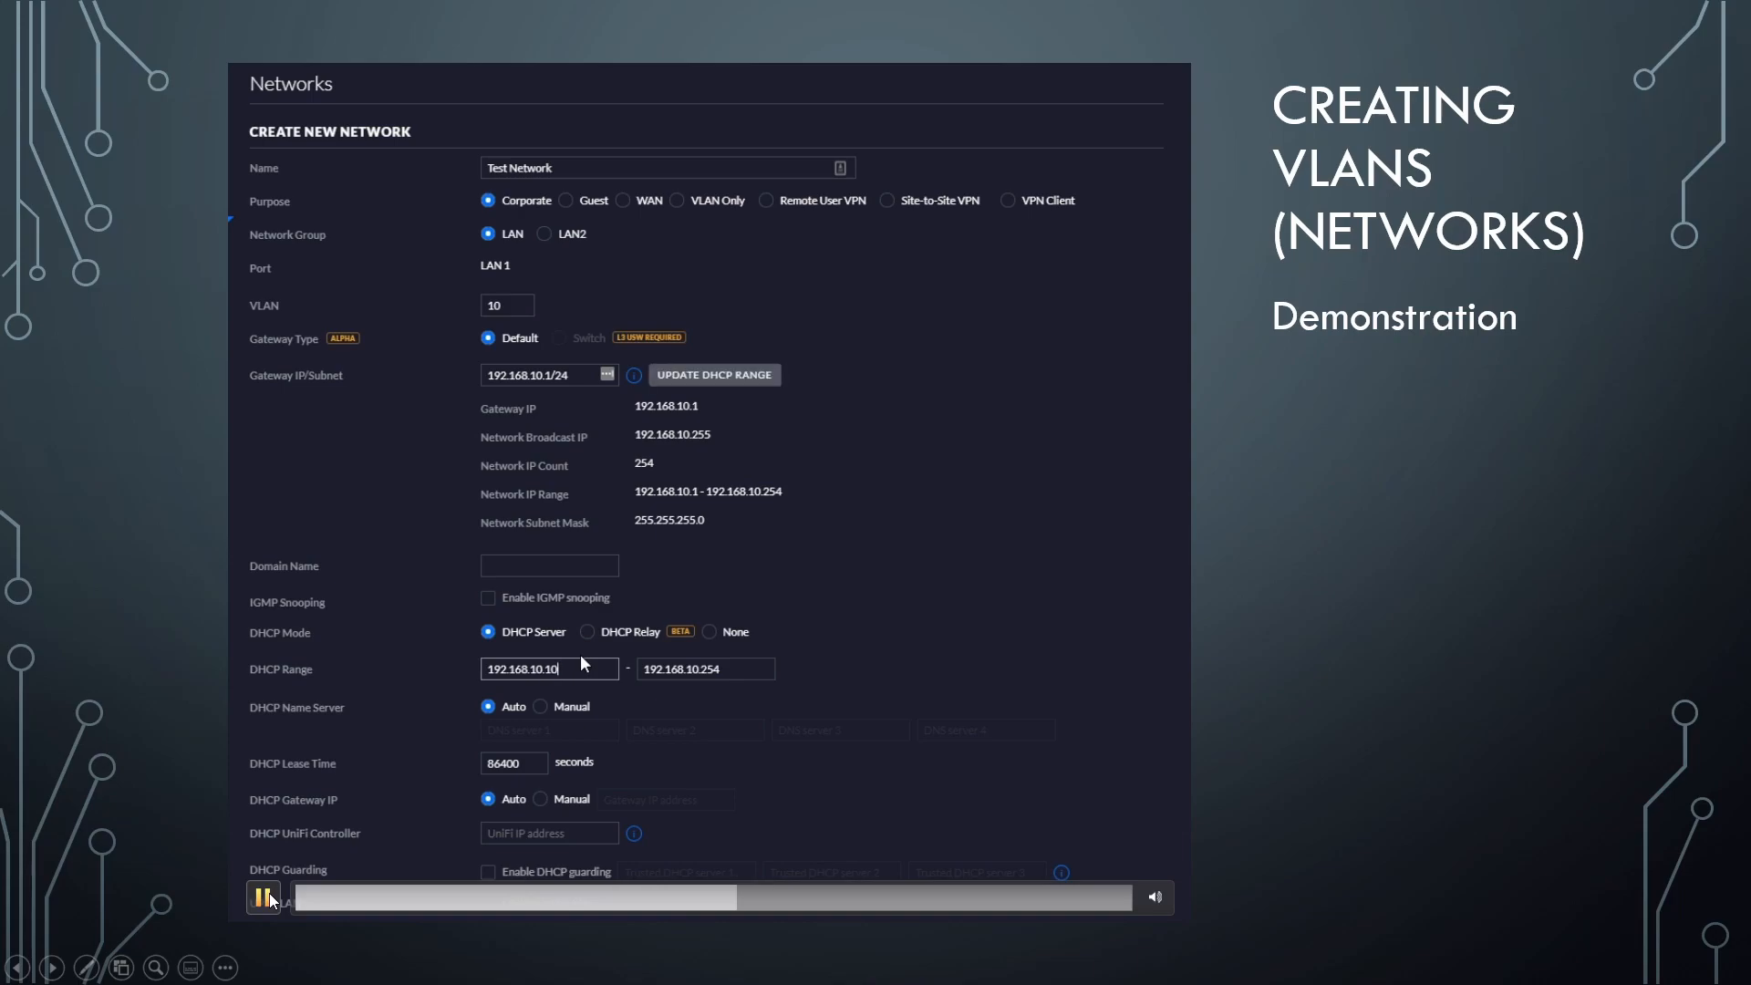
pyautogui.moveTo(819, 687)
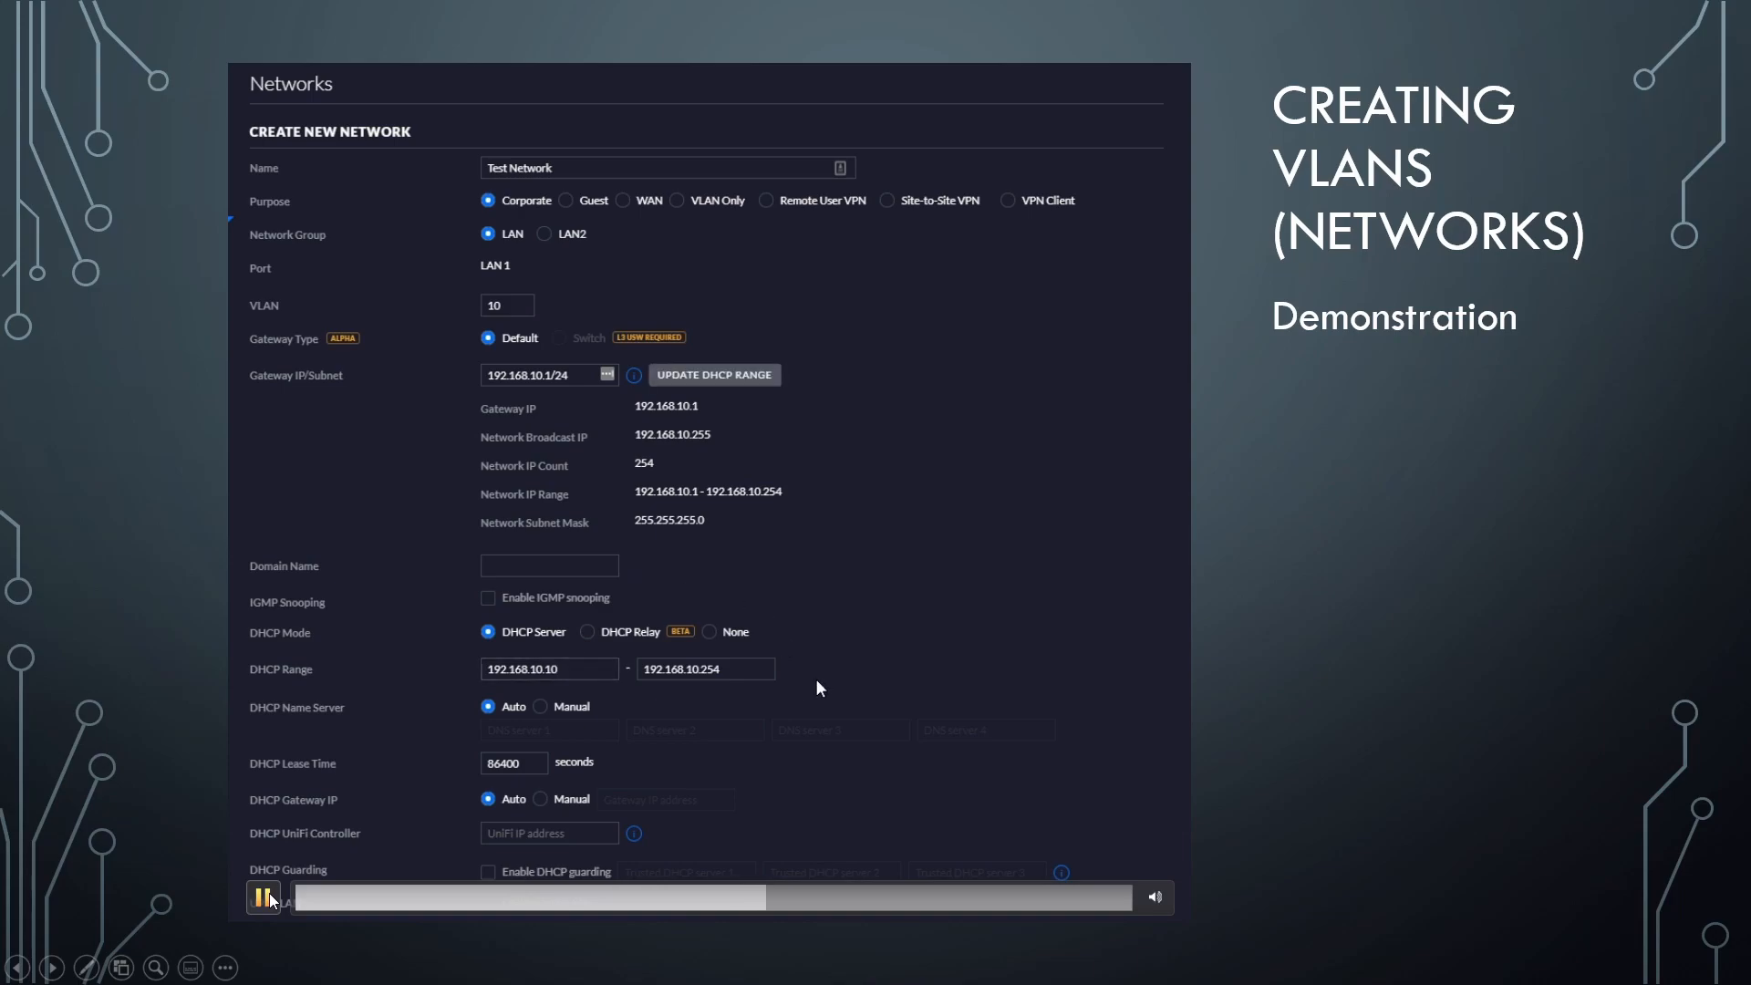
pyautogui.scroll(-3)
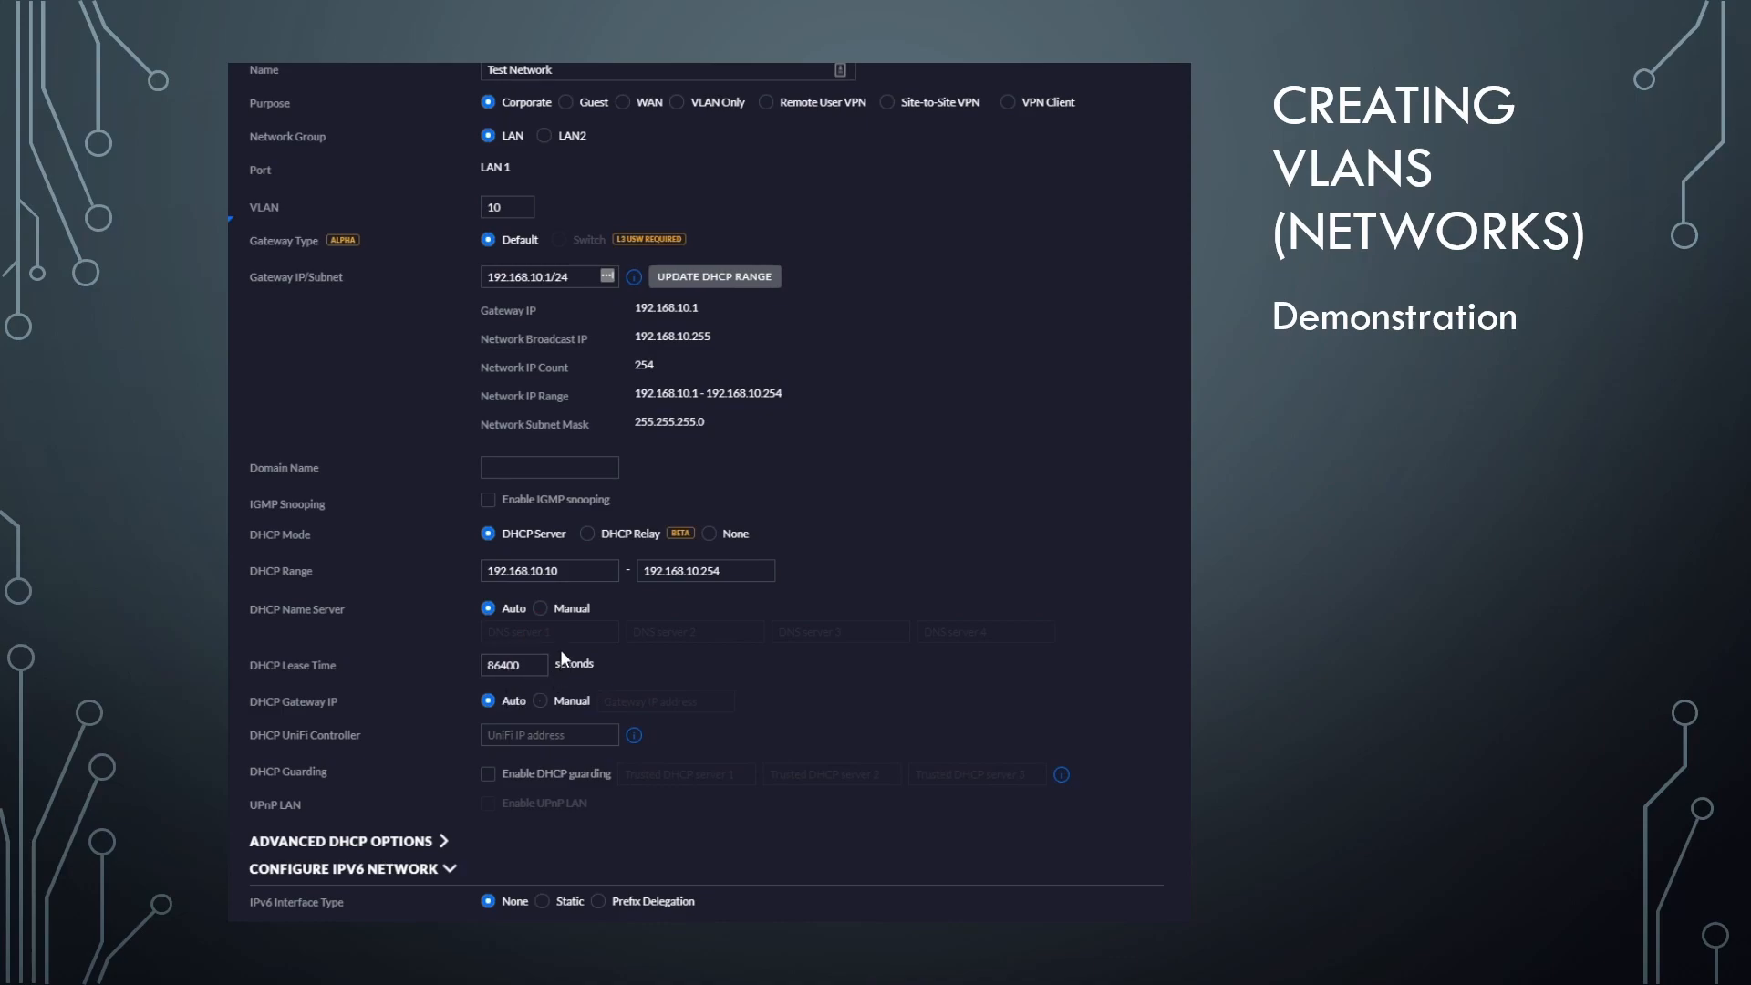
pyautogui.scroll(-3)
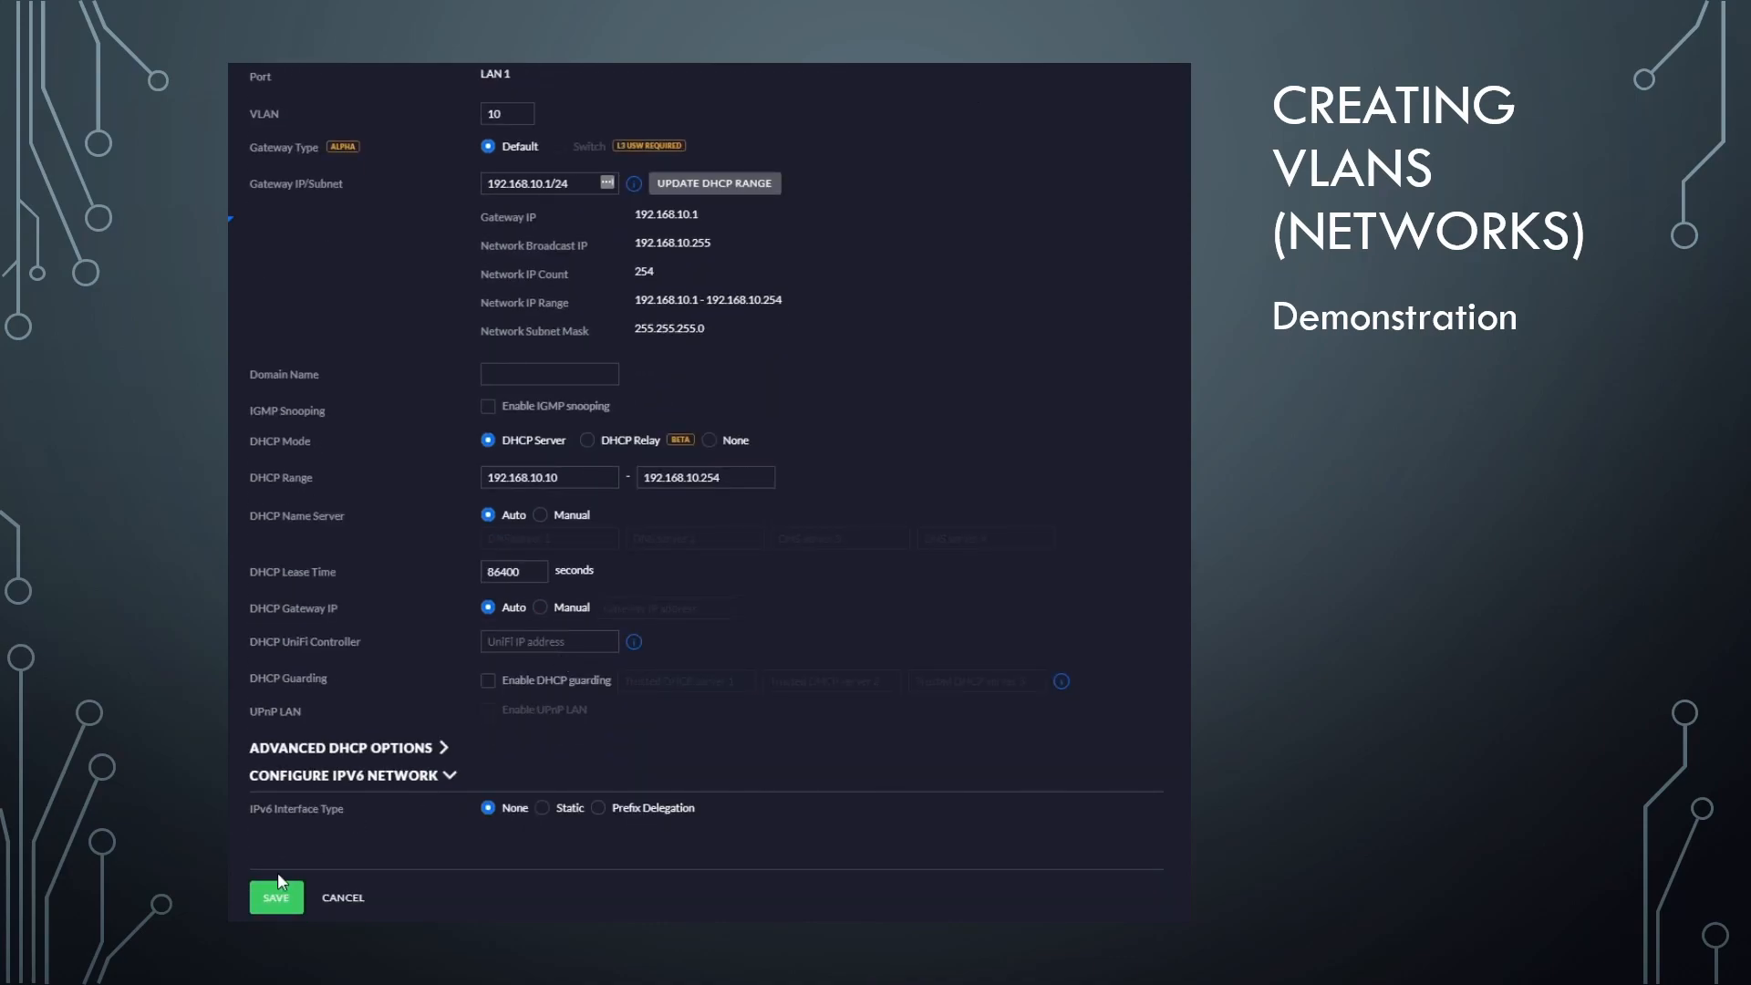
pyautogui.click(275, 897)
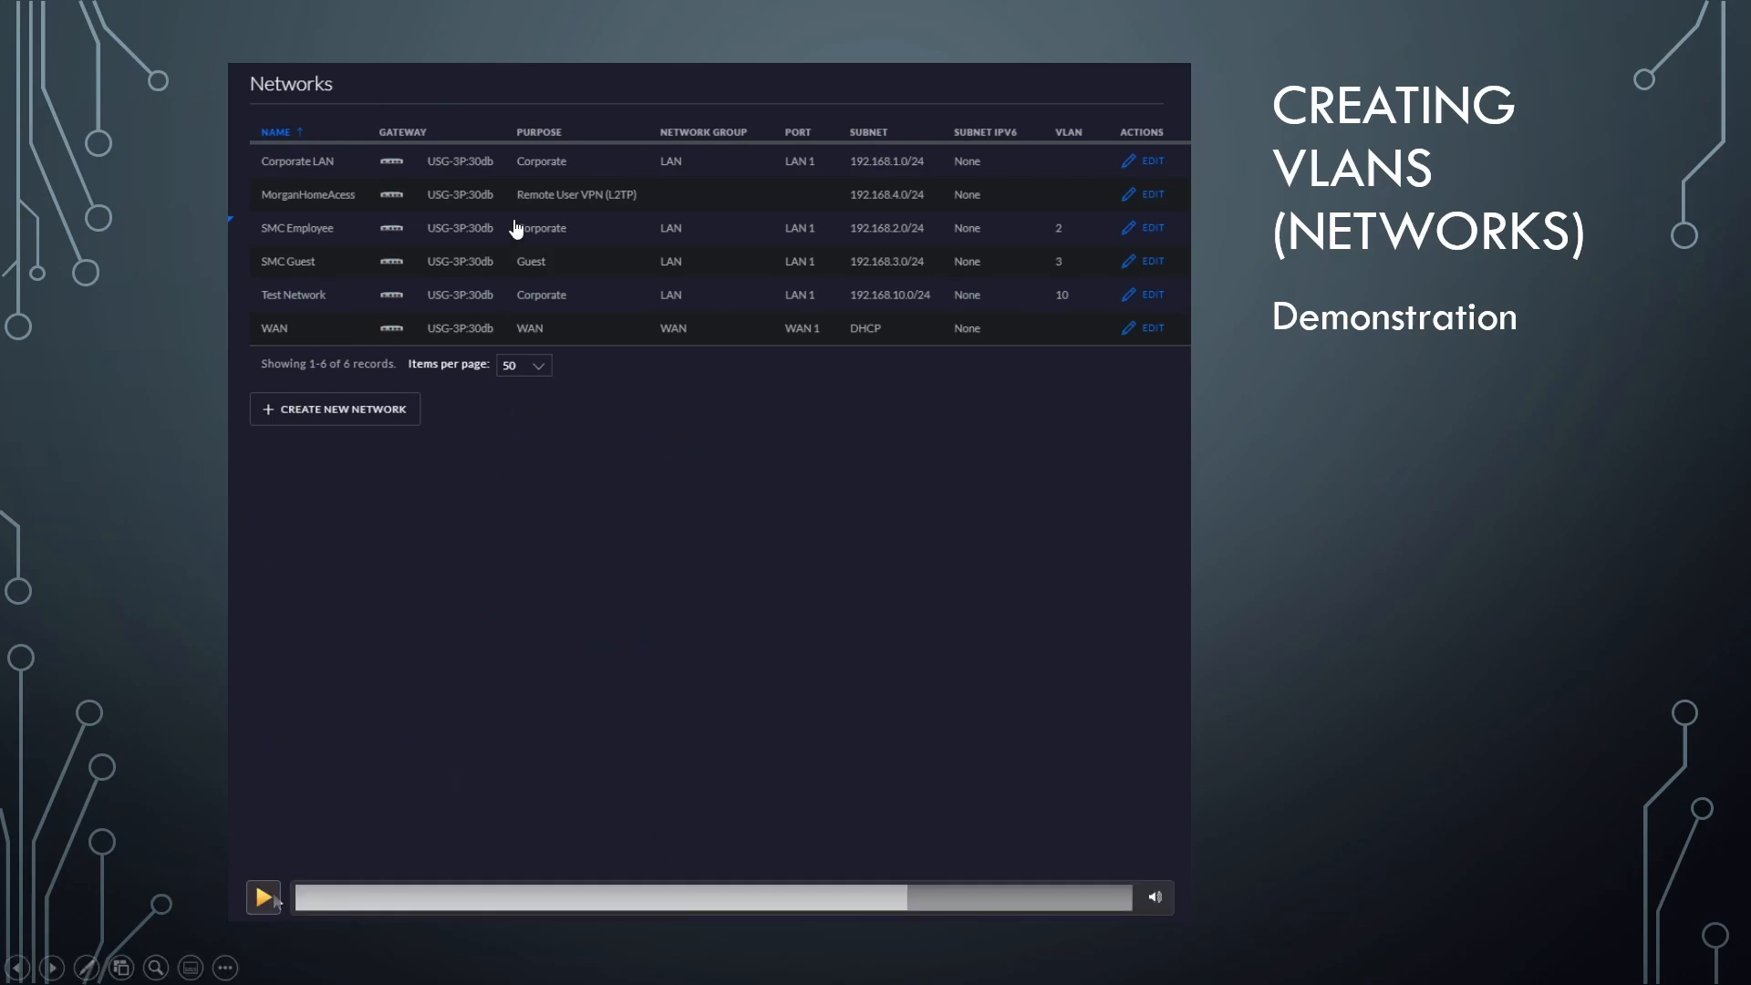
pyautogui.moveTo(409, 317)
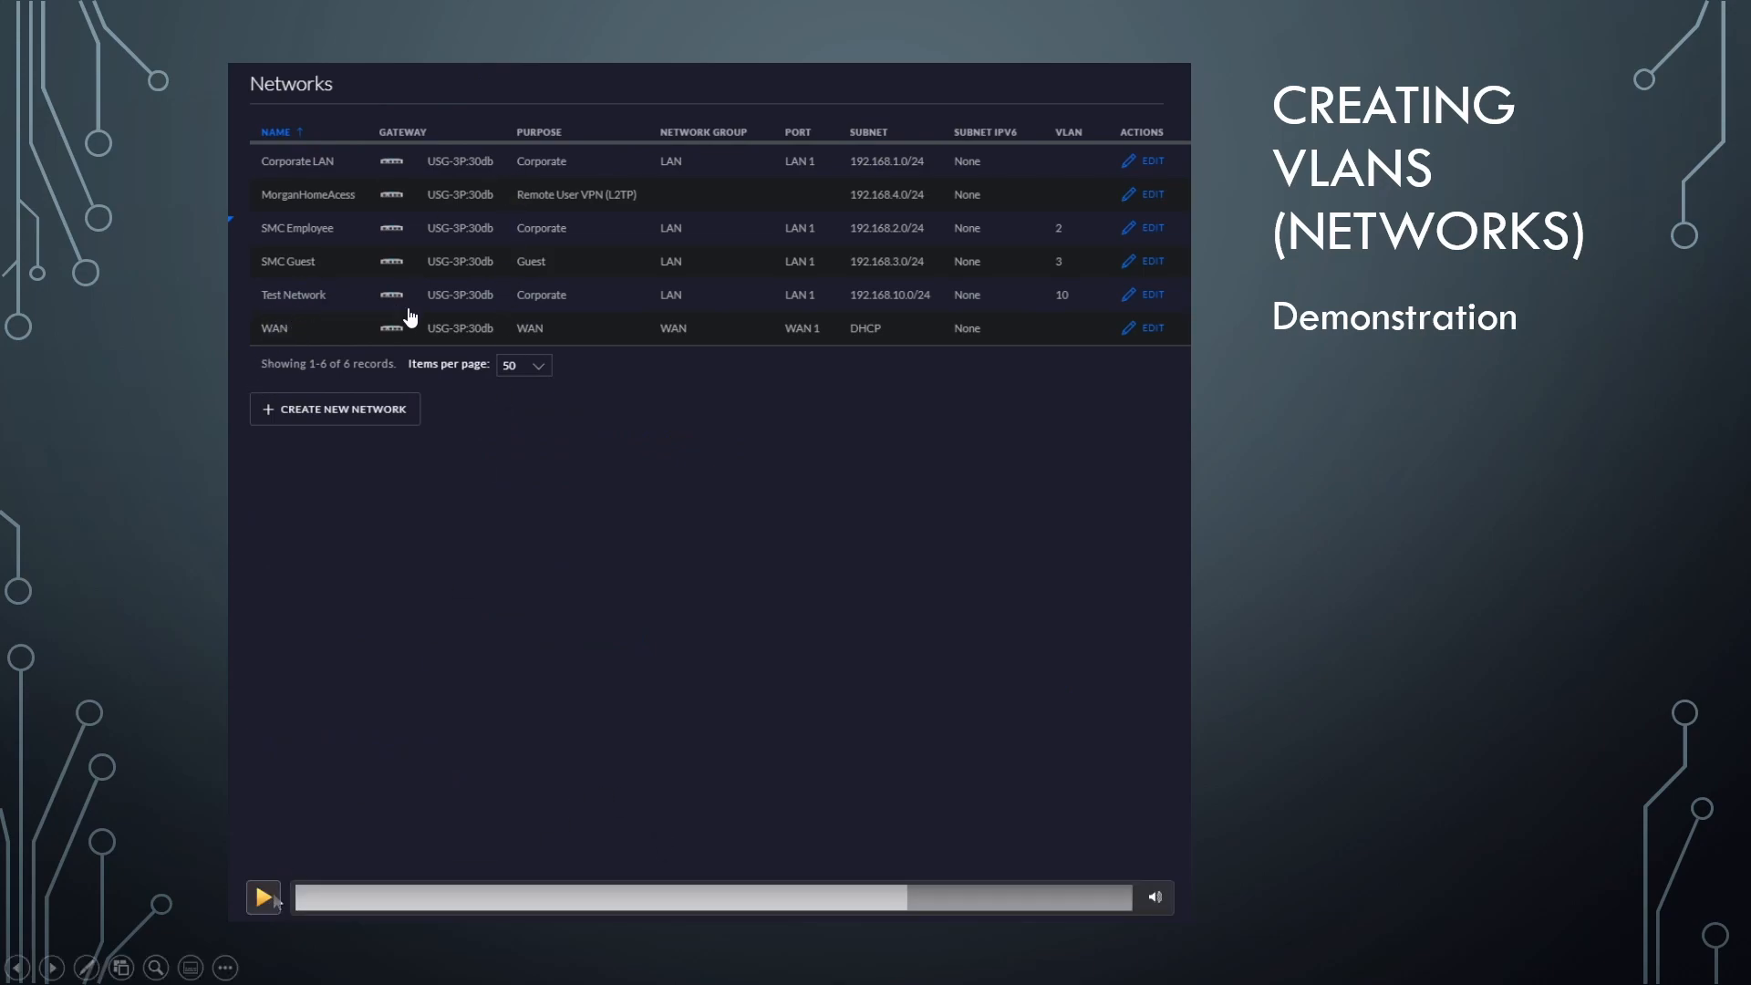
pyautogui.moveTo(684, 526)
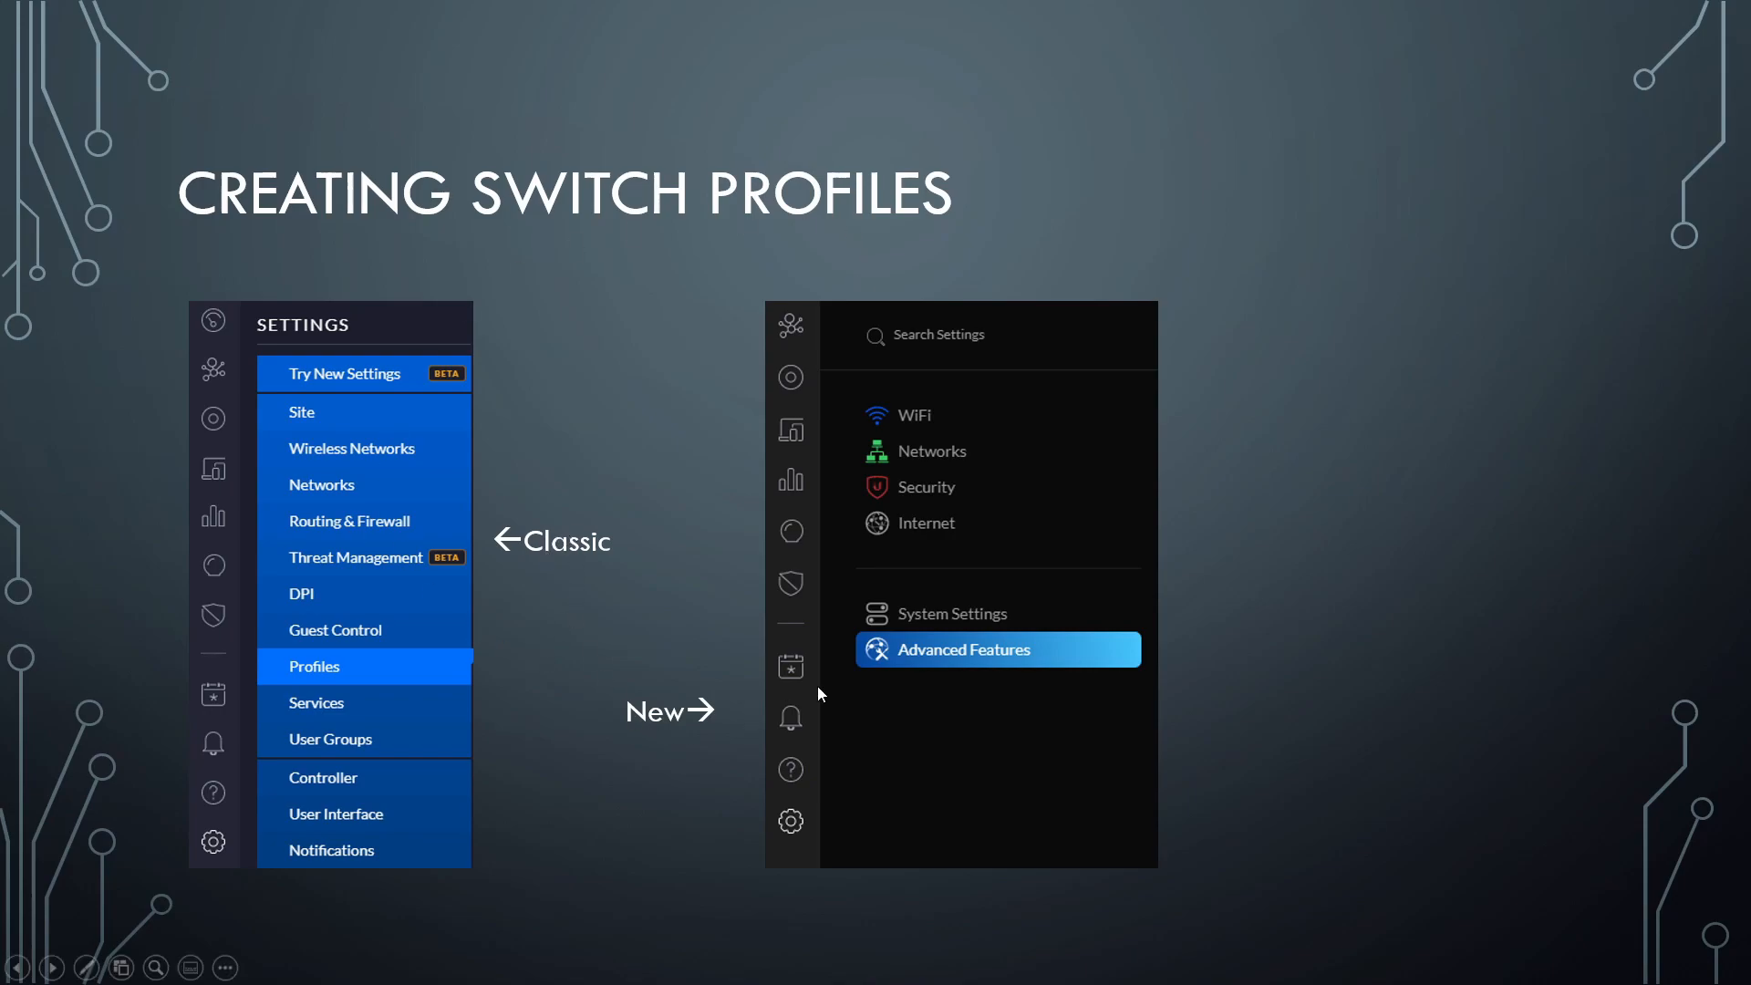
pyautogui.moveTo(745, 726)
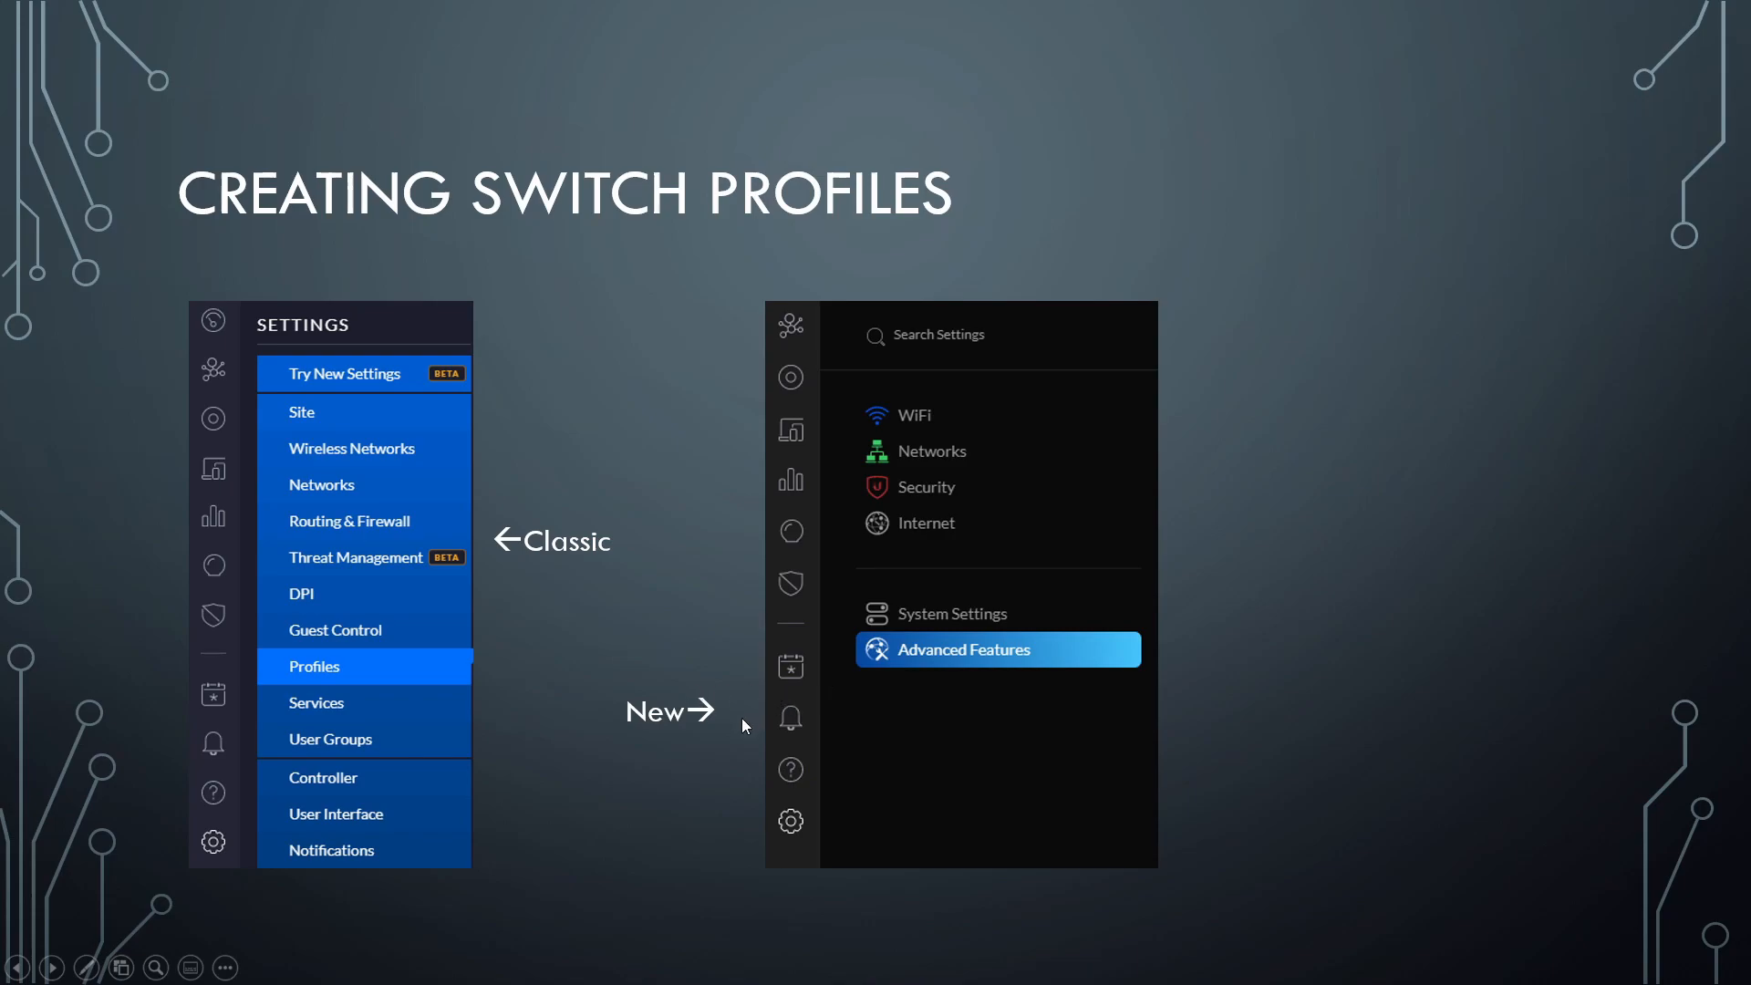
pyautogui.moveTo(593, 524)
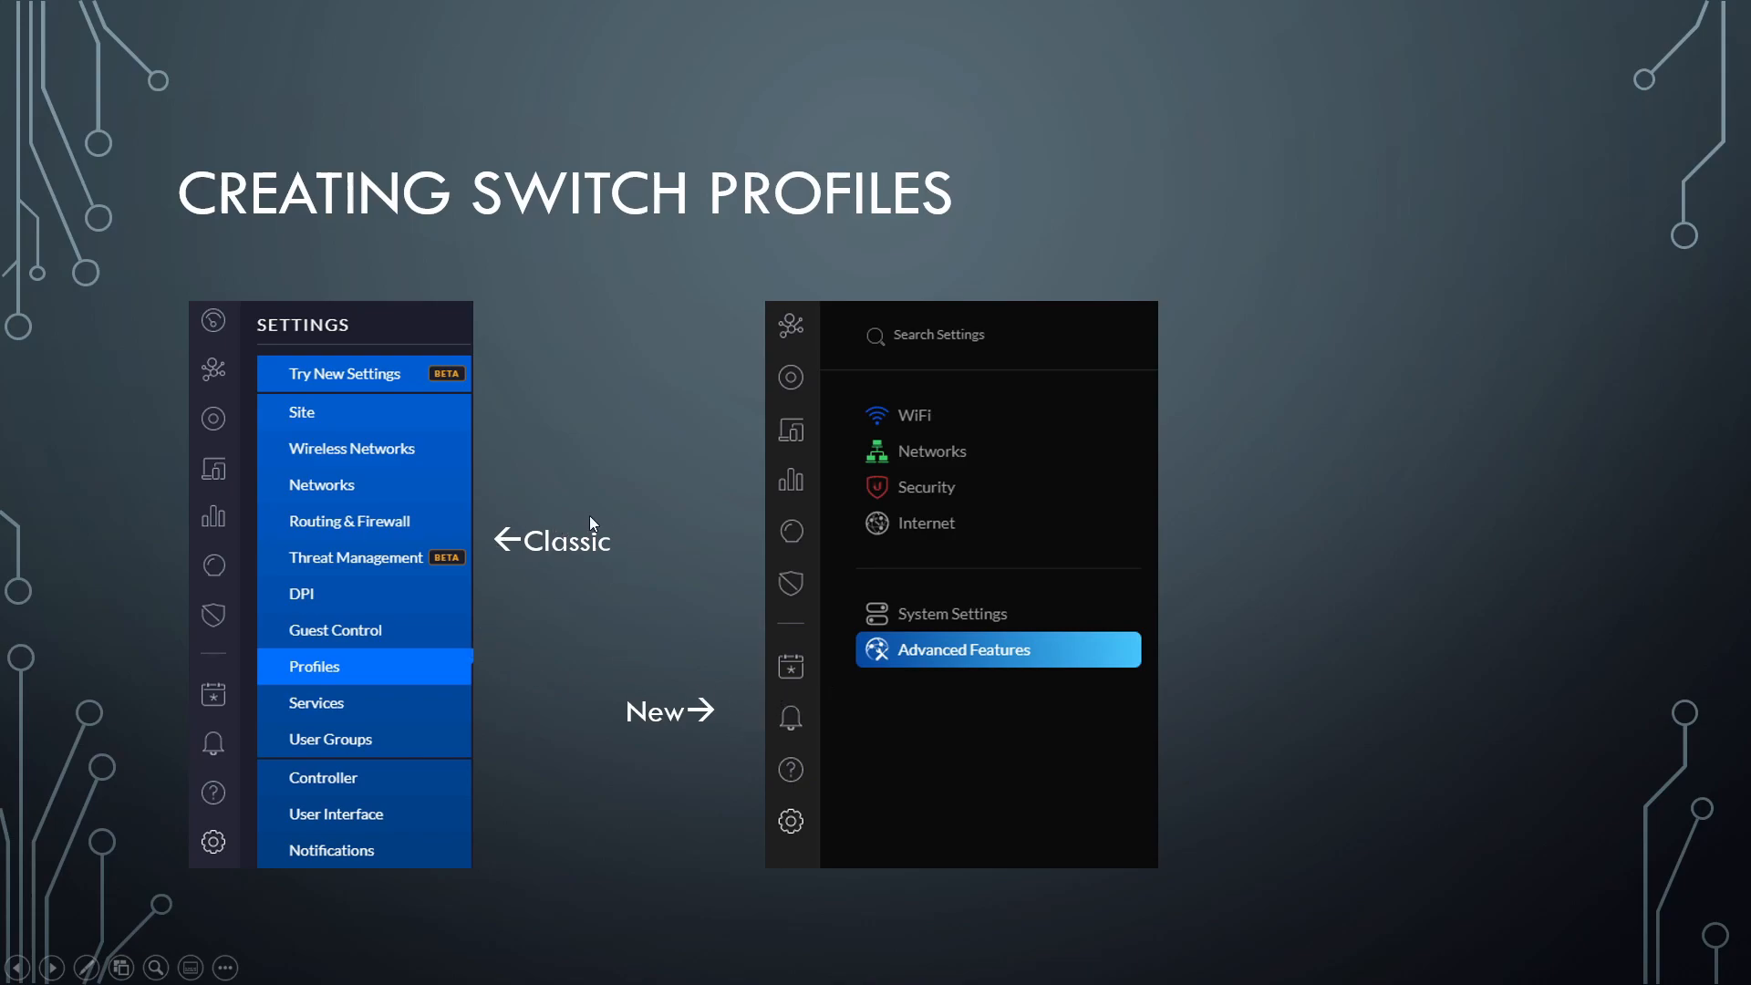
pyautogui.moveTo(472, 614)
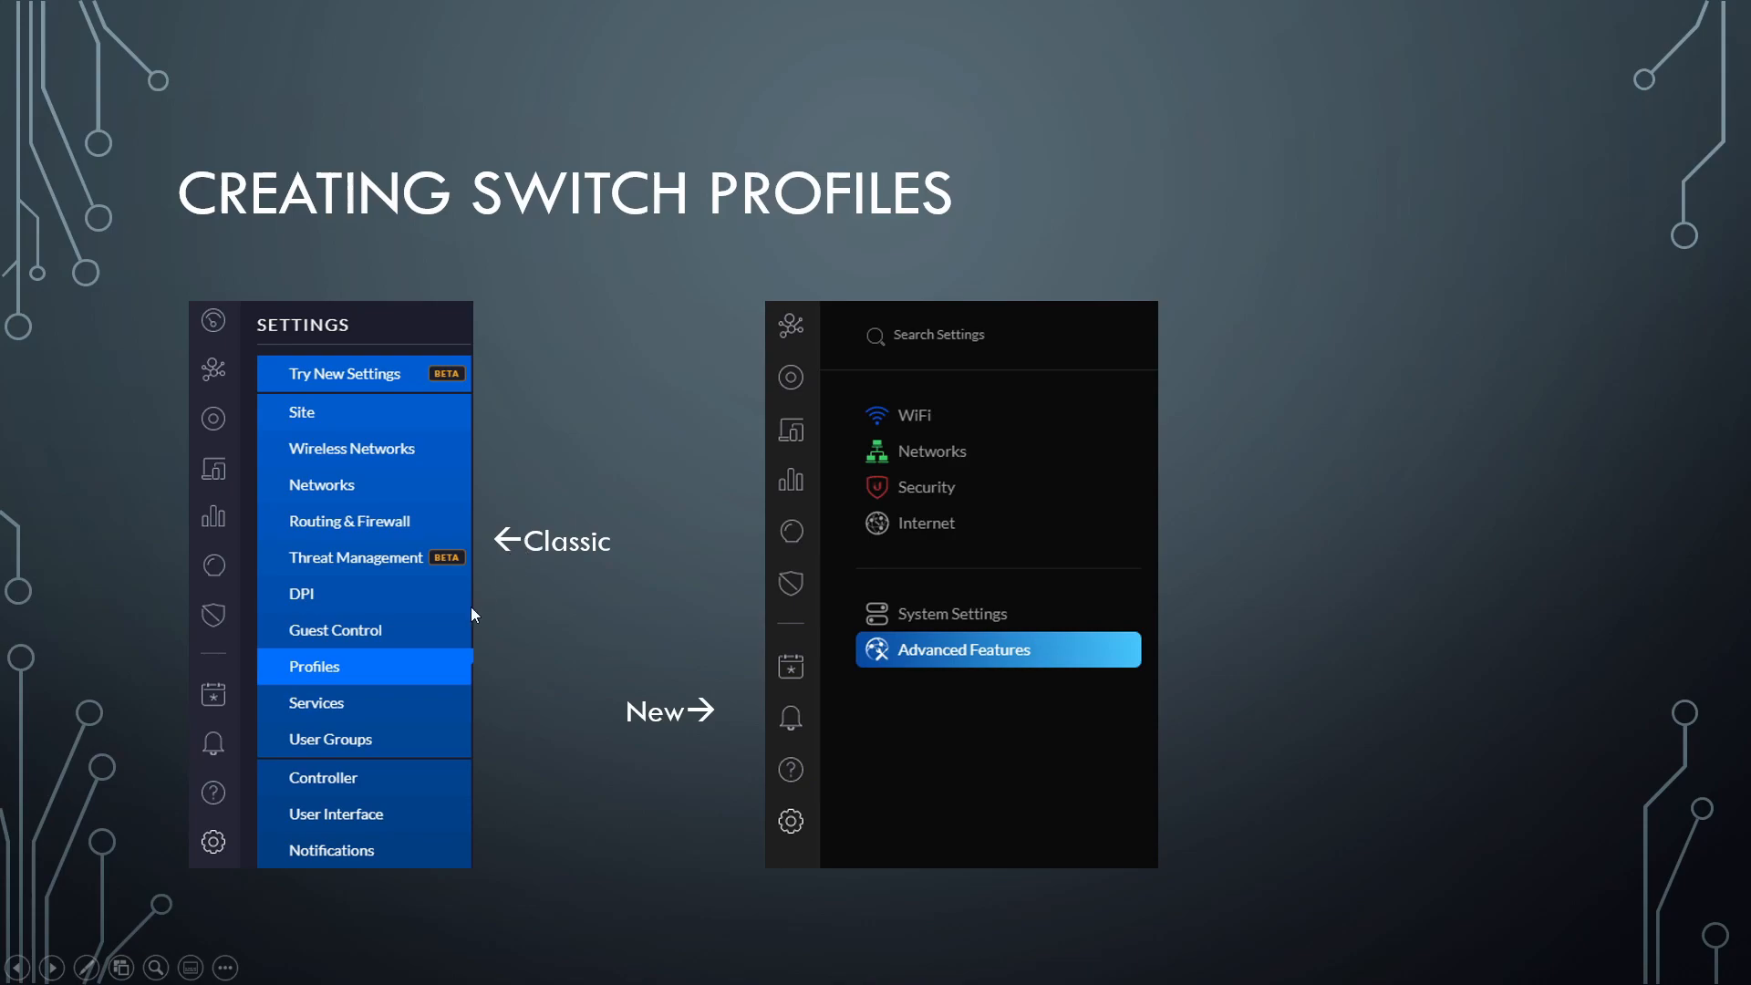
pyautogui.moveTo(322, 675)
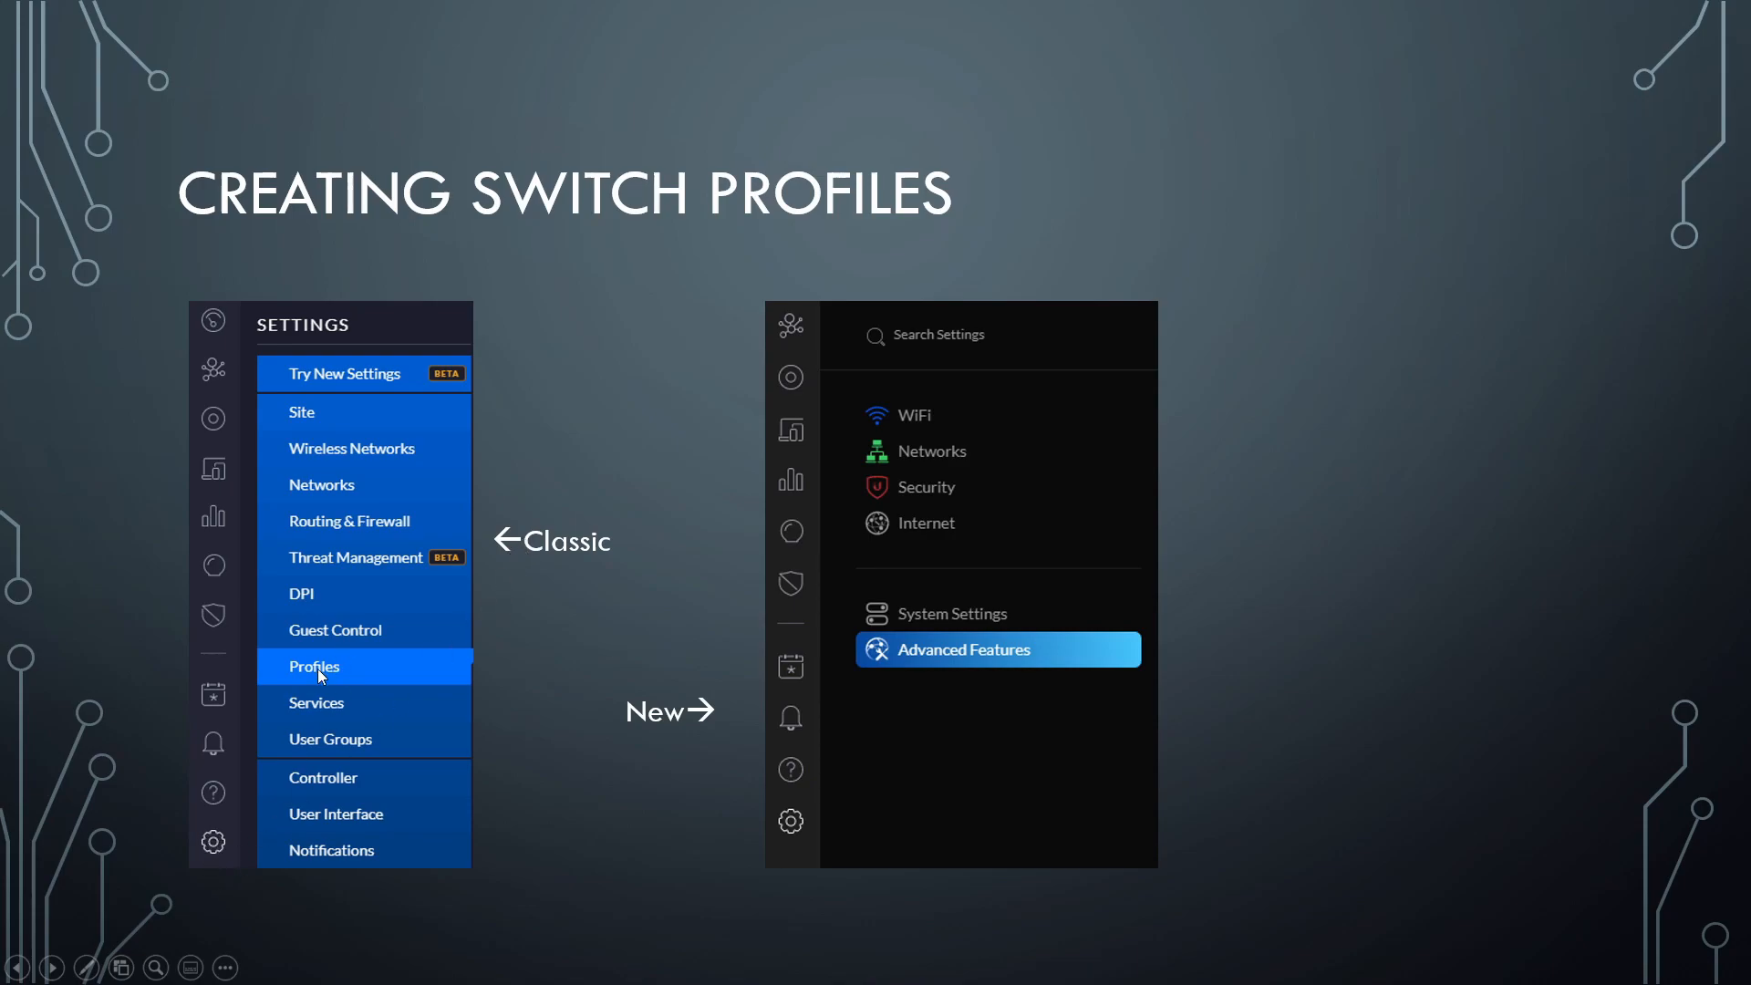
pyautogui.moveTo(708, 659)
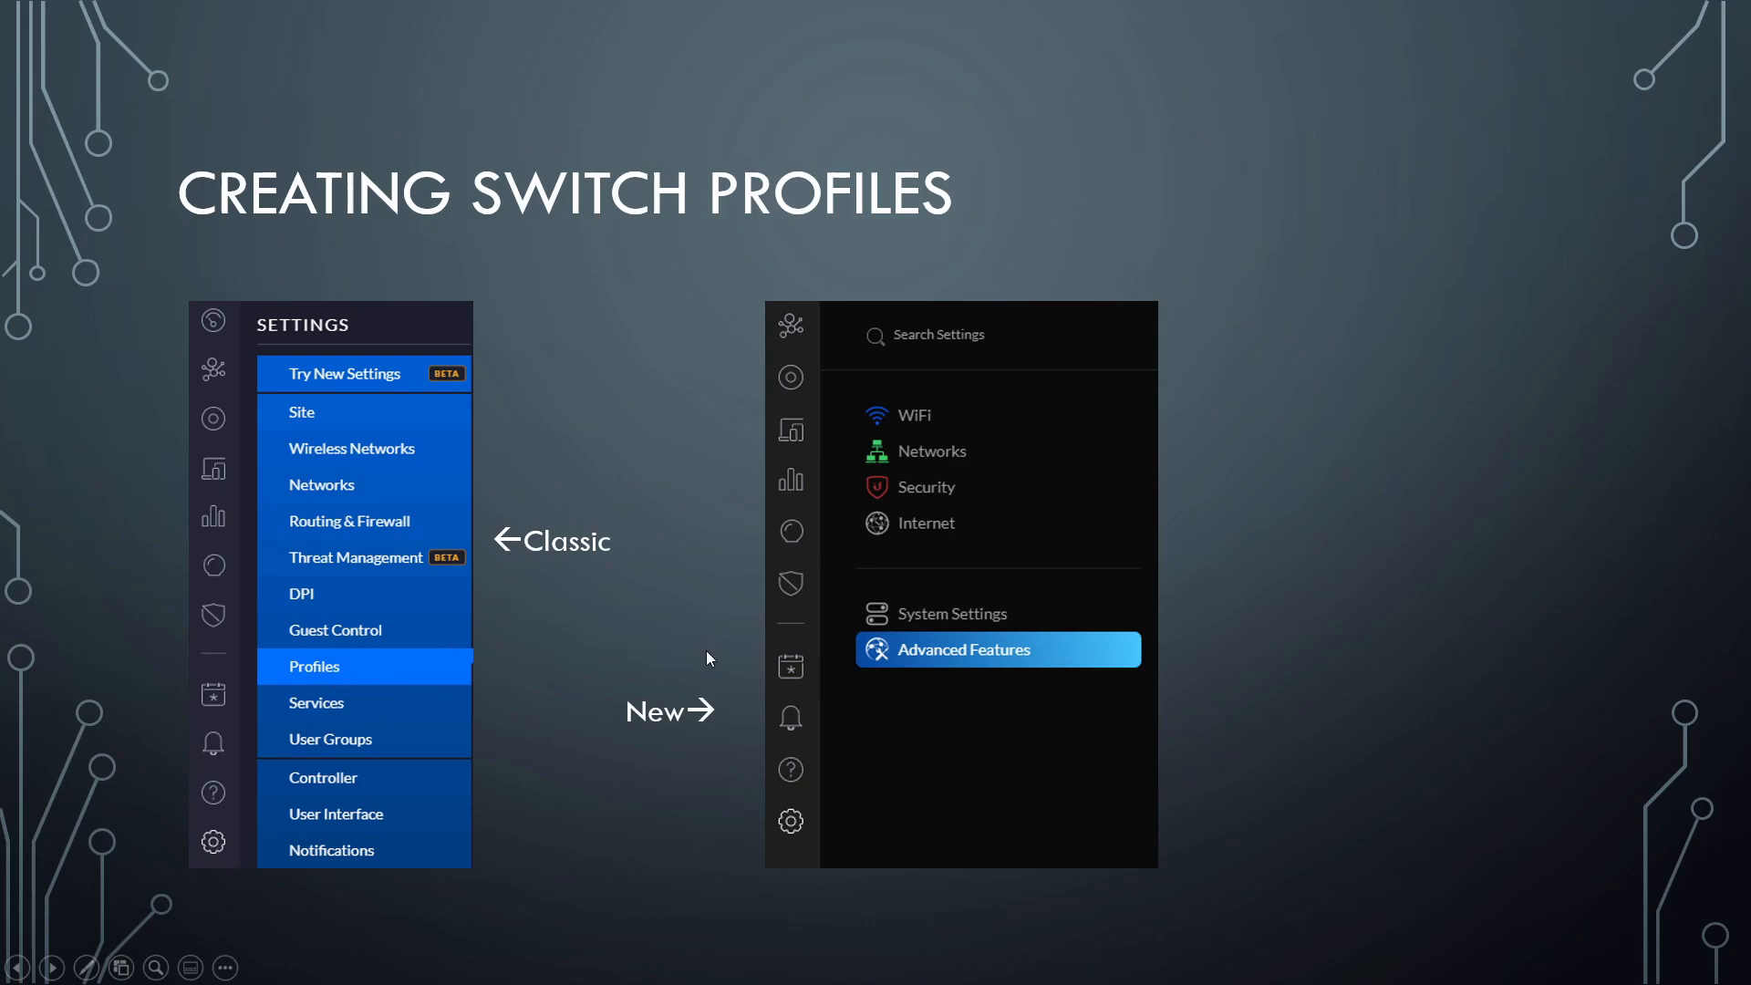
pyautogui.moveTo(715, 677)
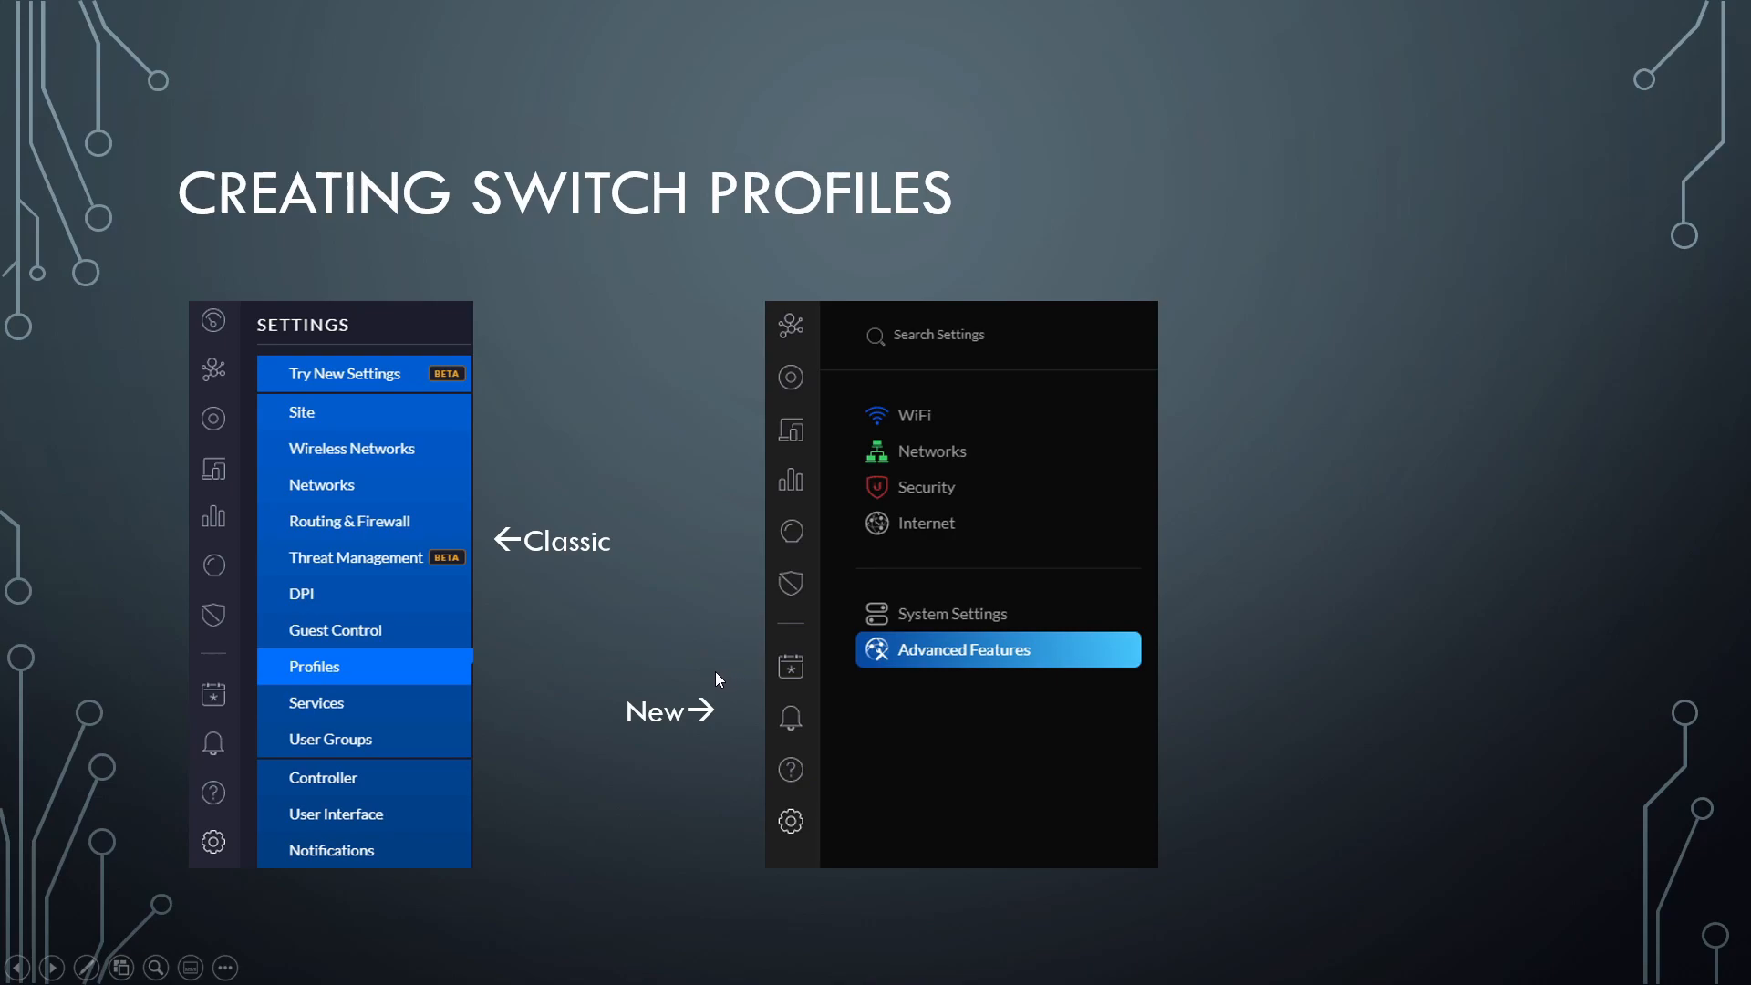
pyautogui.moveTo(703, 726)
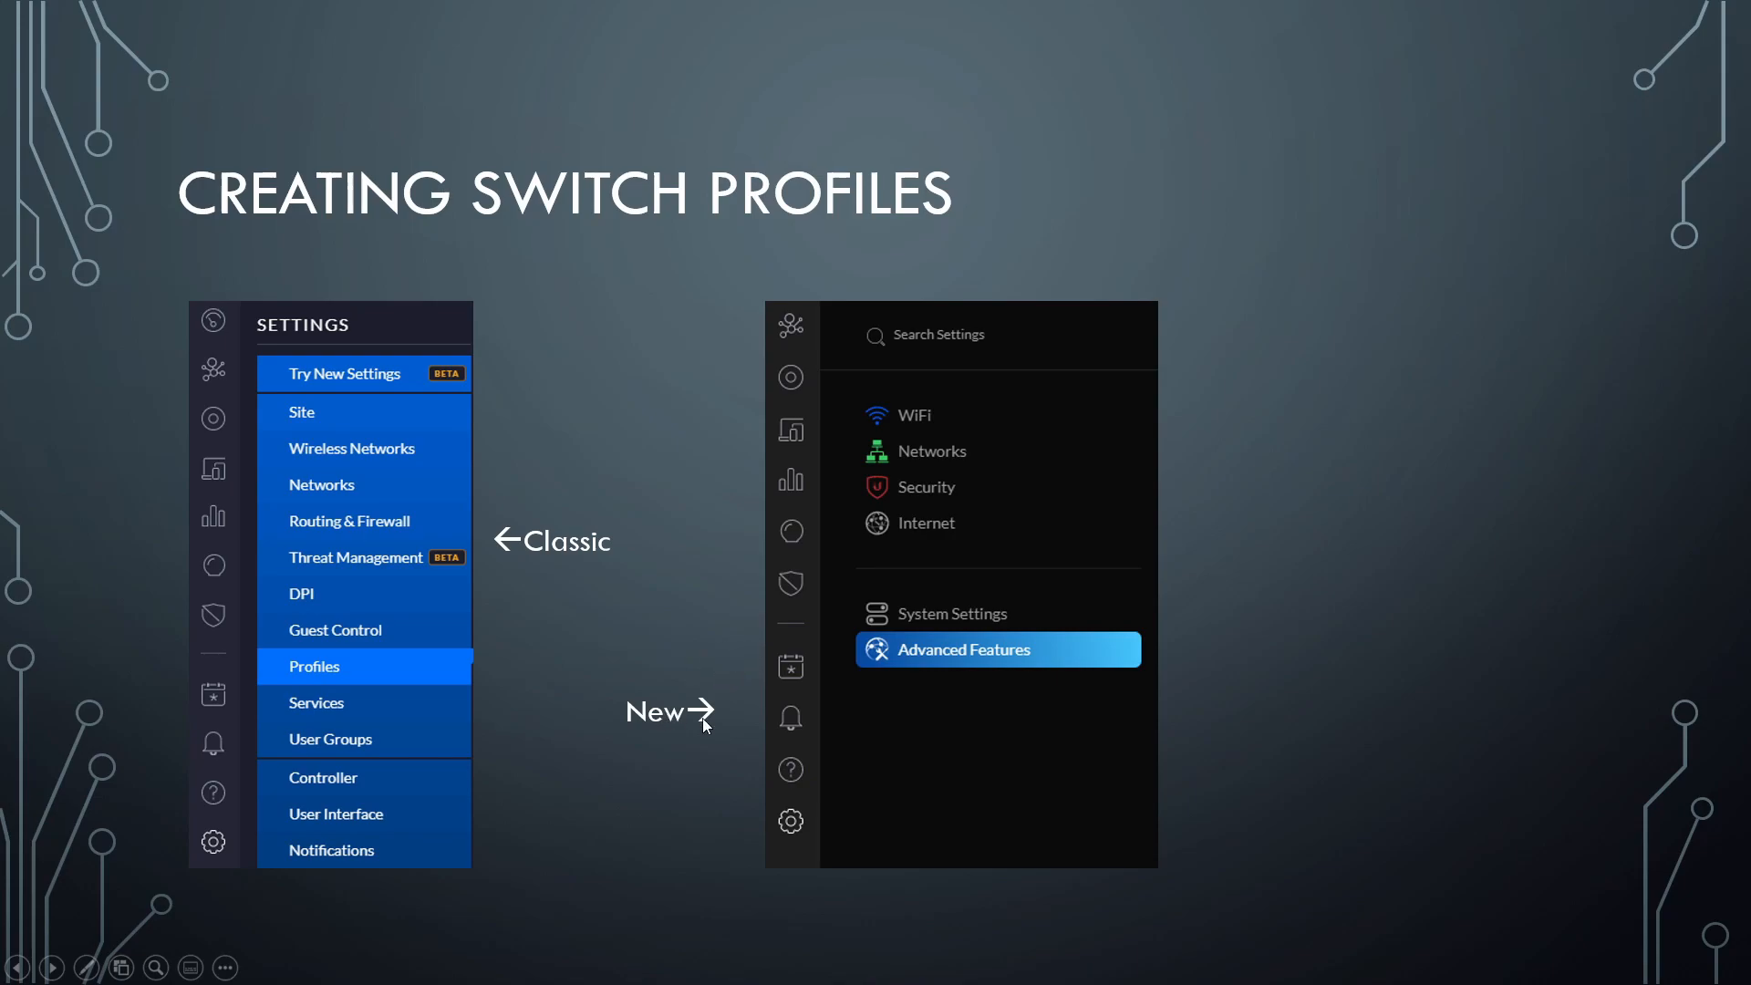
pyautogui.moveTo(806, 830)
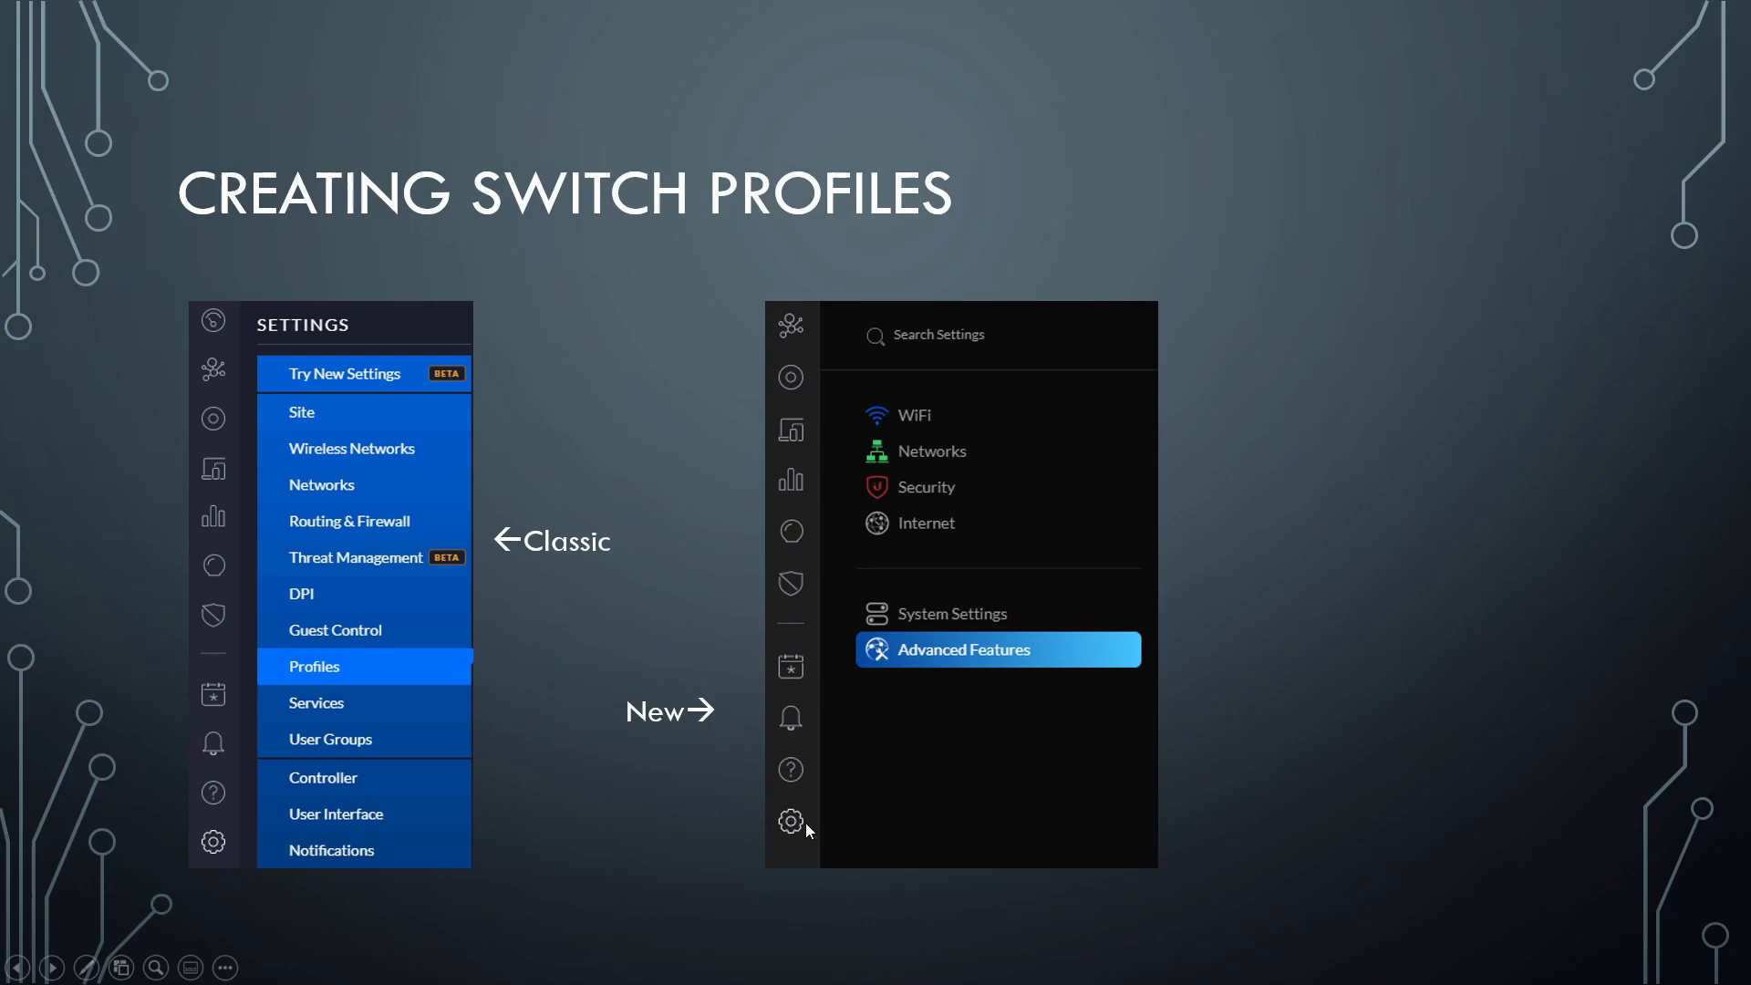
pyautogui.moveTo(922, 665)
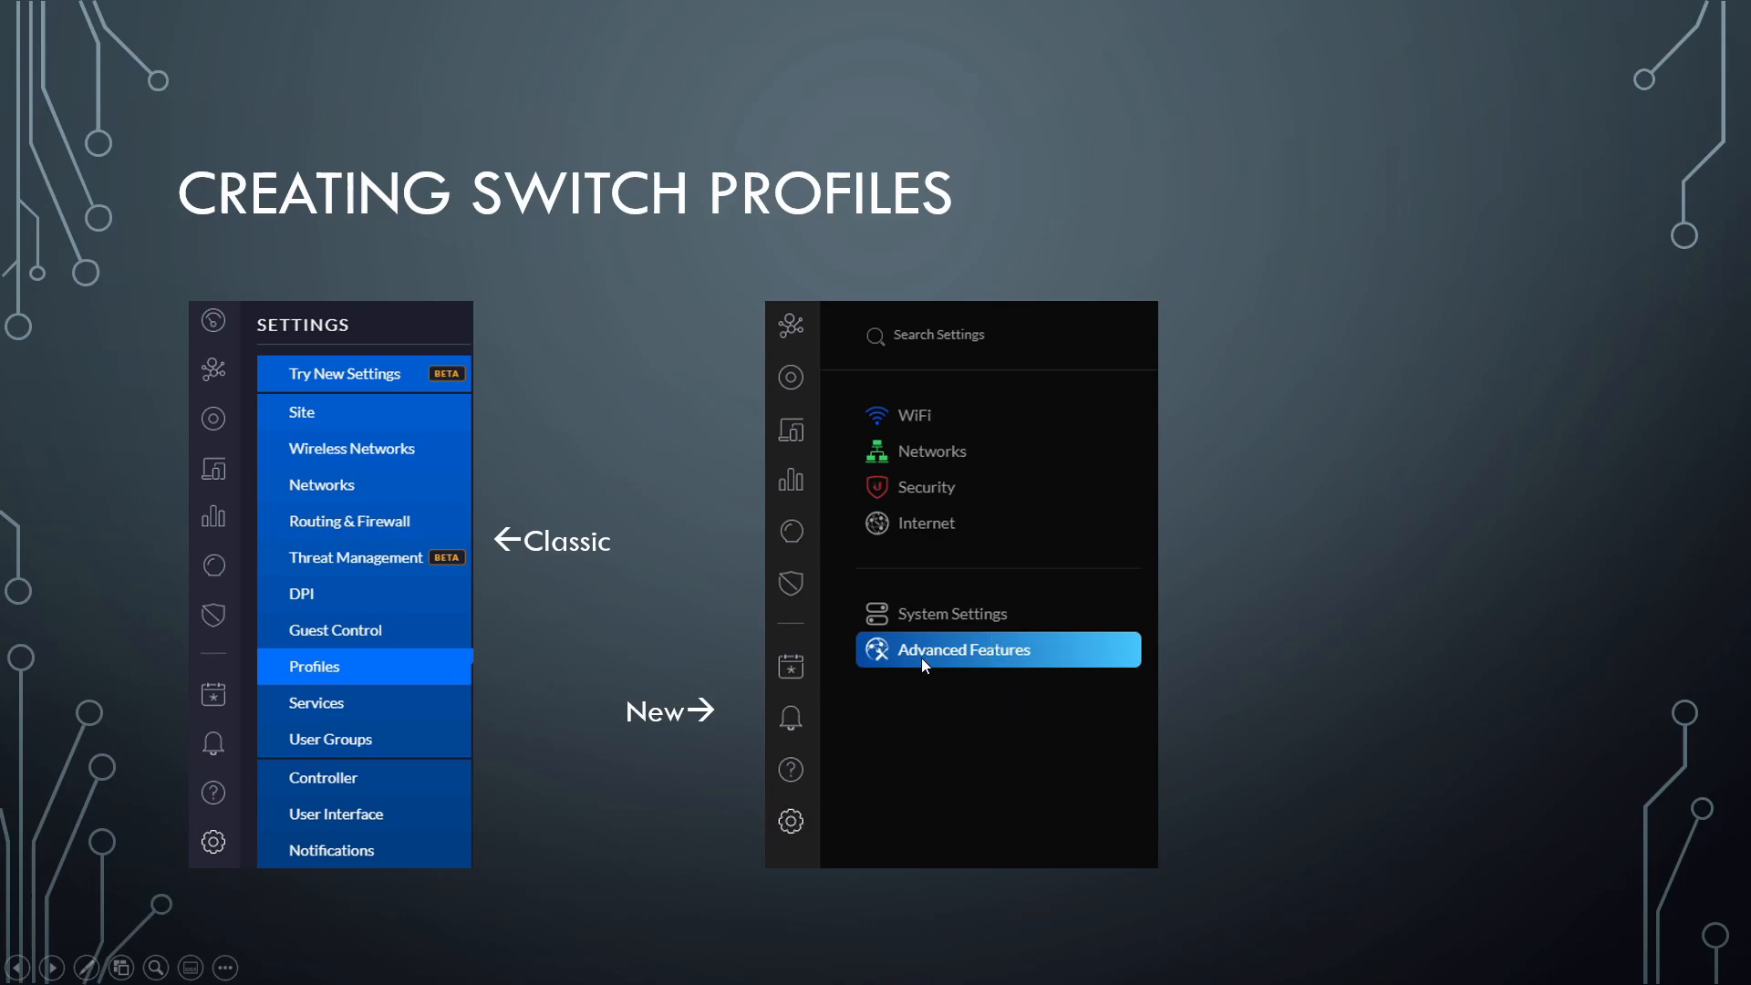
pyautogui.moveTo(1213, 347)
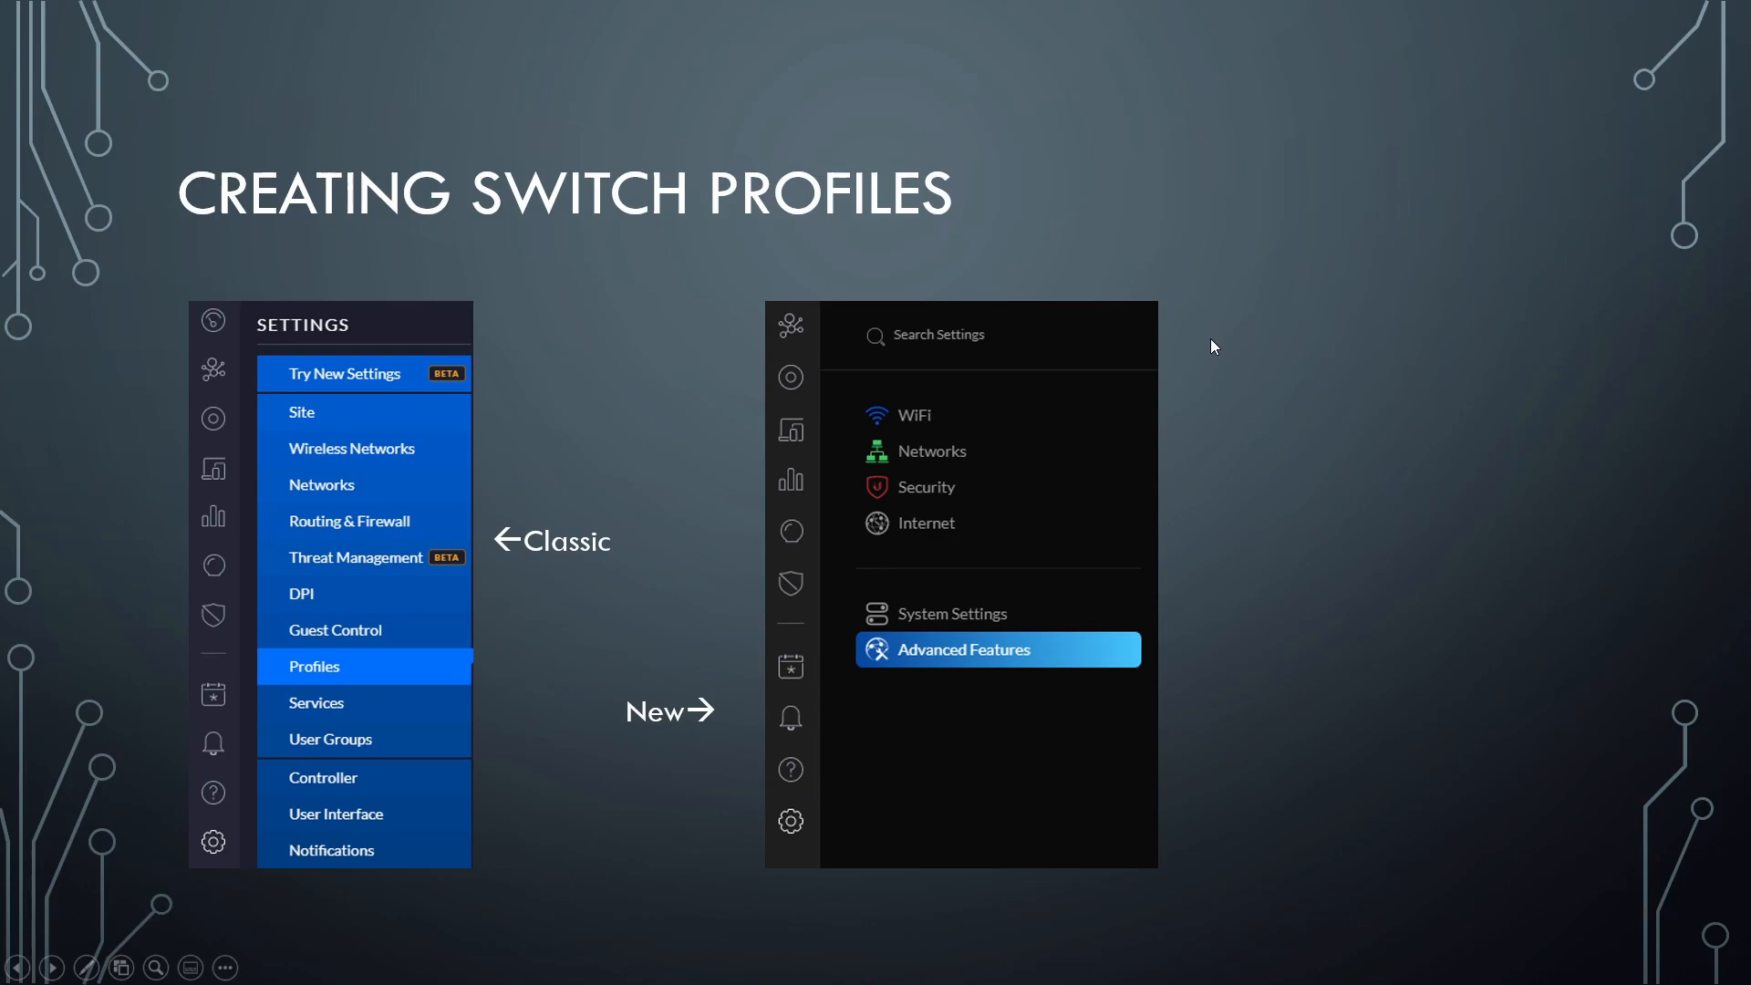
pyautogui.moveTo(539, 452)
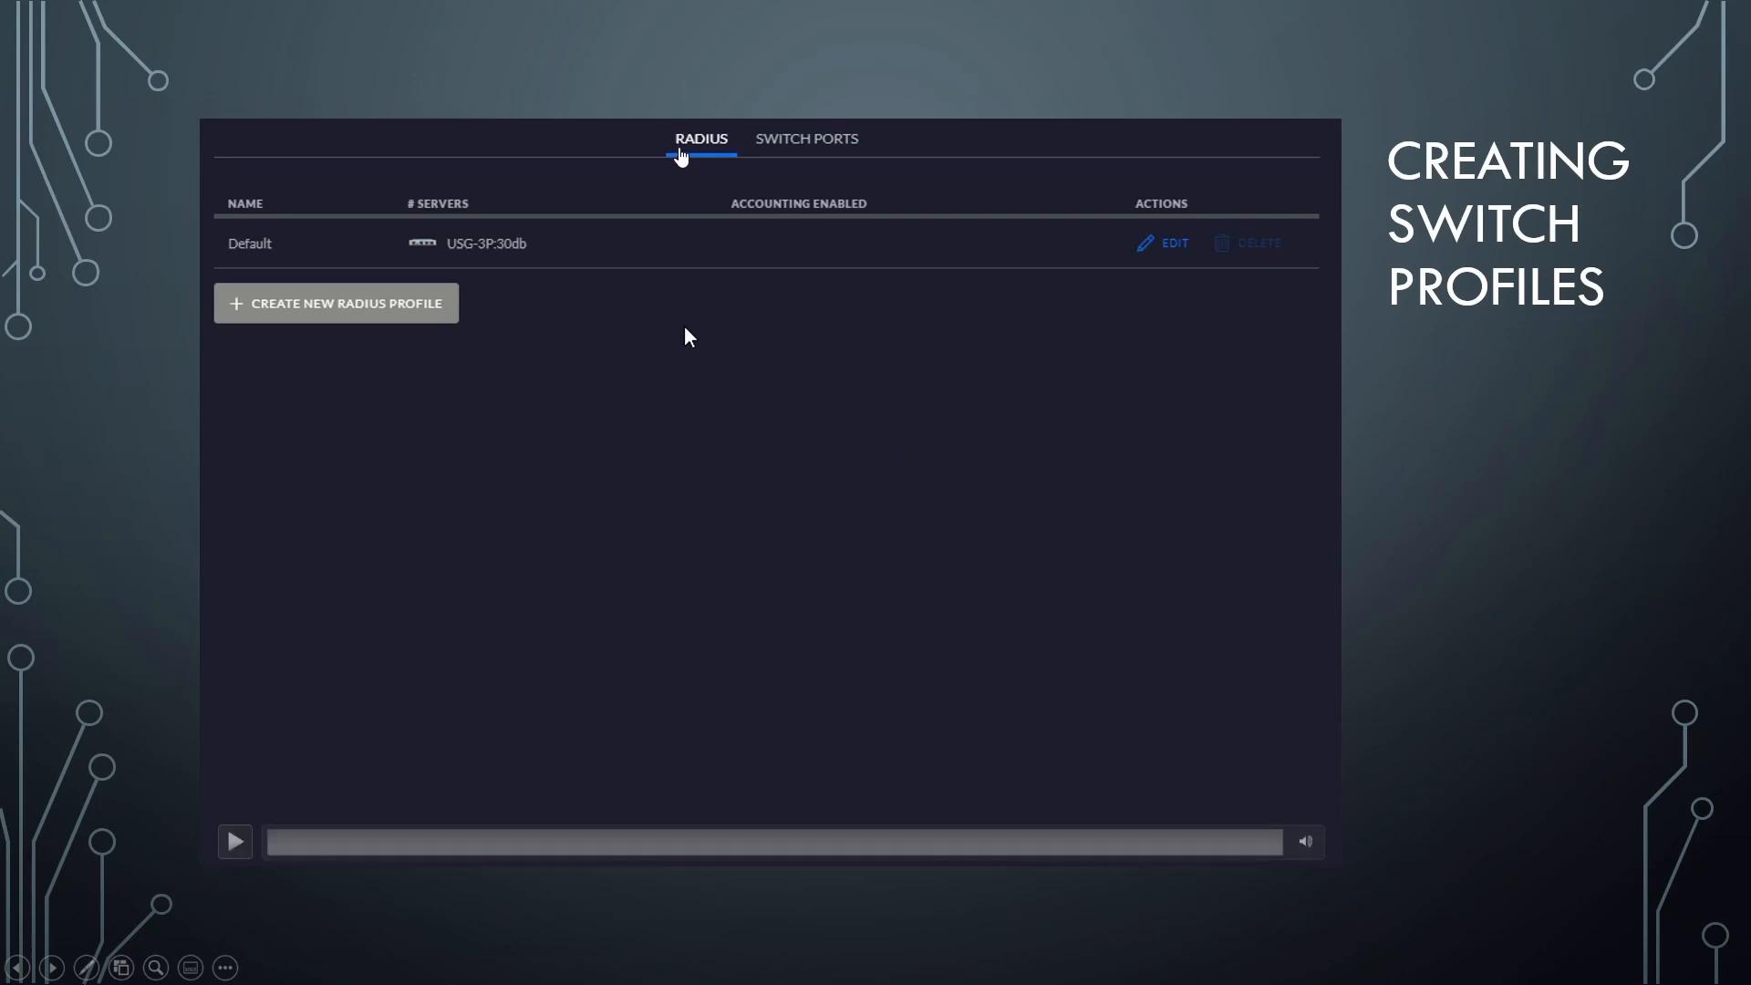
pyautogui.moveTo(830, 156)
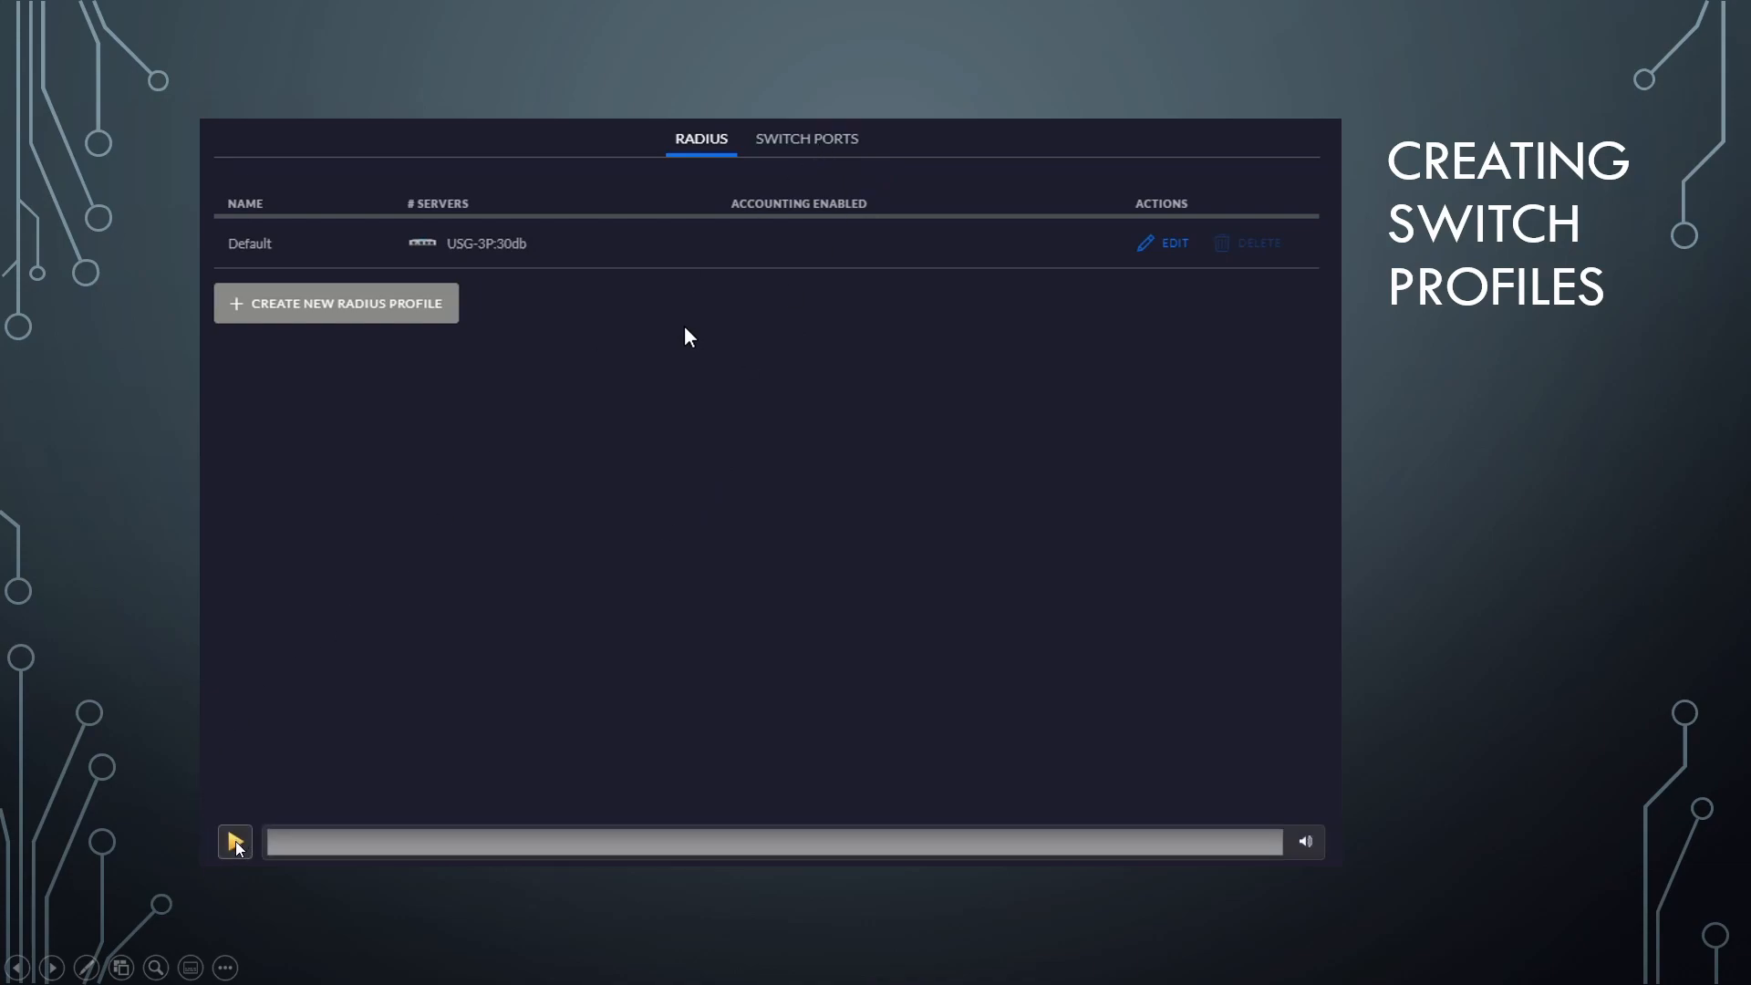
# Start the switch-profiles video and let it reach the Switch Ports profiles list.
pyautogui.click(233, 842)
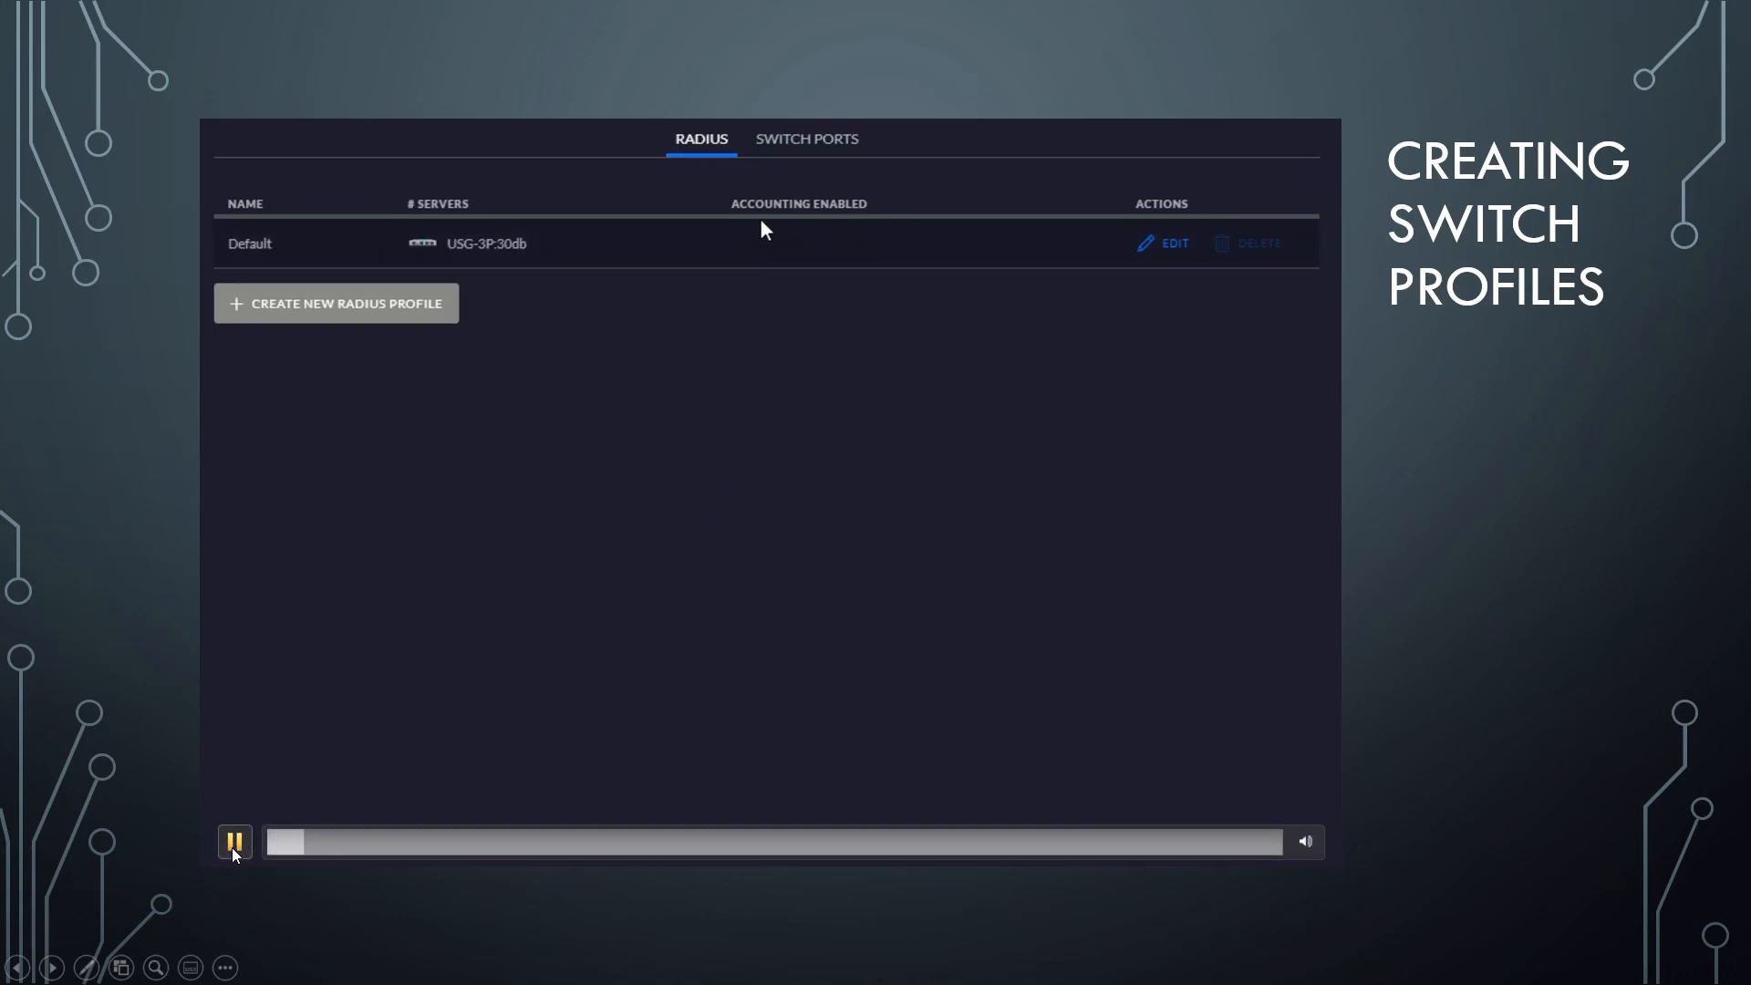
pyautogui.click(806, 138)
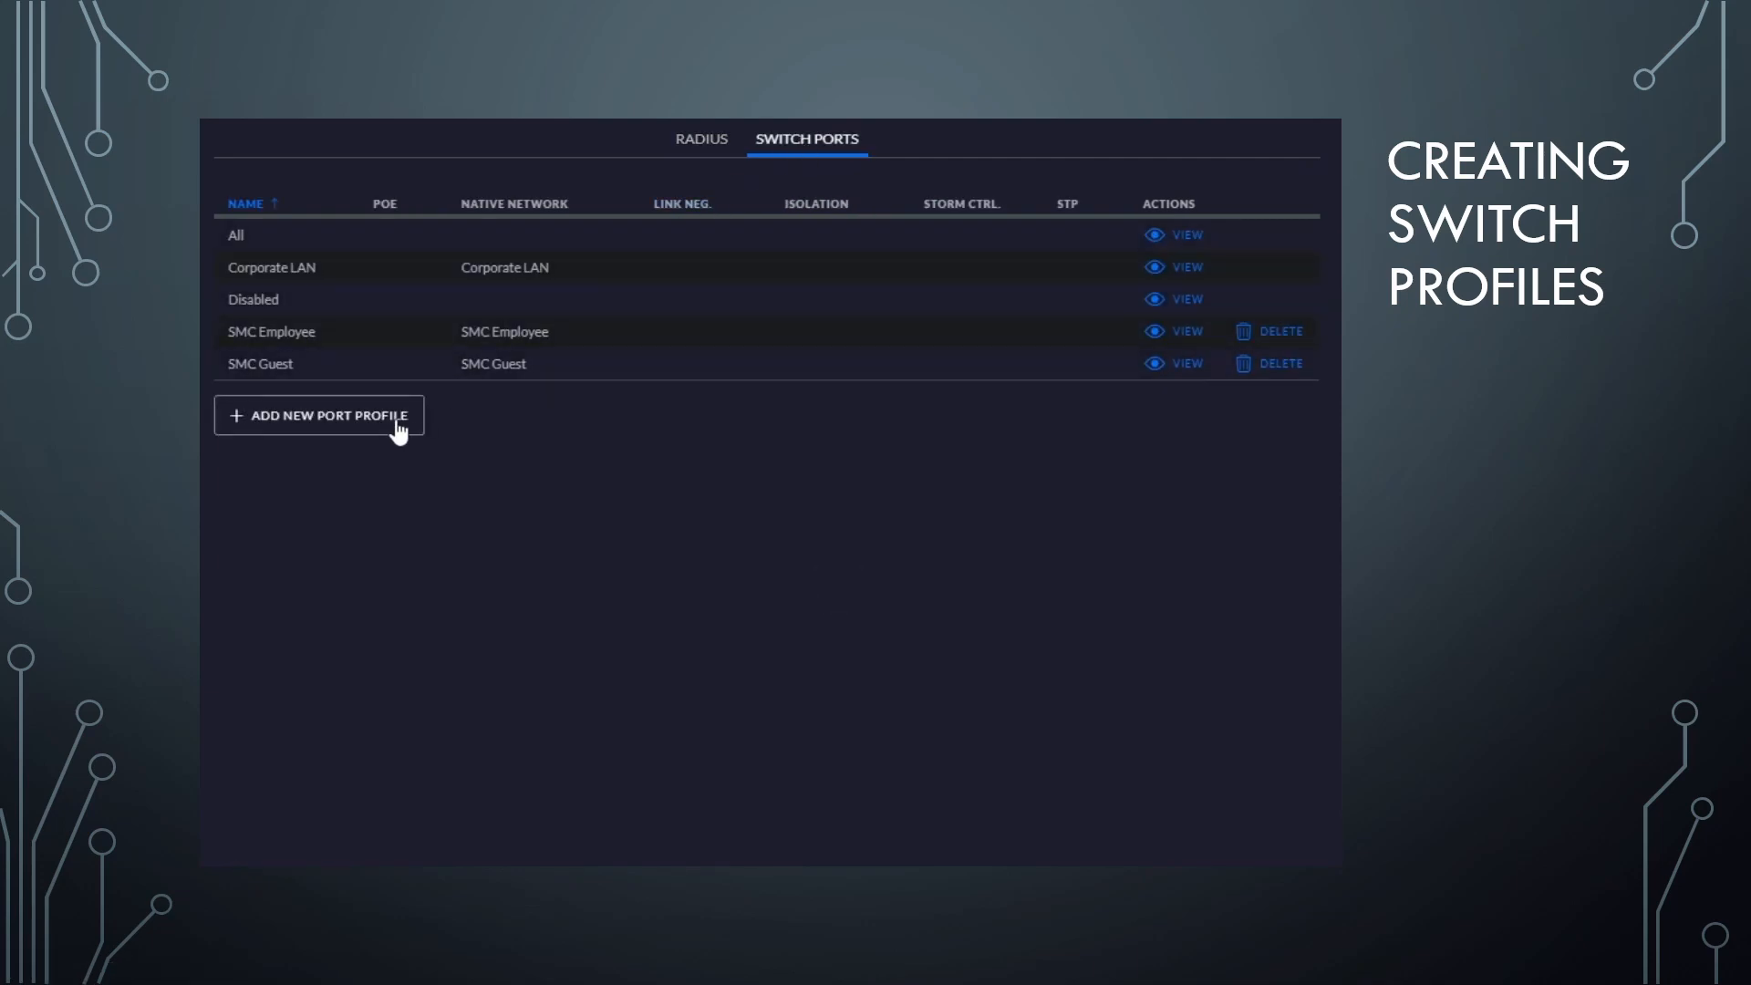
# Play the demo through naming the new port profile 'test profile'.
pyautogui.click(319, 416)
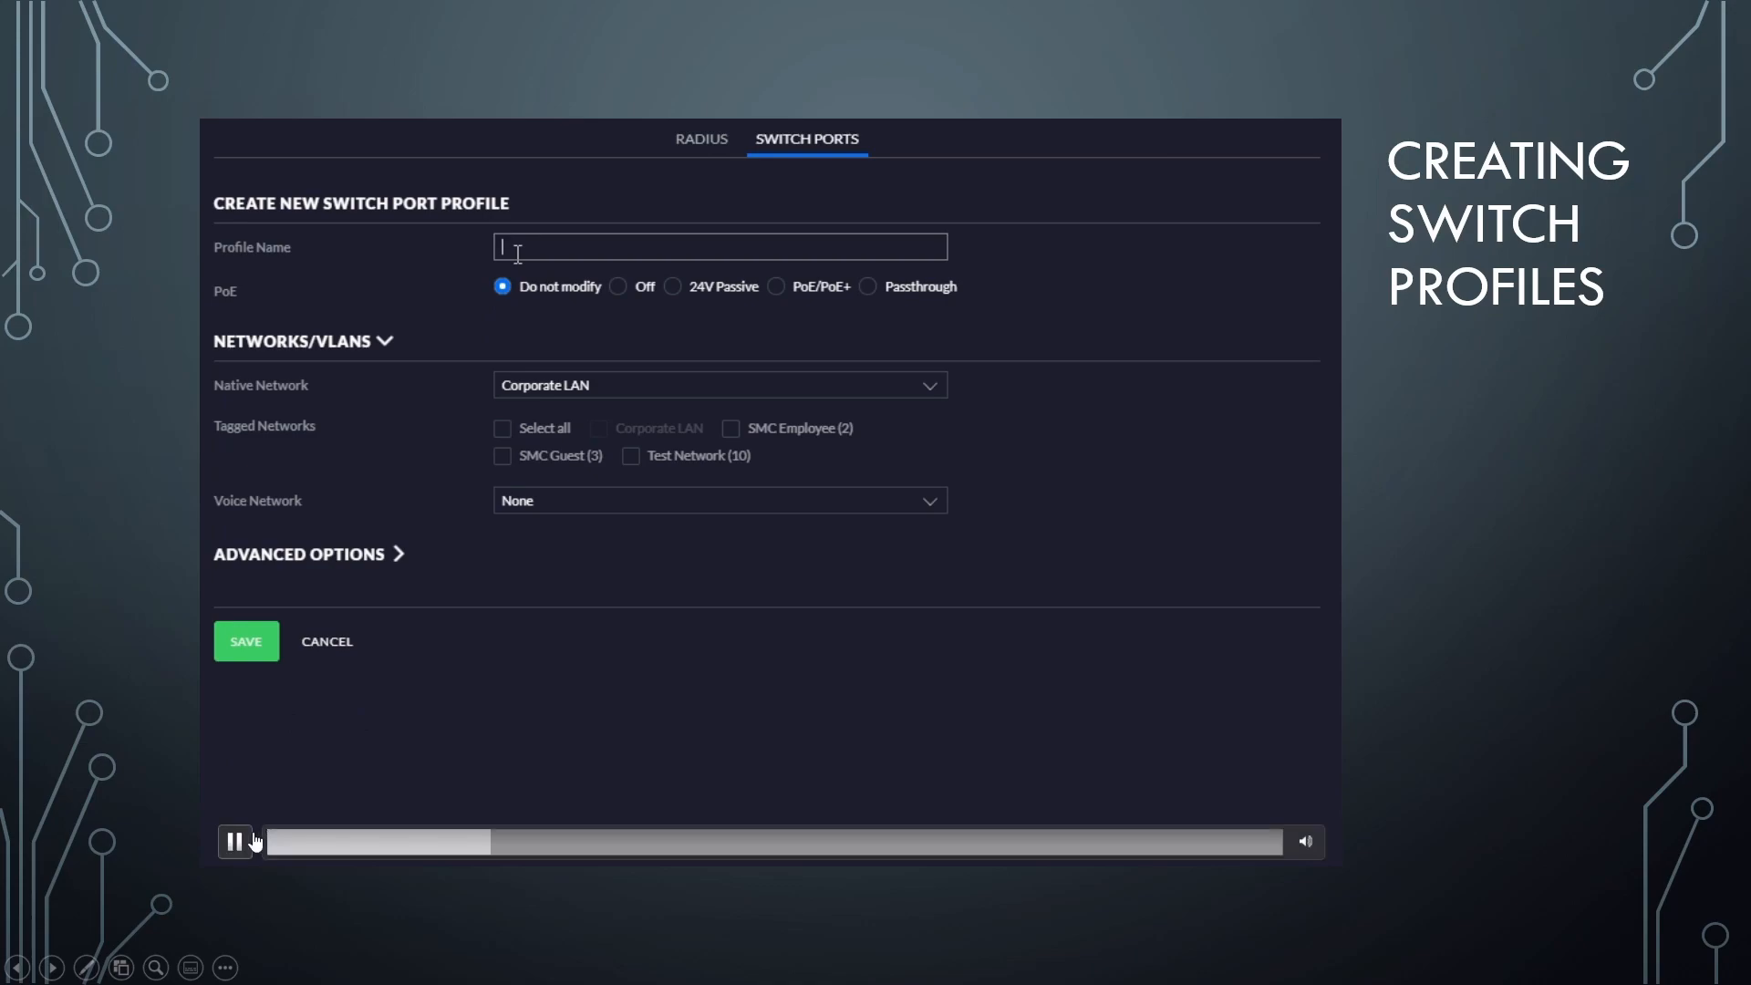
pyautogui.click(235, 841)
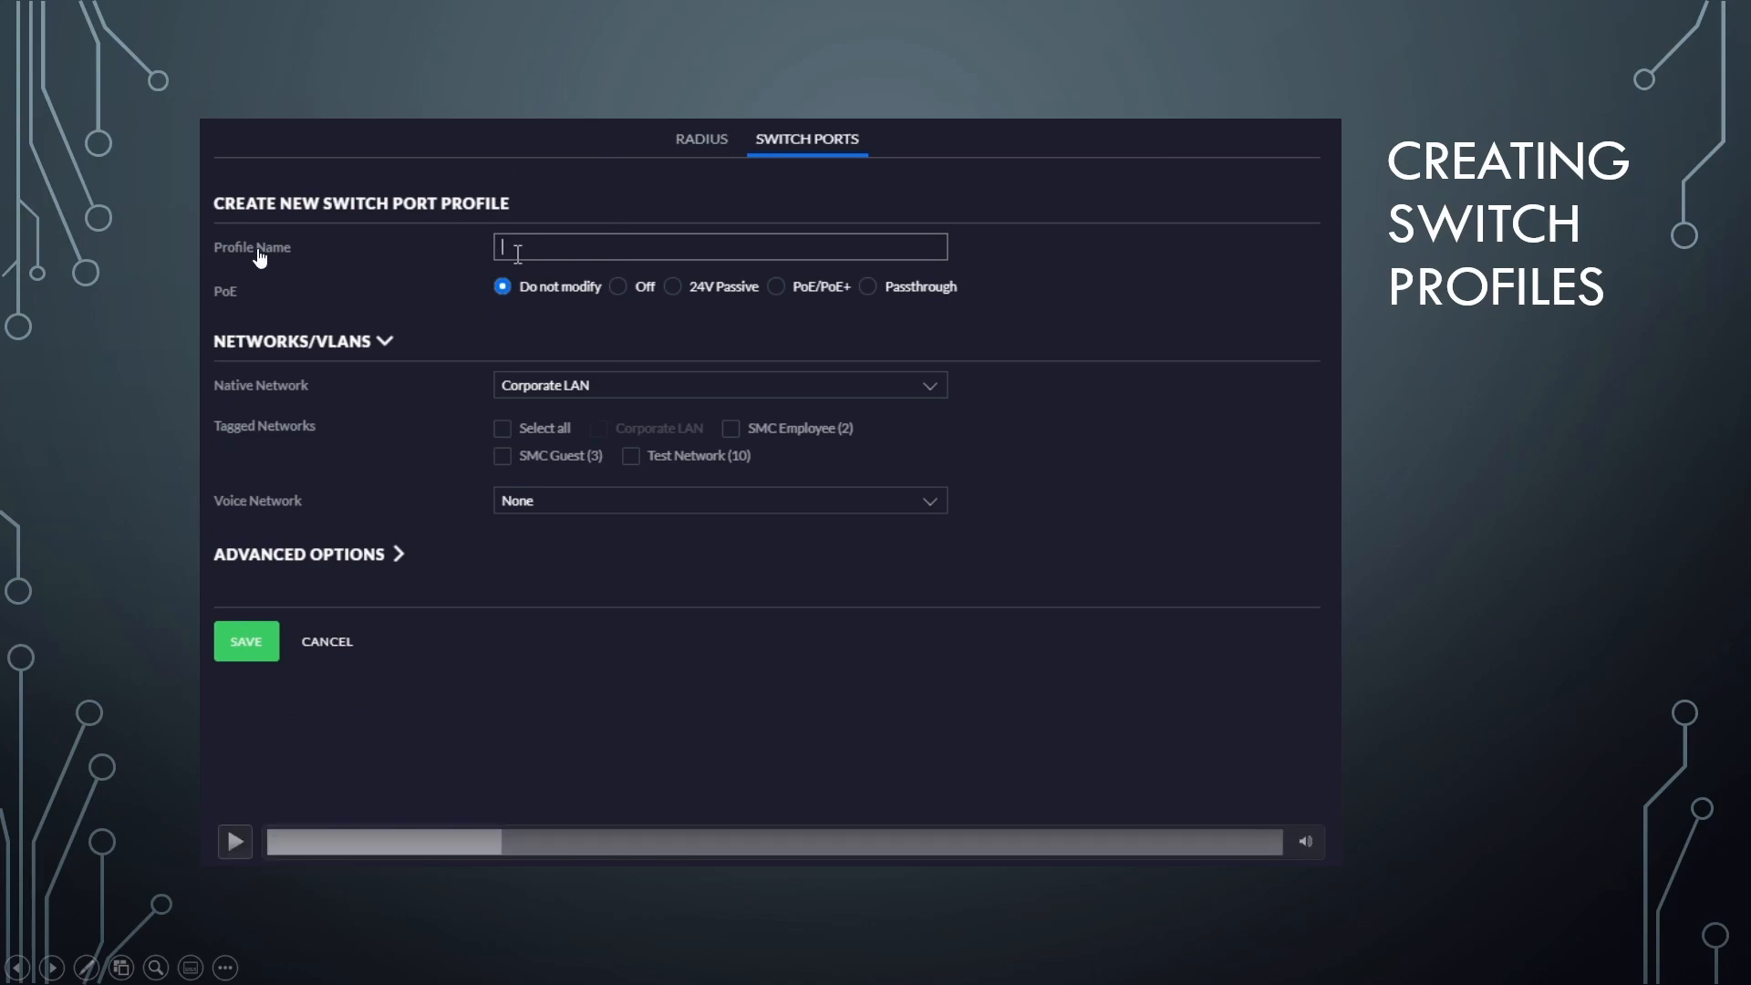
pyautogui.moveTo(259, 265)
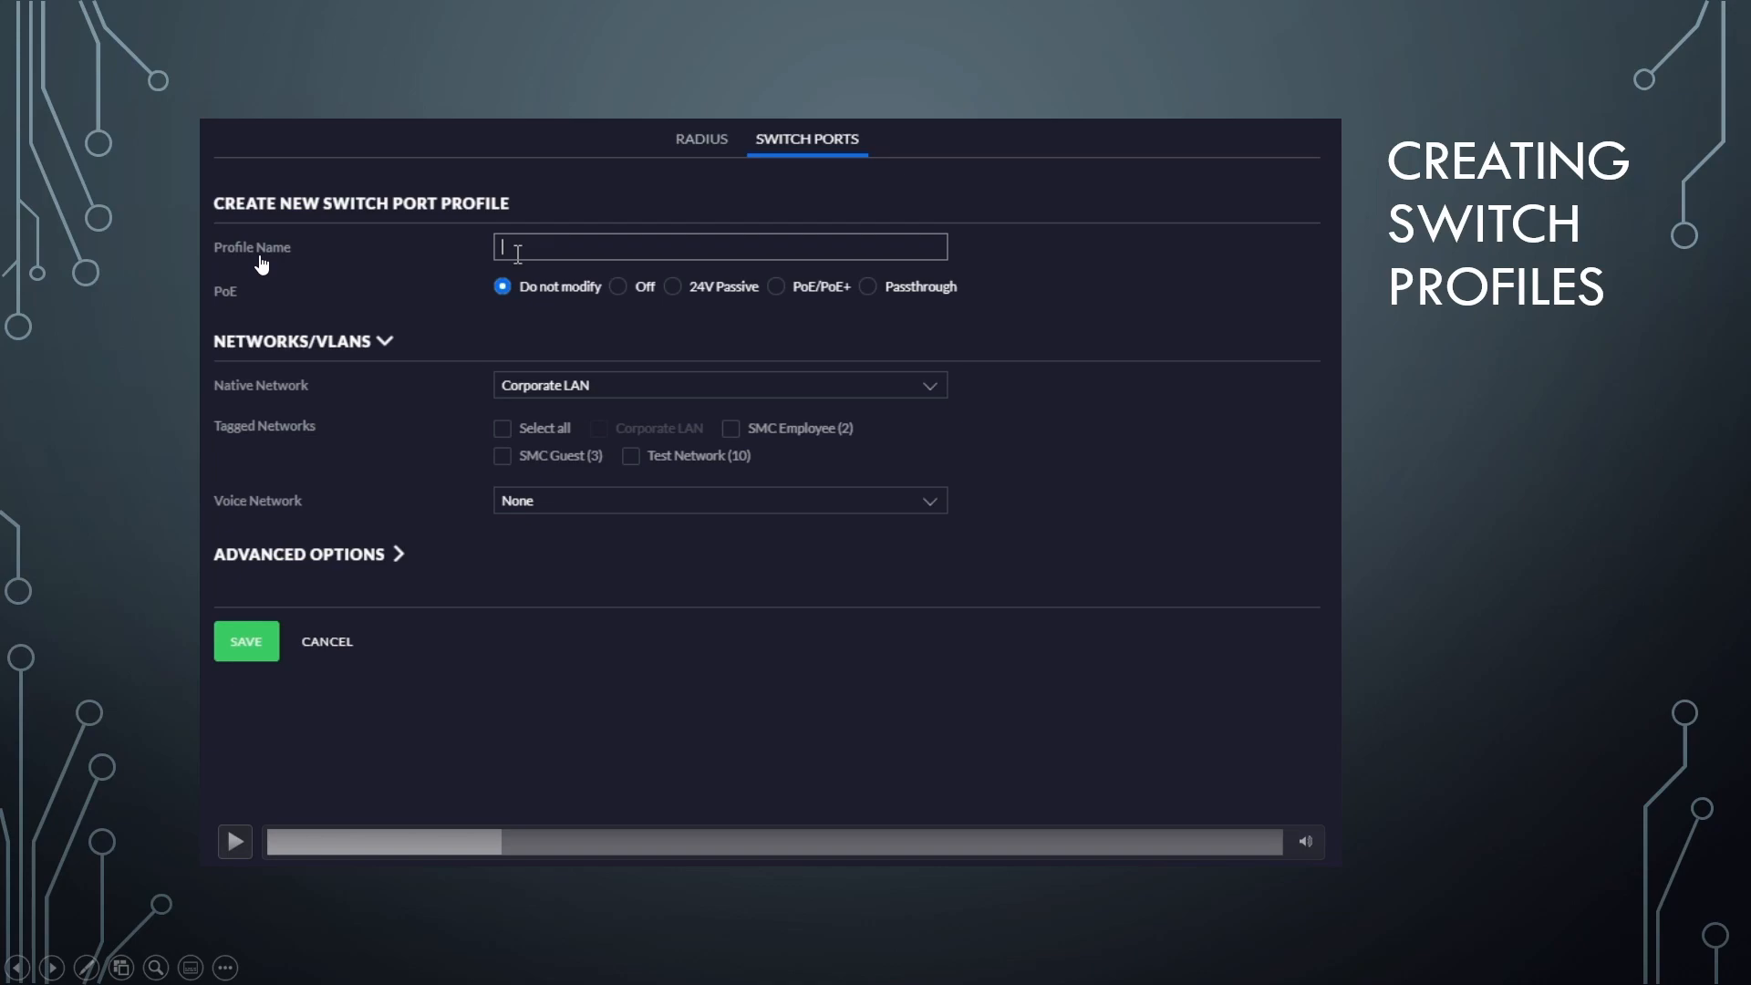
pyautogui.click(233, 841)
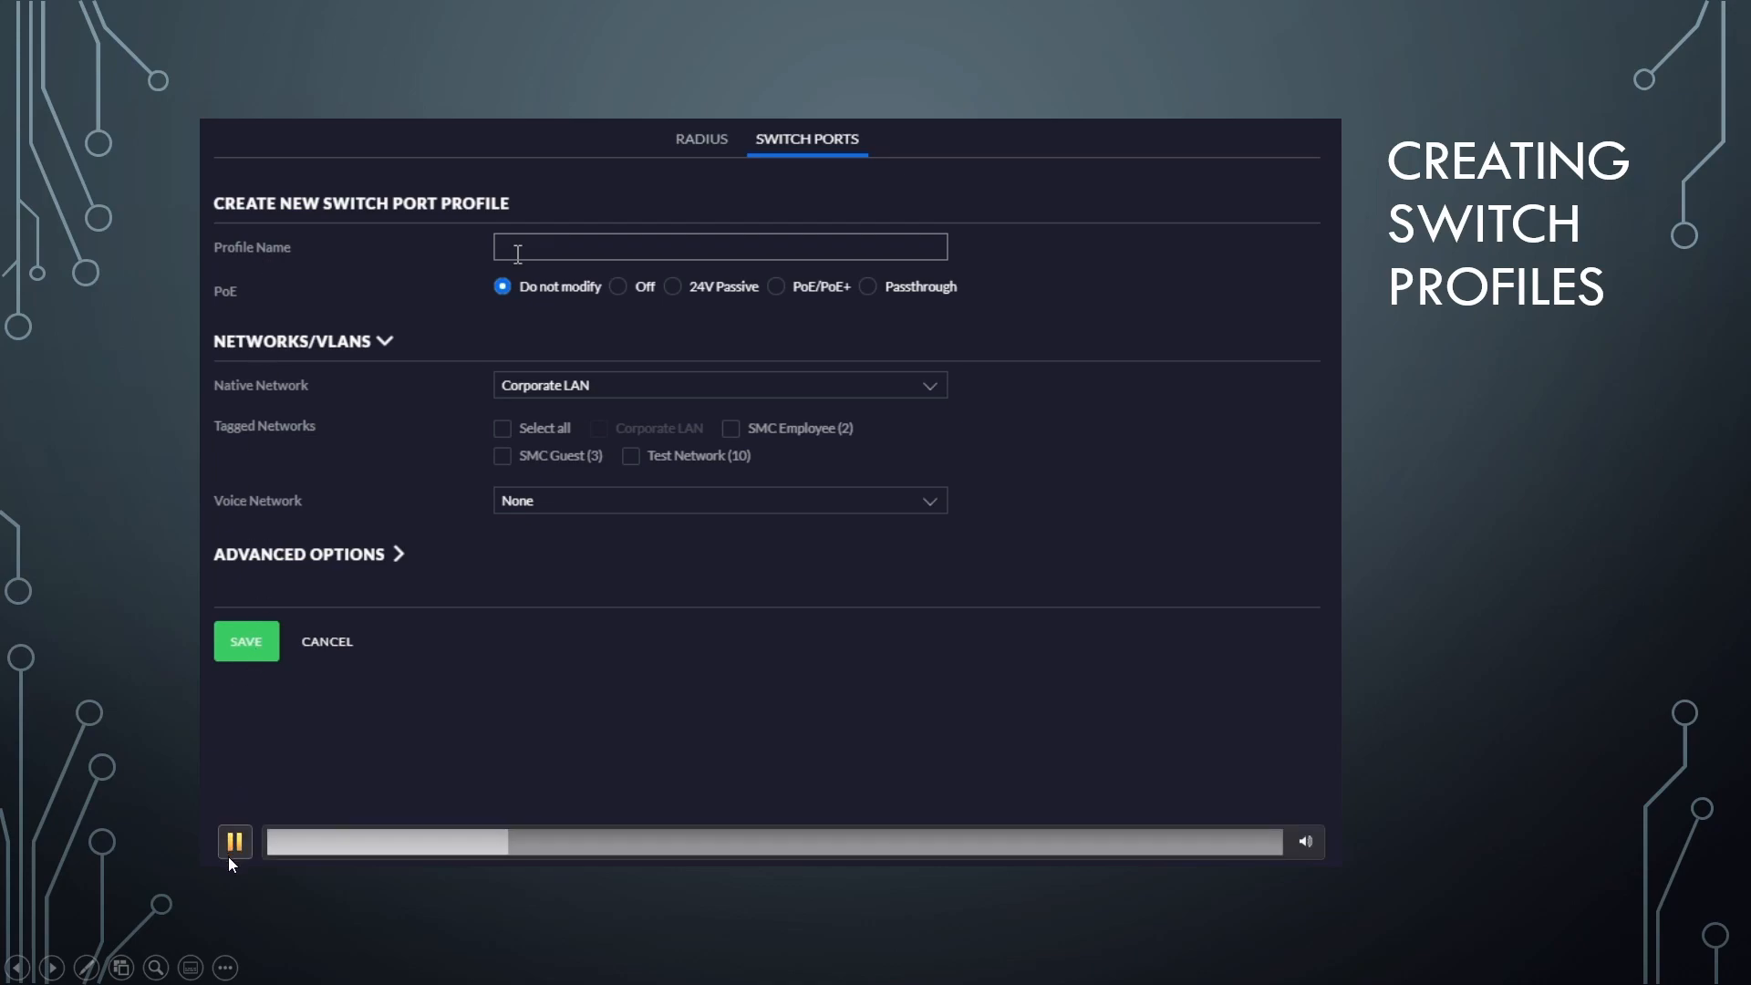
pyautogui.write('test pr')
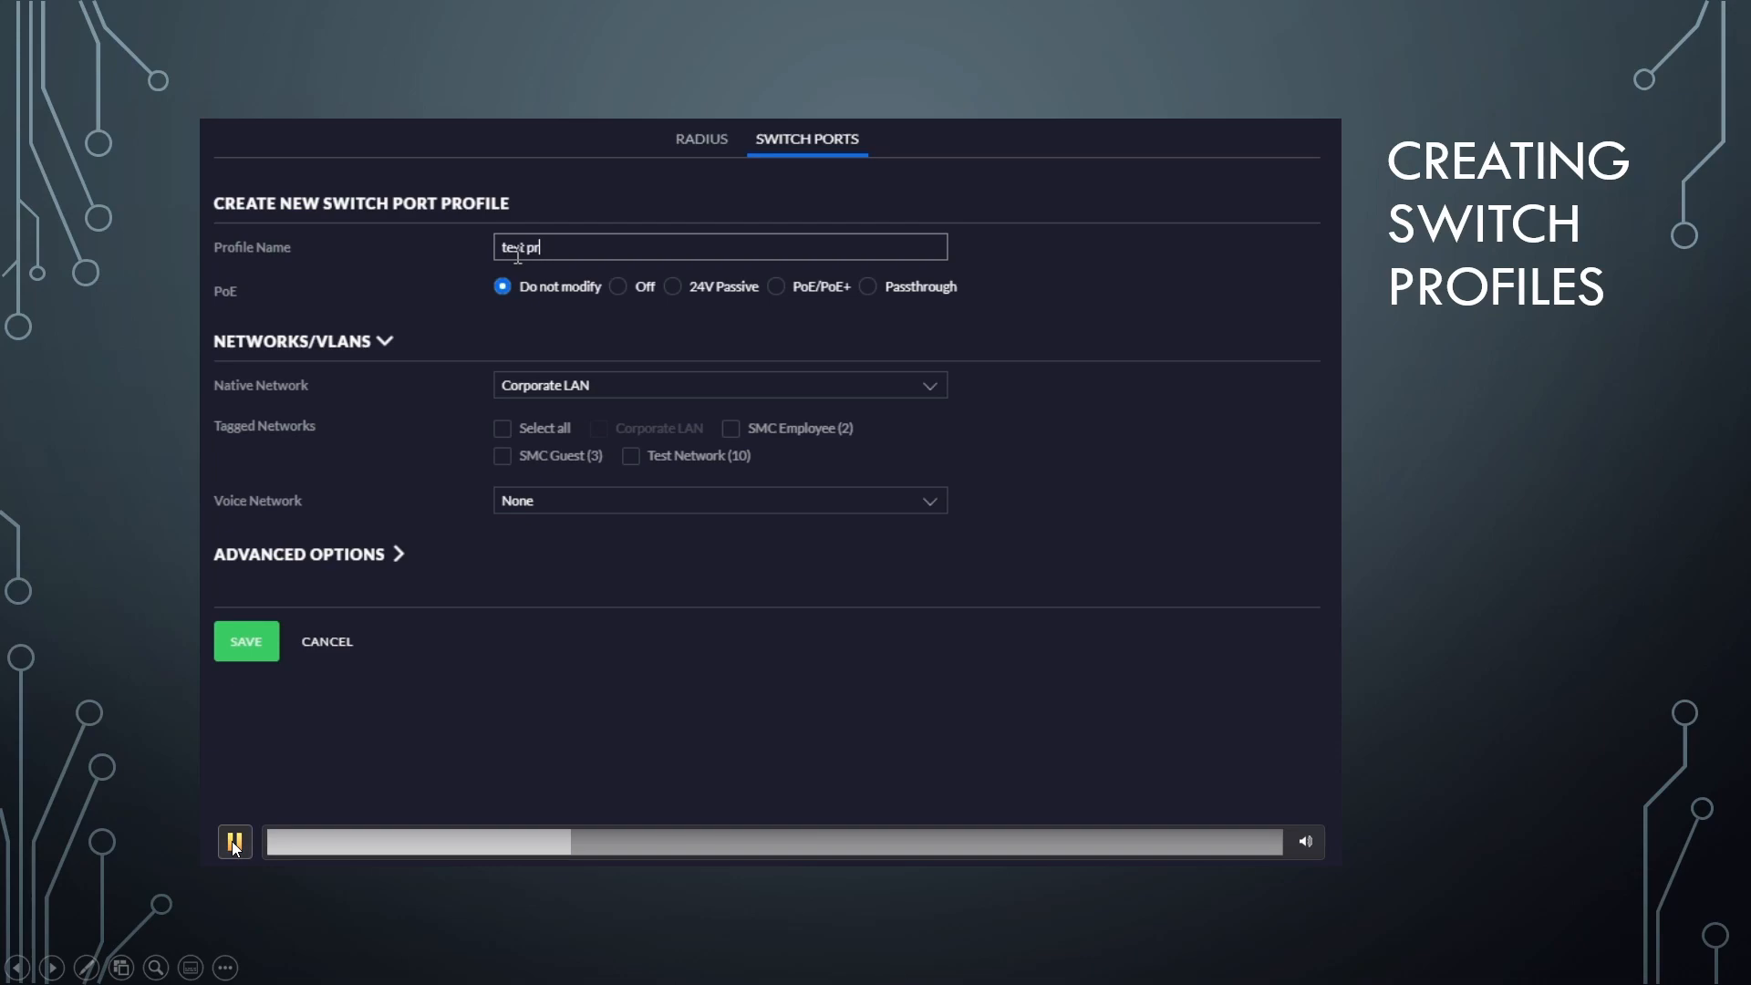
pyautogui.write('ofile')
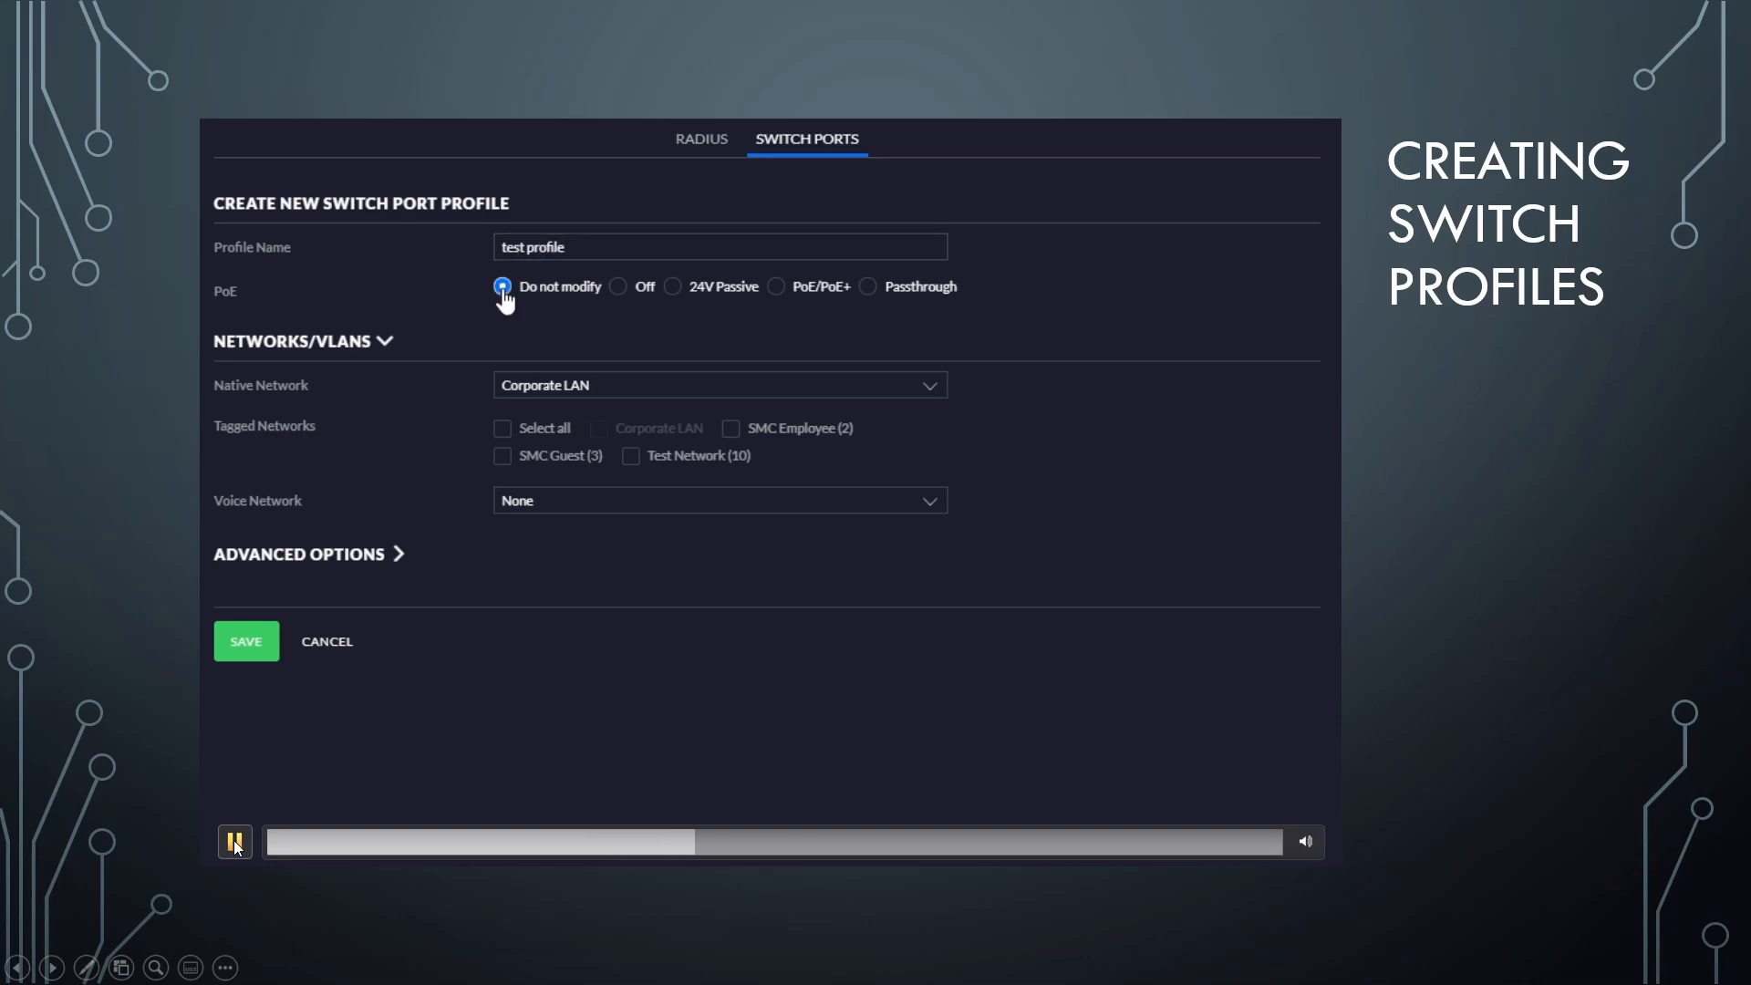
# Continue the demo as Test Network (10) is set native and SMC Employee tagged.
pyautogui.click(234, 840)
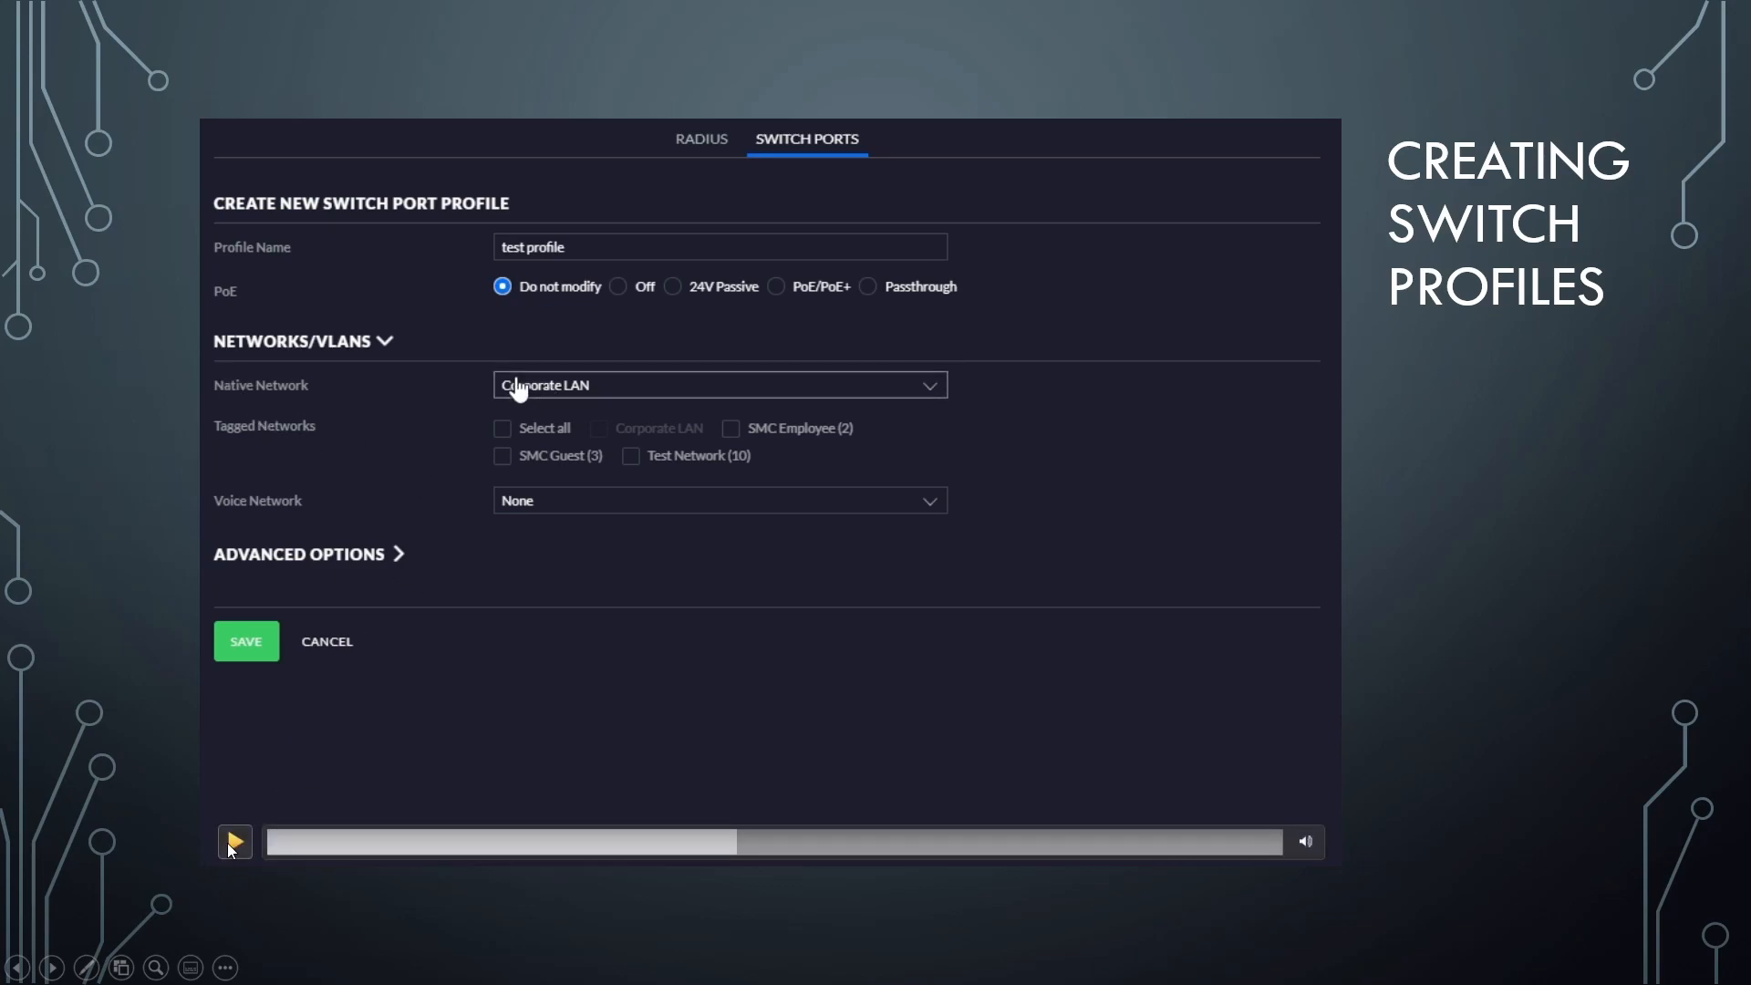
pyautogui.click(718, 384)
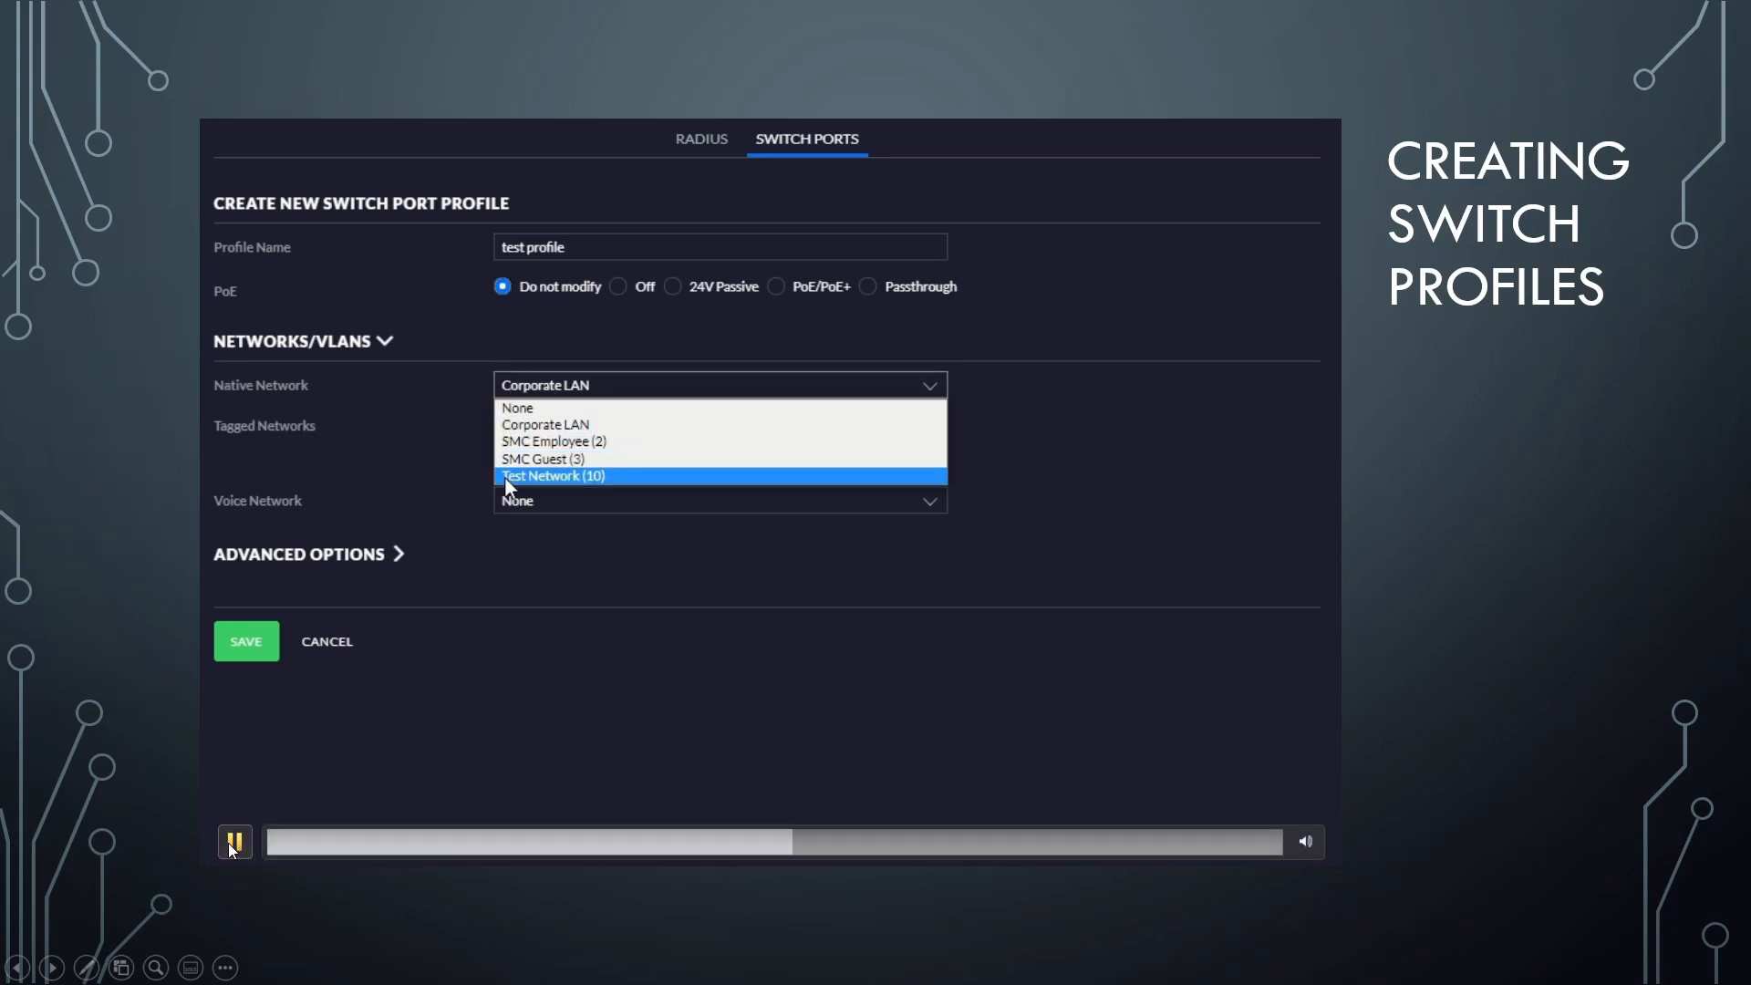
pyautogui.click(552, 476)
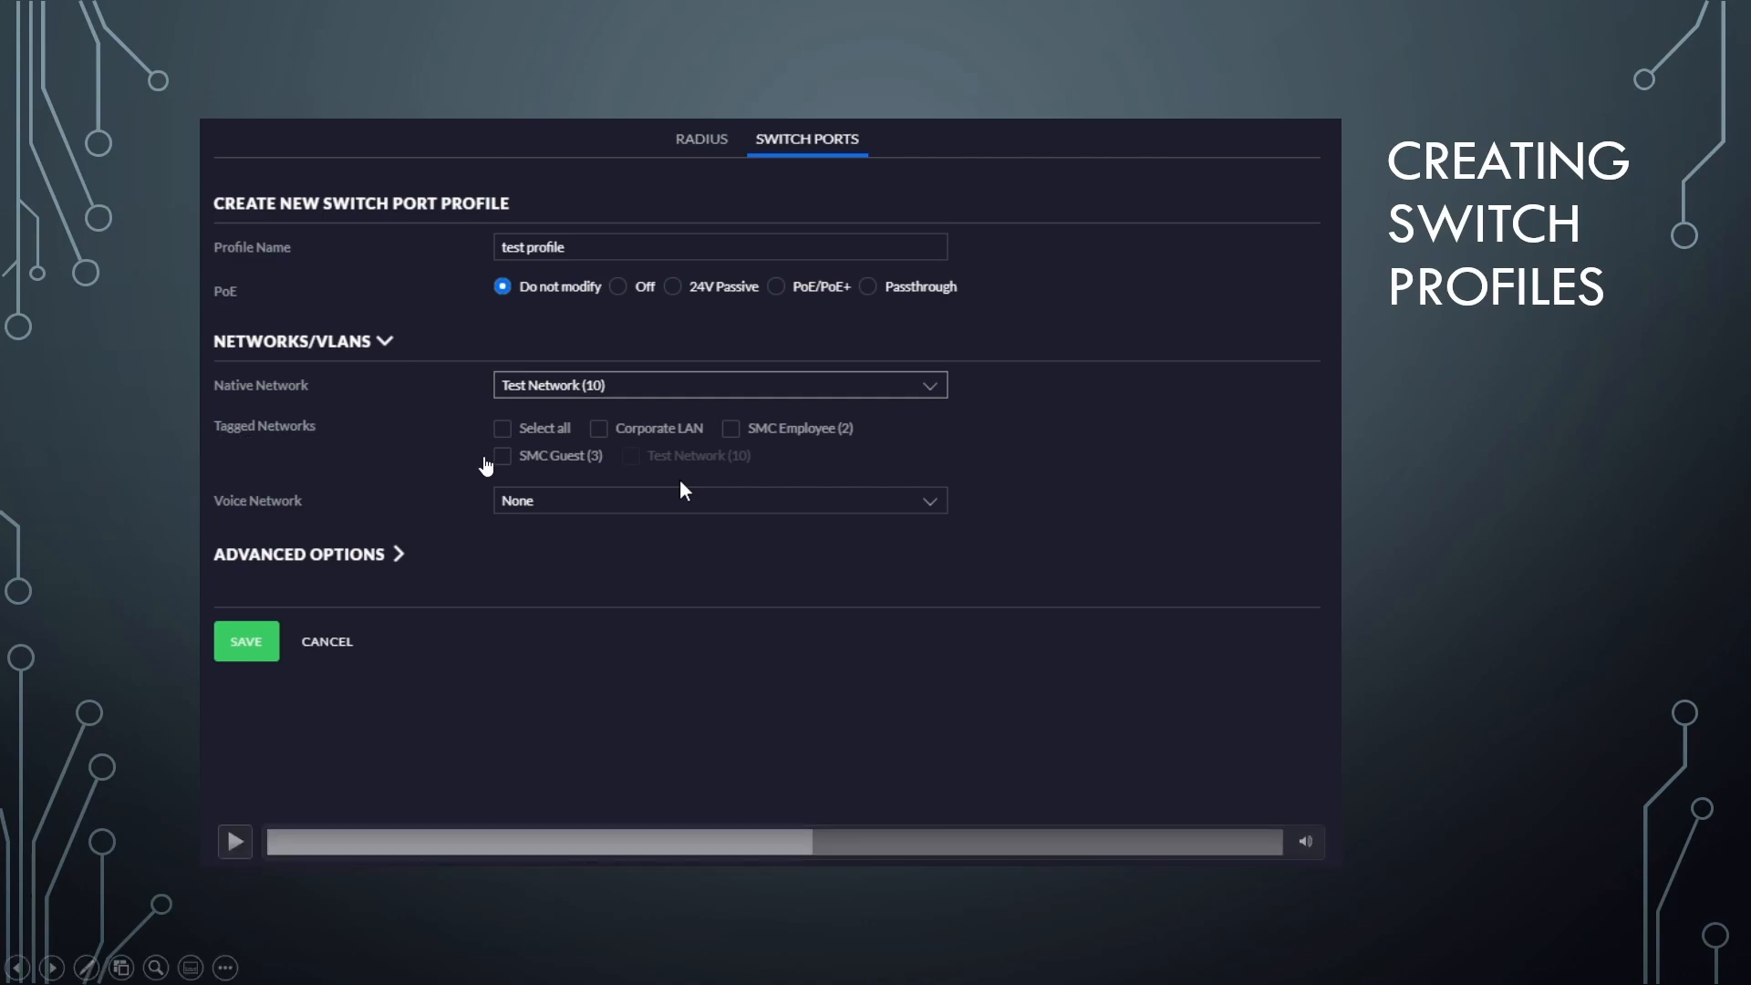
pyautogui.click(234, 841)
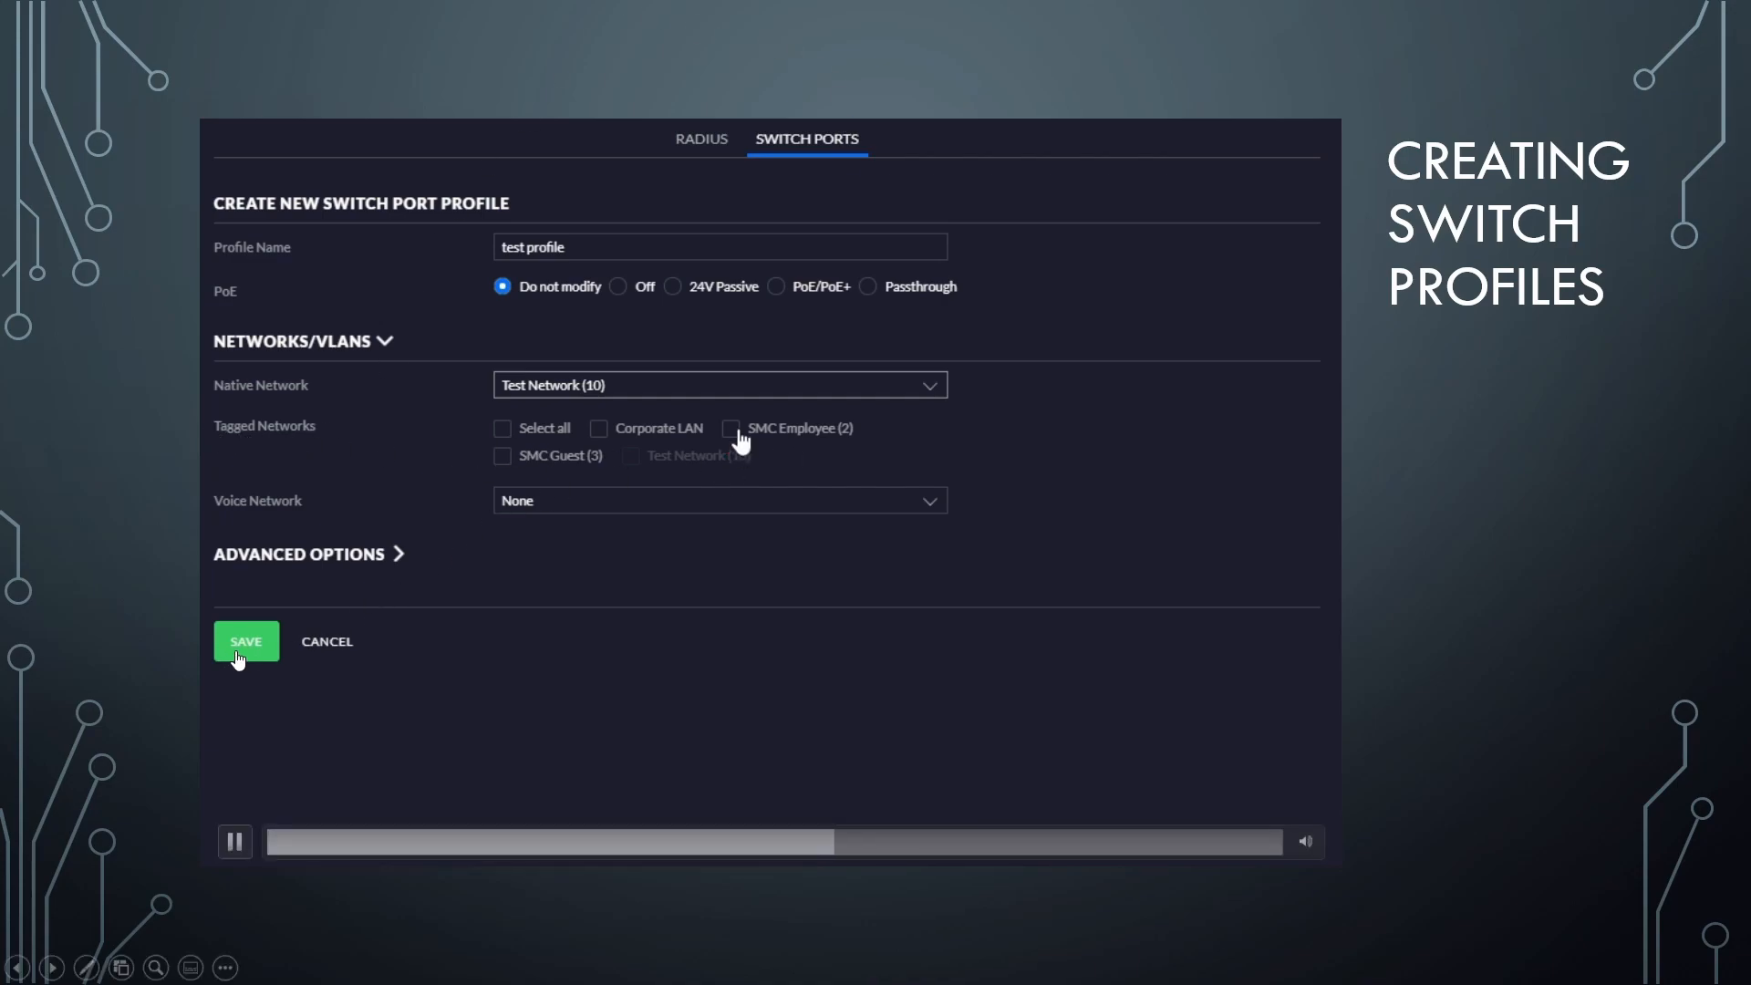
pyautogui.click(729, 428)
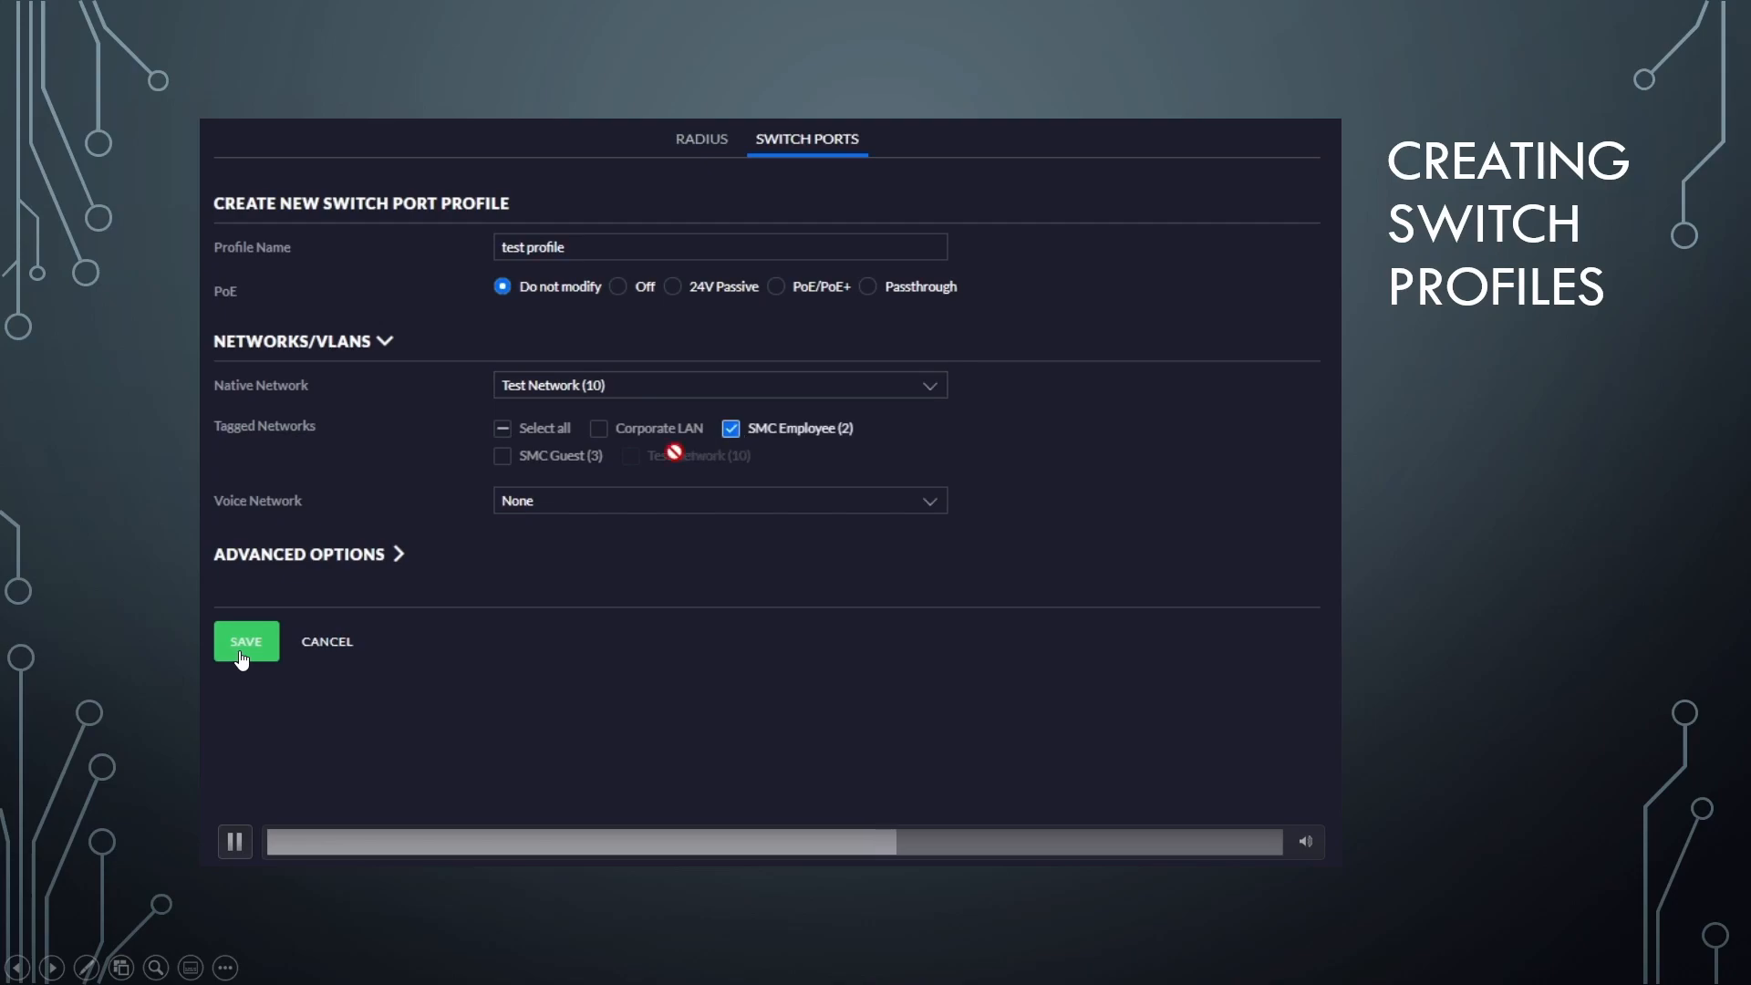
pyautogui.click(298, 552)
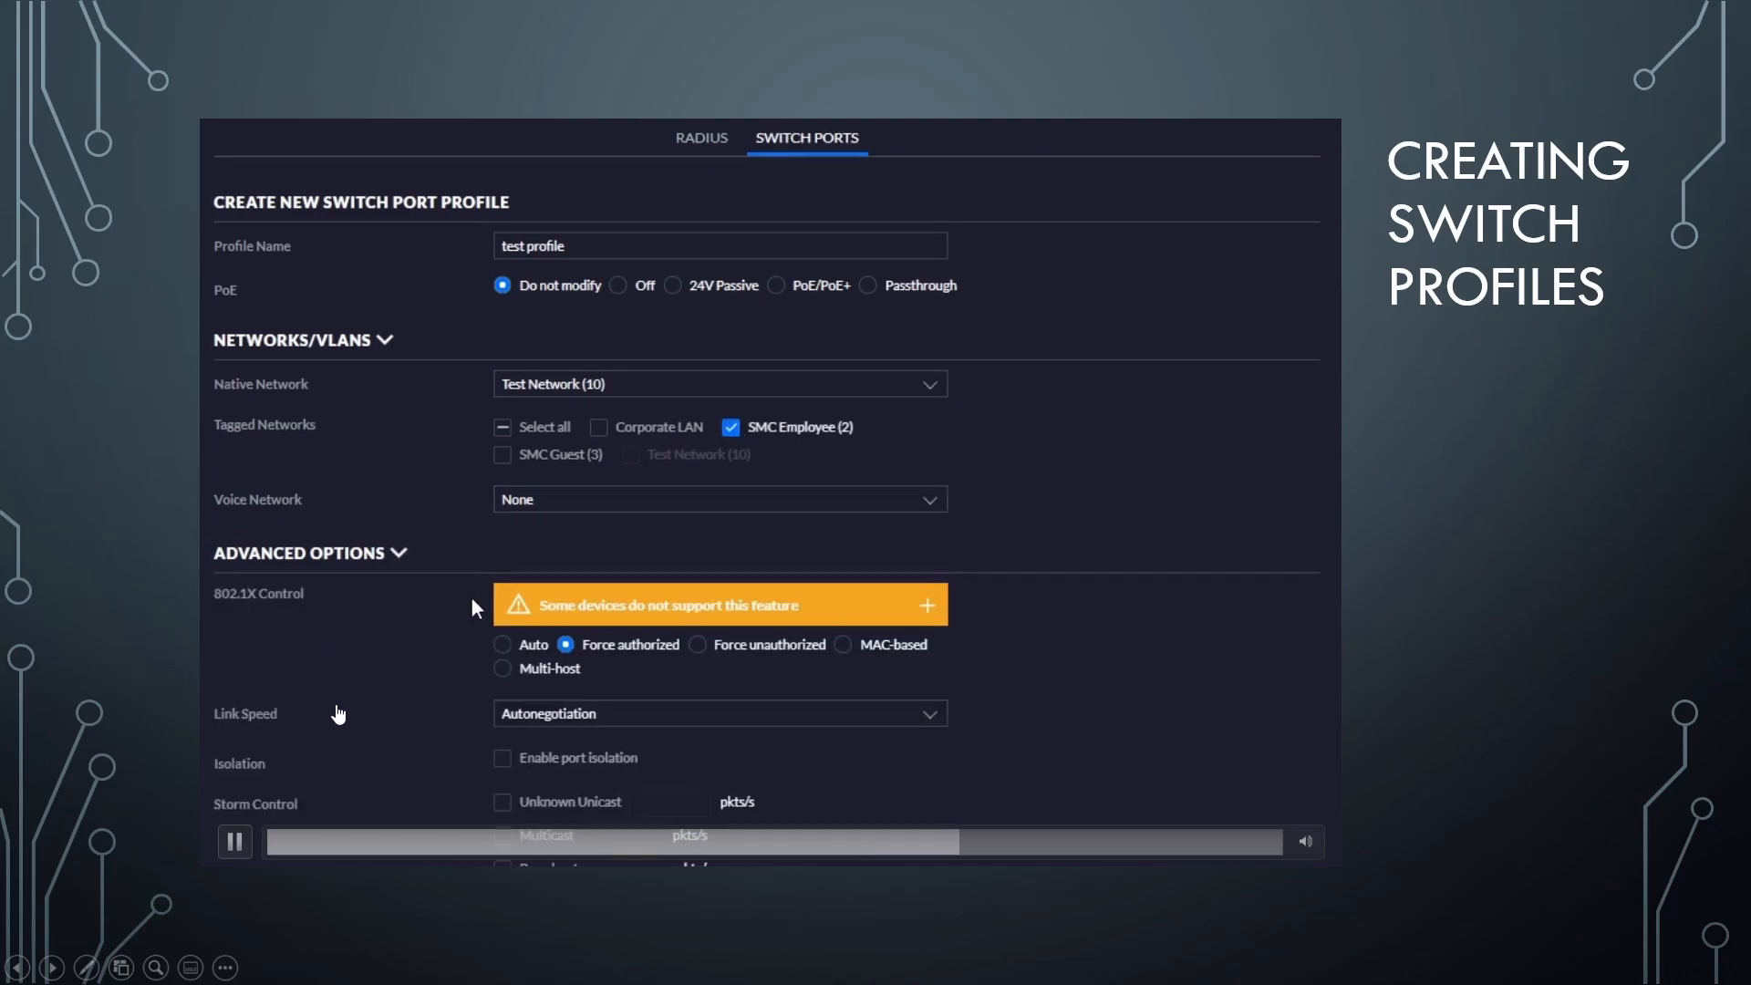
# Pause and resume the video through the profile's advanced options until they collapse.
pyautogui.click(234, 841)
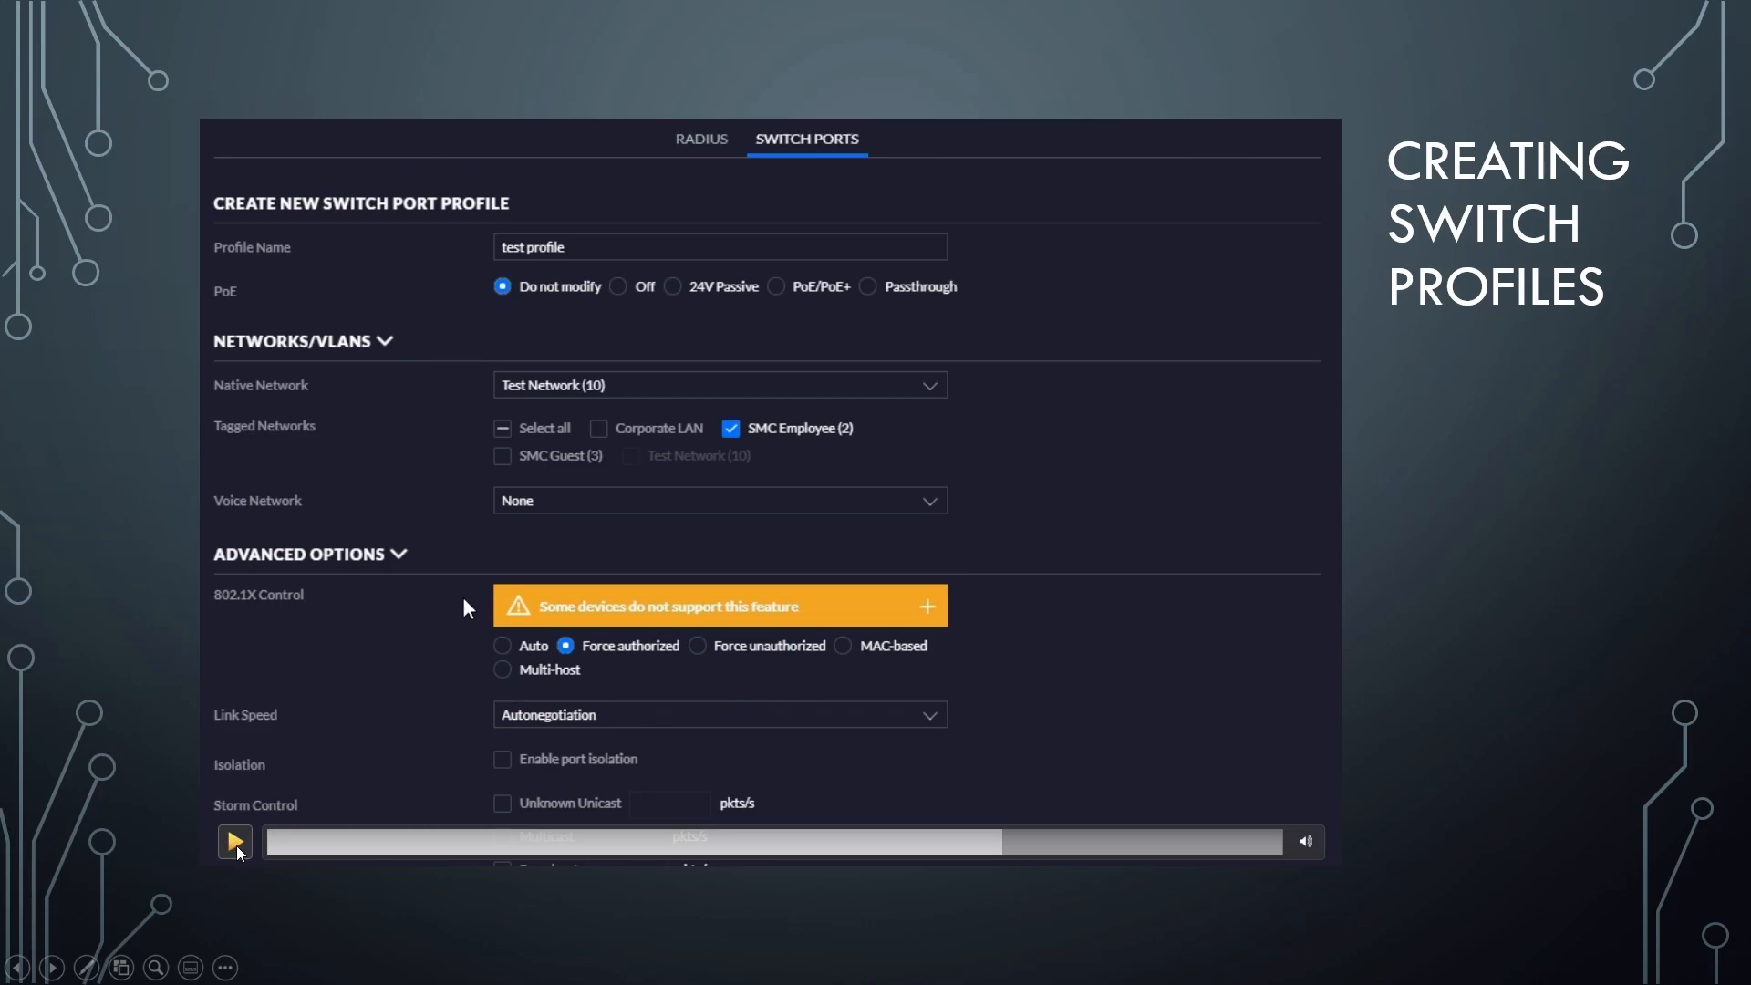
pyautogui.click(309, 554)
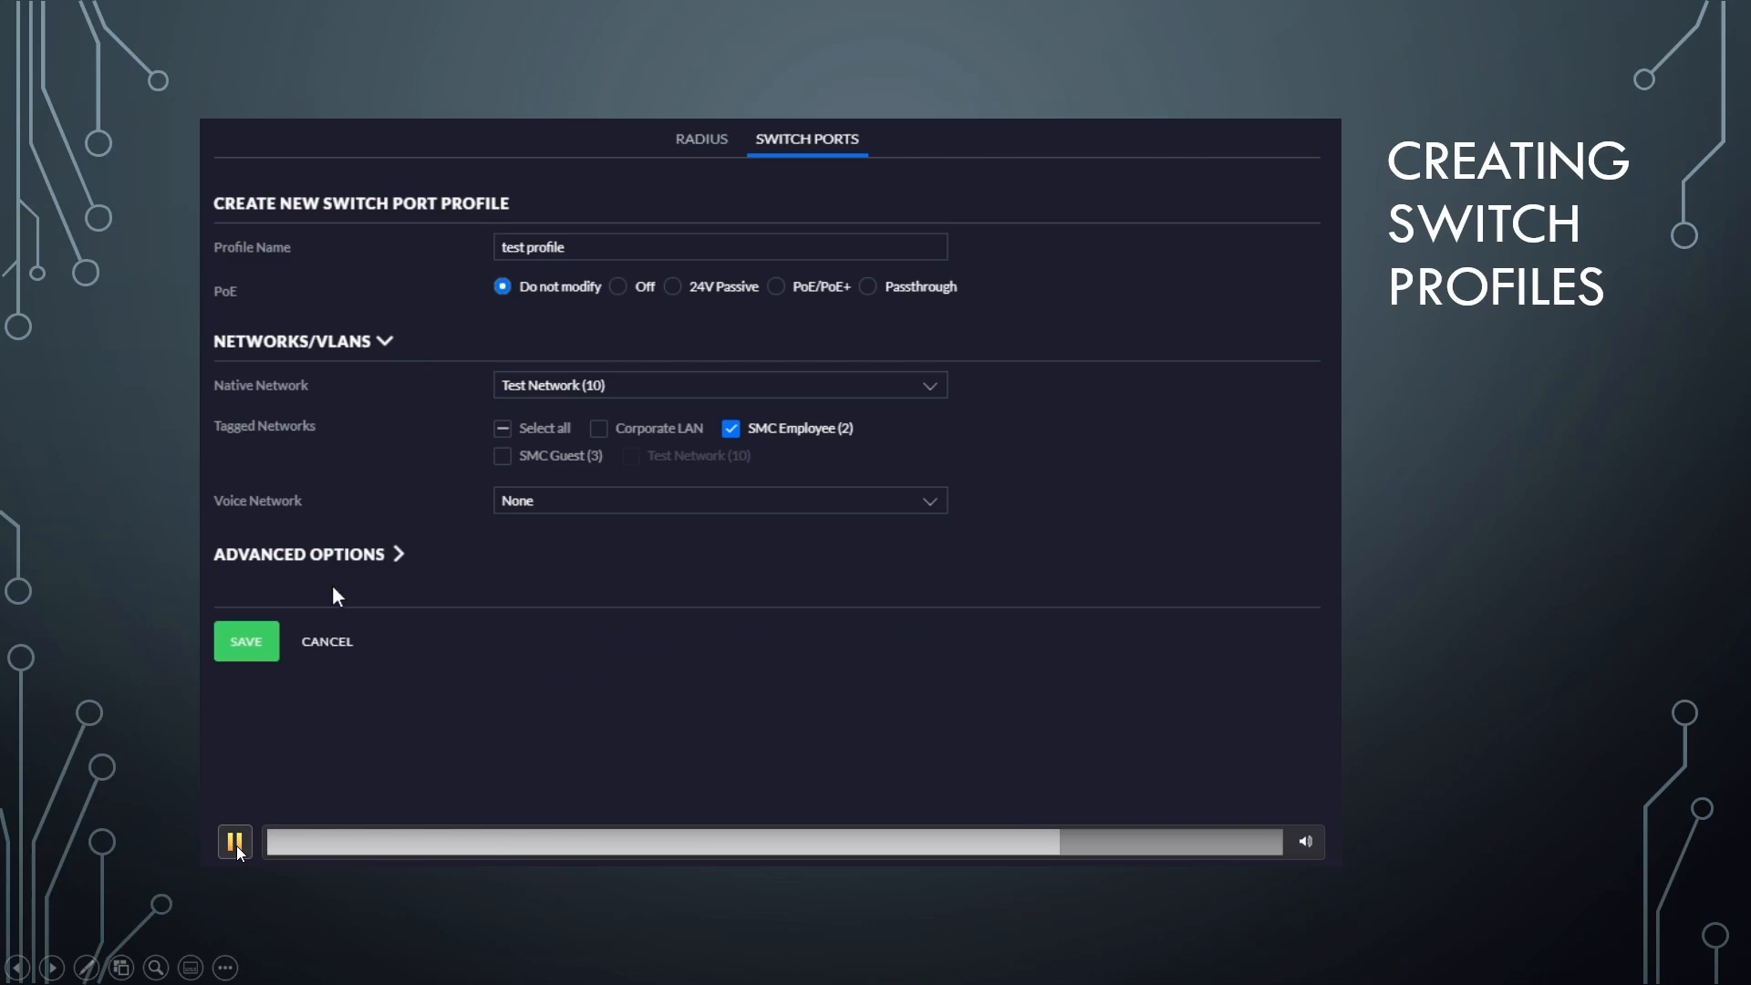
pyautogui.click(246, 641)
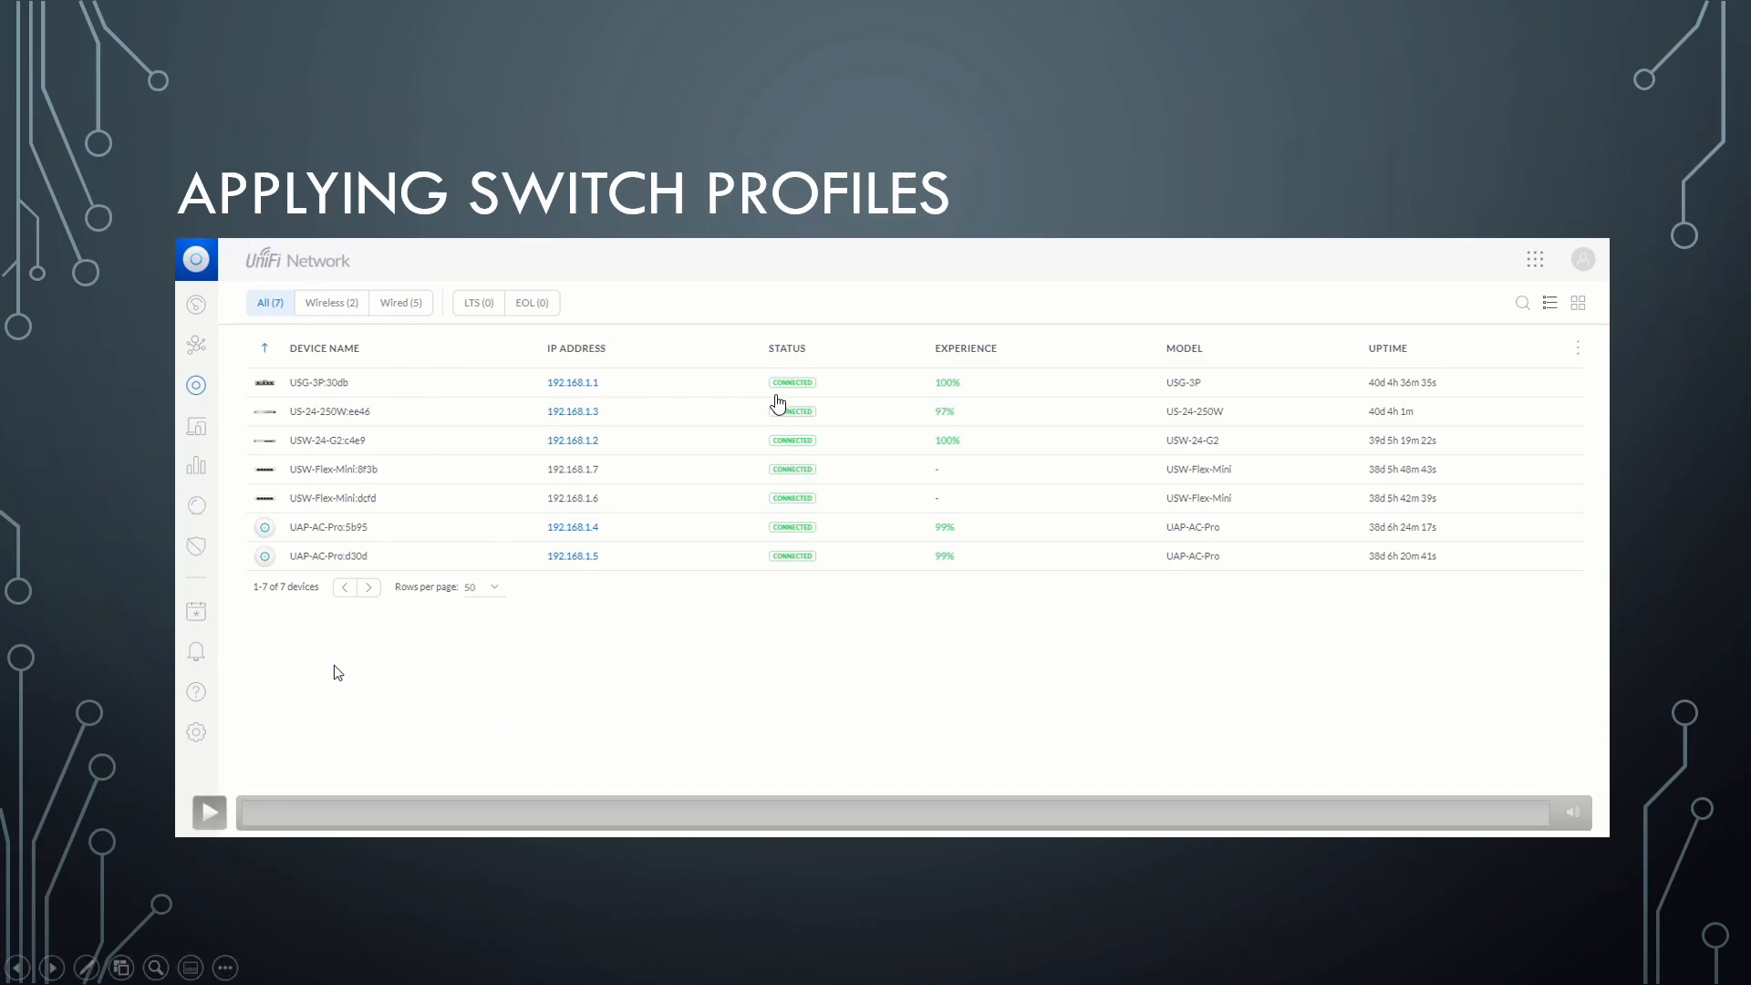
pyautogui.moveTo(466, 318)
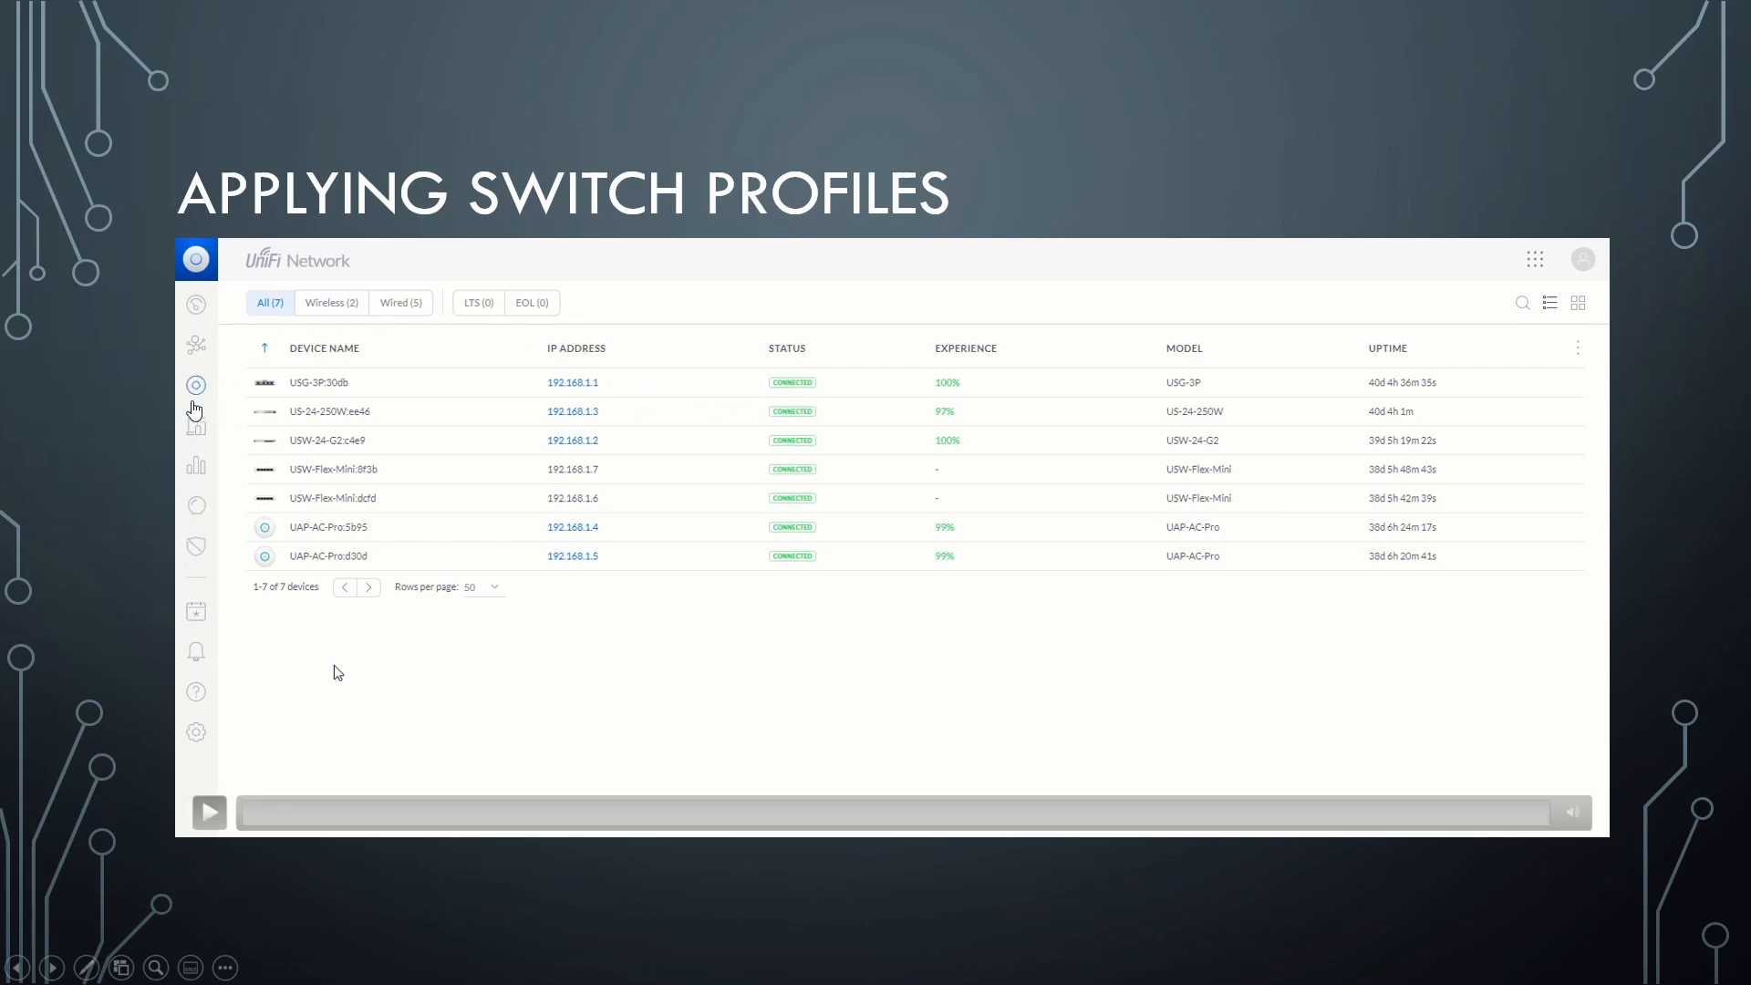
pyautogui.moveTo(239, 417)
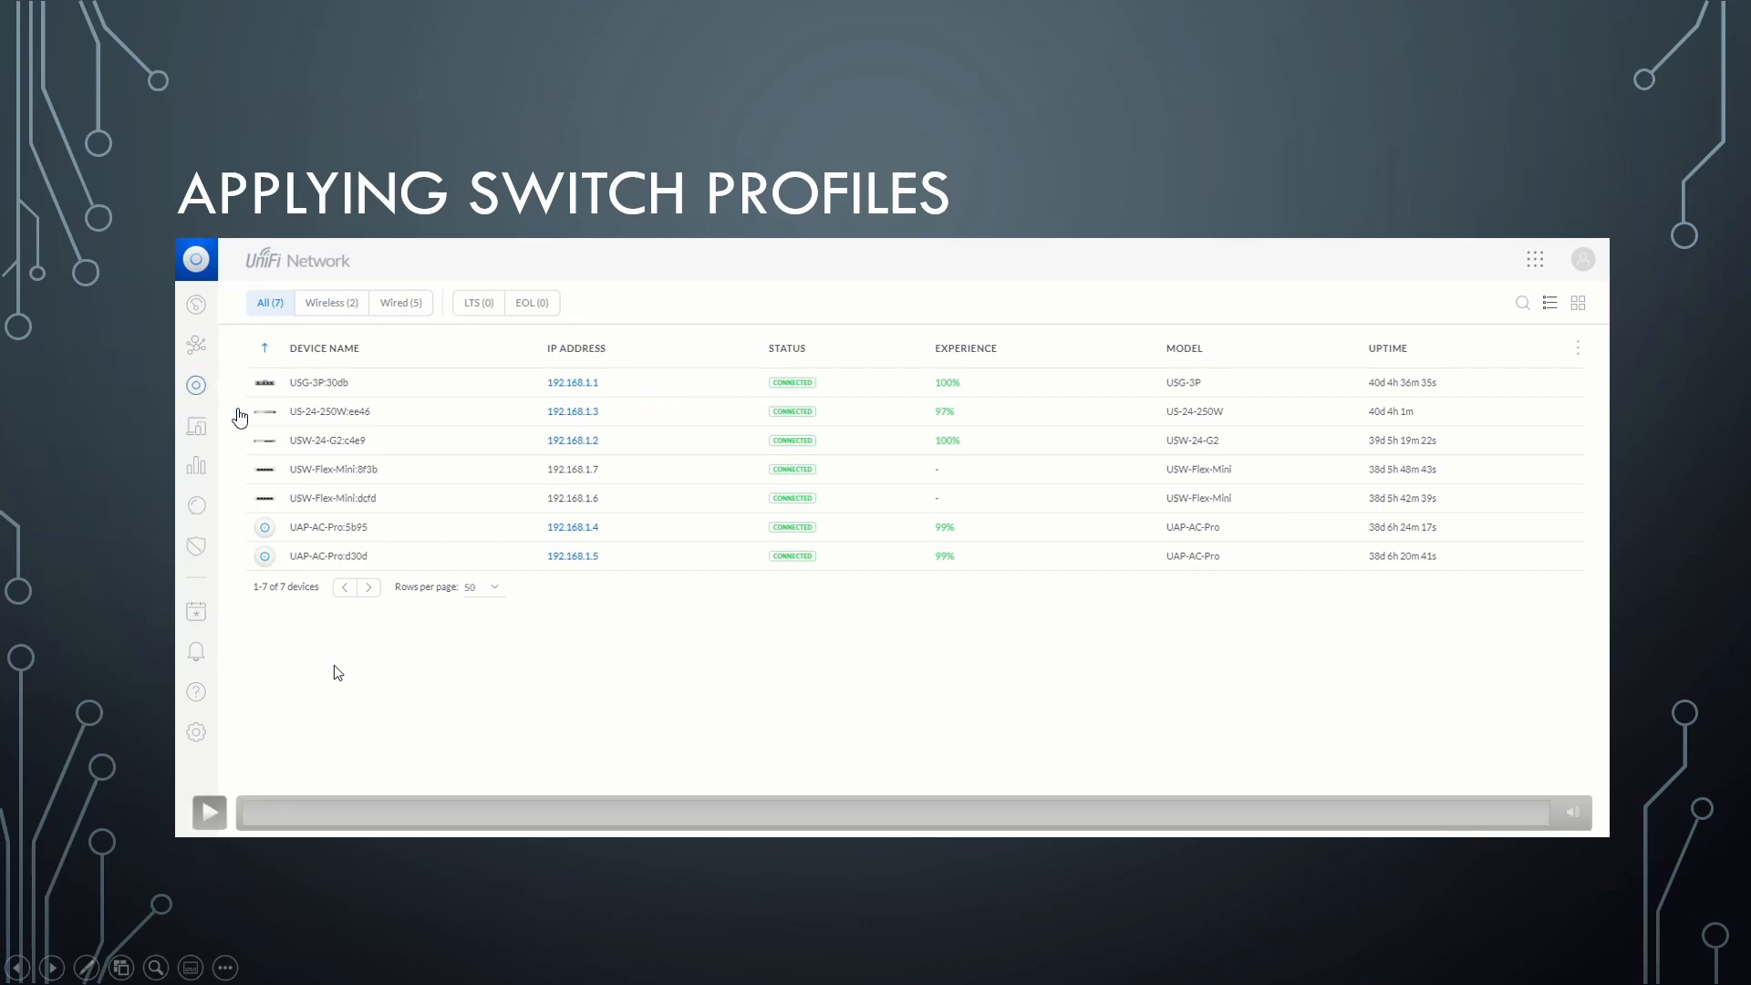
# Play the Applying Switch Profiles video and pause on the US-24-250W switch details.
pyautogui.click(209, 813)
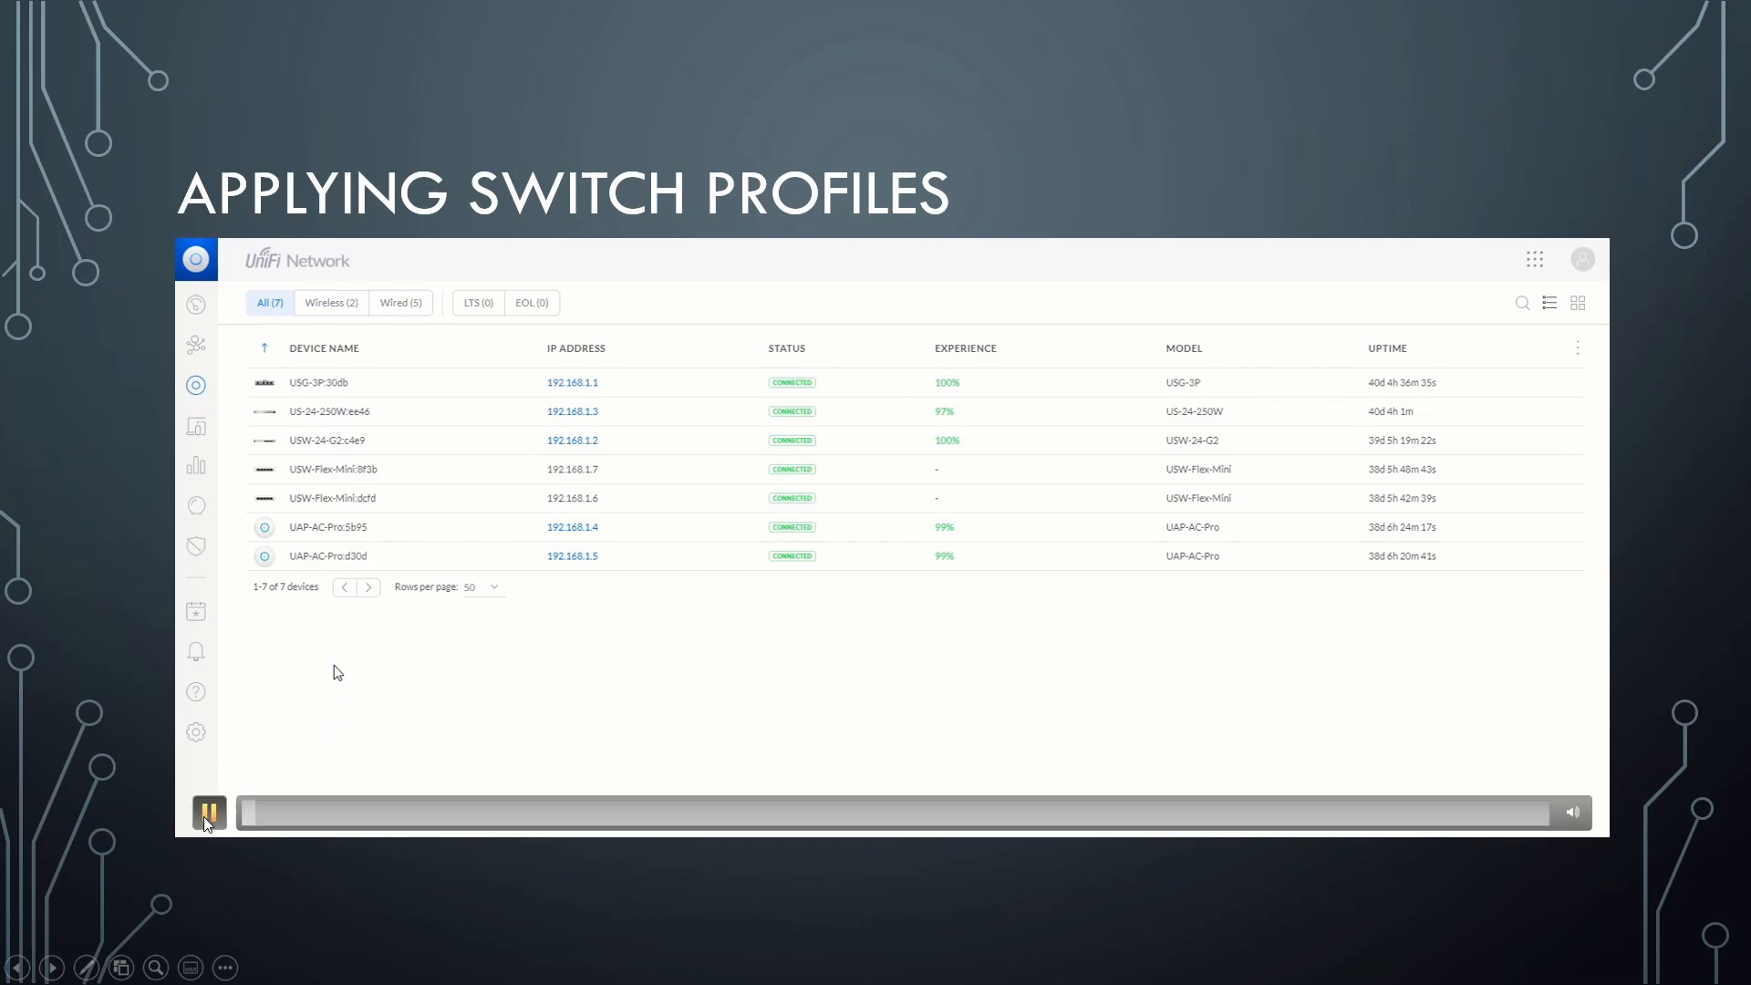
pyautogui.moveTo(368, 498)
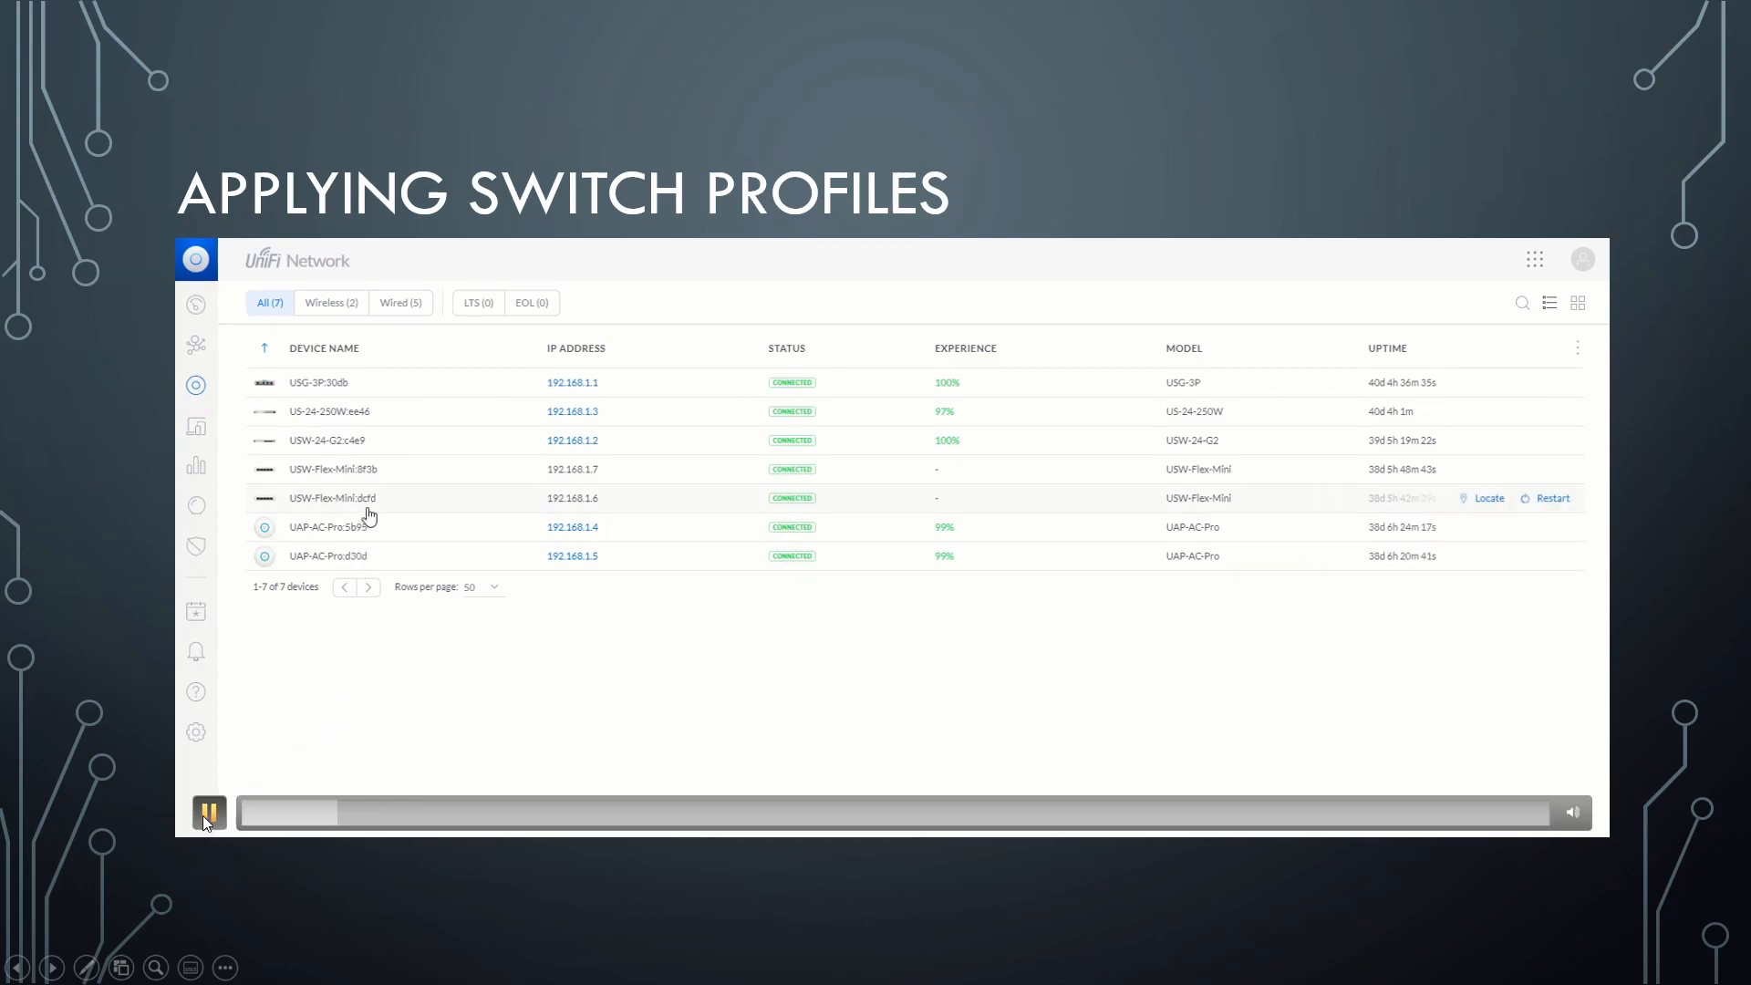
pyautogui.click(328, 411)
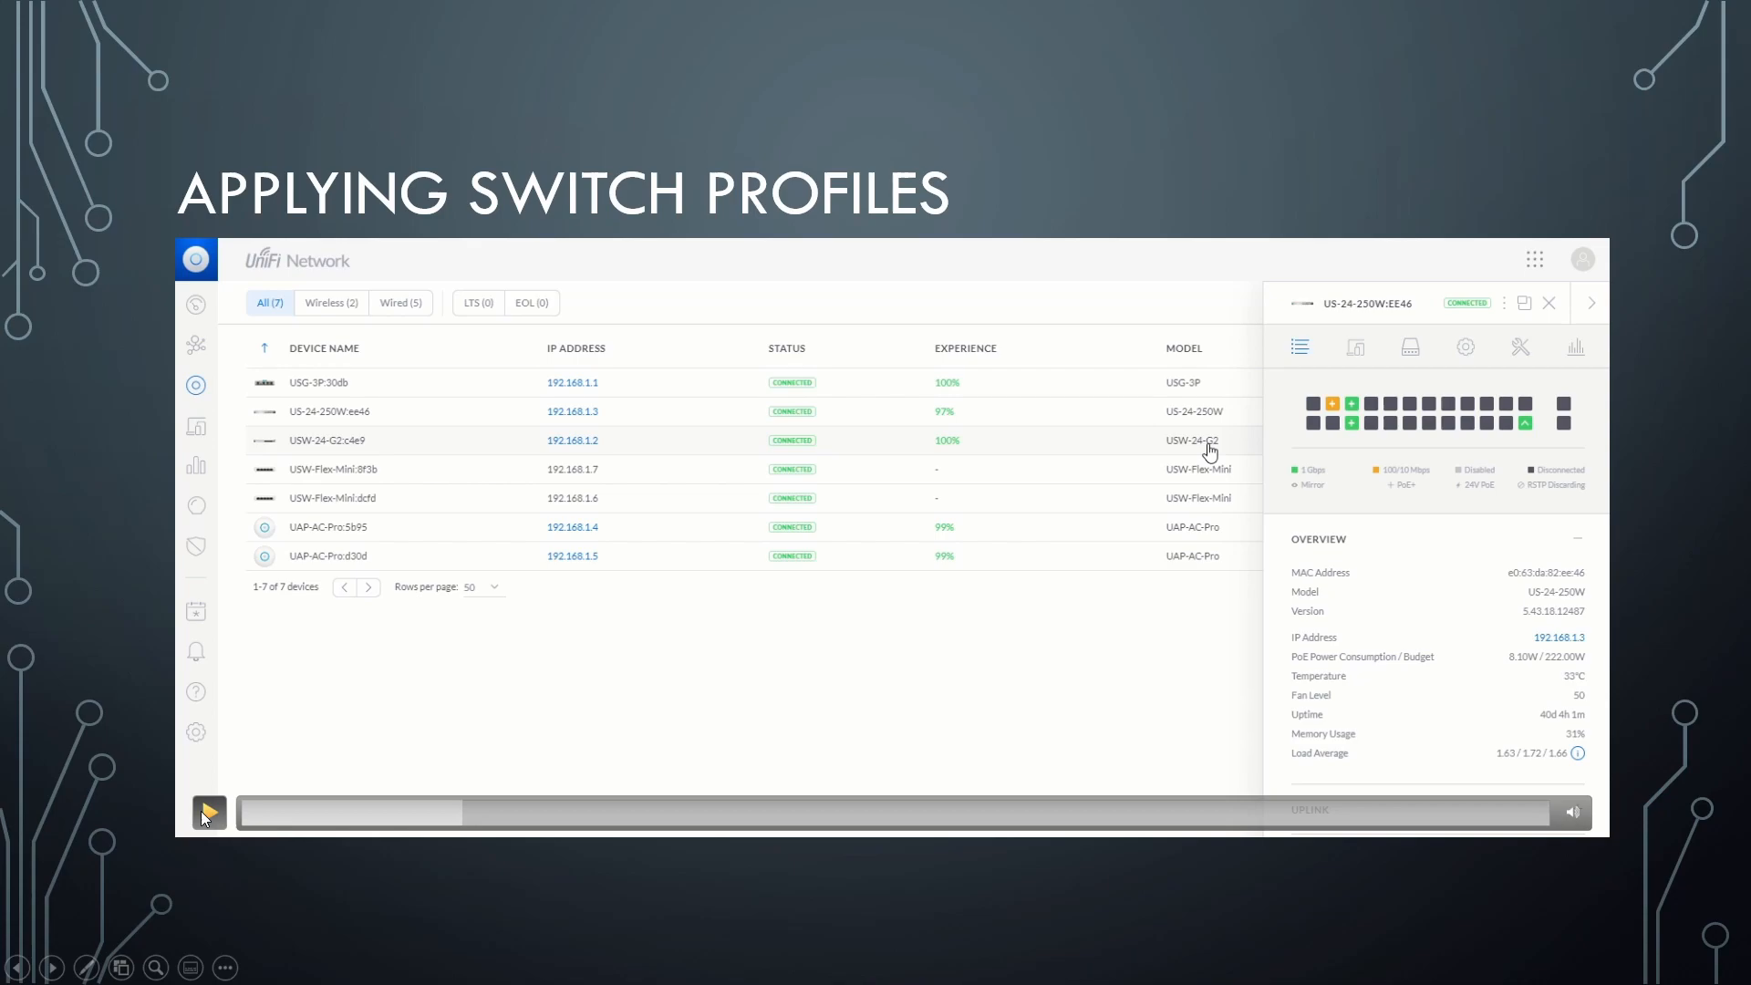
# Resume the video and pause on Port 15's settings, profile still All.
pyautogui.click(209, 812)
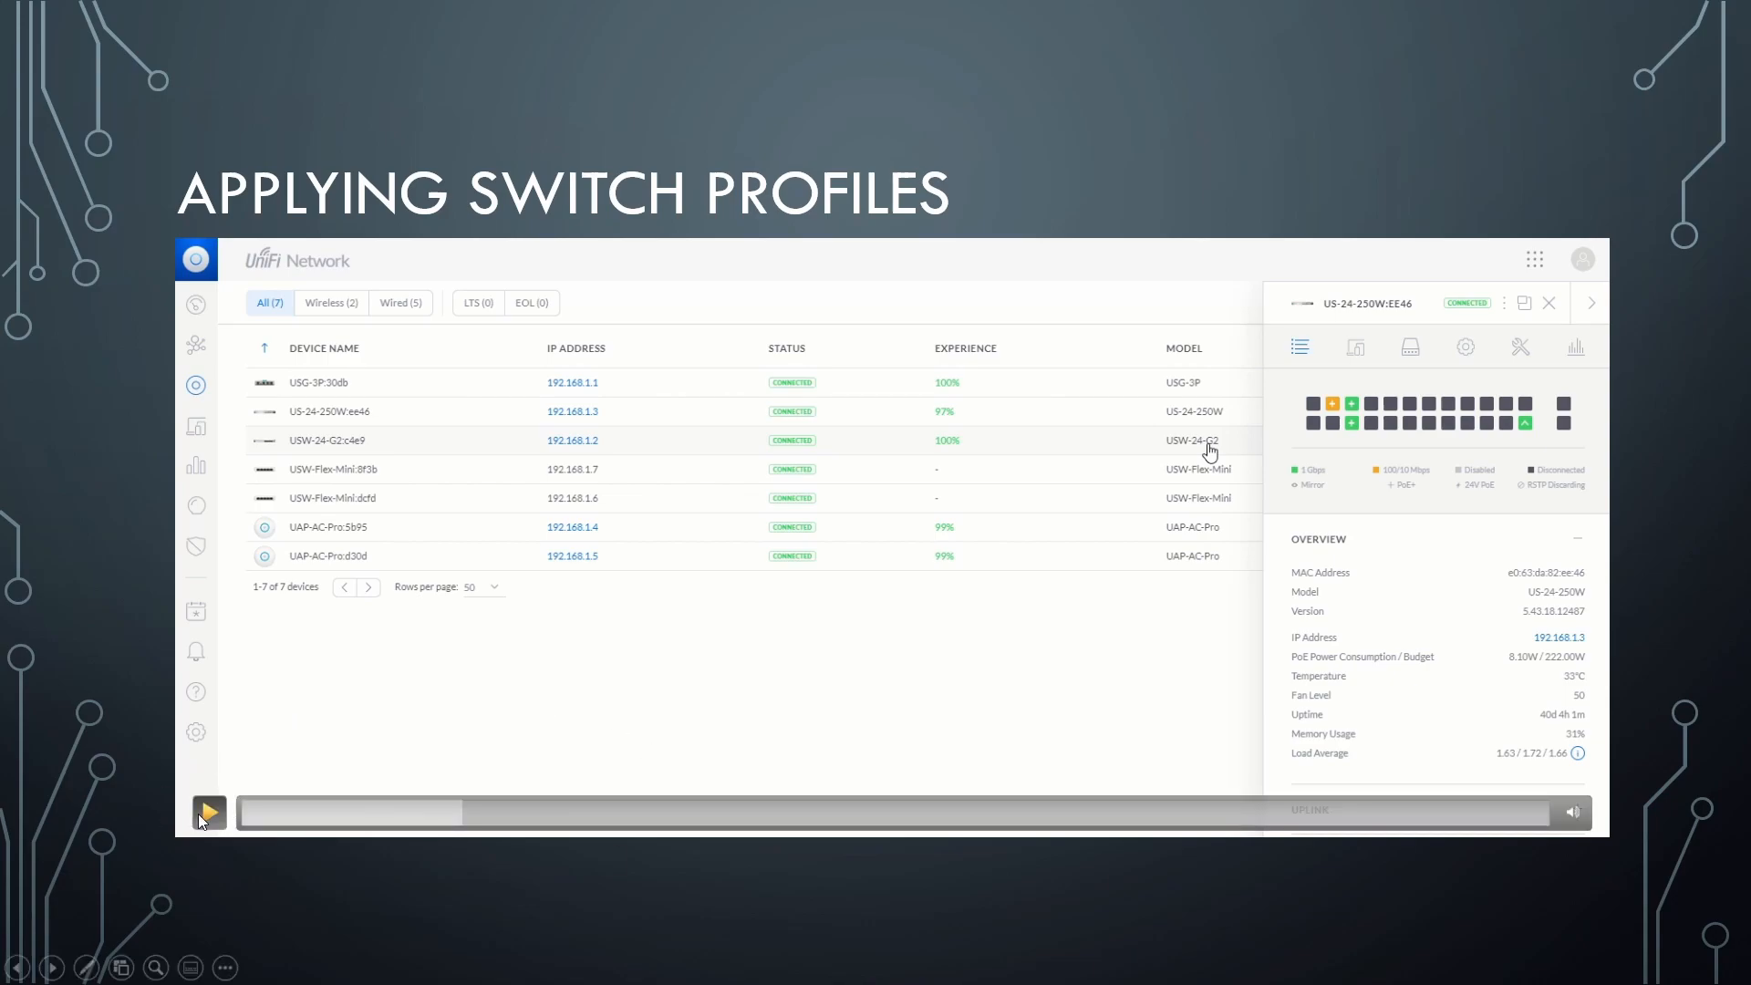
pyautogui.moveTo(1446, 408)
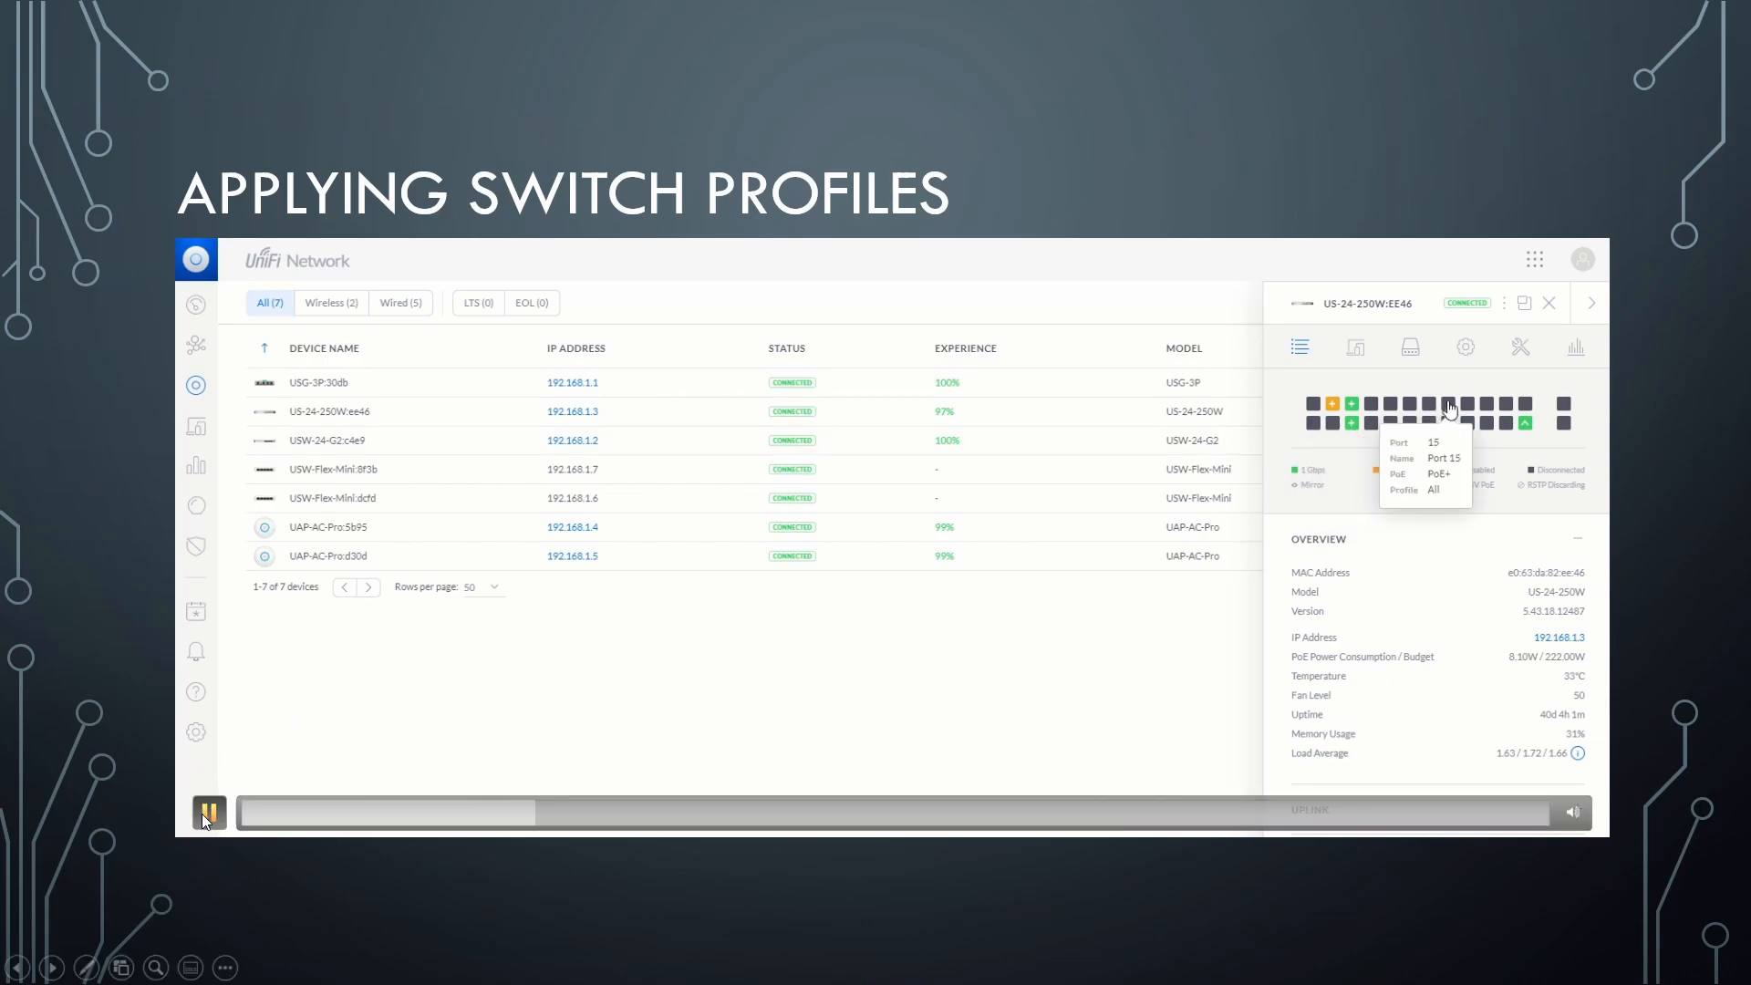
pyautogui.click(1409, 346)
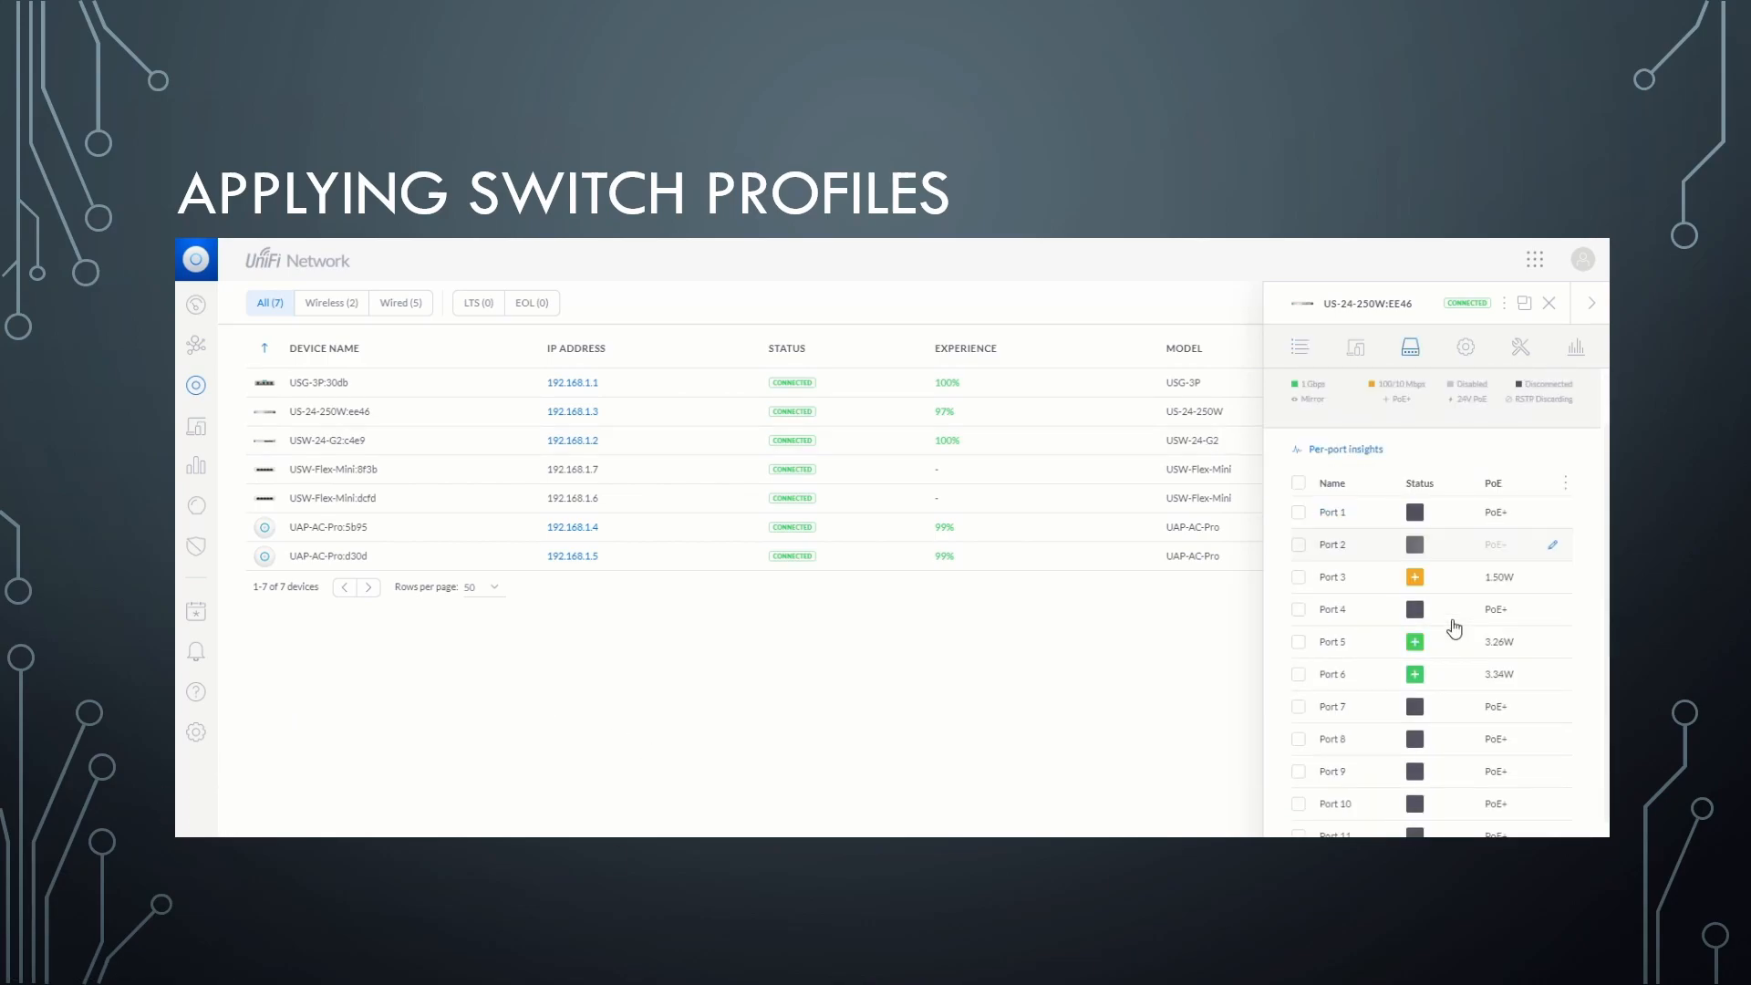
pyautogui.scroll(-3)
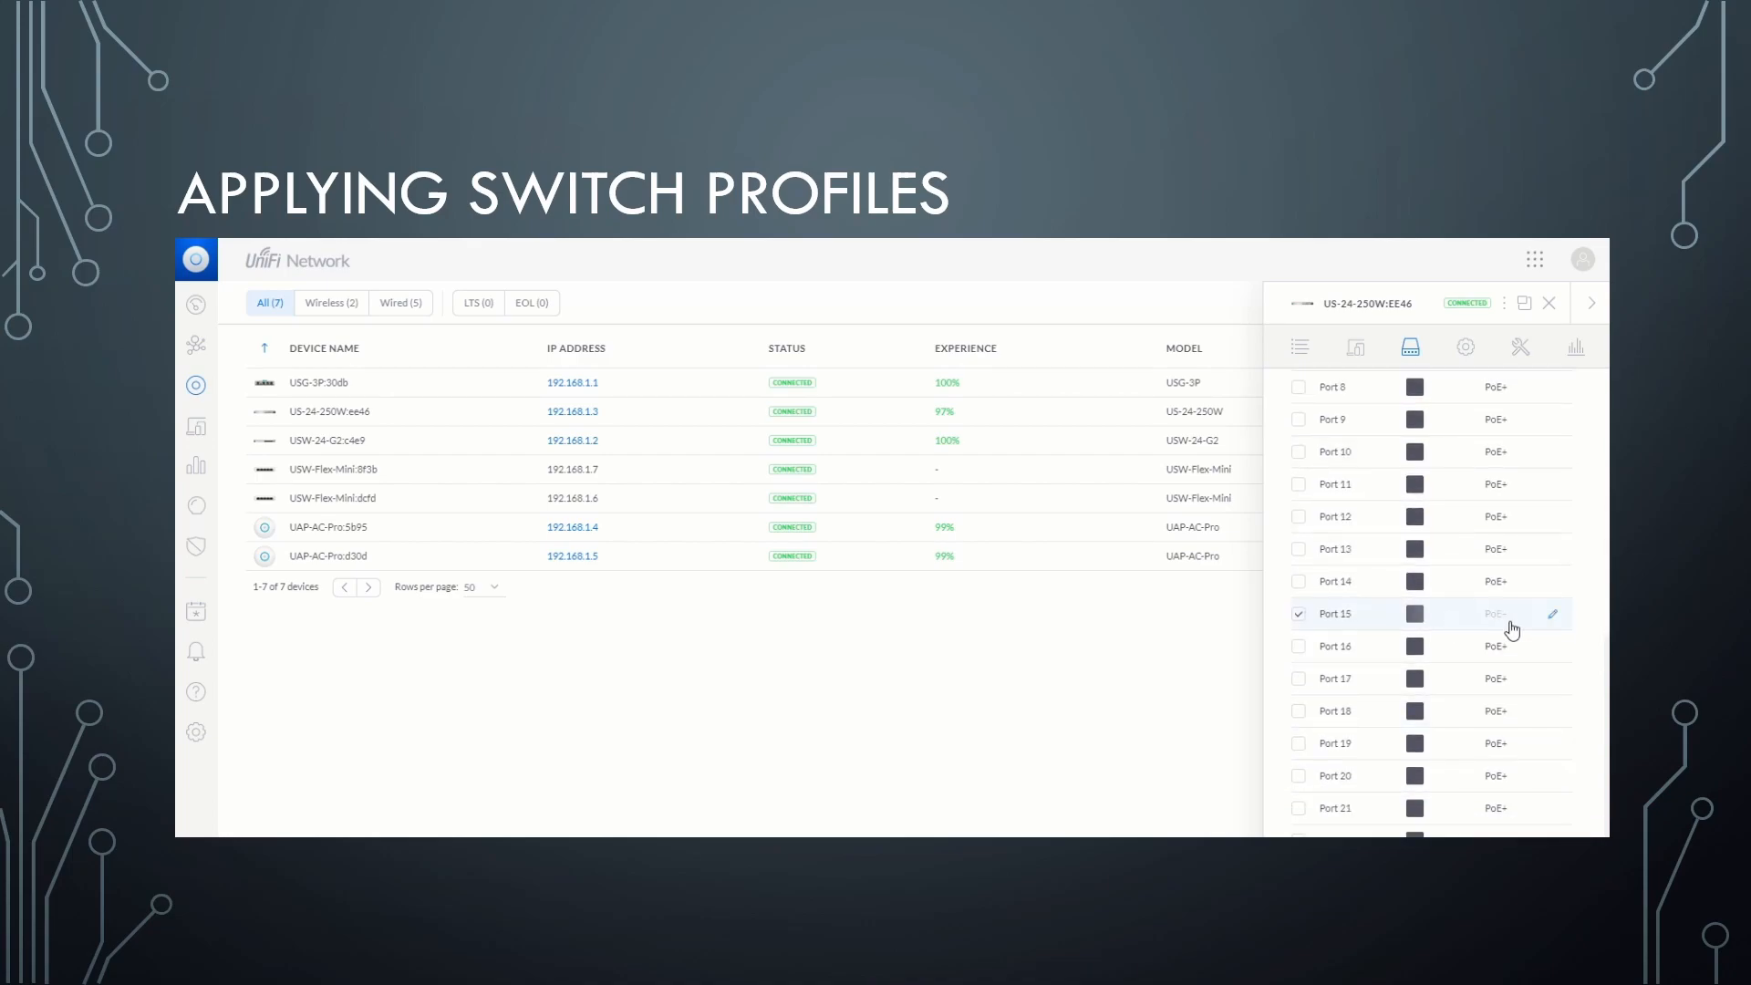
pyautogui.click(1552, 613)
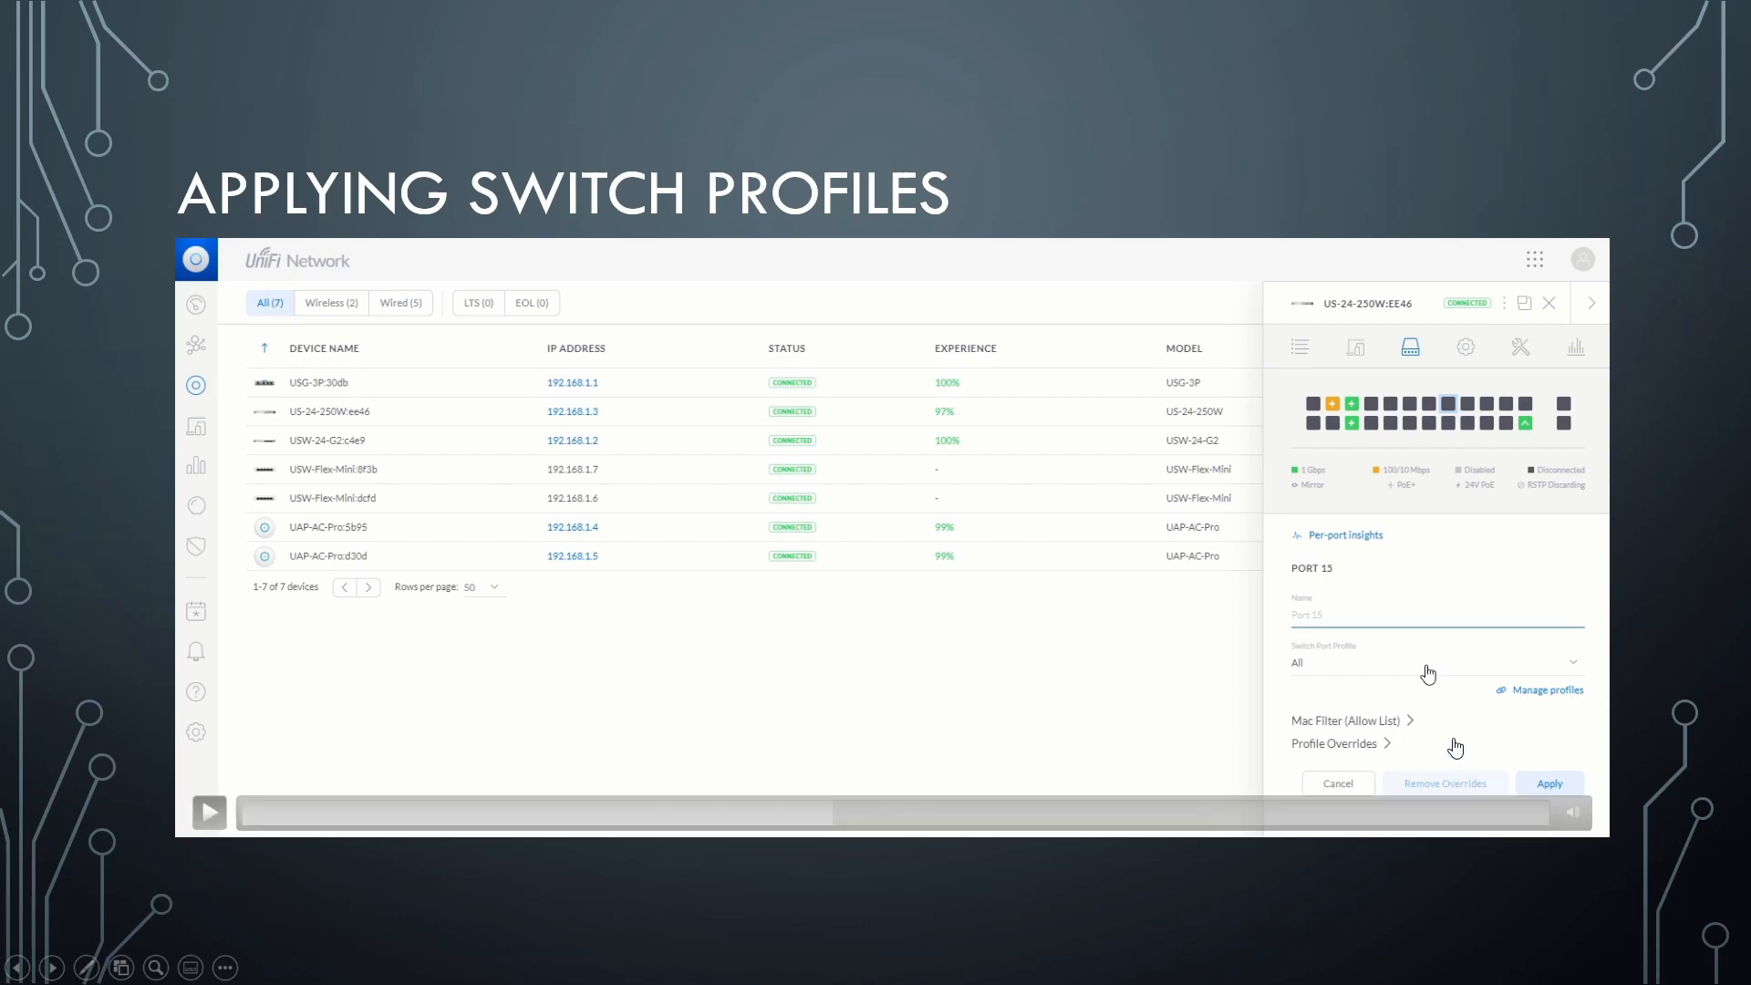
pyautogui.moveTo(1361, 665)
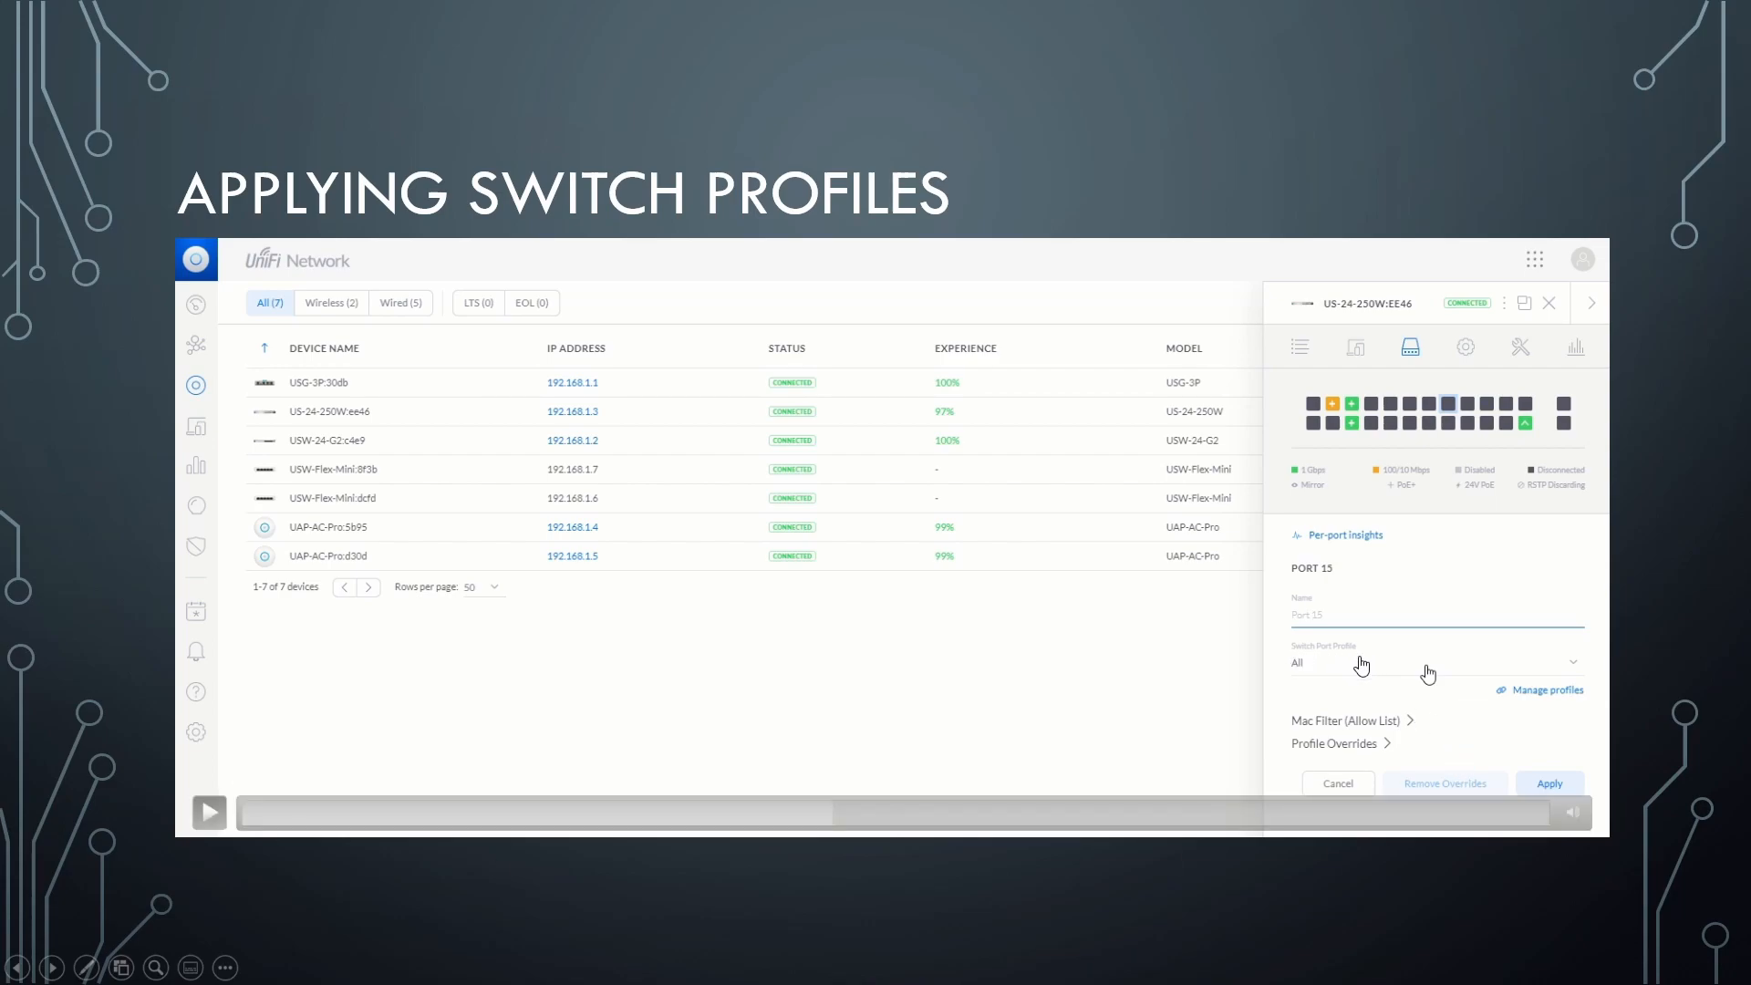
# Play the demo video as Port 15 gets the test profile (10), is named 'test port', and is applied.
pyautogui.click(1434, 663)
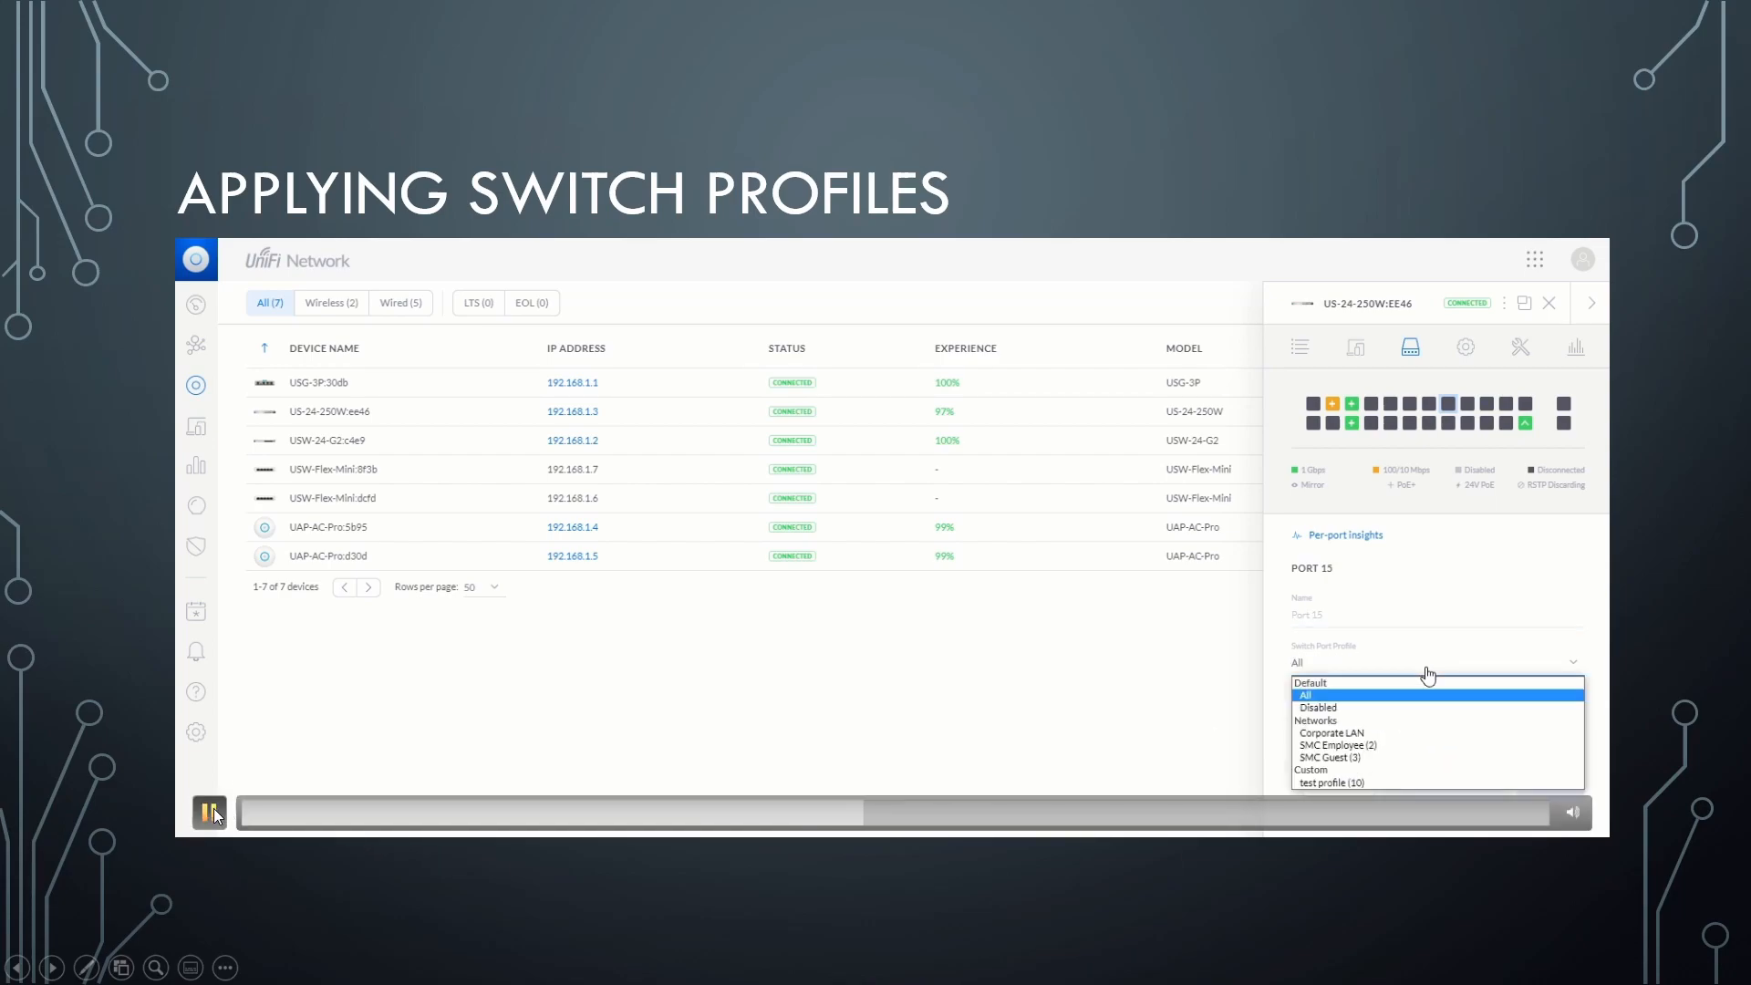
pyautogui.moveTo(1354, 783)
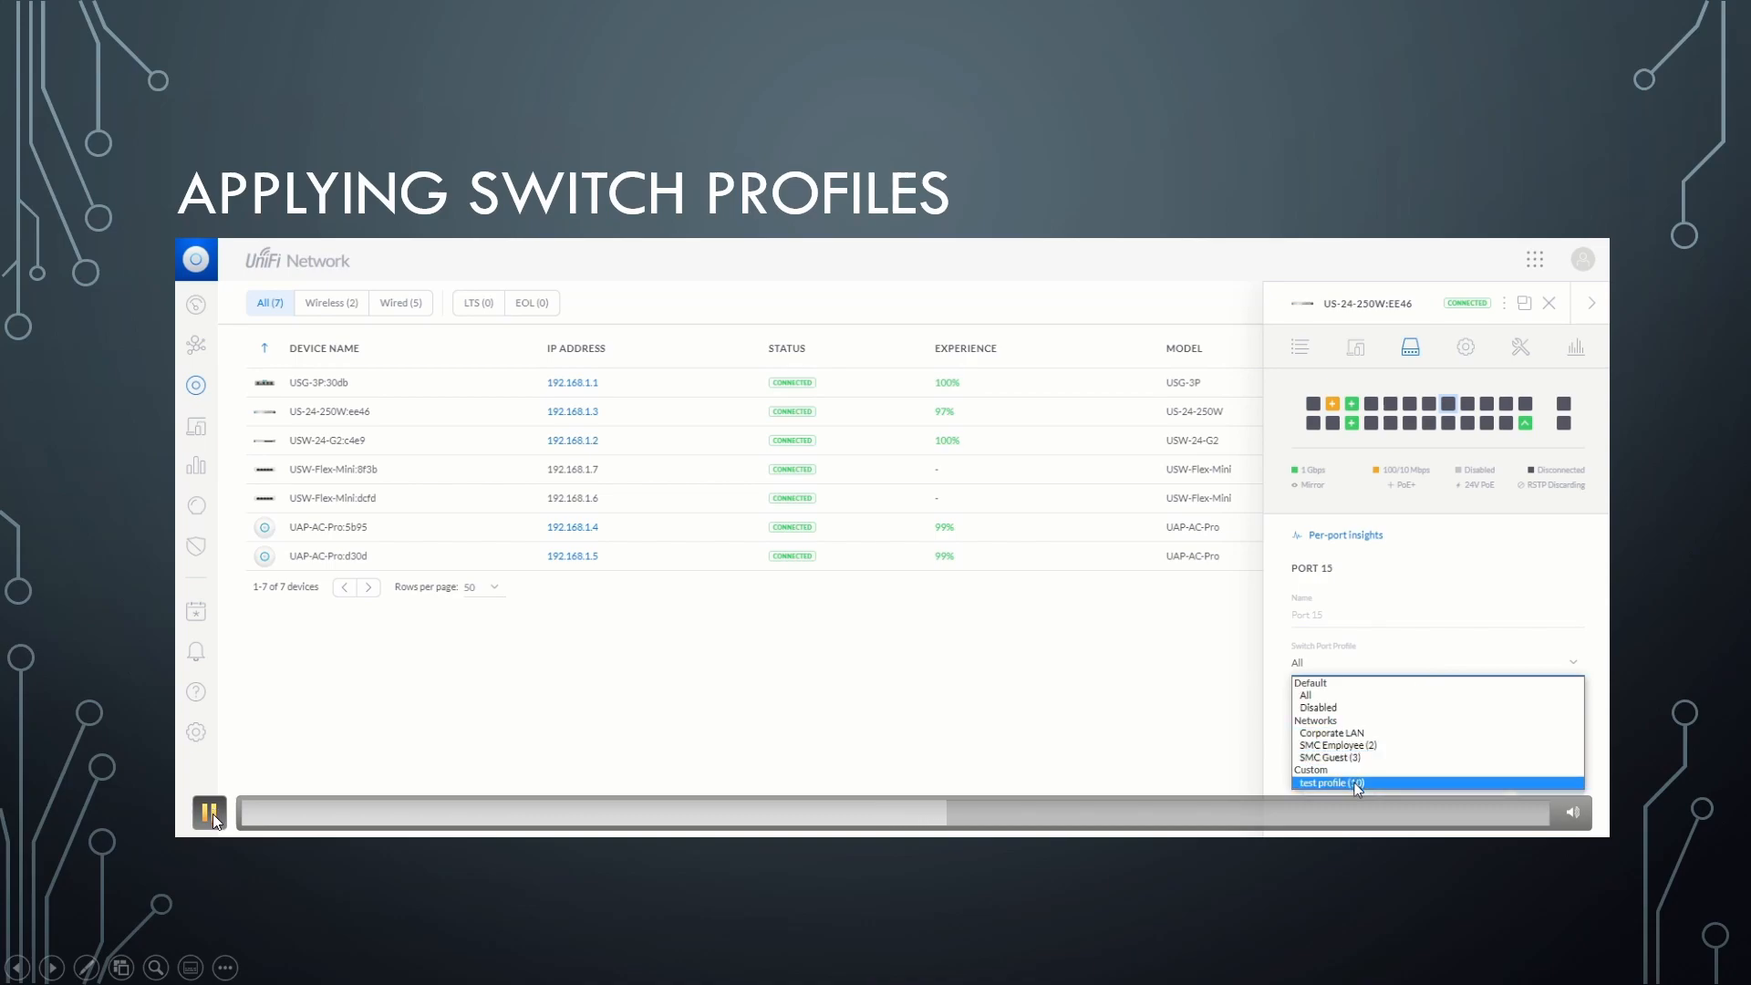
pyautogui.click(1329, 783)
pyautogui.write('t')
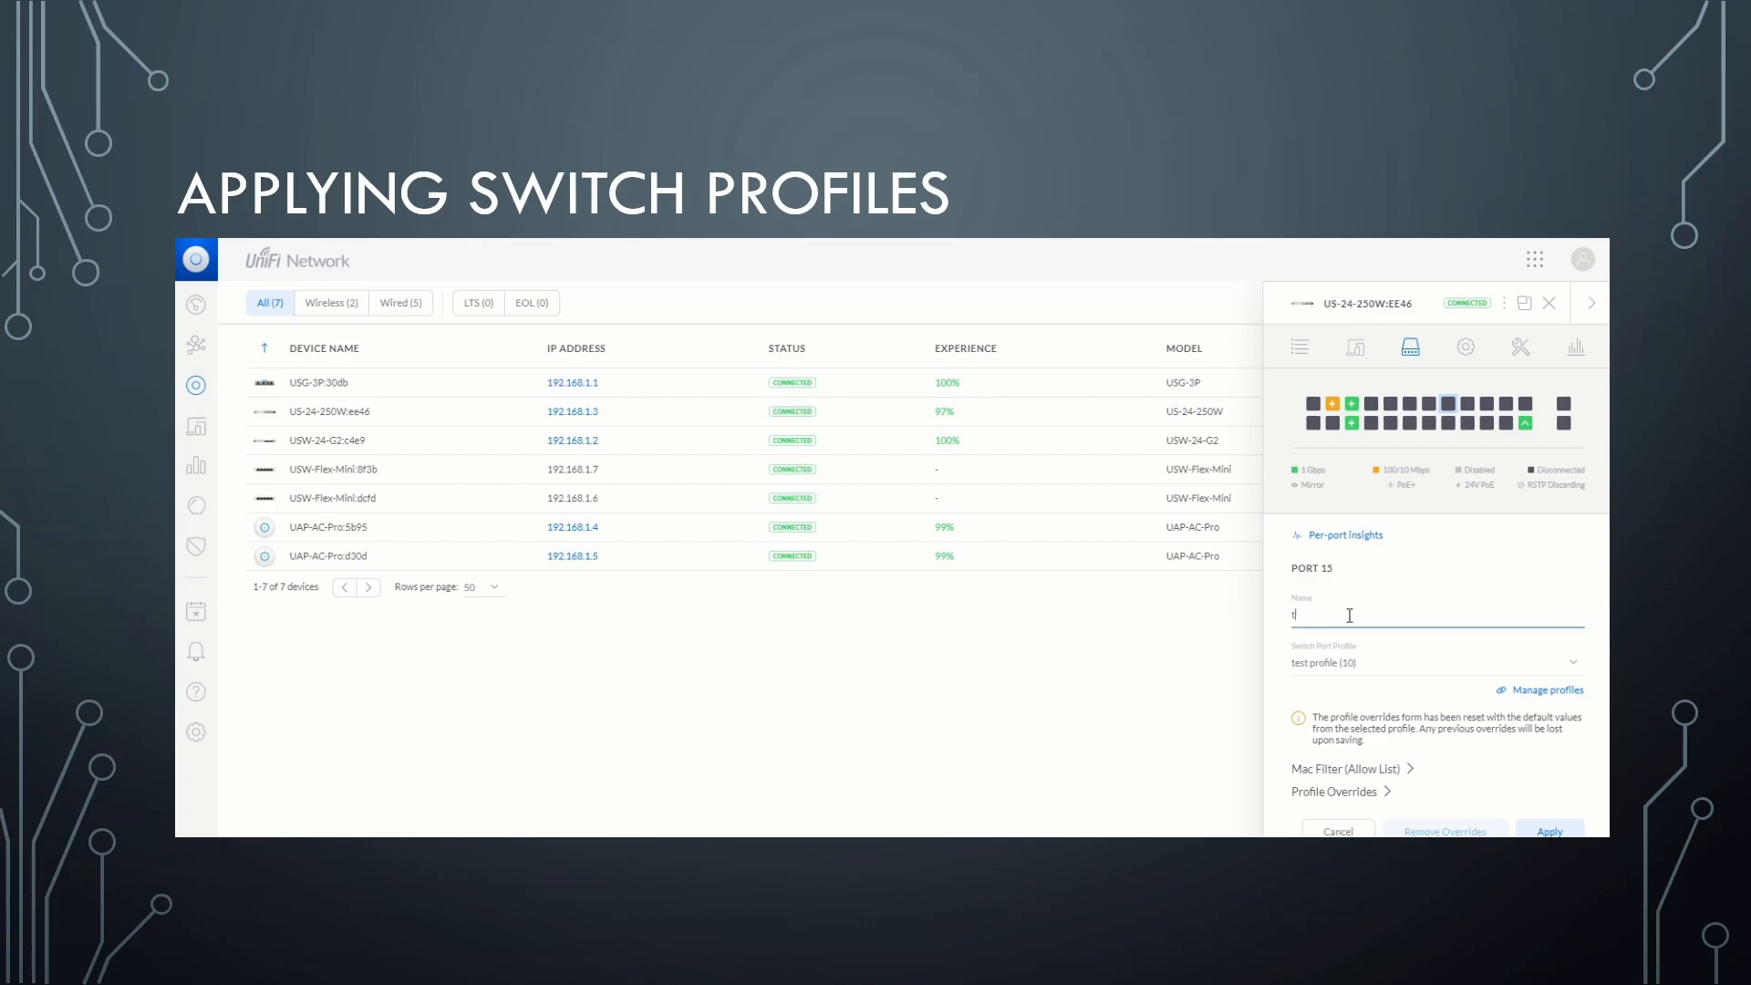
pyautogui.write('est port')
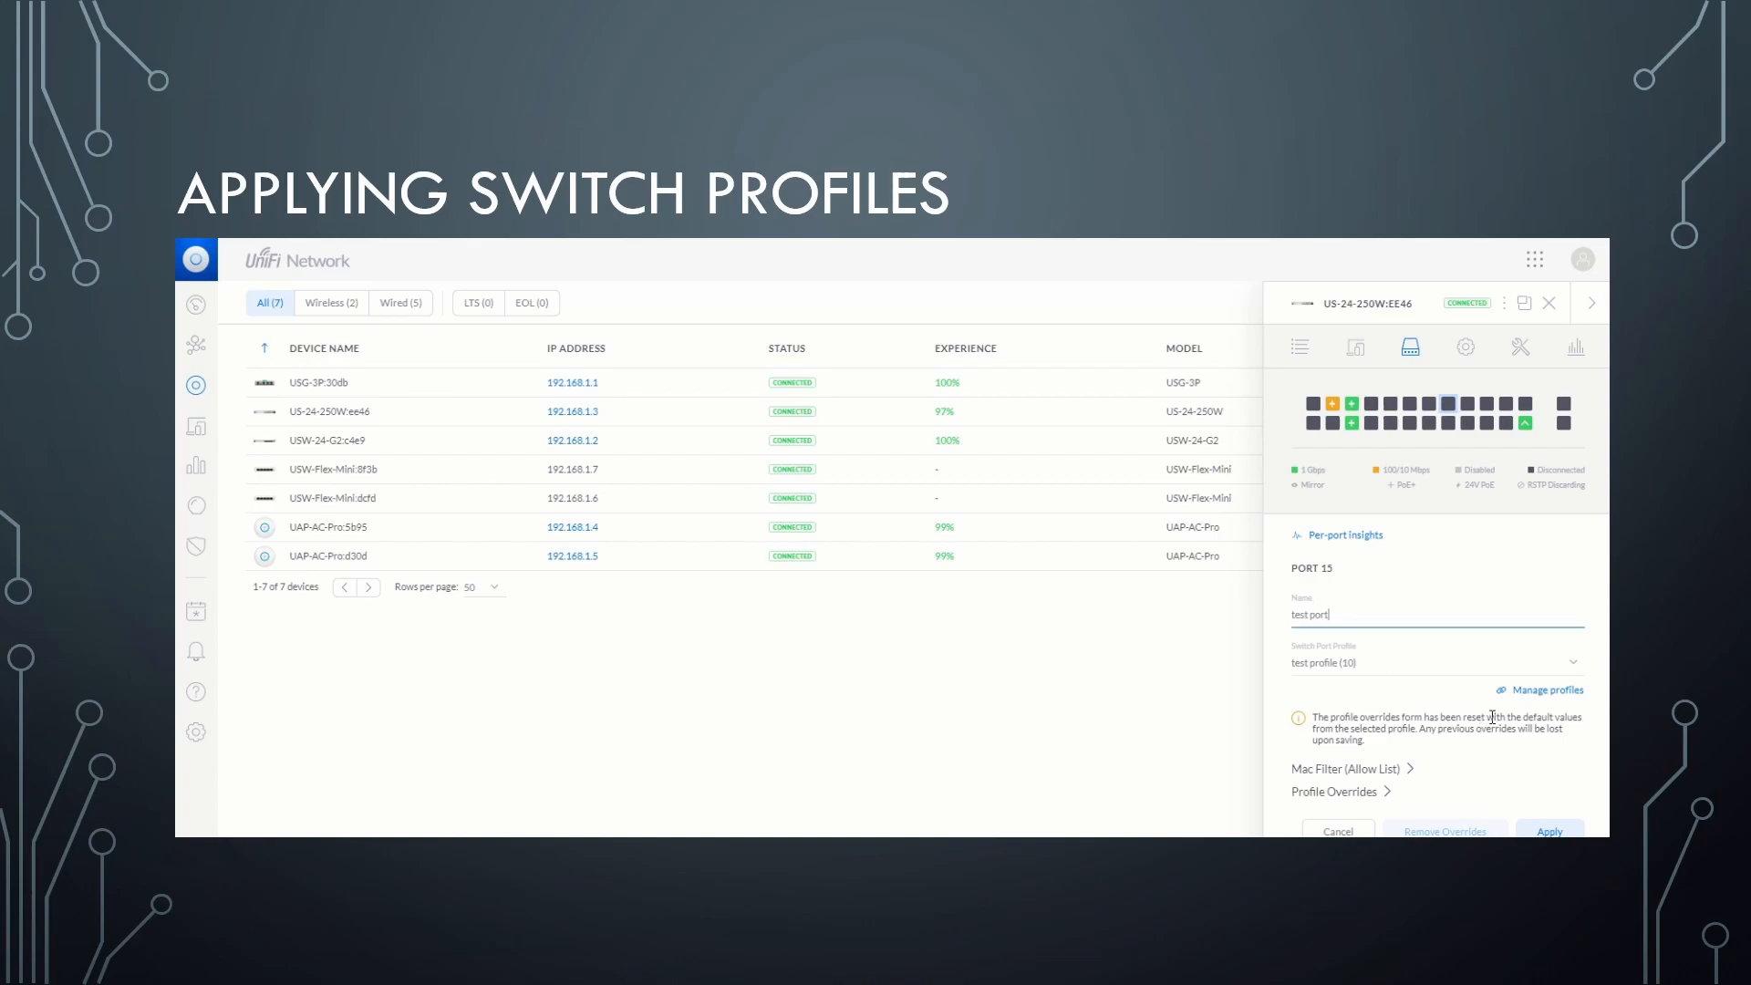
pyautogui.click(1550, 830)
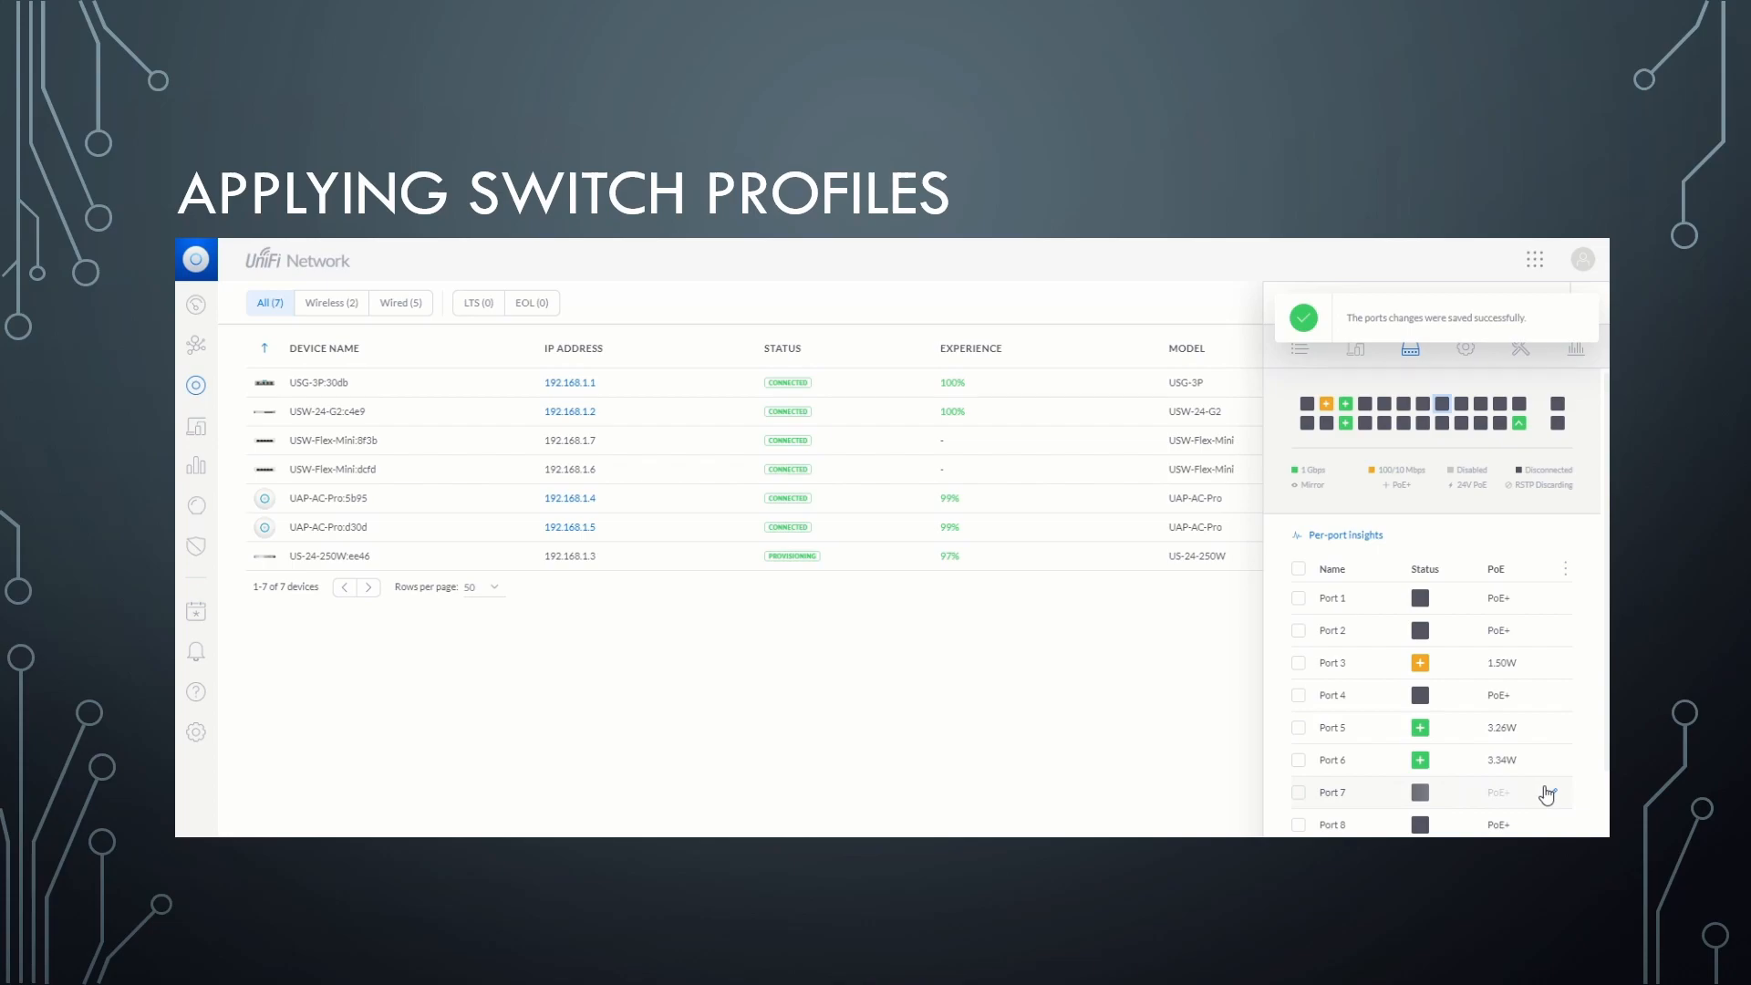
pyautogui.moveTo(1466, 820)
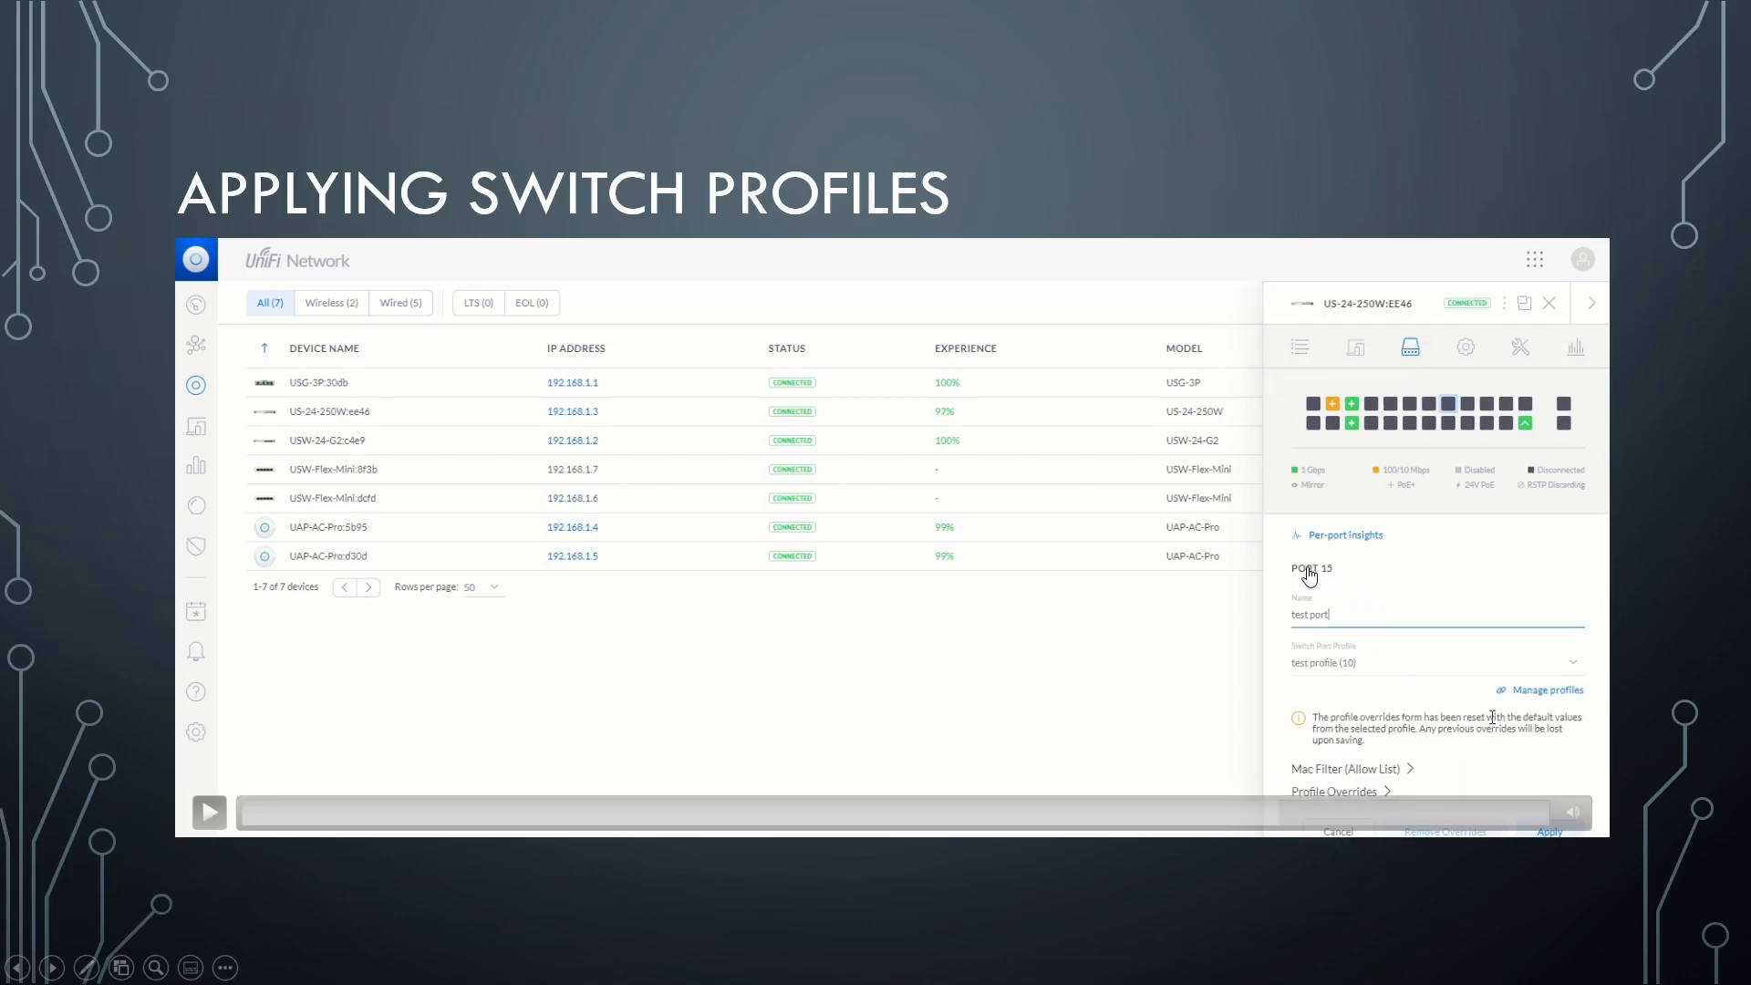
pyautogui.moveTo(1326, 695)
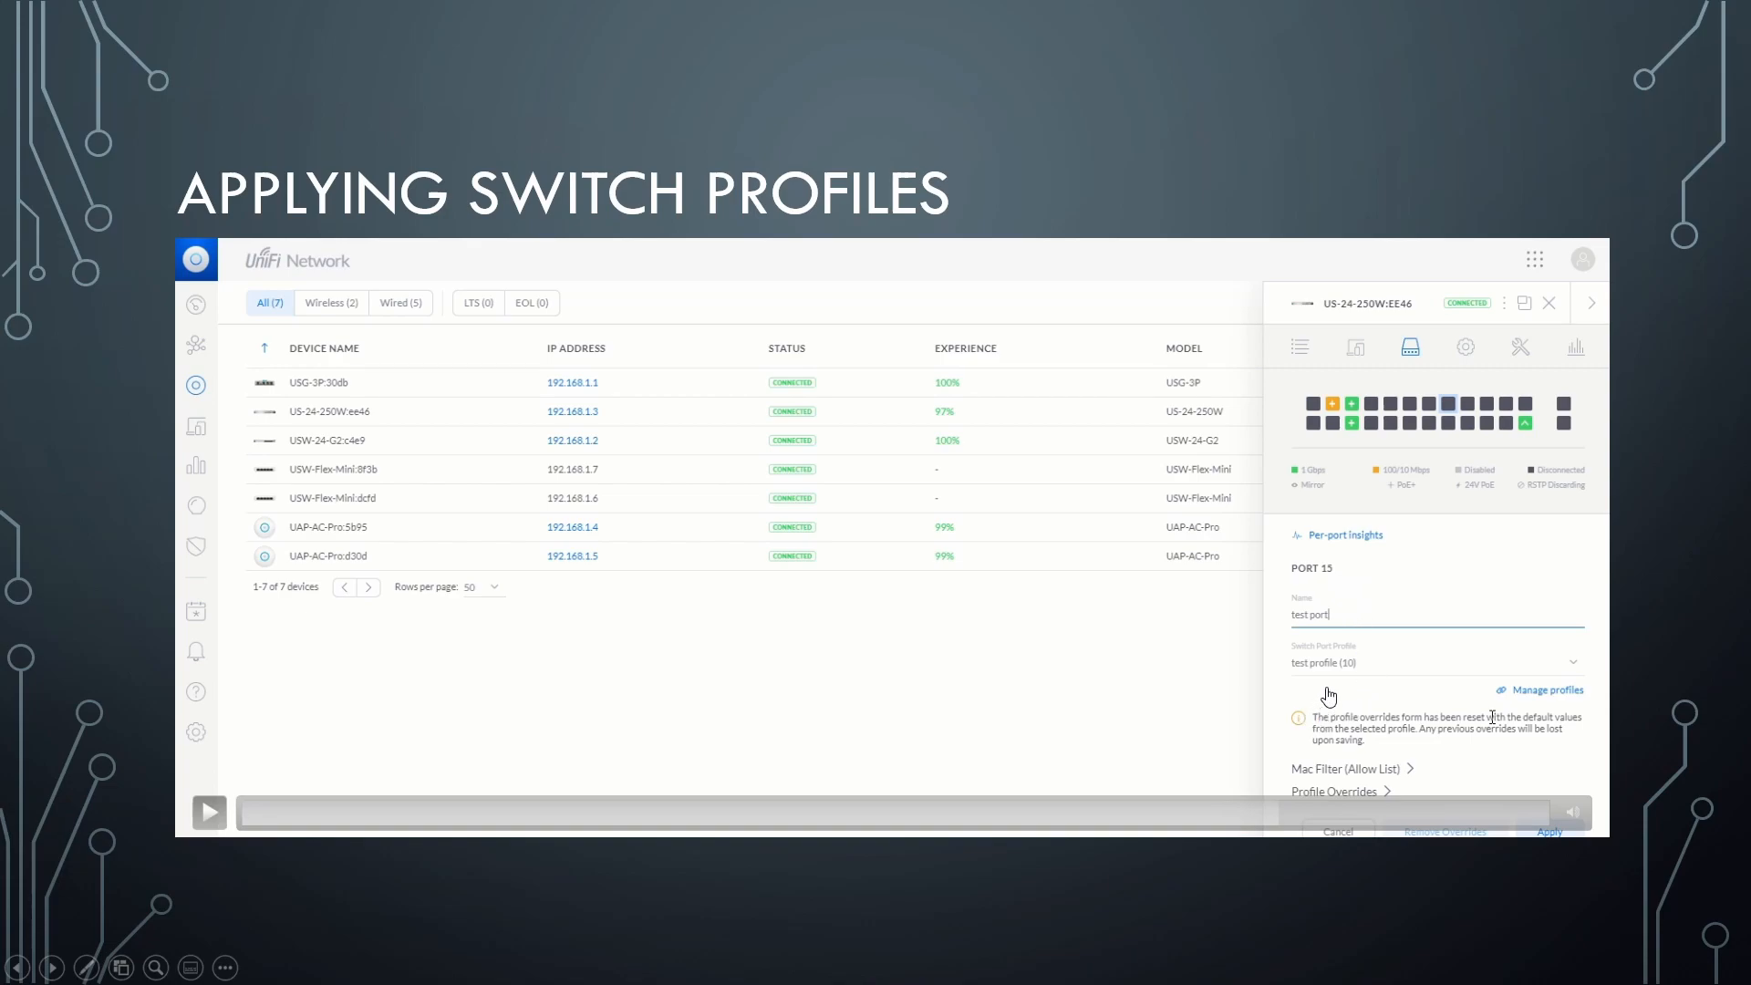
pyautogui.moveTo(1351, 700)
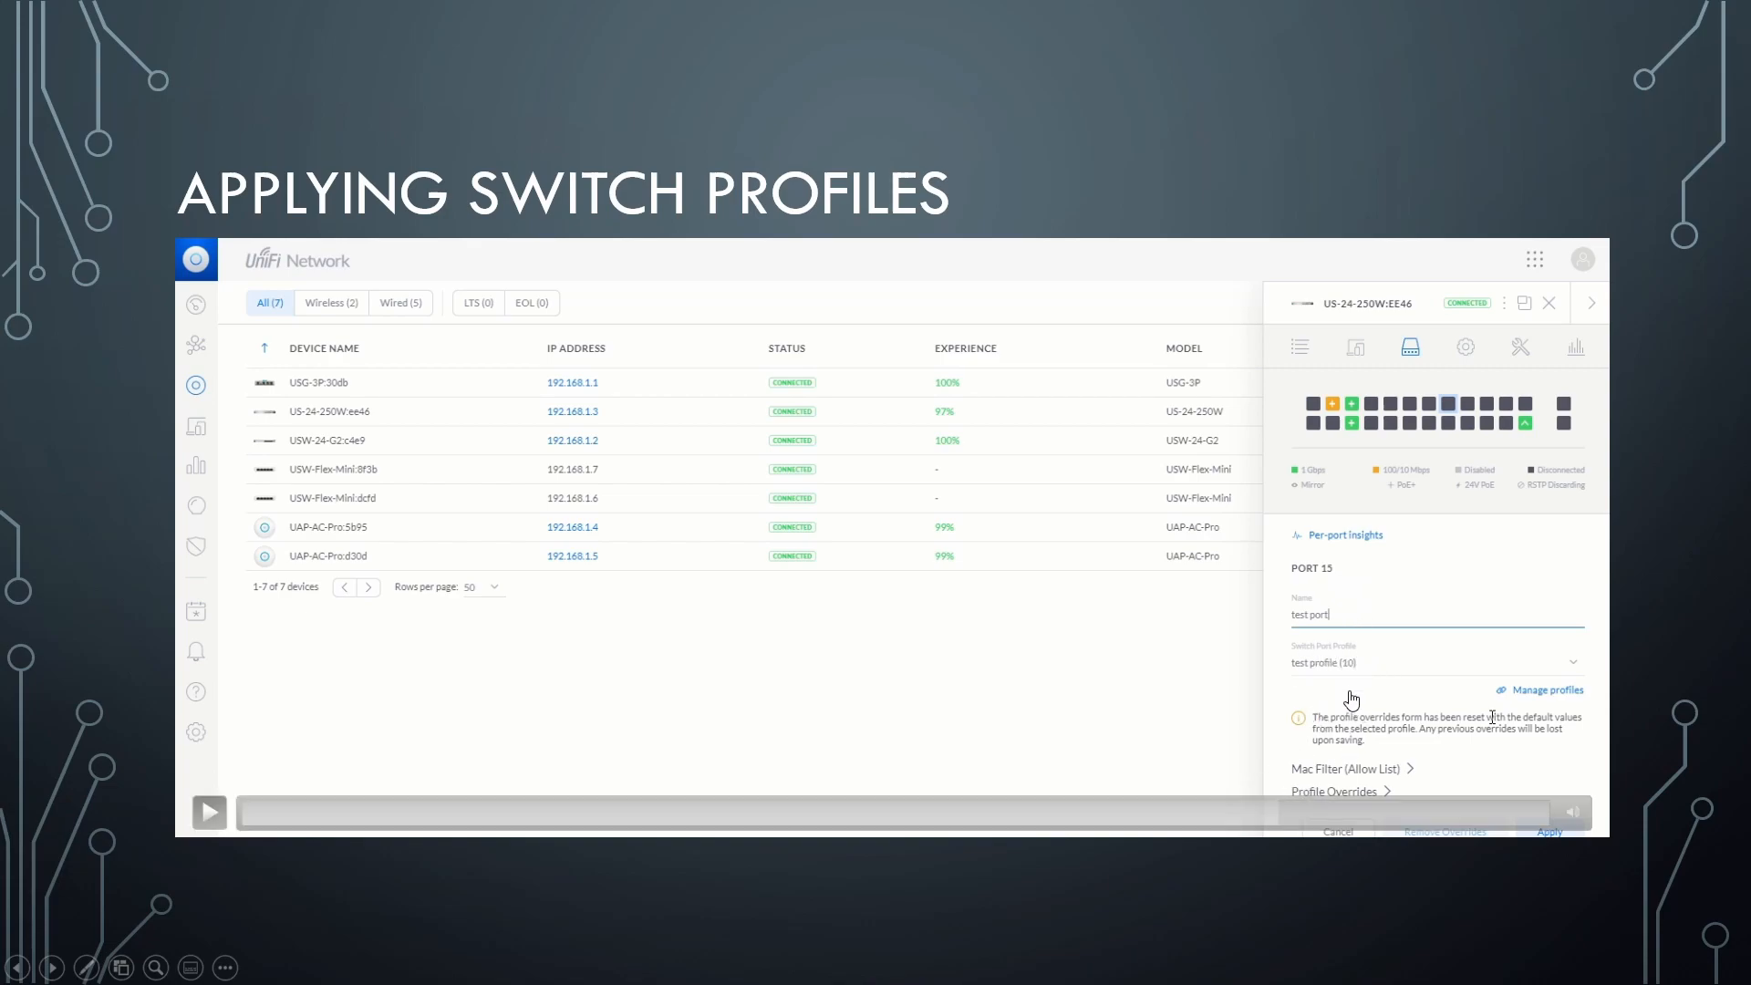